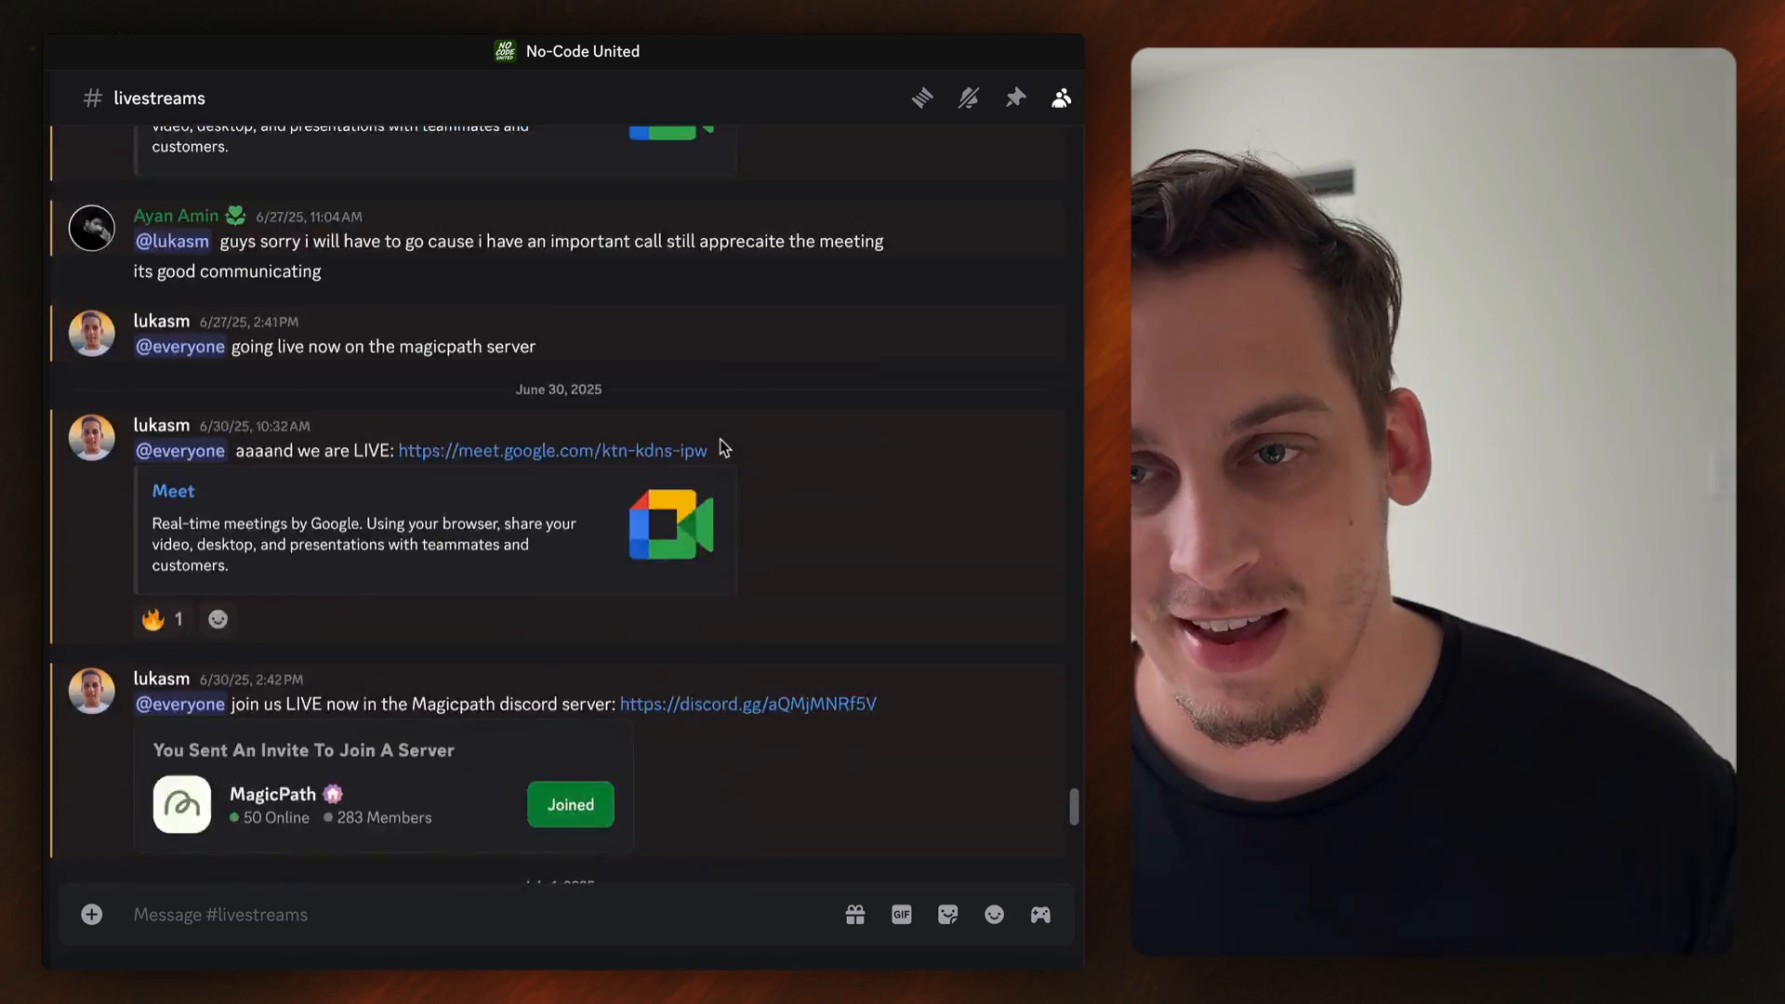
{"action": "scroll", "scroll_direction": "down", "scroll_amount": 3}
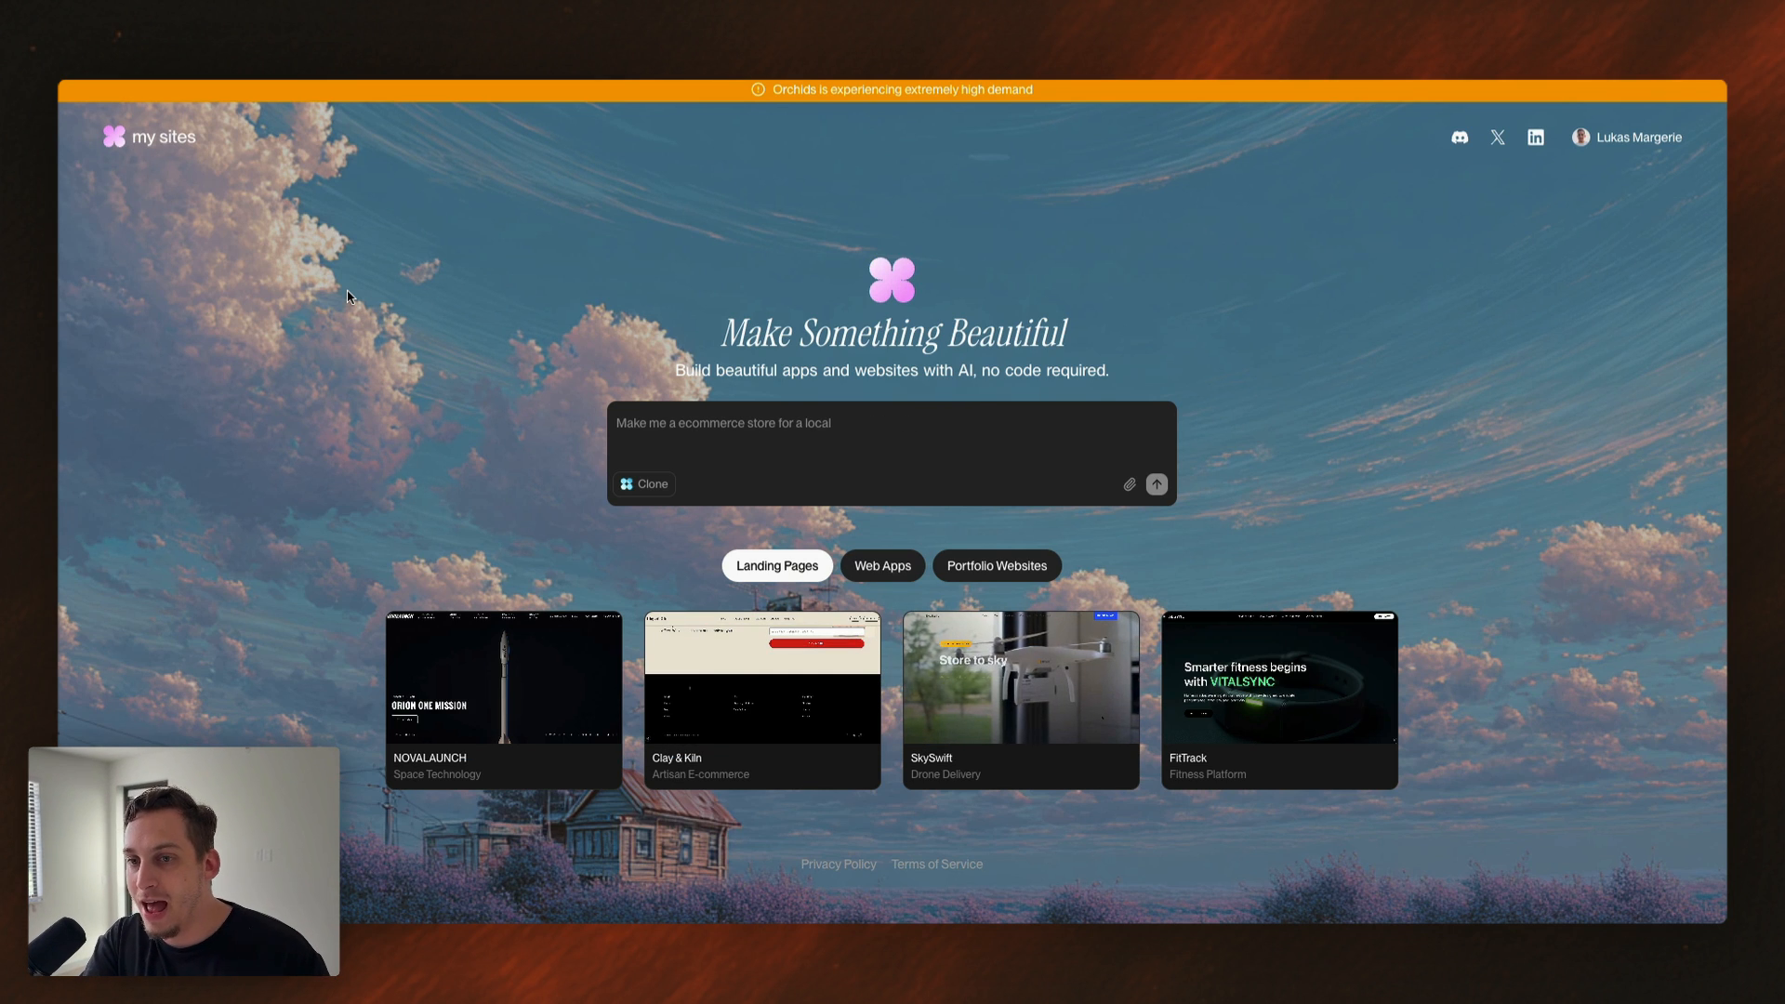
{"action": "type", "text": "Make me a landing page f"}
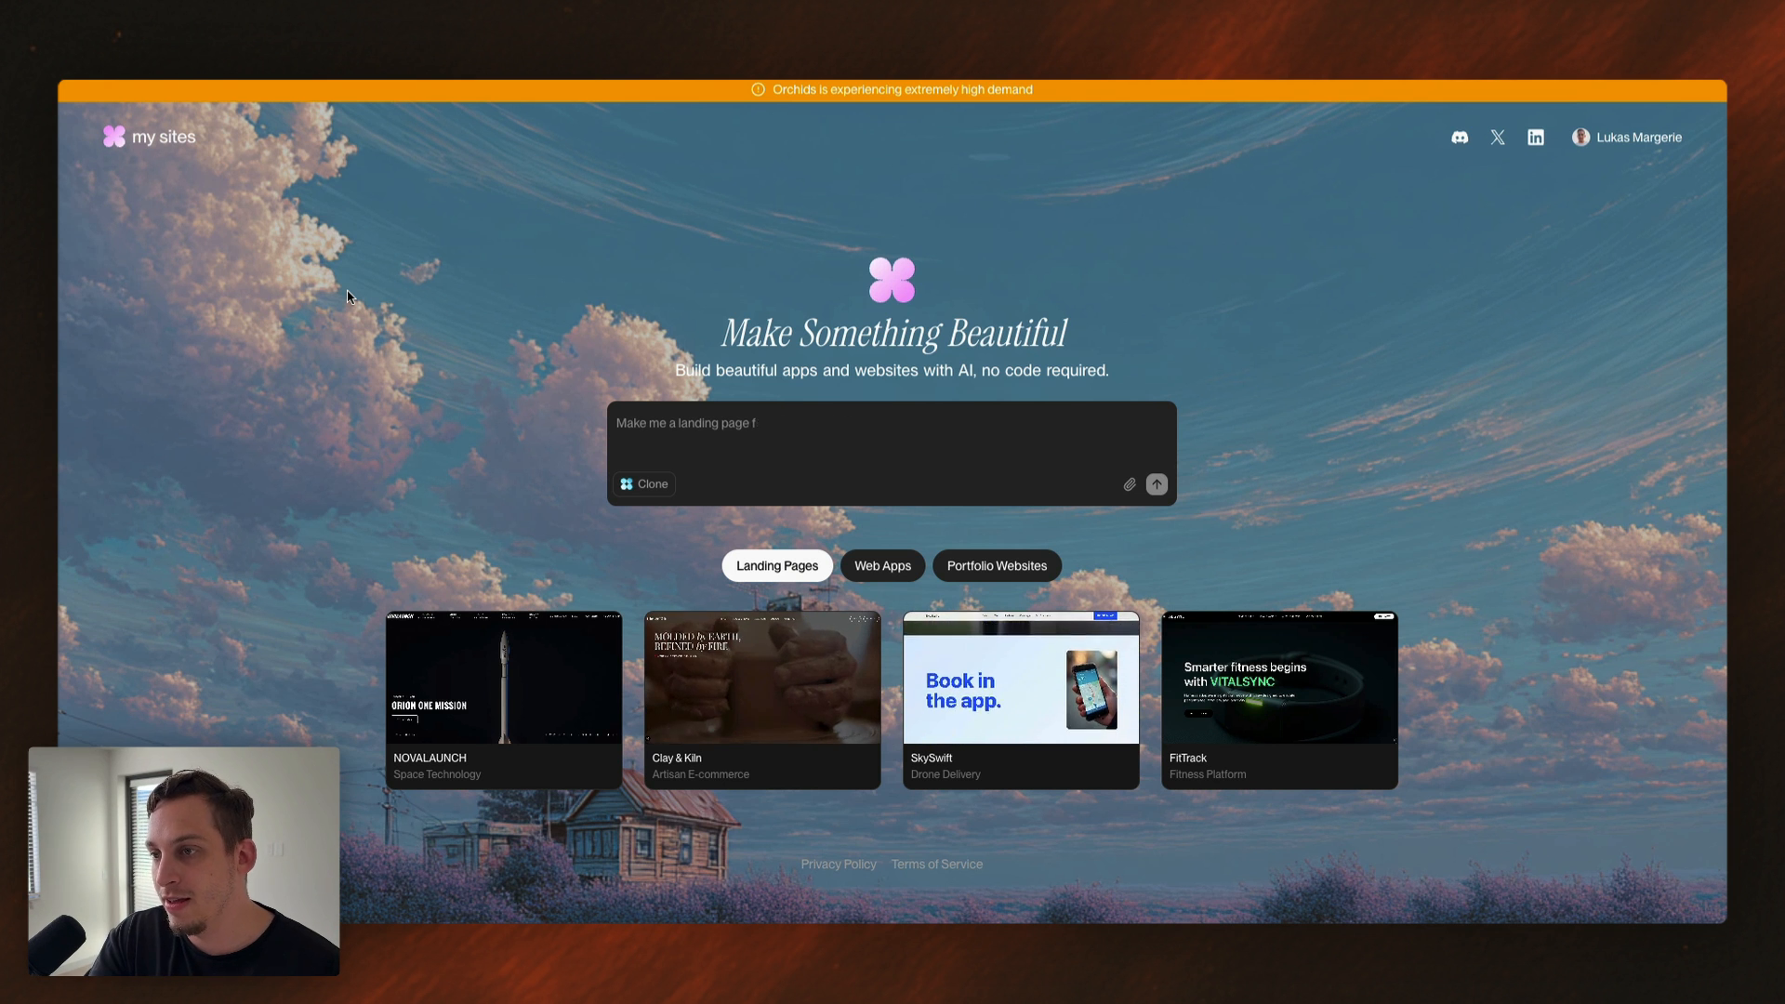
{"action": "type", "text": "Make me a personal website for a software engin"}
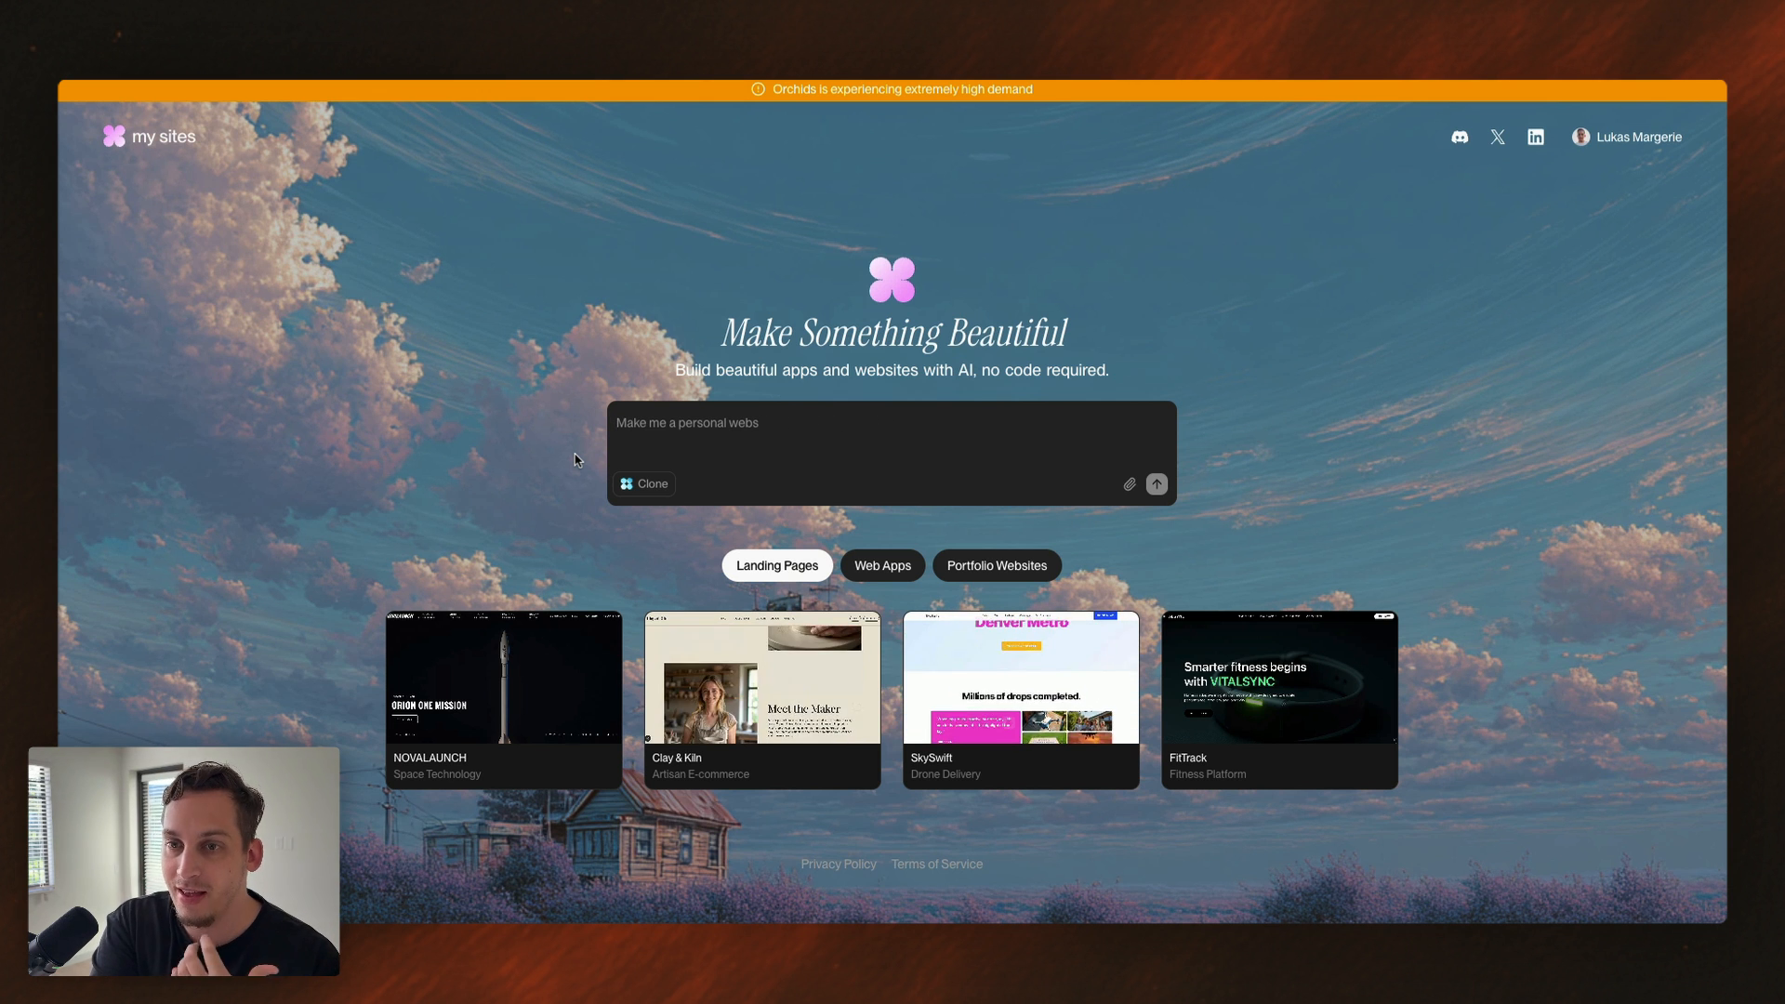
{"action": "type", "text": "Make me a portfolio website as a wedding photogr"}
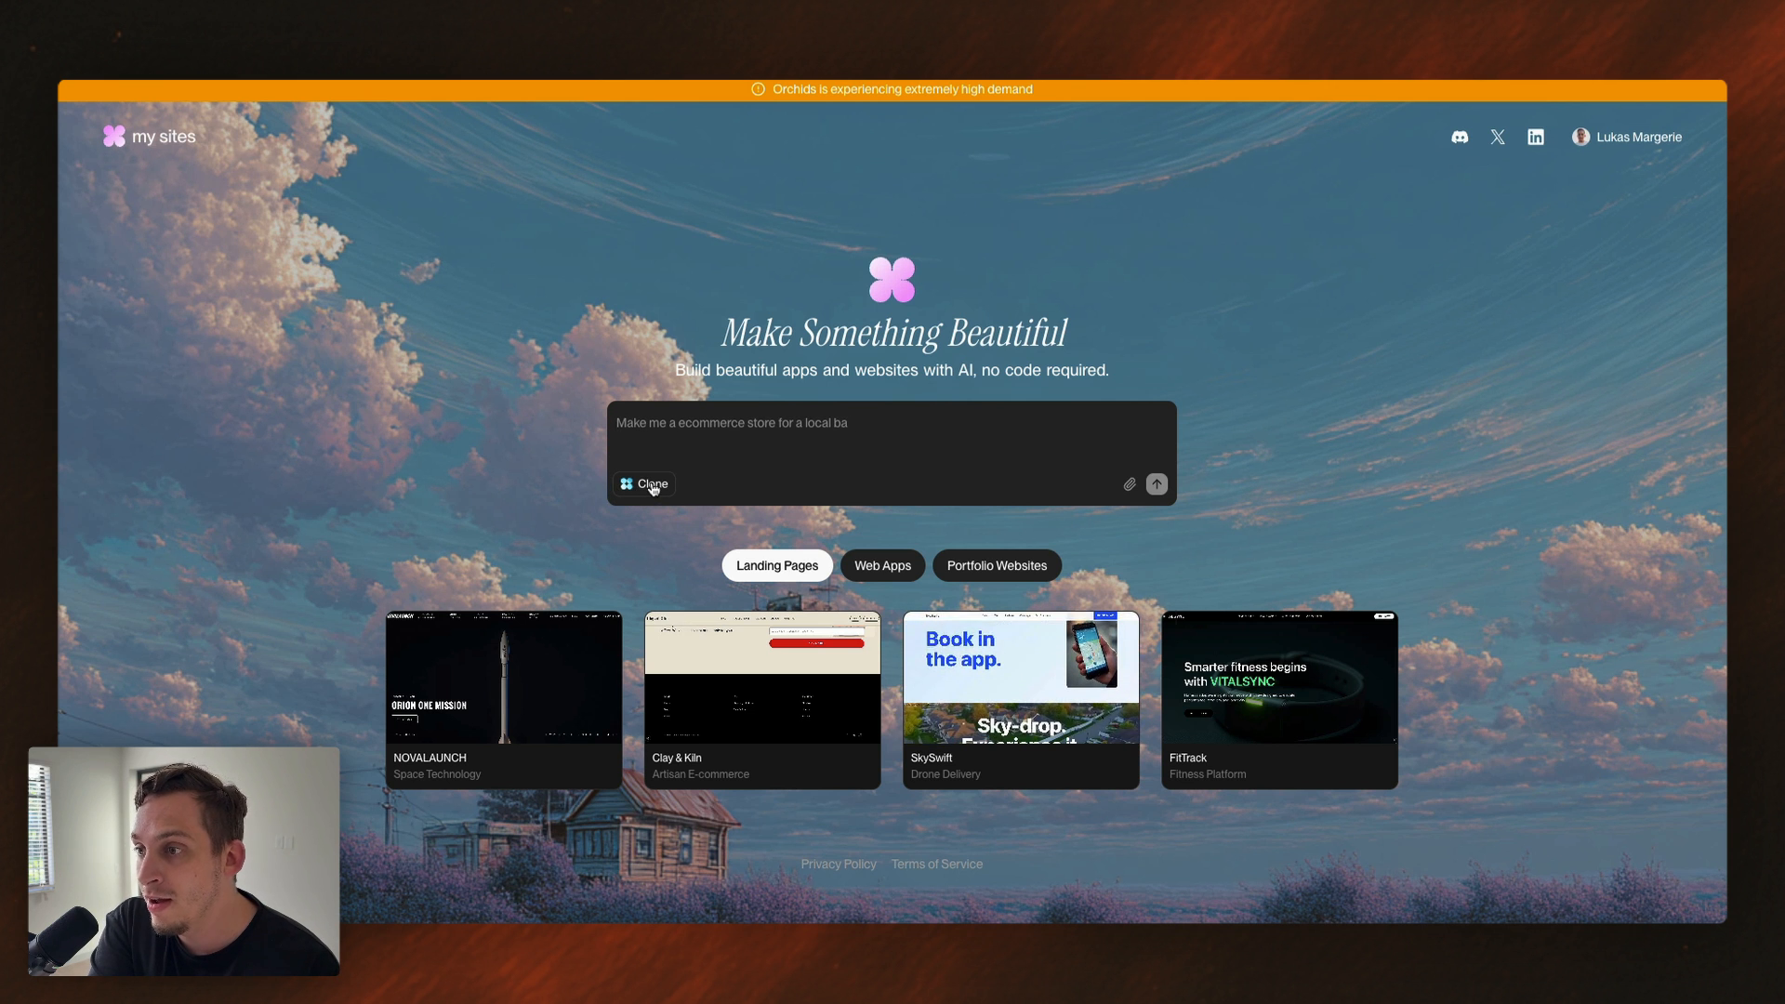
{"action": "left_click", "coordinate": [643, 483]}
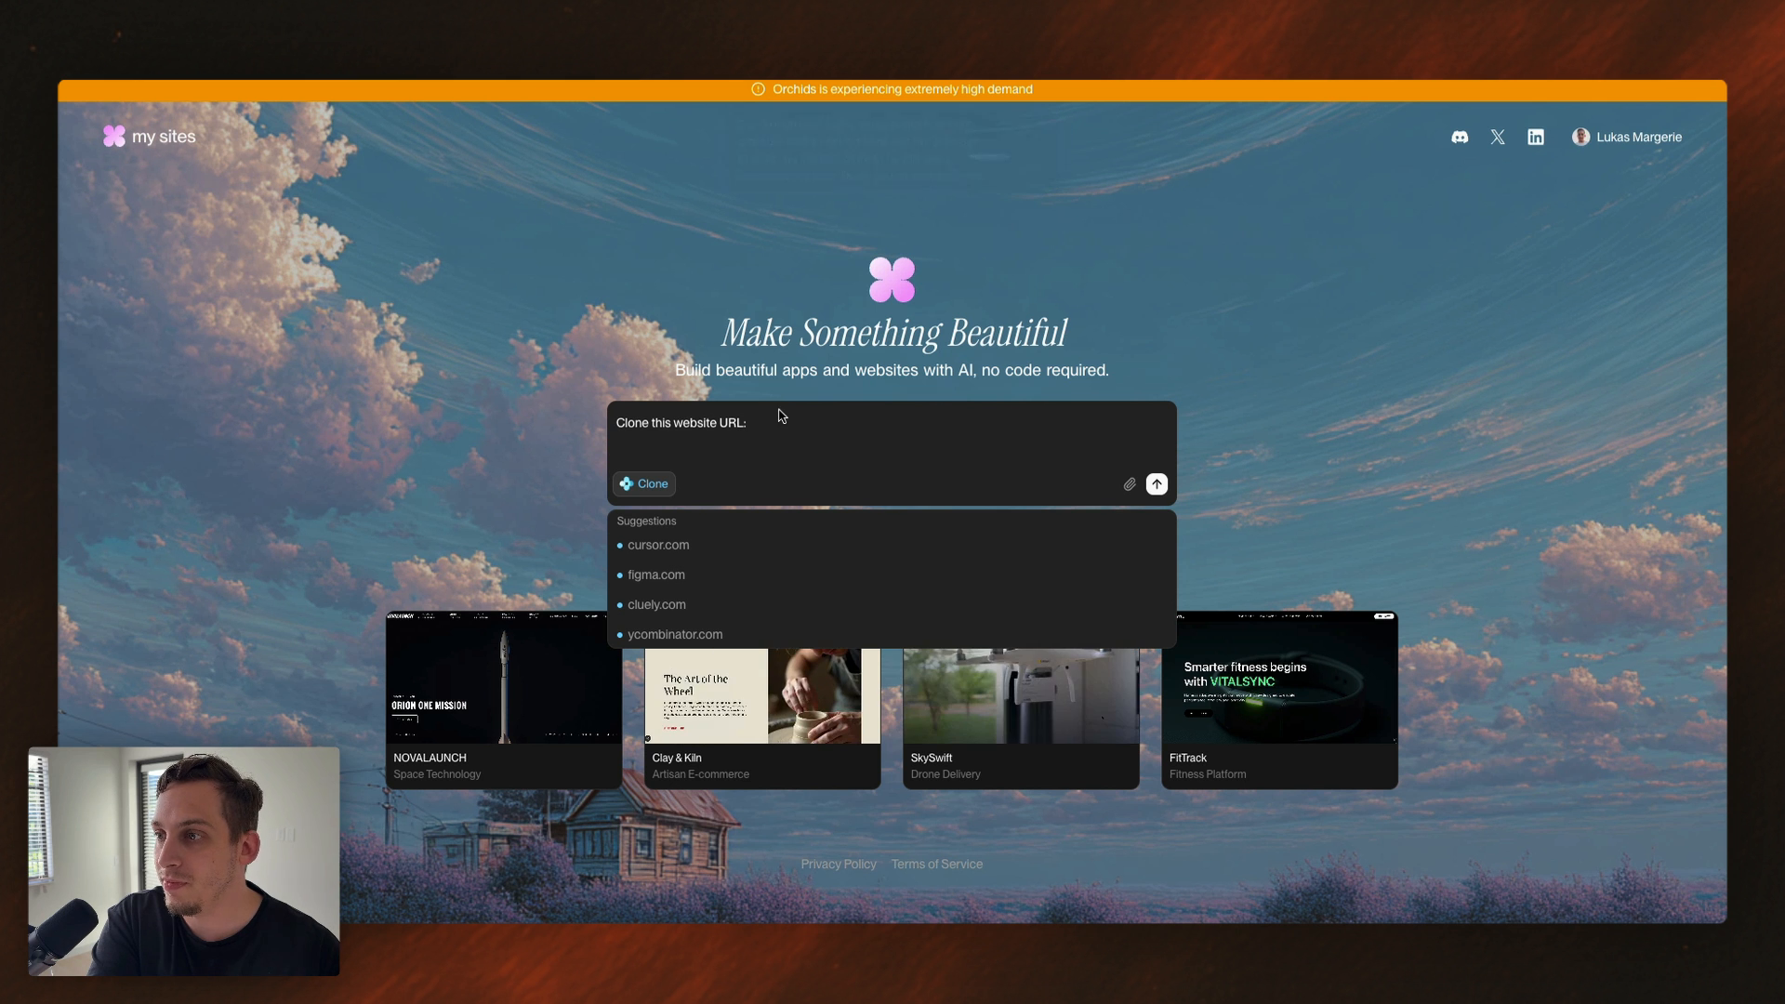
{"action": "type", "text": "https://zapier.com/"}
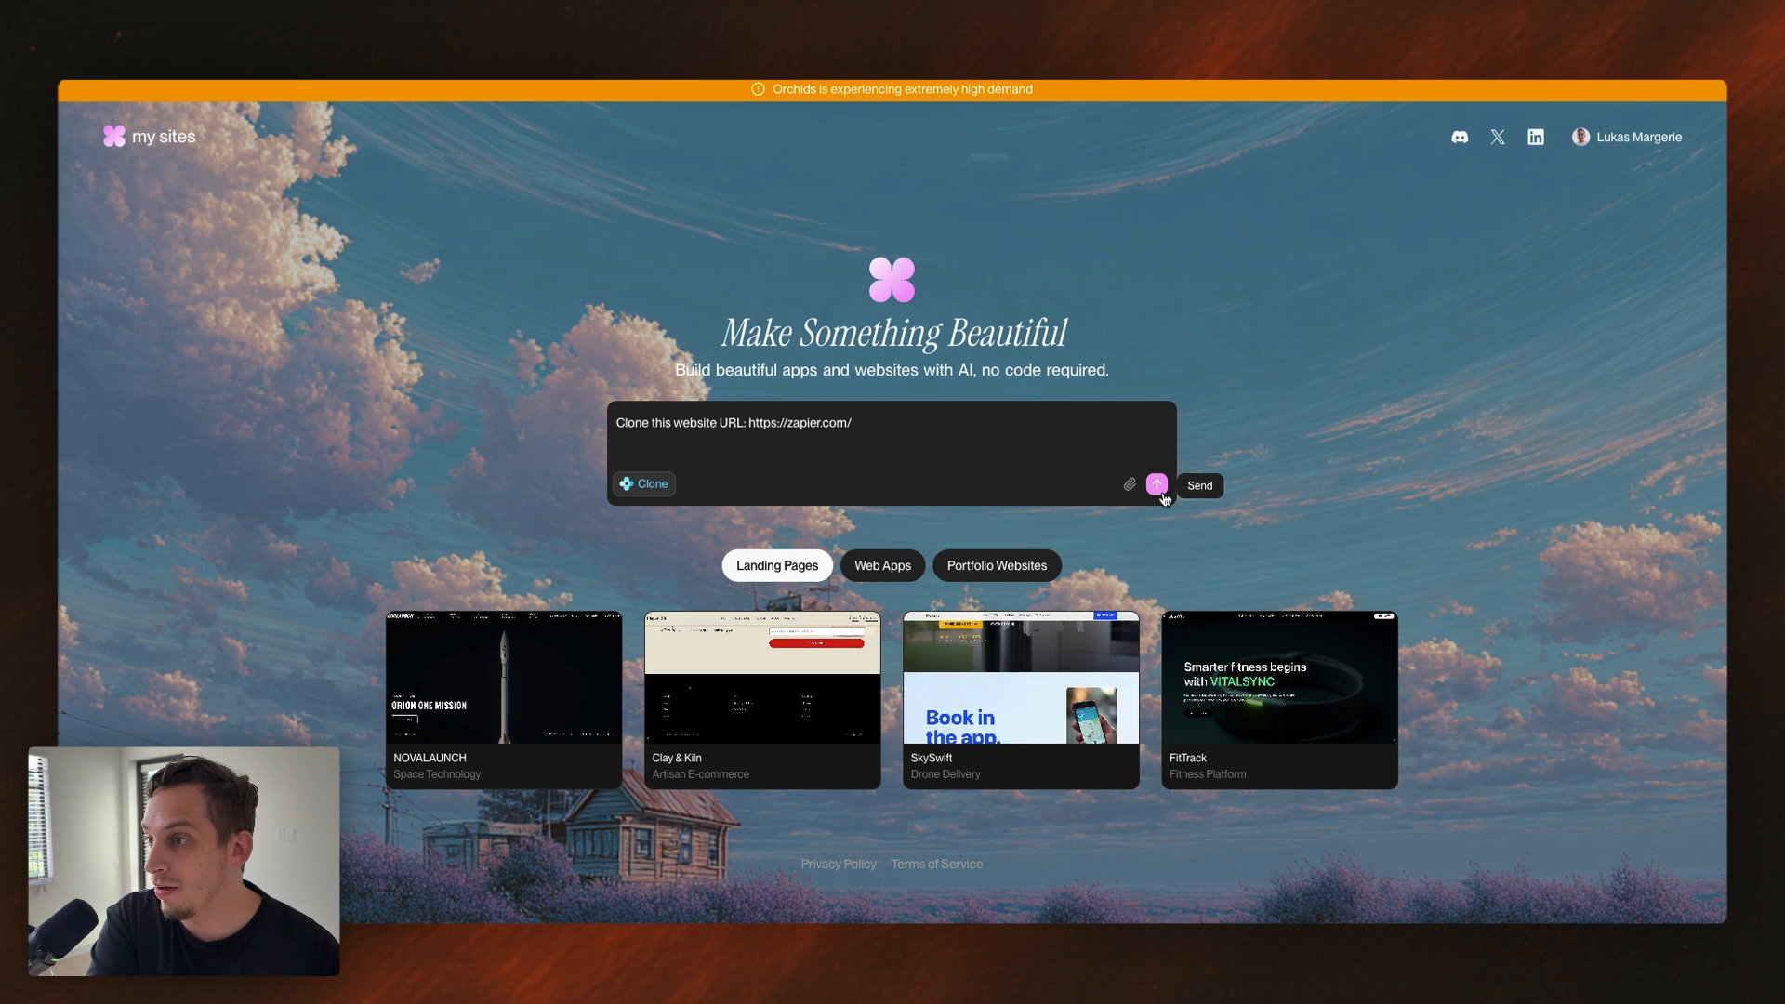
- Send the Zapier clone prompt and collapse the chat for a full-width preview
{"action": "left_click", "coordinate": [1157, 483]}
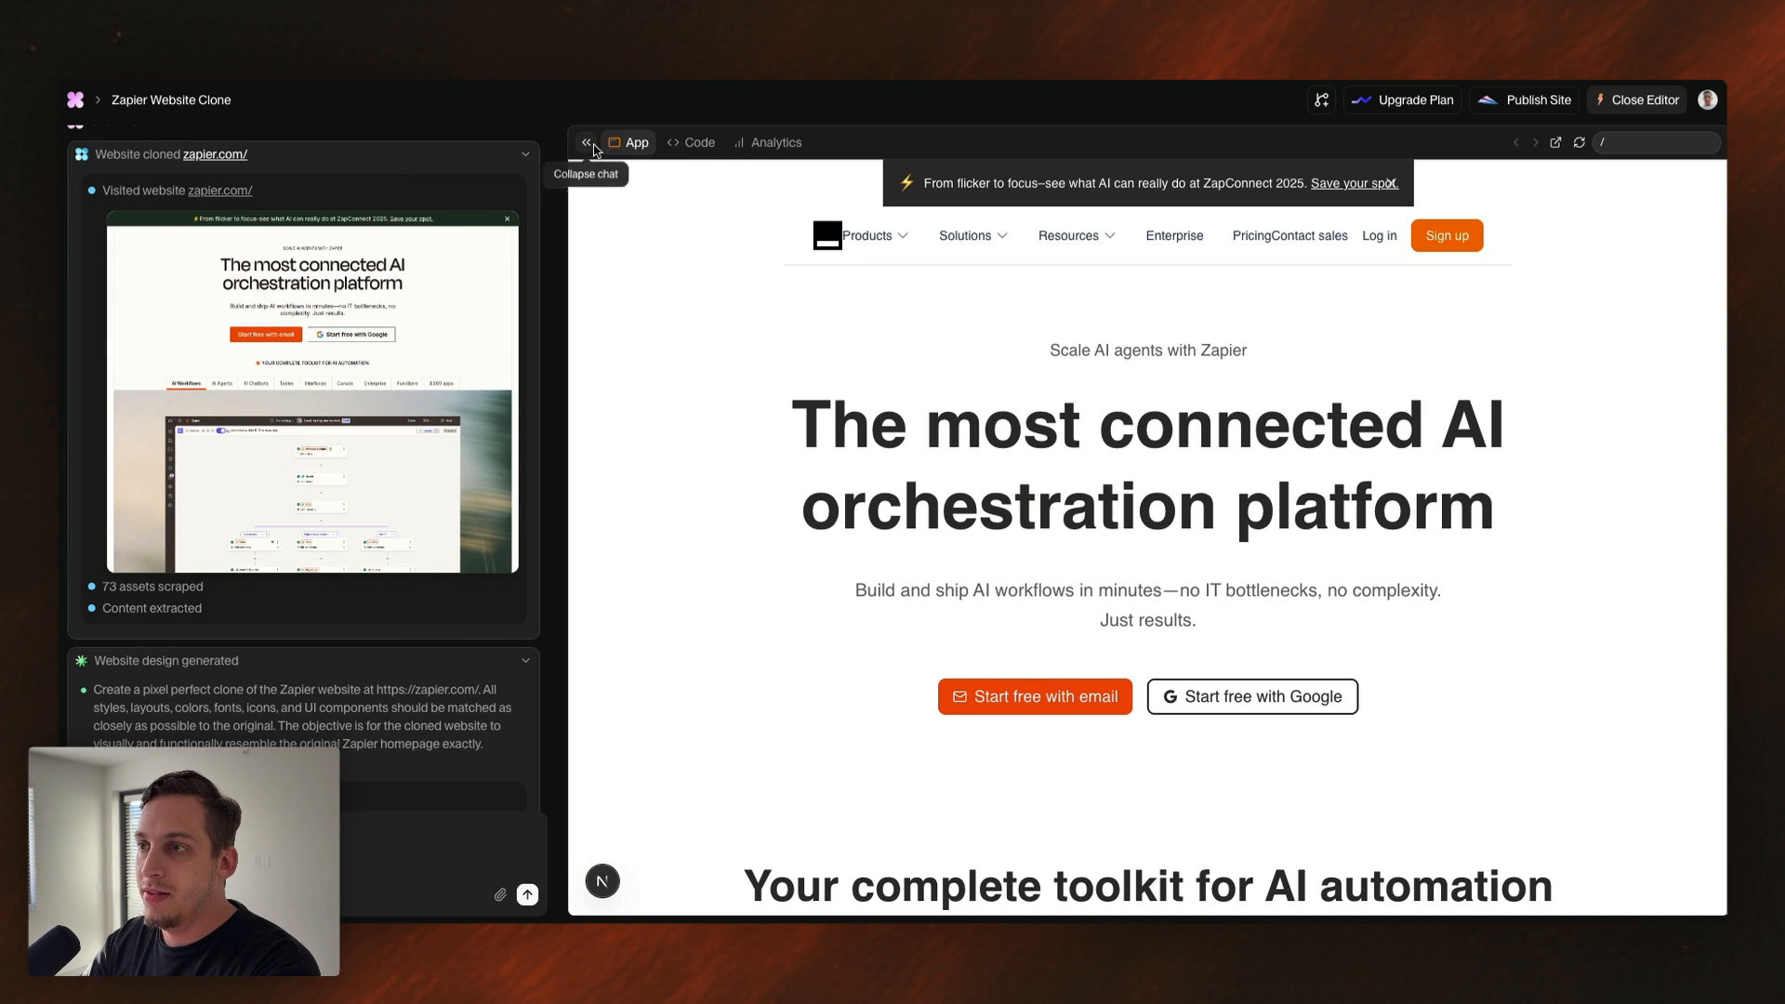
{"action": "left_click", "coordinate": [586, 142]}
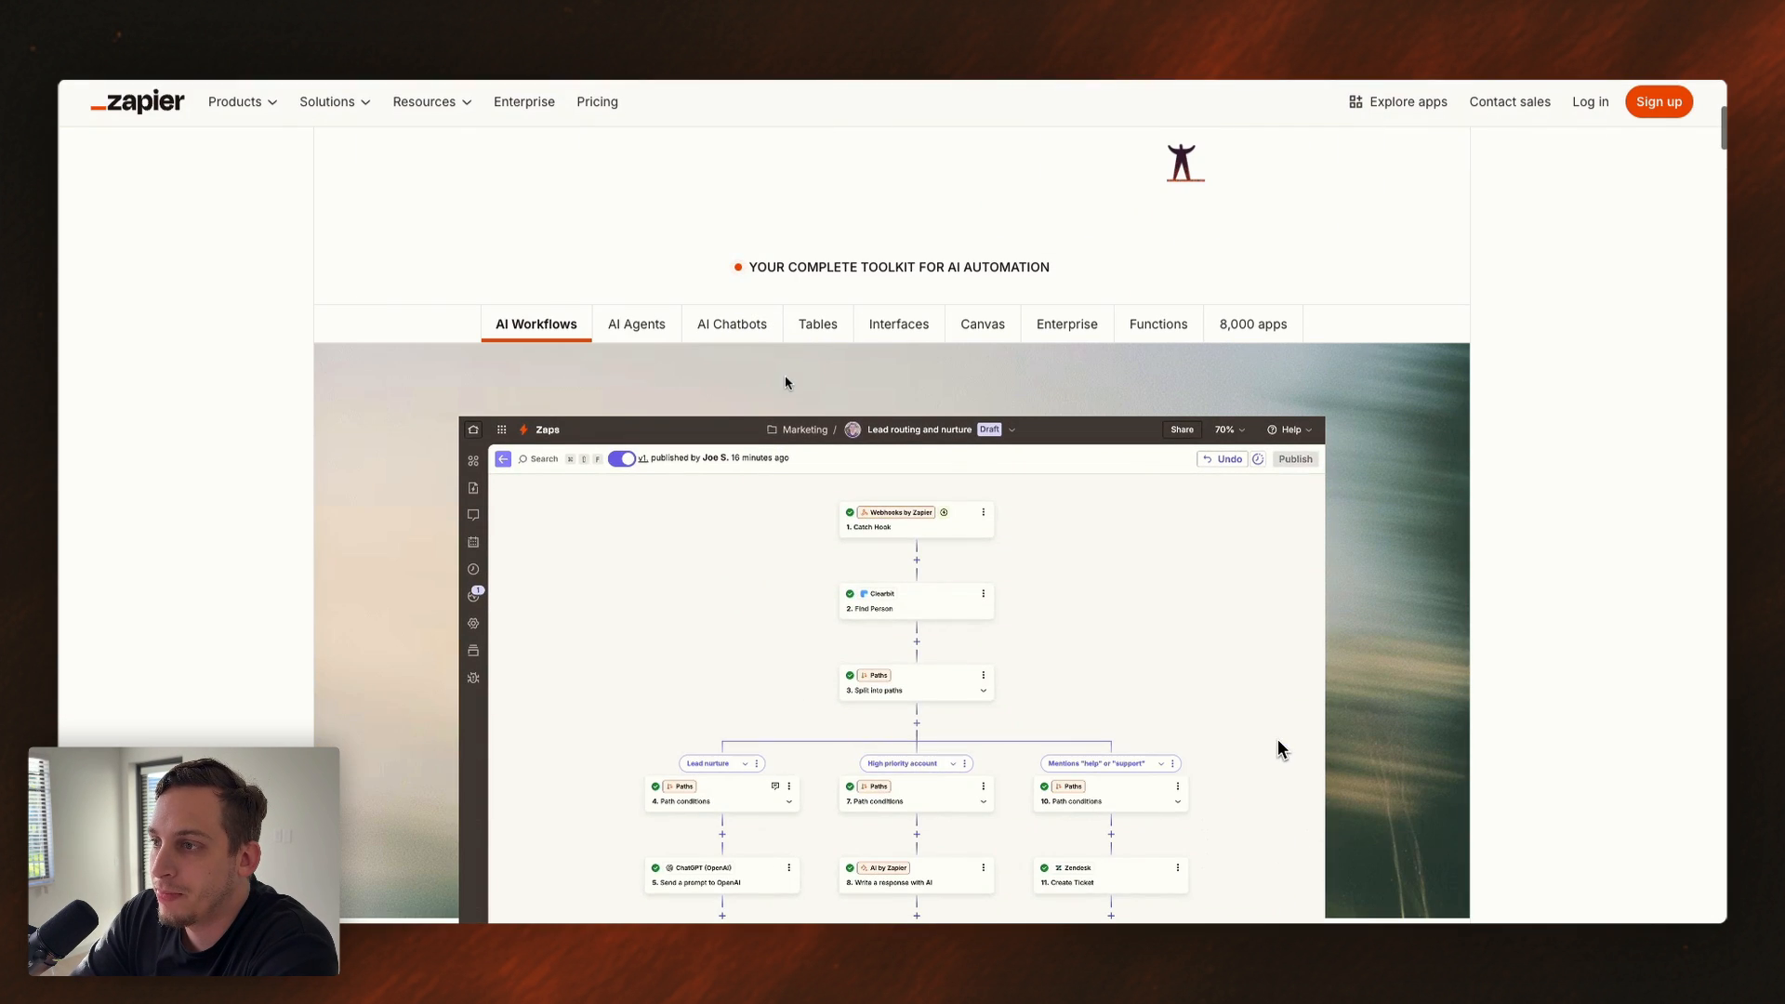
- Scroll to the automation toolkit showcase and select the AI Agents example
{"action": "scroll", "scroll_direction": "down", "scroll_amount": 3}
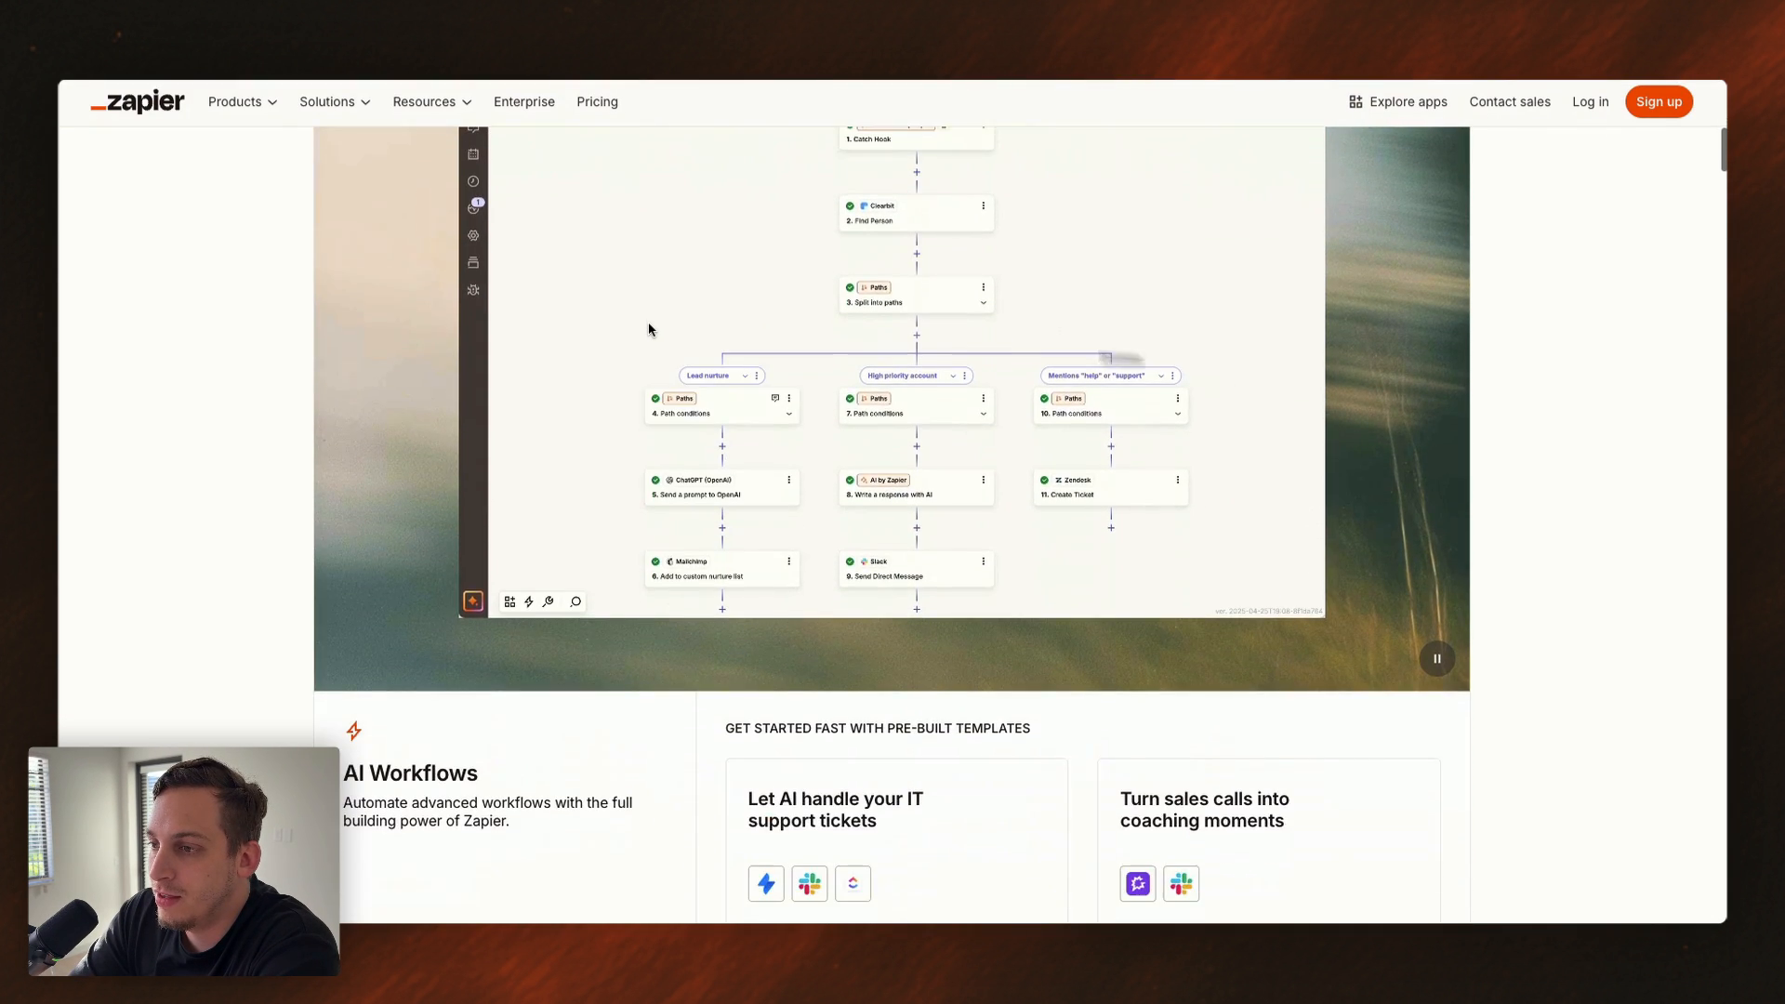
{"action": "left_click", "coordinate": [636, 325]}
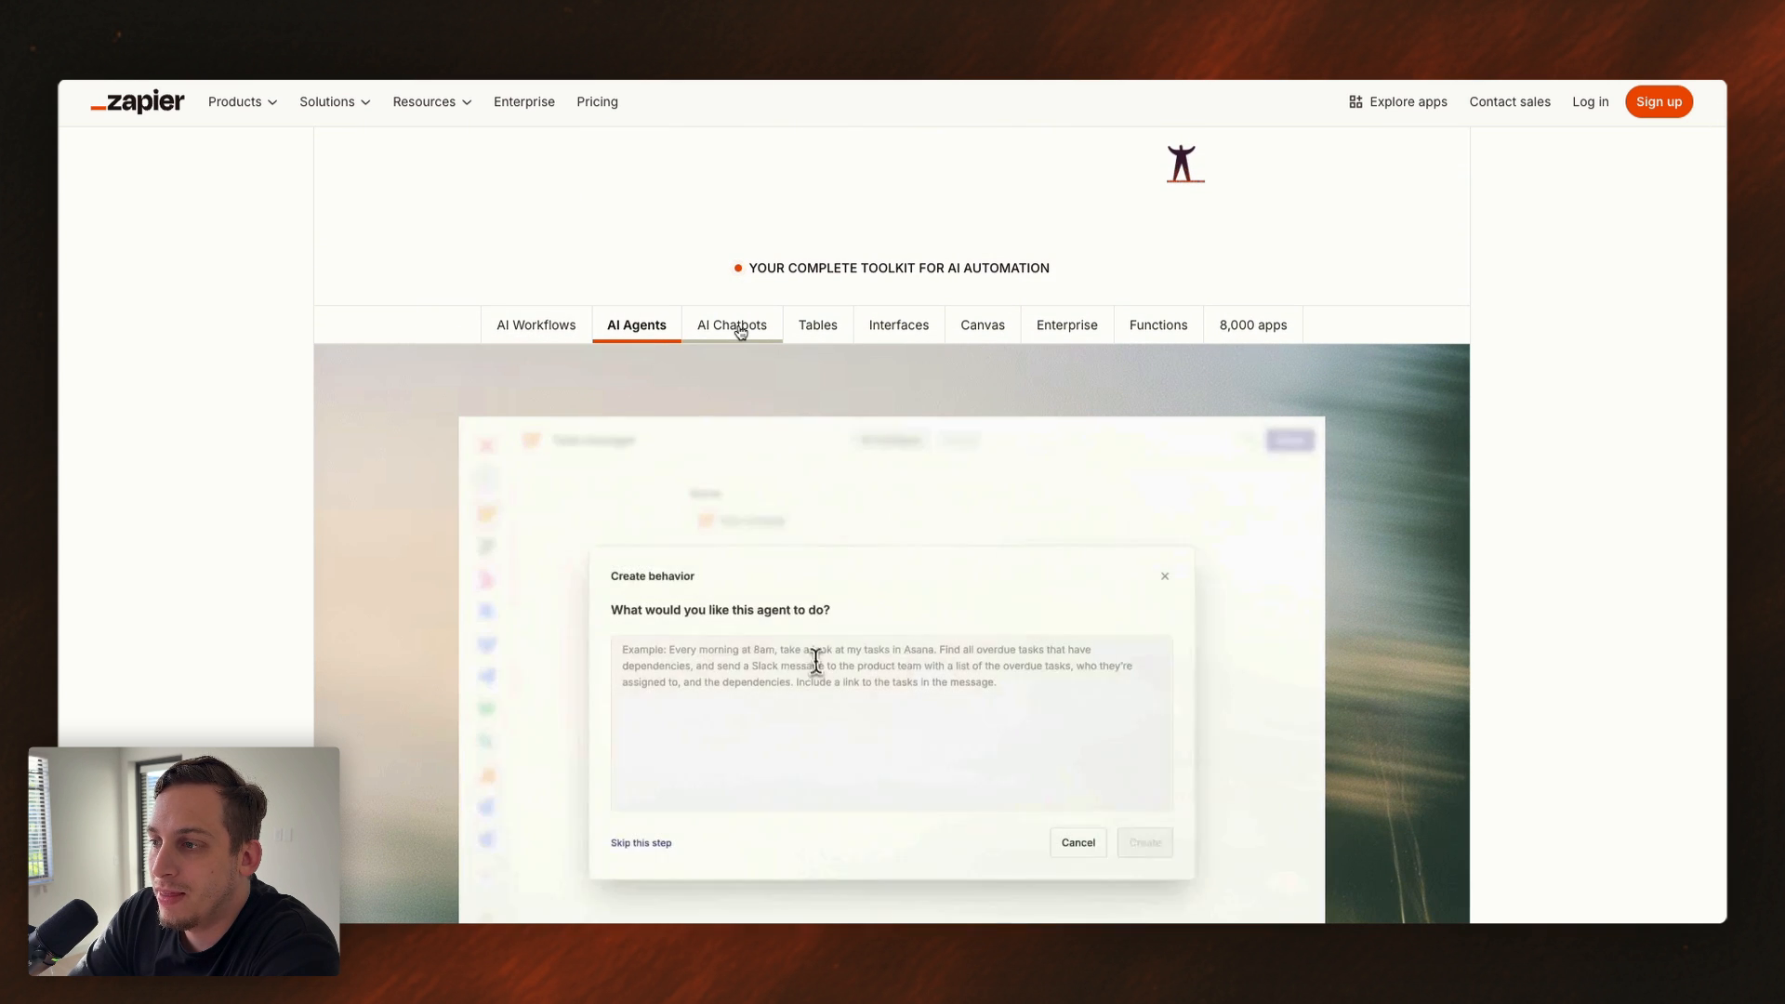
{"action": "left_click", "coordinate": [731, 324]}
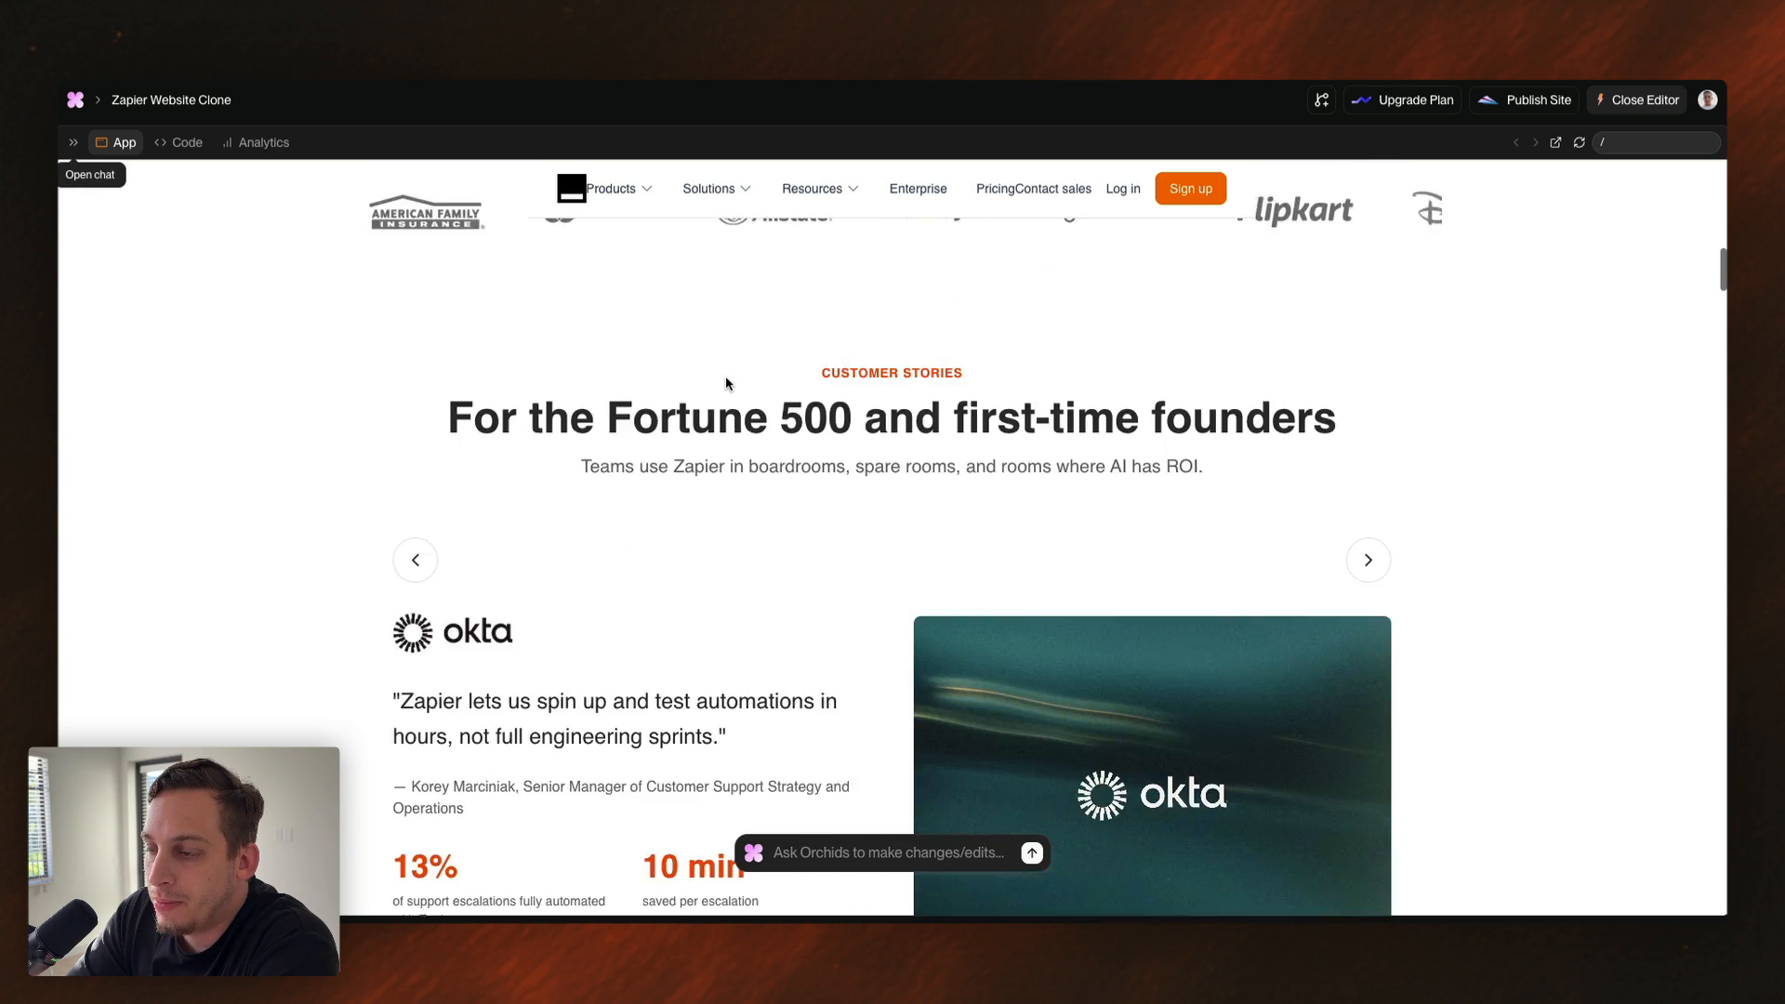
- Scroll the Zapier clone preview to its footer, then go back to my sites
{"action": "scroll", "scroll_direction": "down", "scroll_amount": 3}
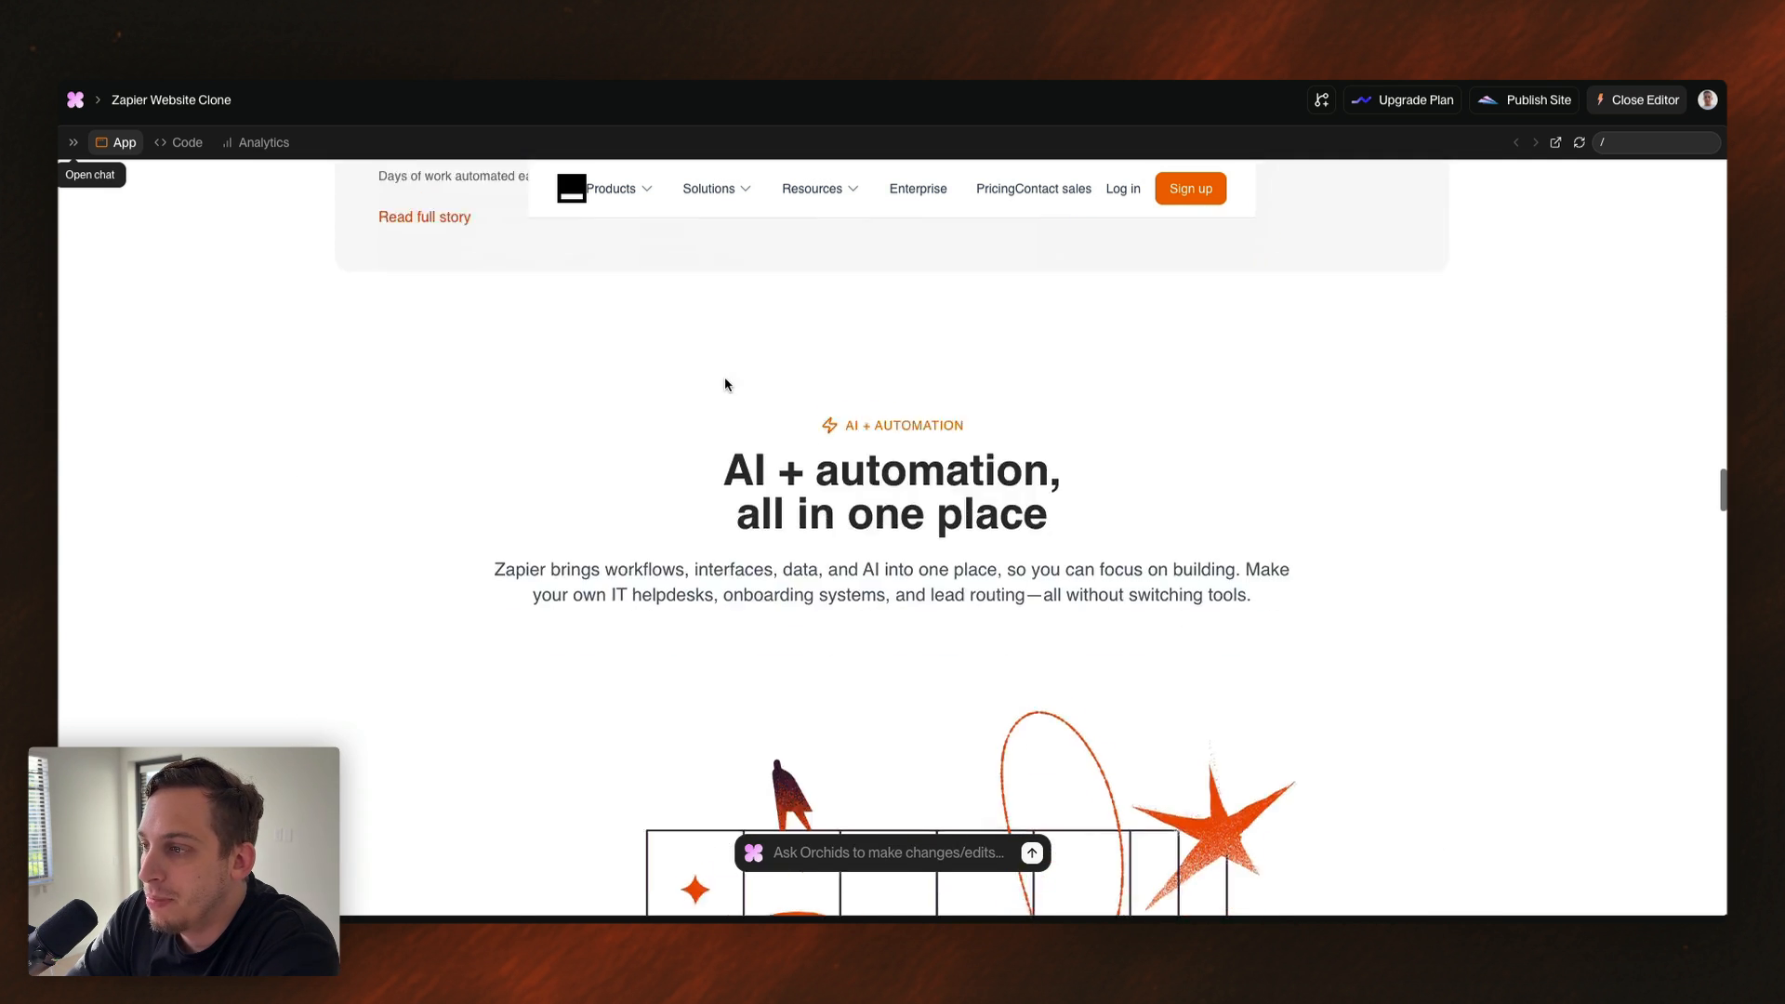
{"action": "scroll", "scroll_direction": "down", "scroll_amount": 3}
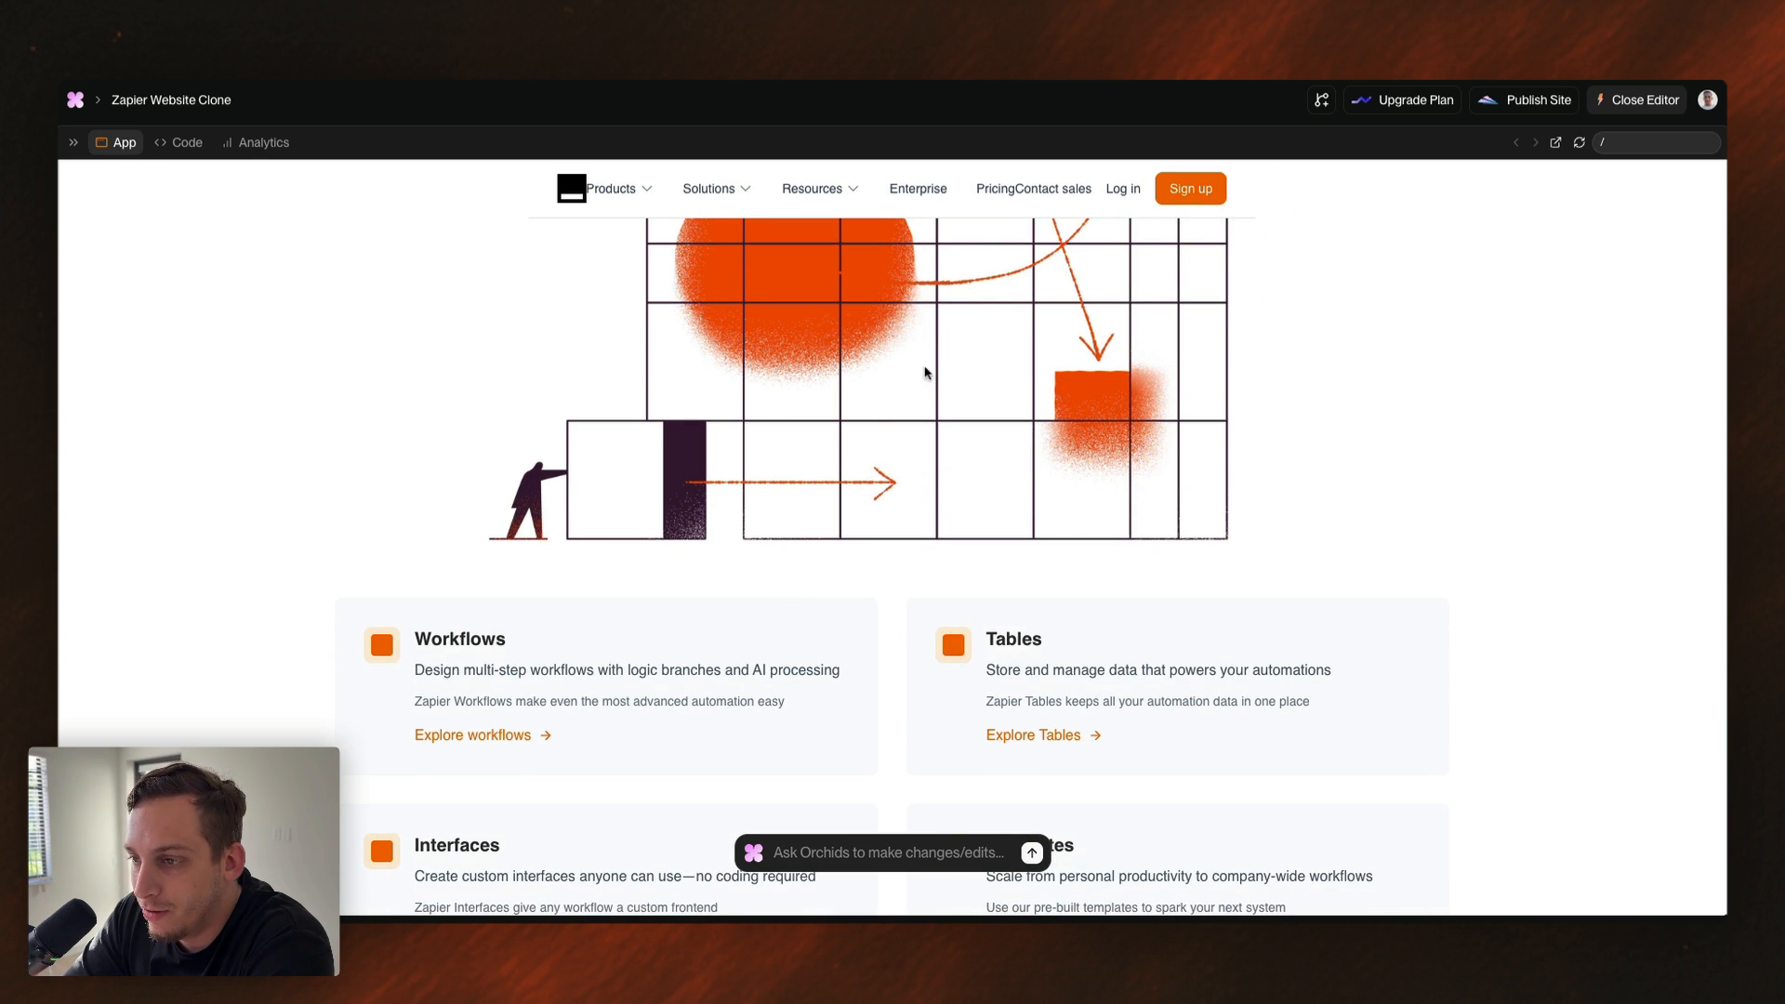
{"action": "scroll", "scroll_direction": "down", "scroll_amount": 3}
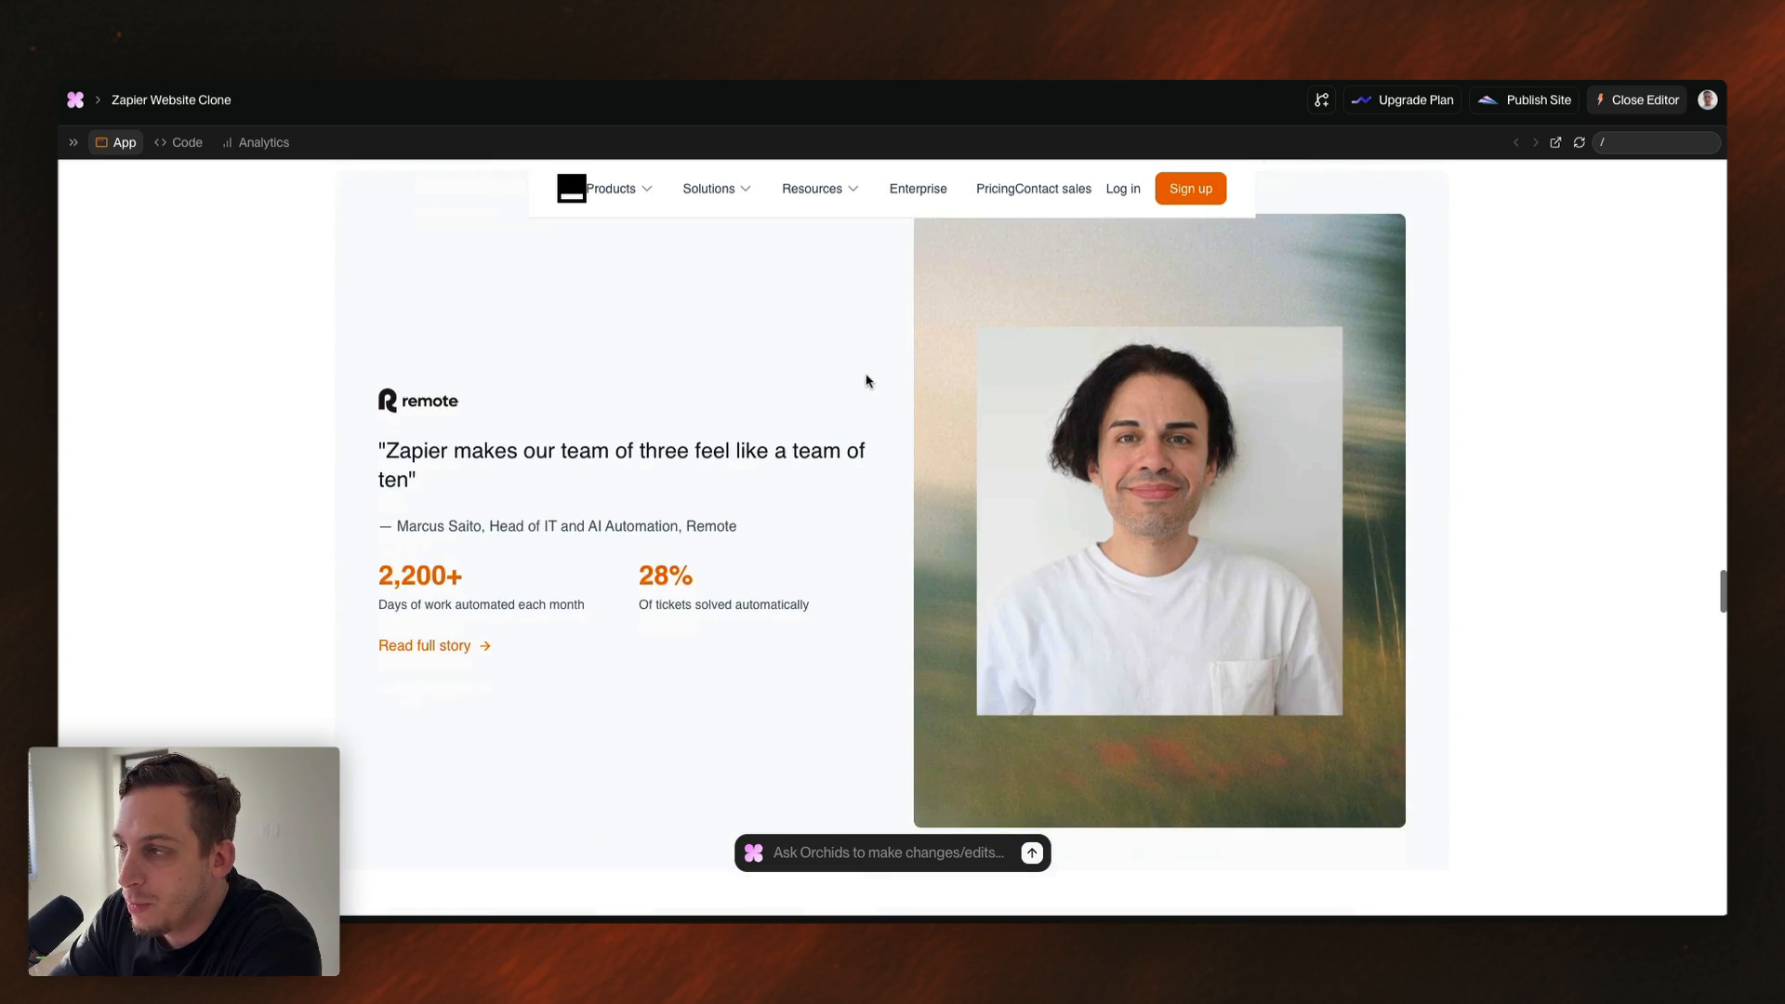
{"action": "scroll", "scroll_direction": "up", "scroll_amount": 3}
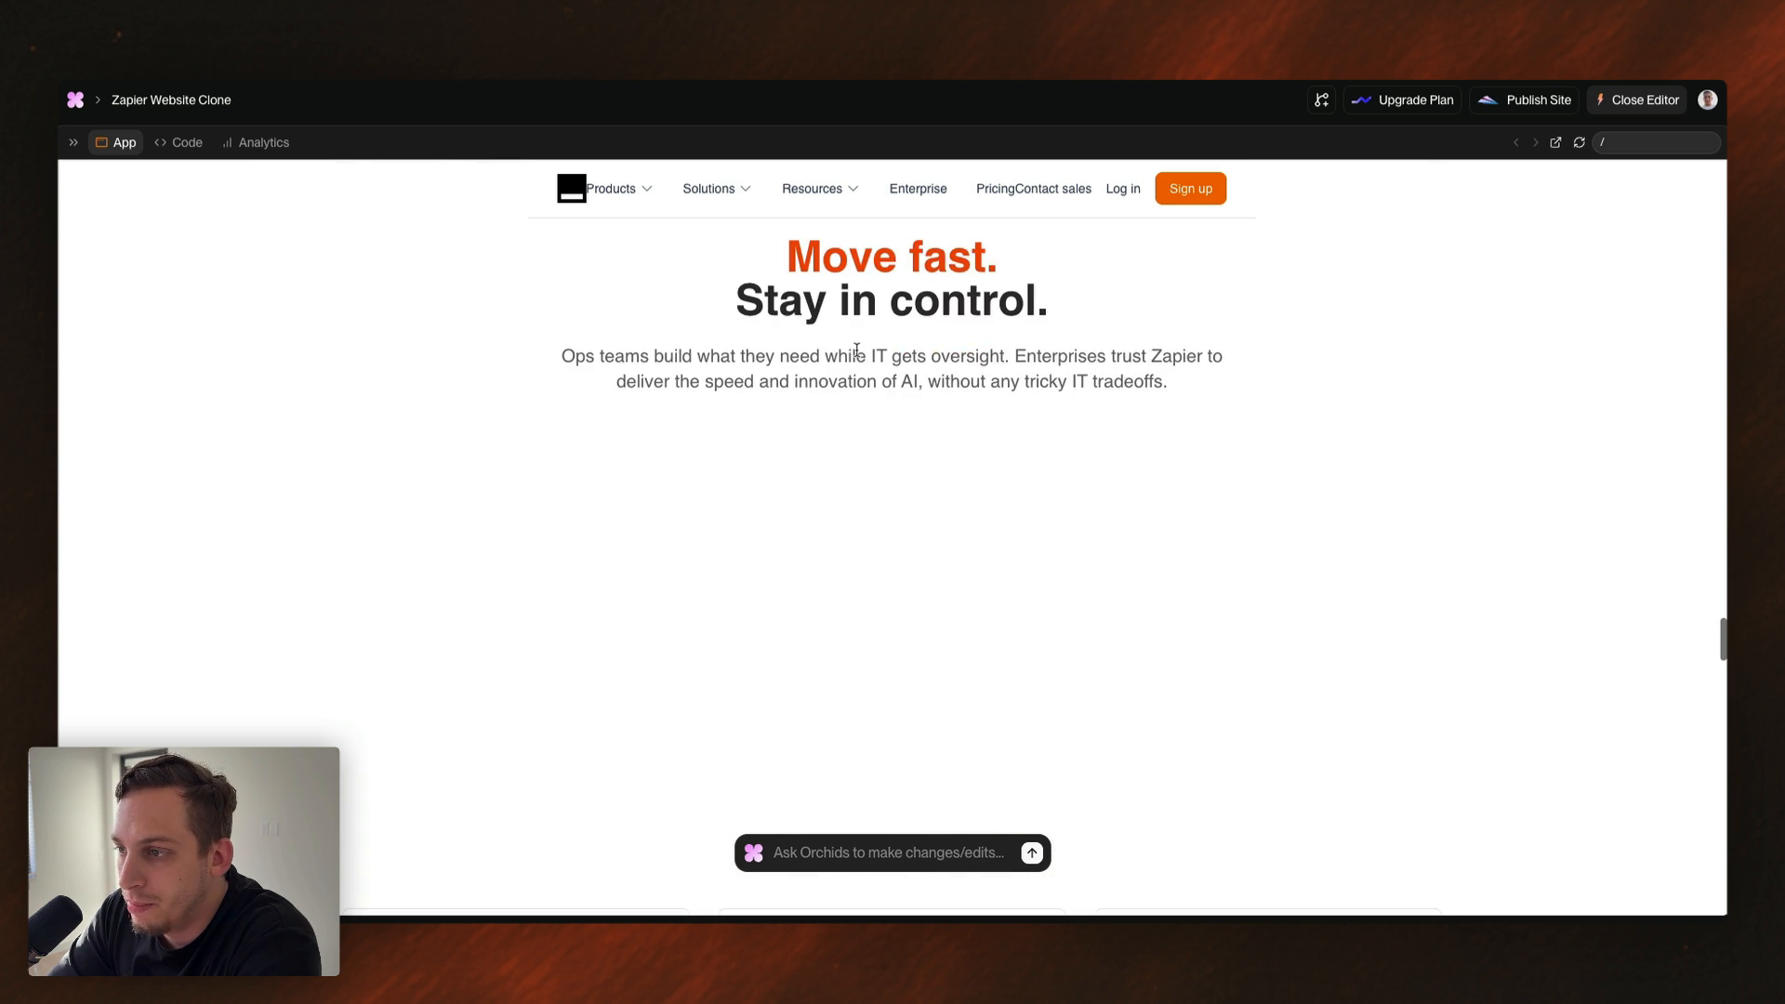
{"action": "scroll", "scroll_direction": "down", "scroll_amount": 3}
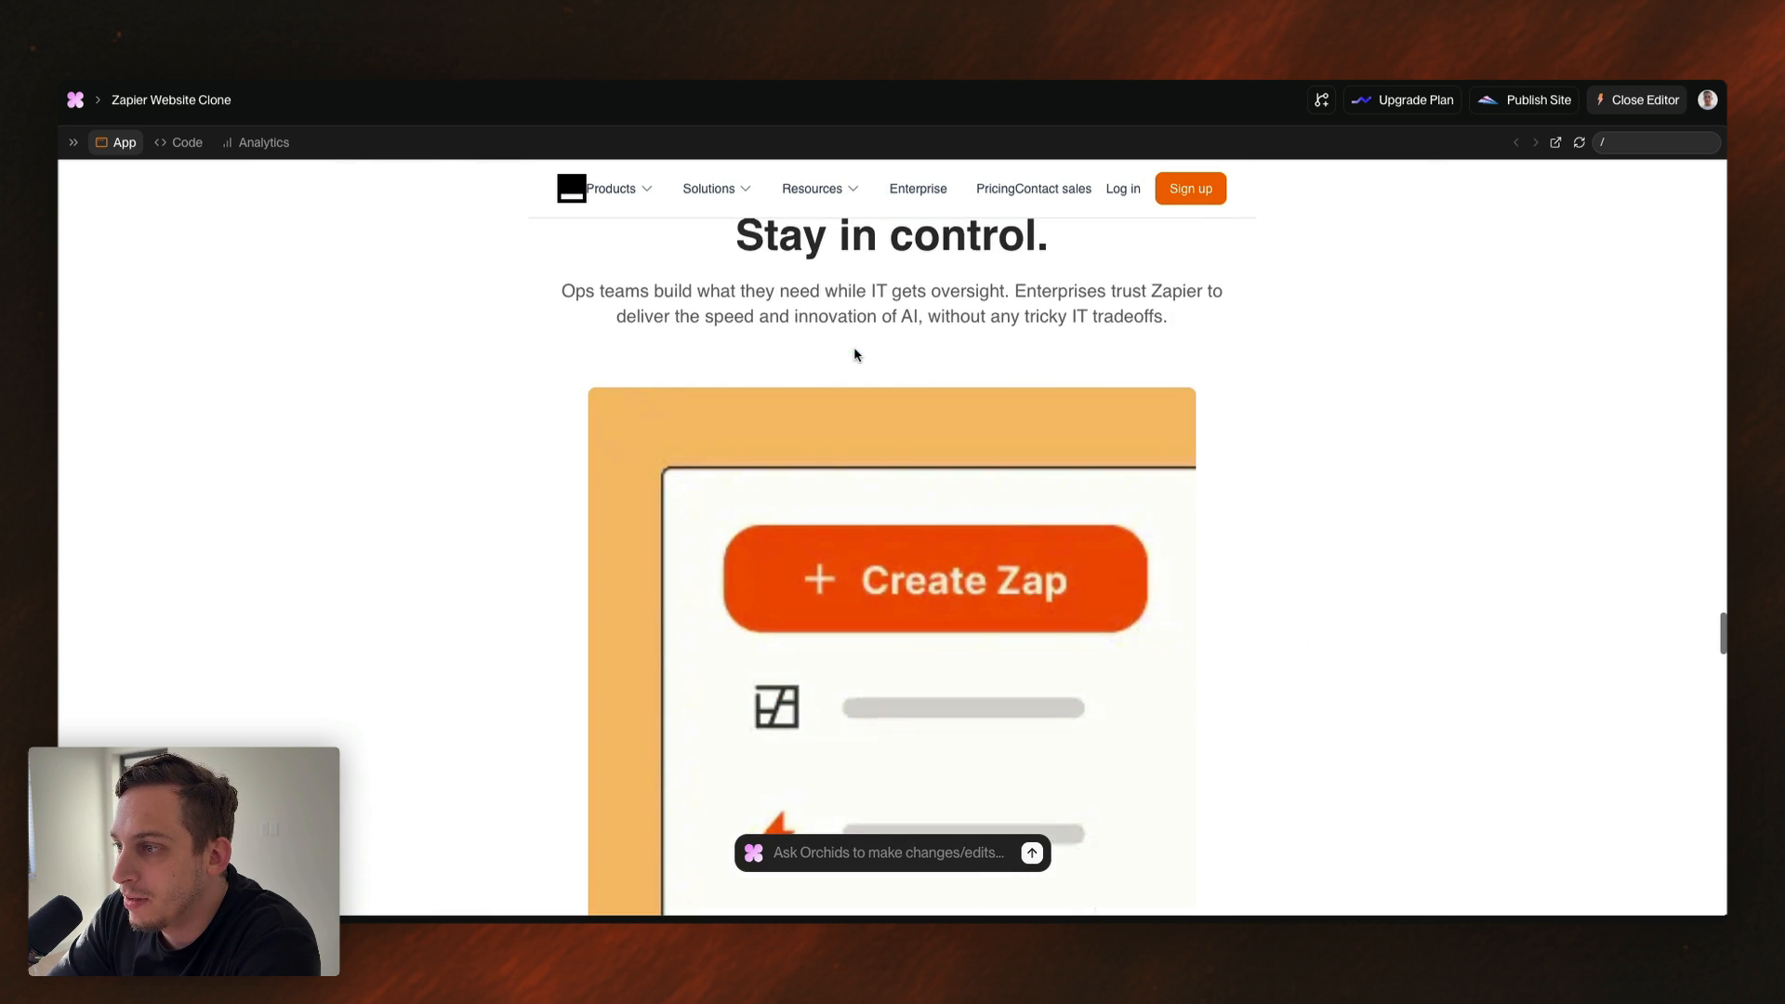
{"action": "scroll", "scroll_direction": "down", "scroll_amount": 3}
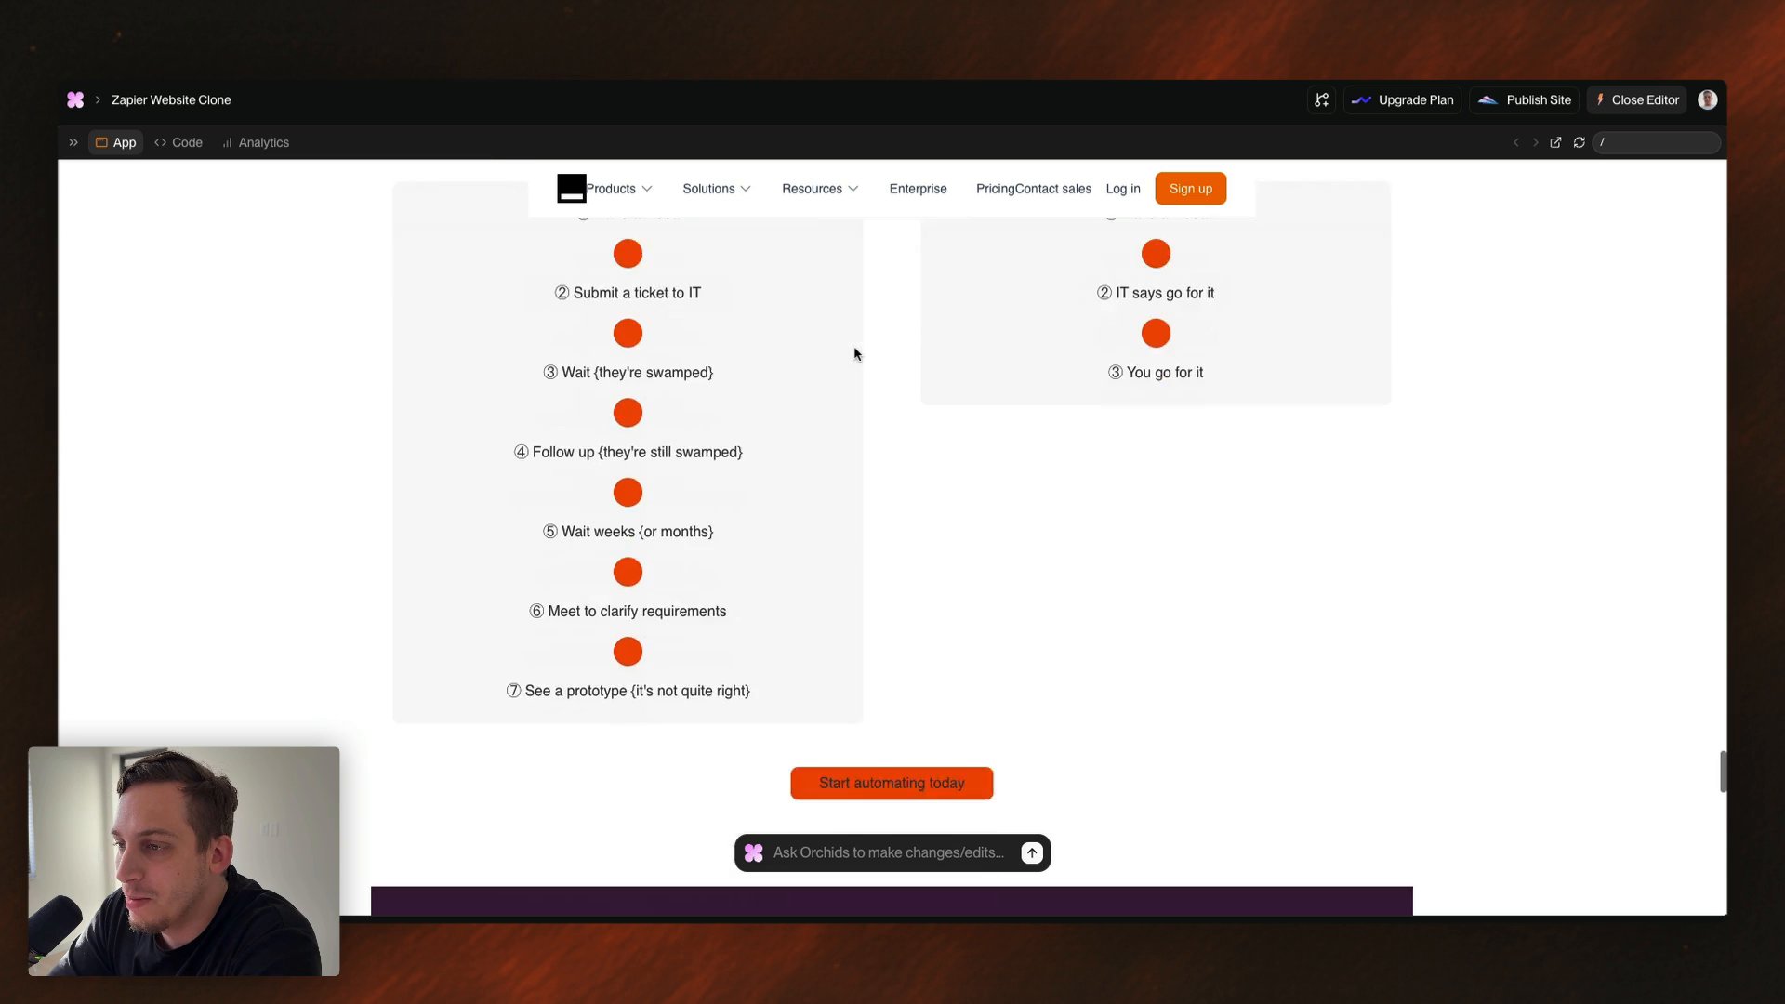
{"action": "scroll", "scroll_direction": "down", "scroll_amount": 3}
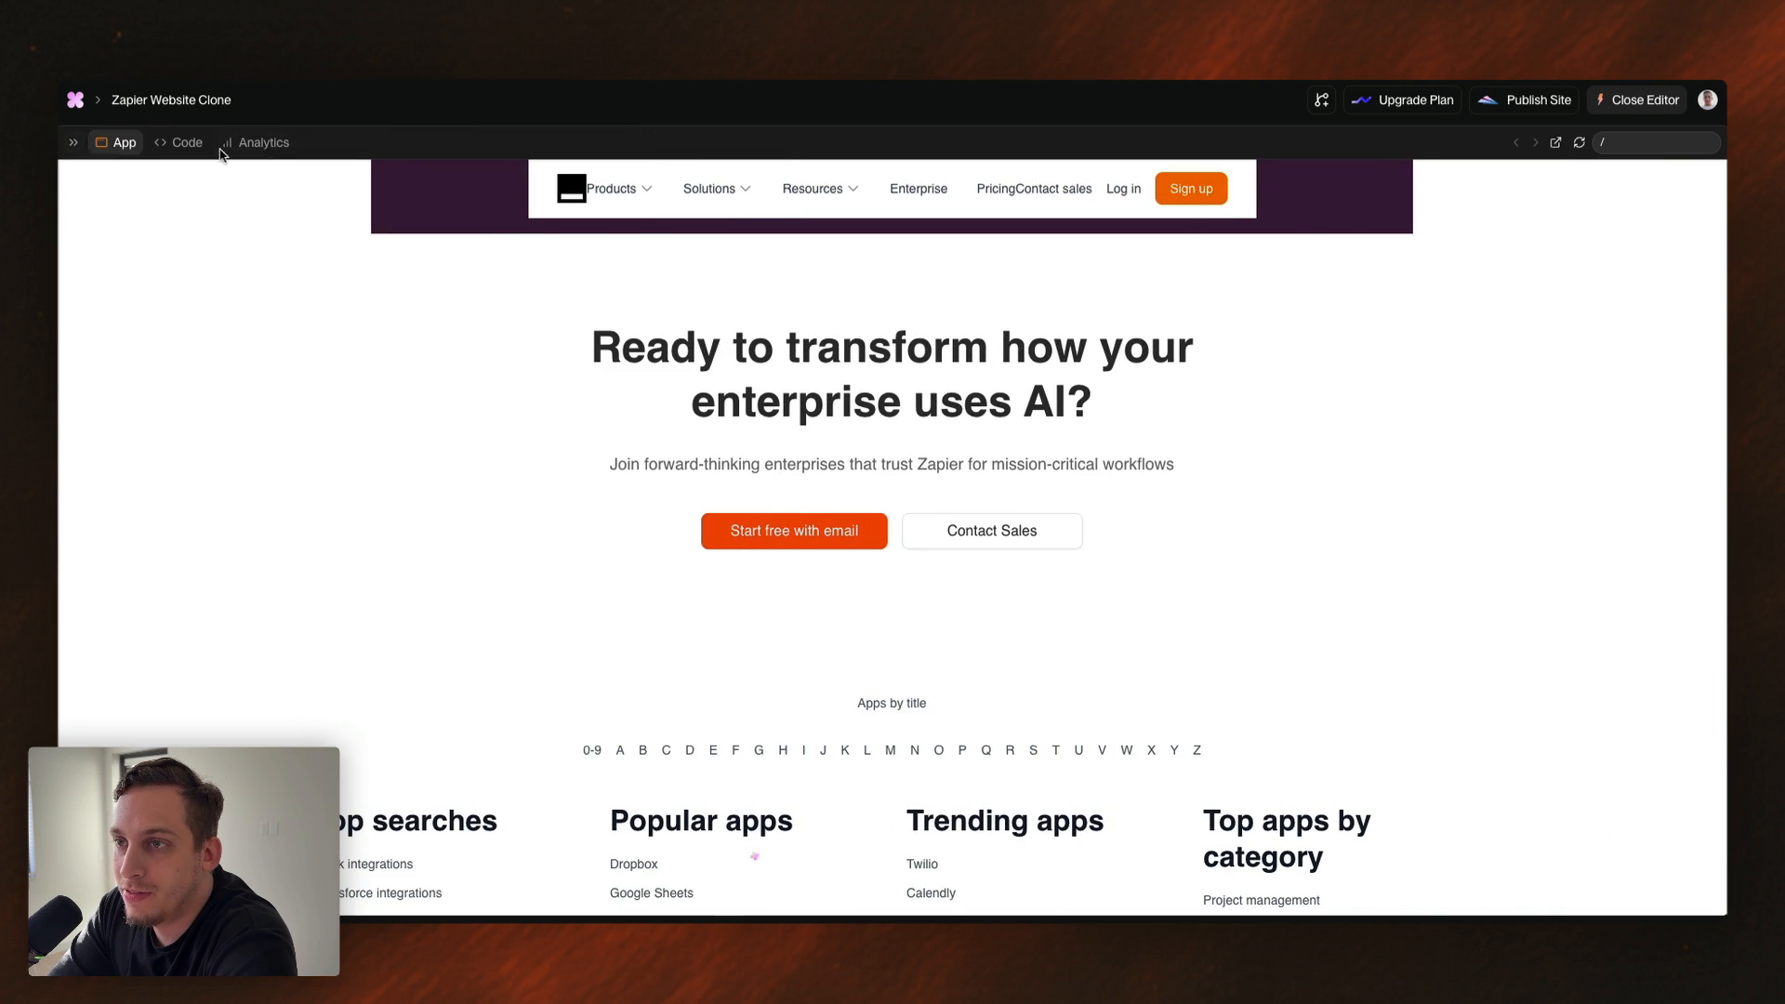
{"action": "left_click", "coordinate": [72, 142]}
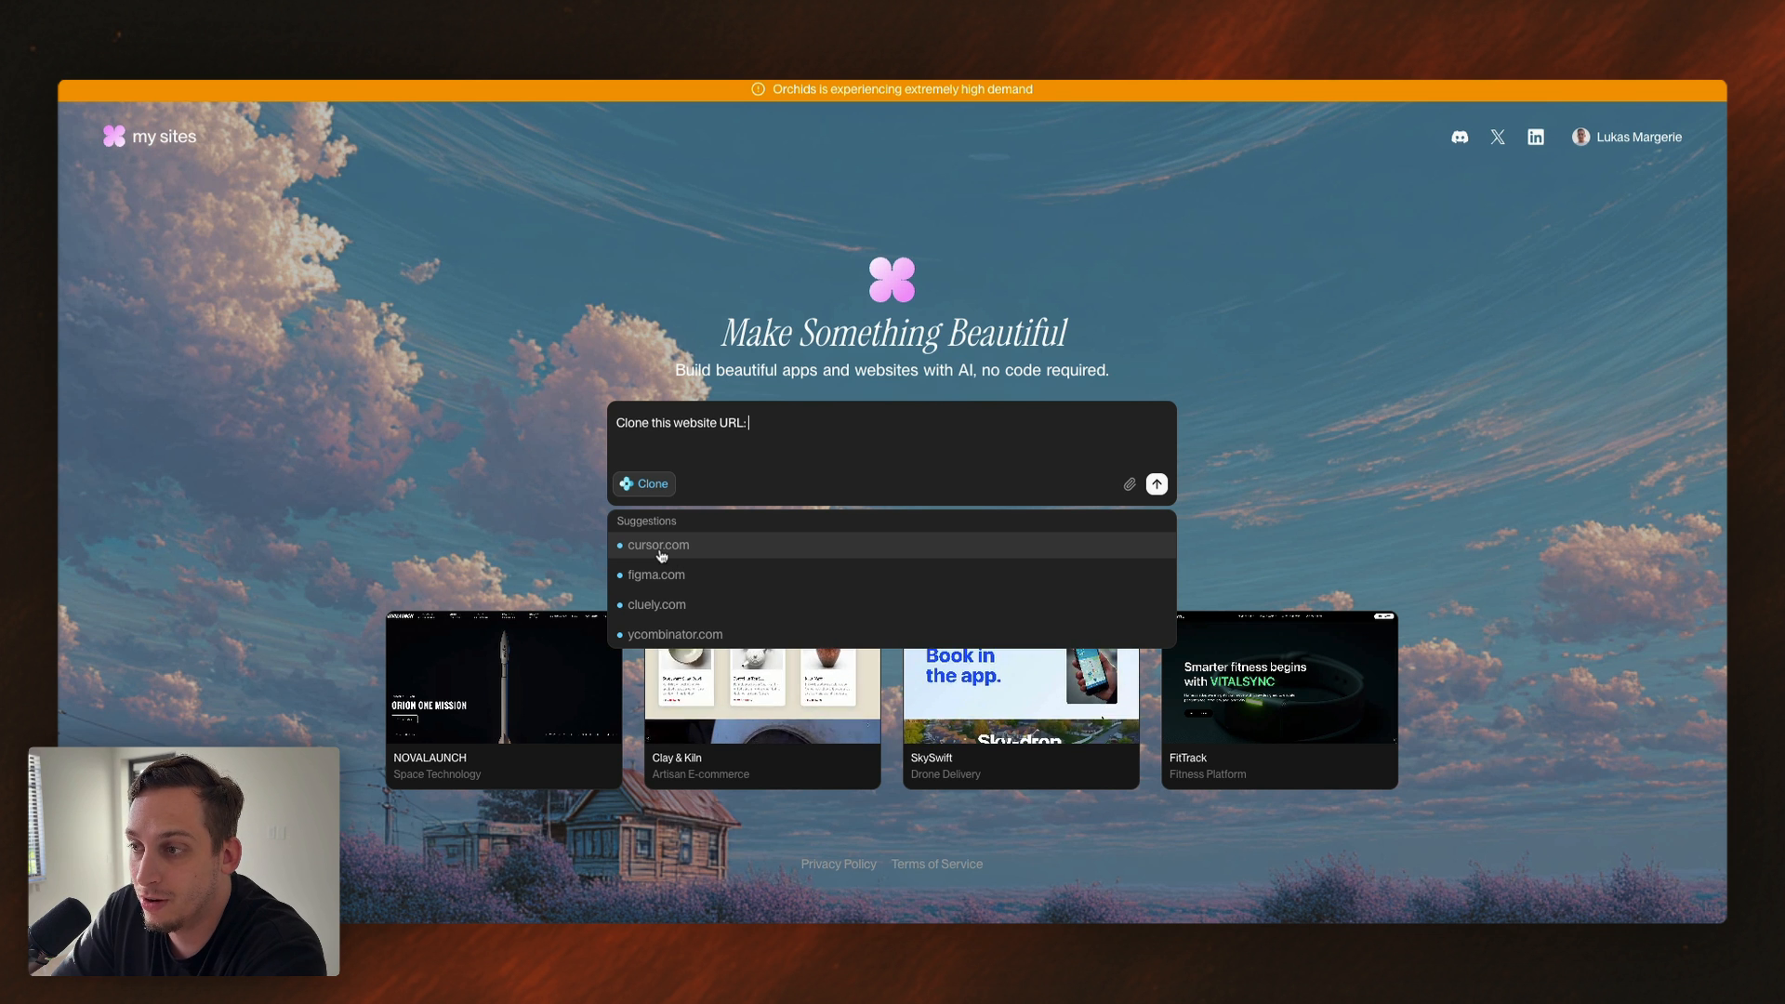
- Clone cursor.com from the suggestion and scroll its preview to 'Tab, tab, tab'
{"action": "left_click", "coordinate": [658, 544]}
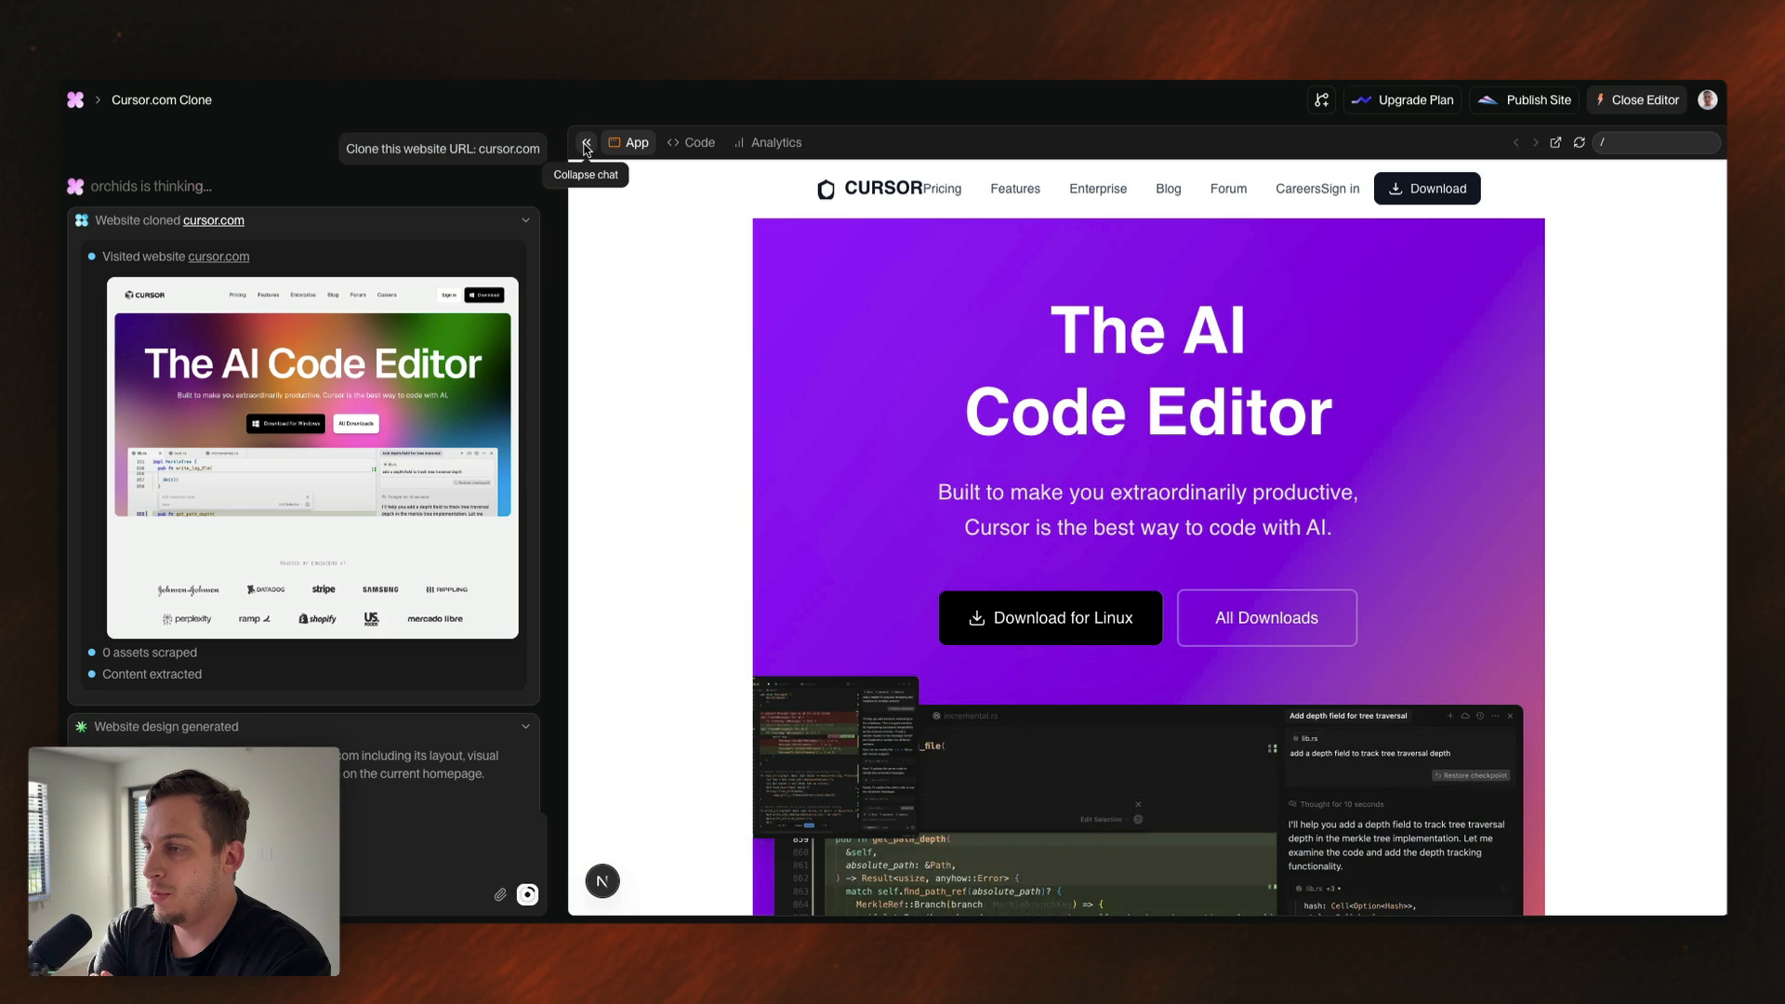
{"action": "scroll", "scroll_direction": "down", "scroll_amount": 3}
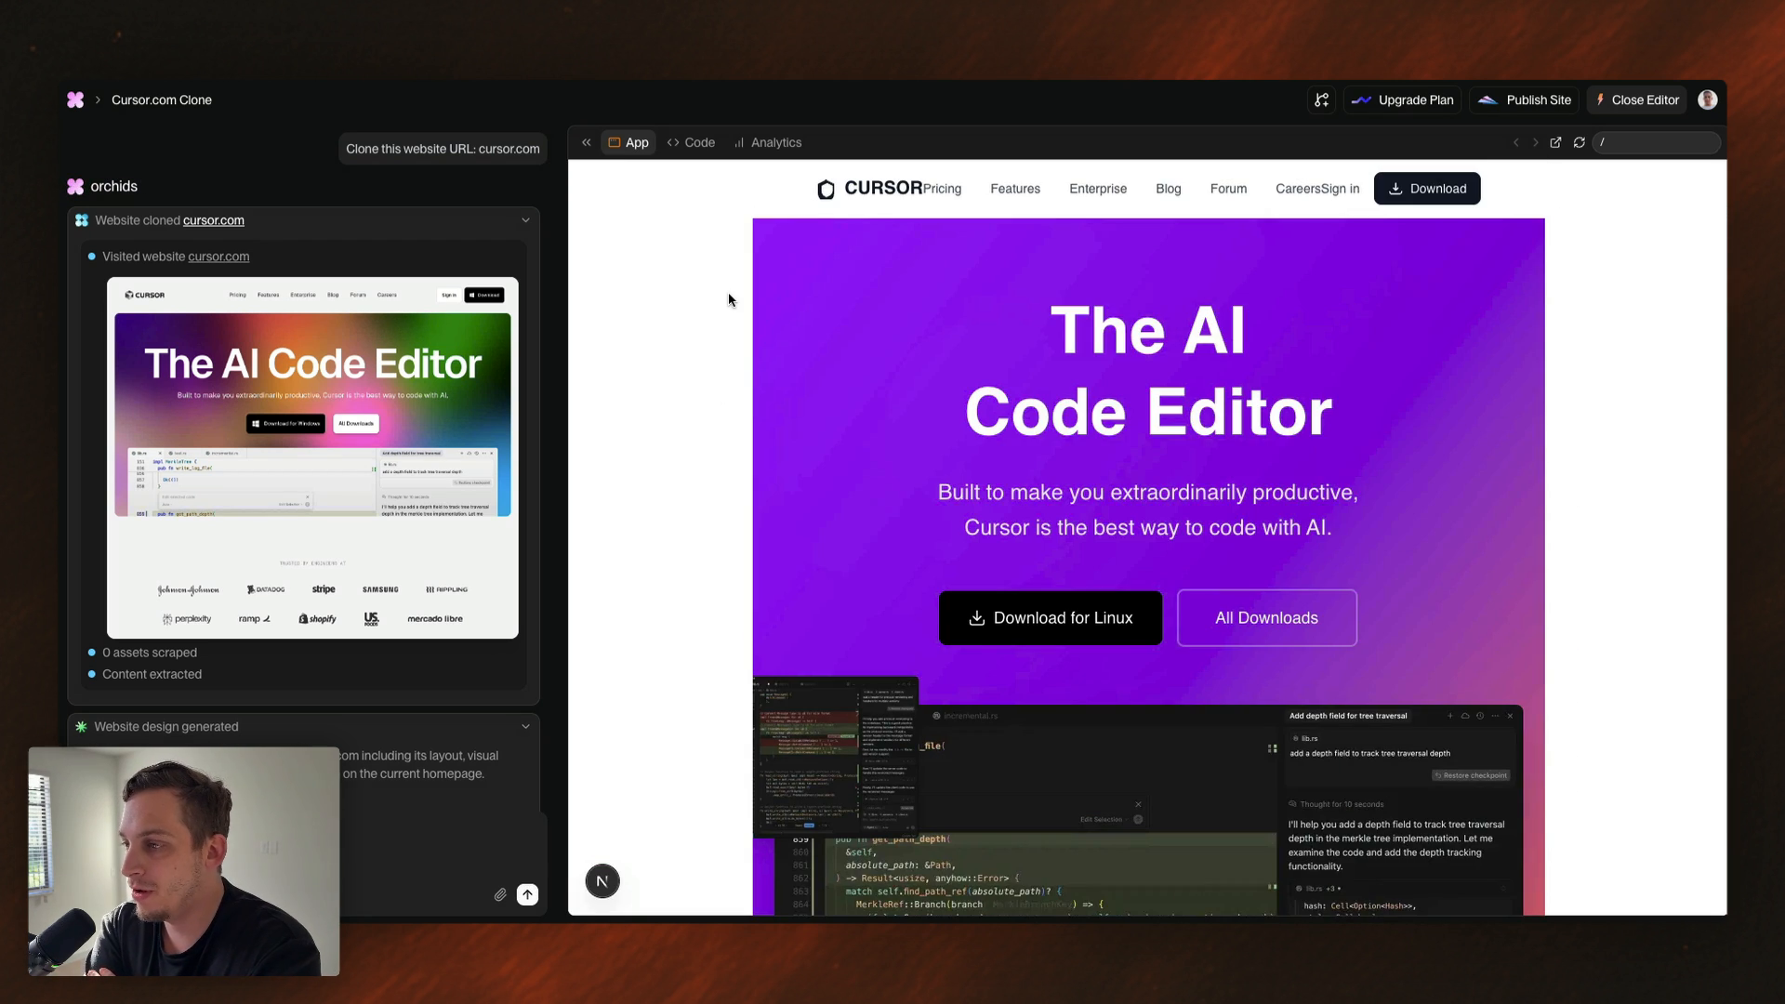
{"action": "mouse_move", "coordinate": [769, 192]}
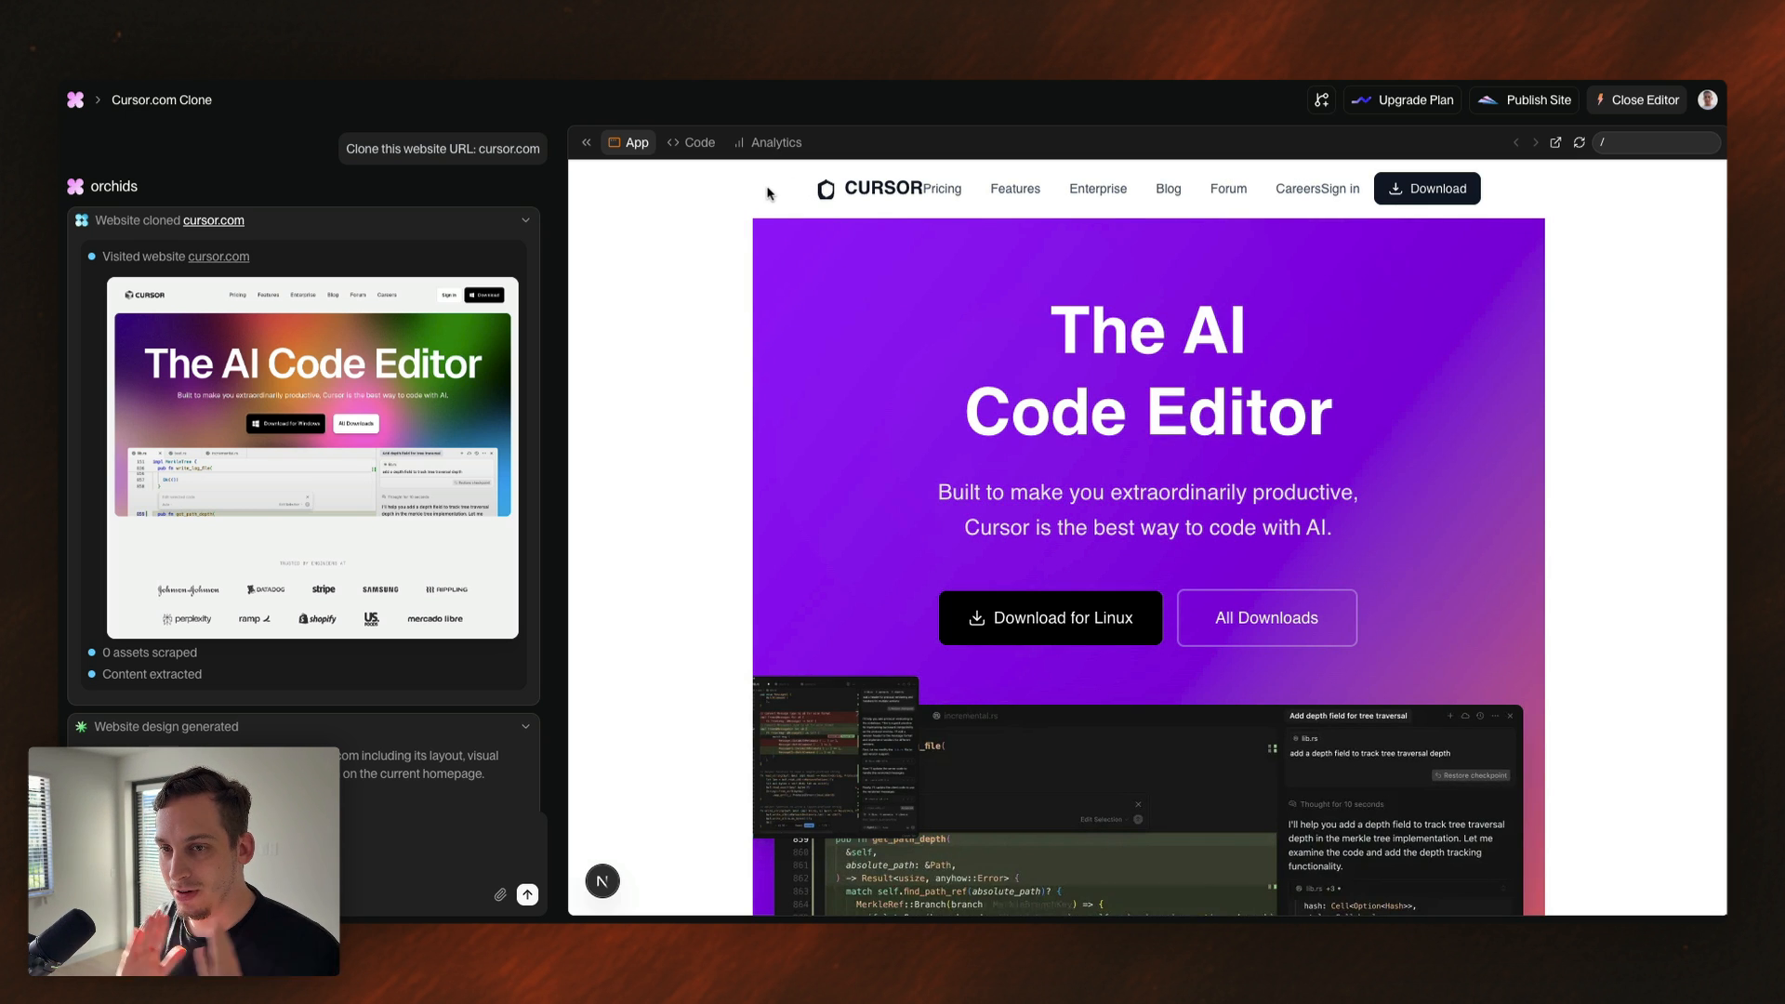
{"action": "mouse_move", "coordinate": [761, 217]}
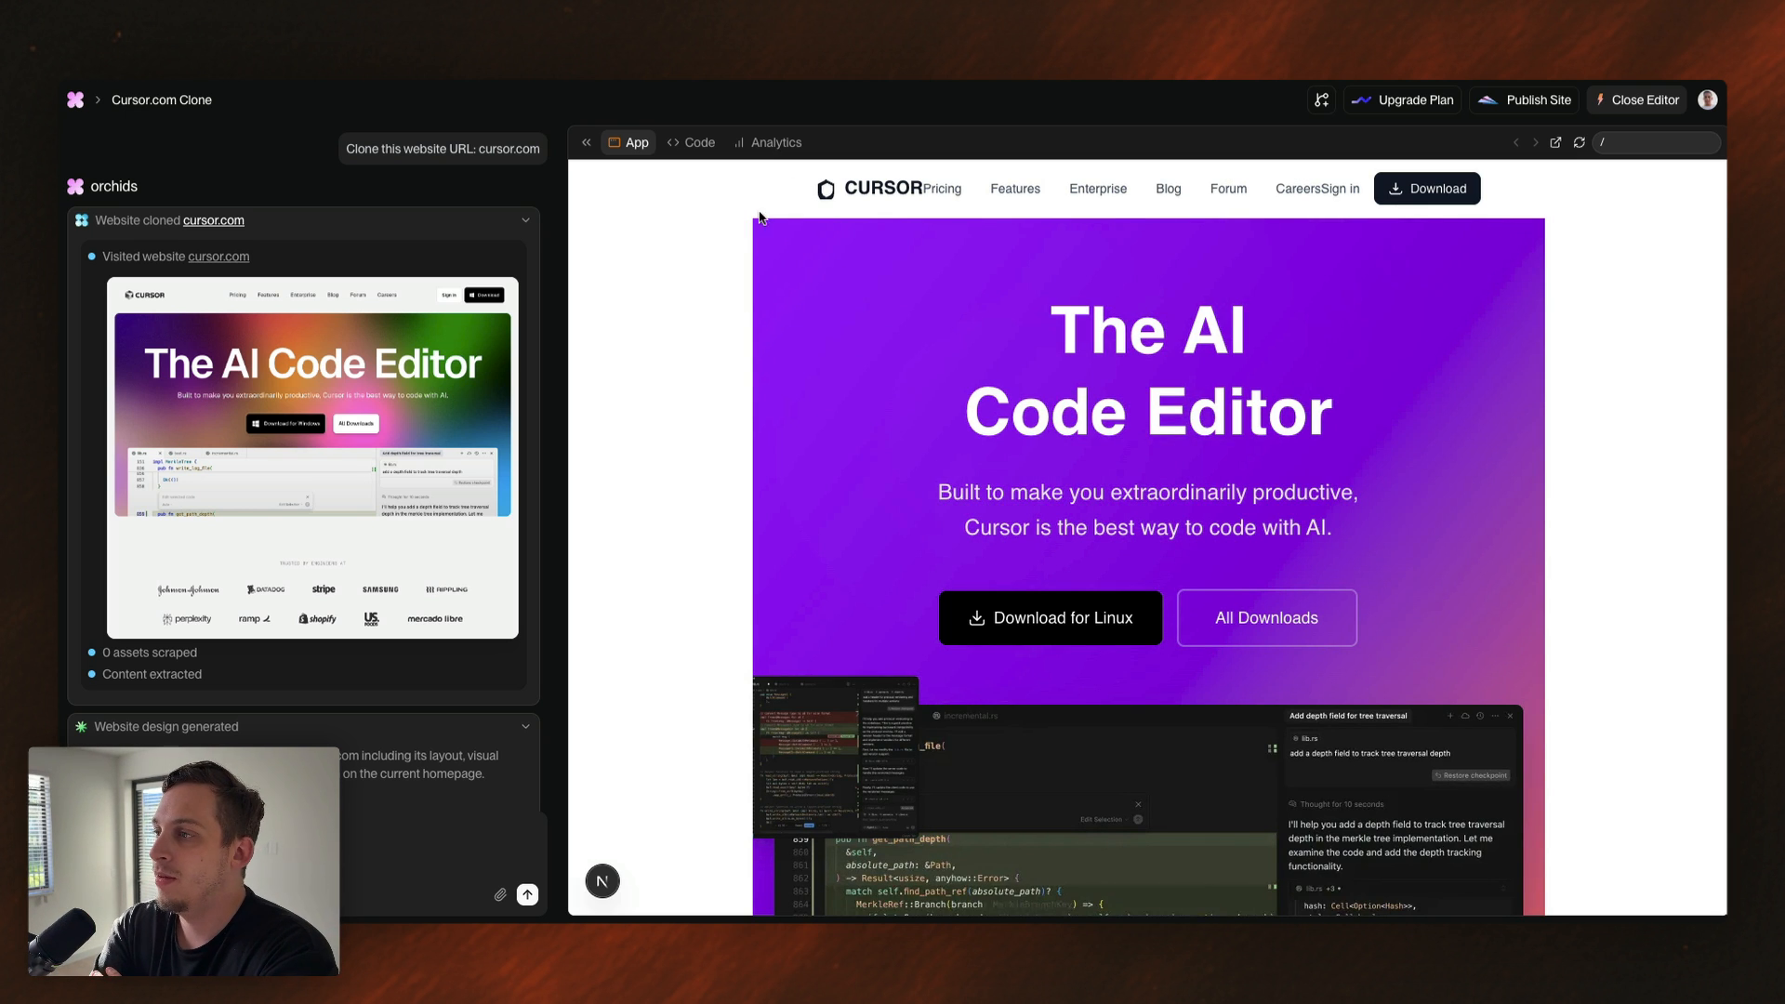
{"action": "mouse_move", "coordinate": [1462, 217]}
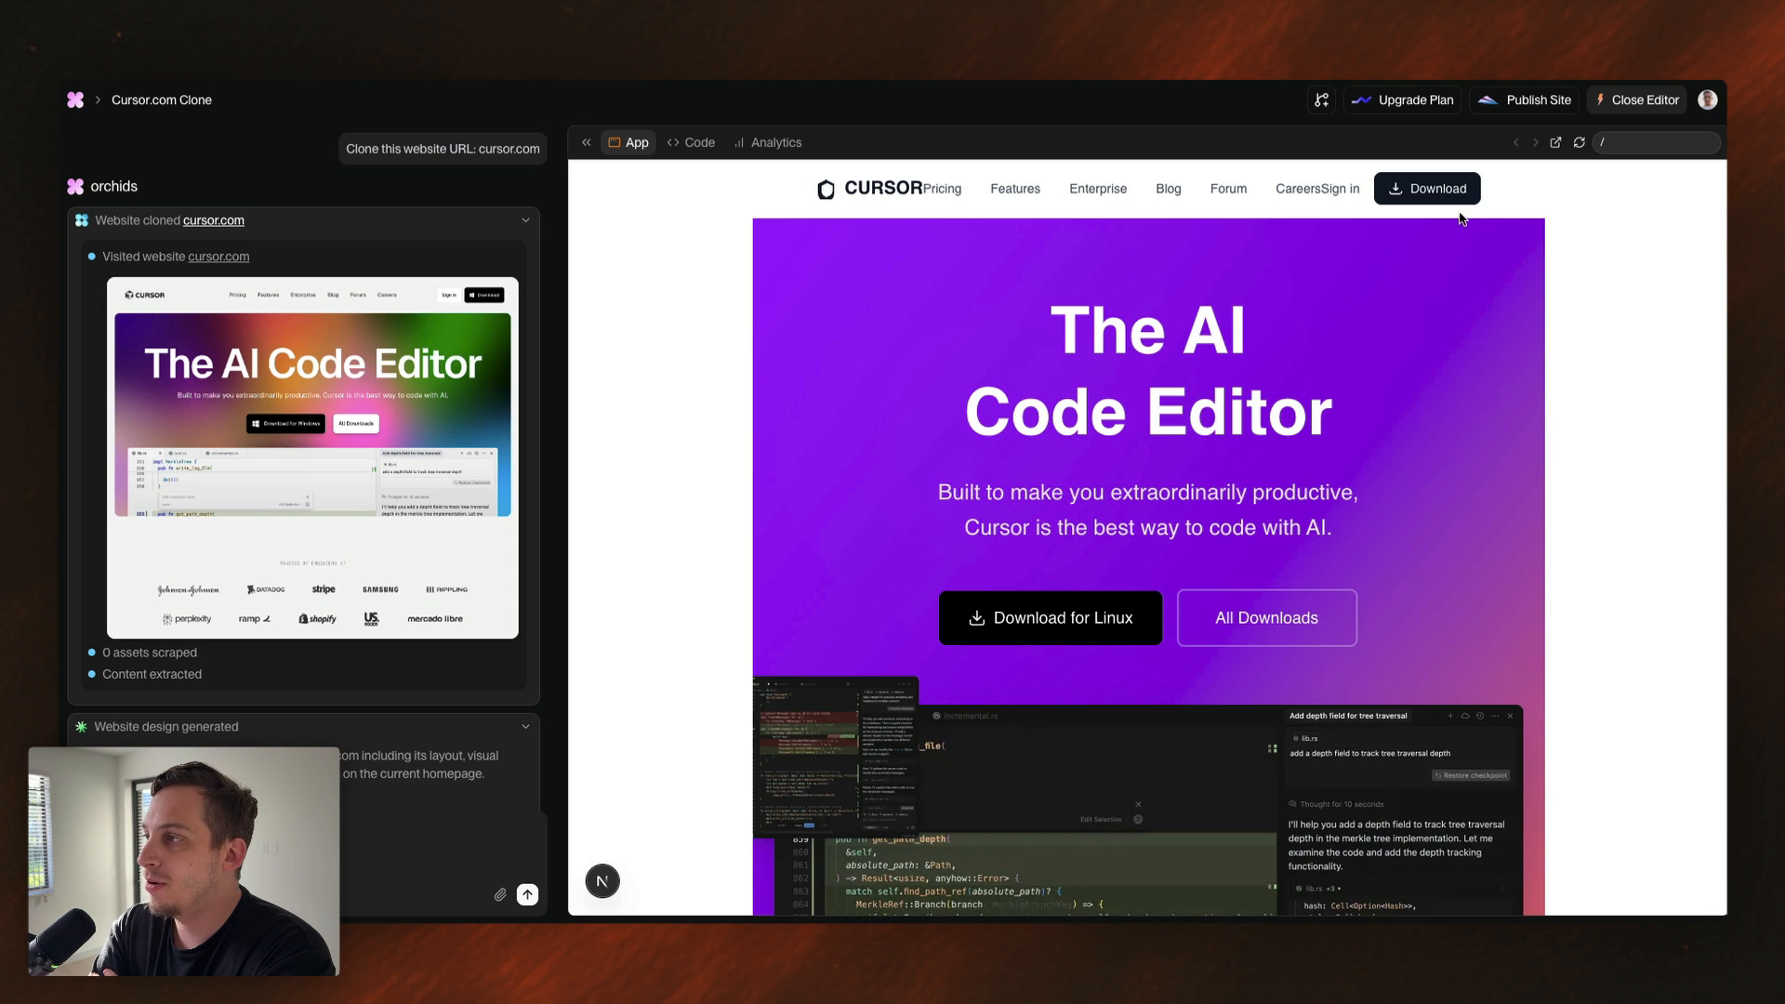
{"action": "scroll", "scroll_direction": "down", "scroll_amount": 3}
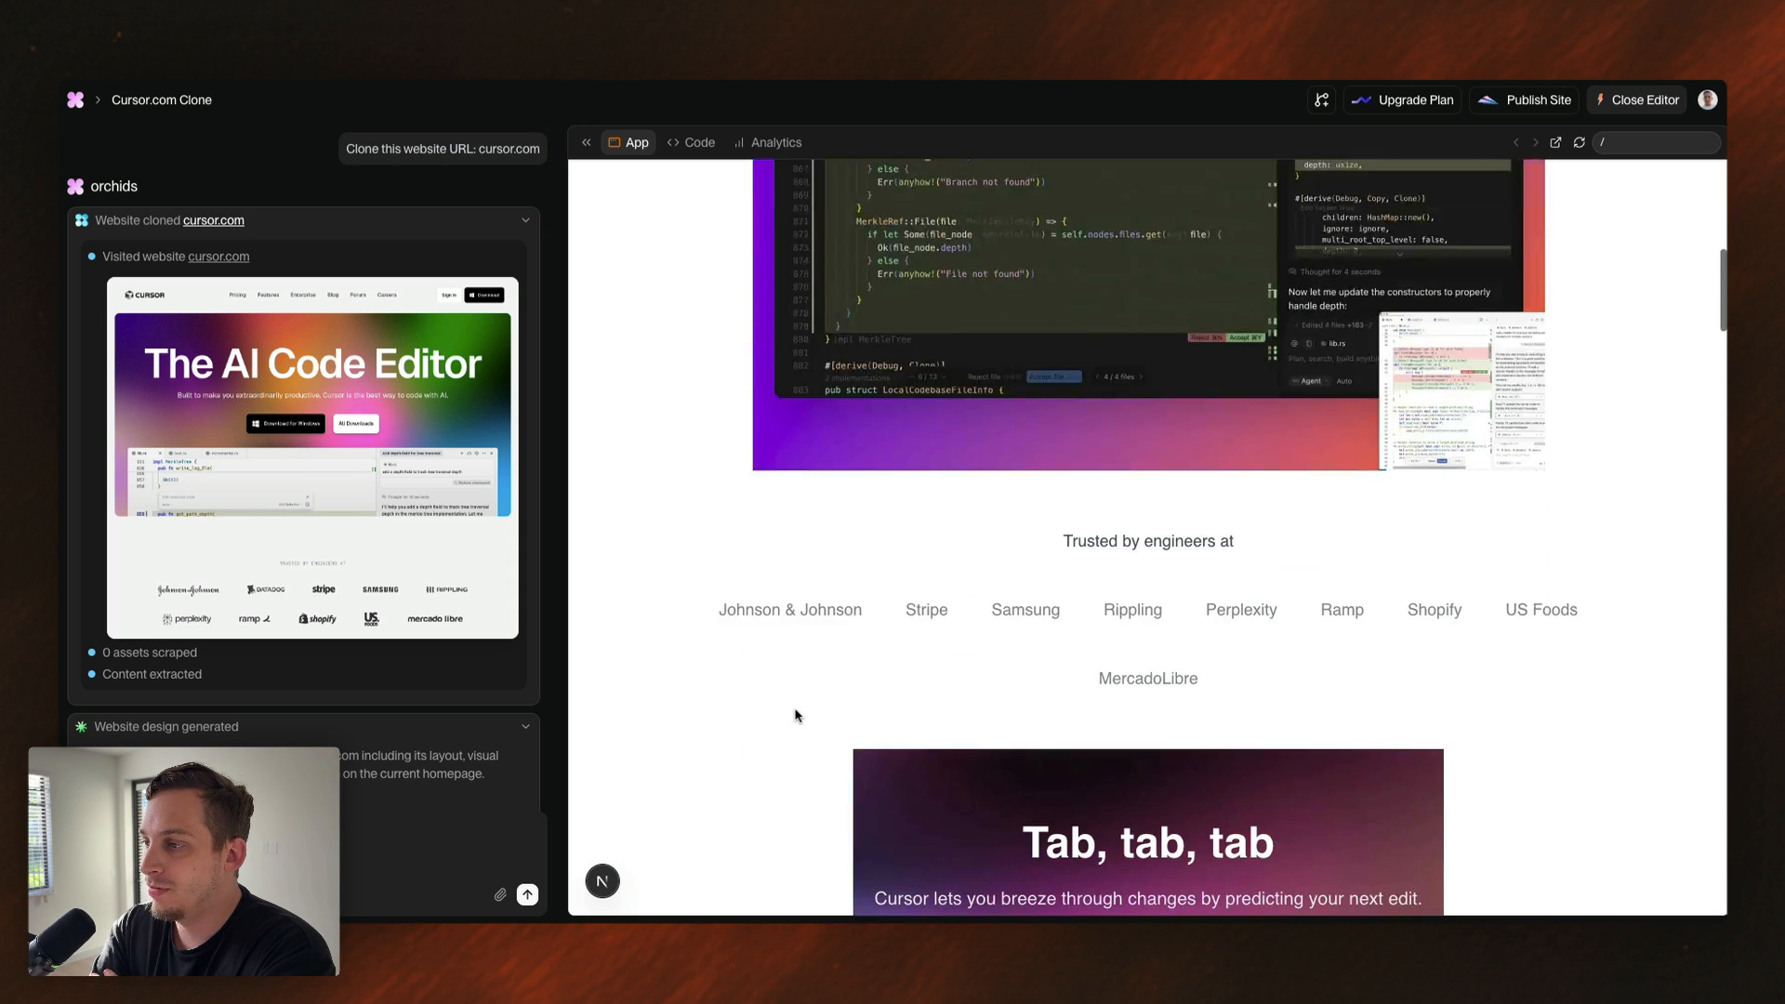
{"action": "scroll", "scroll_direction": "down", "scroll_amount": 3}
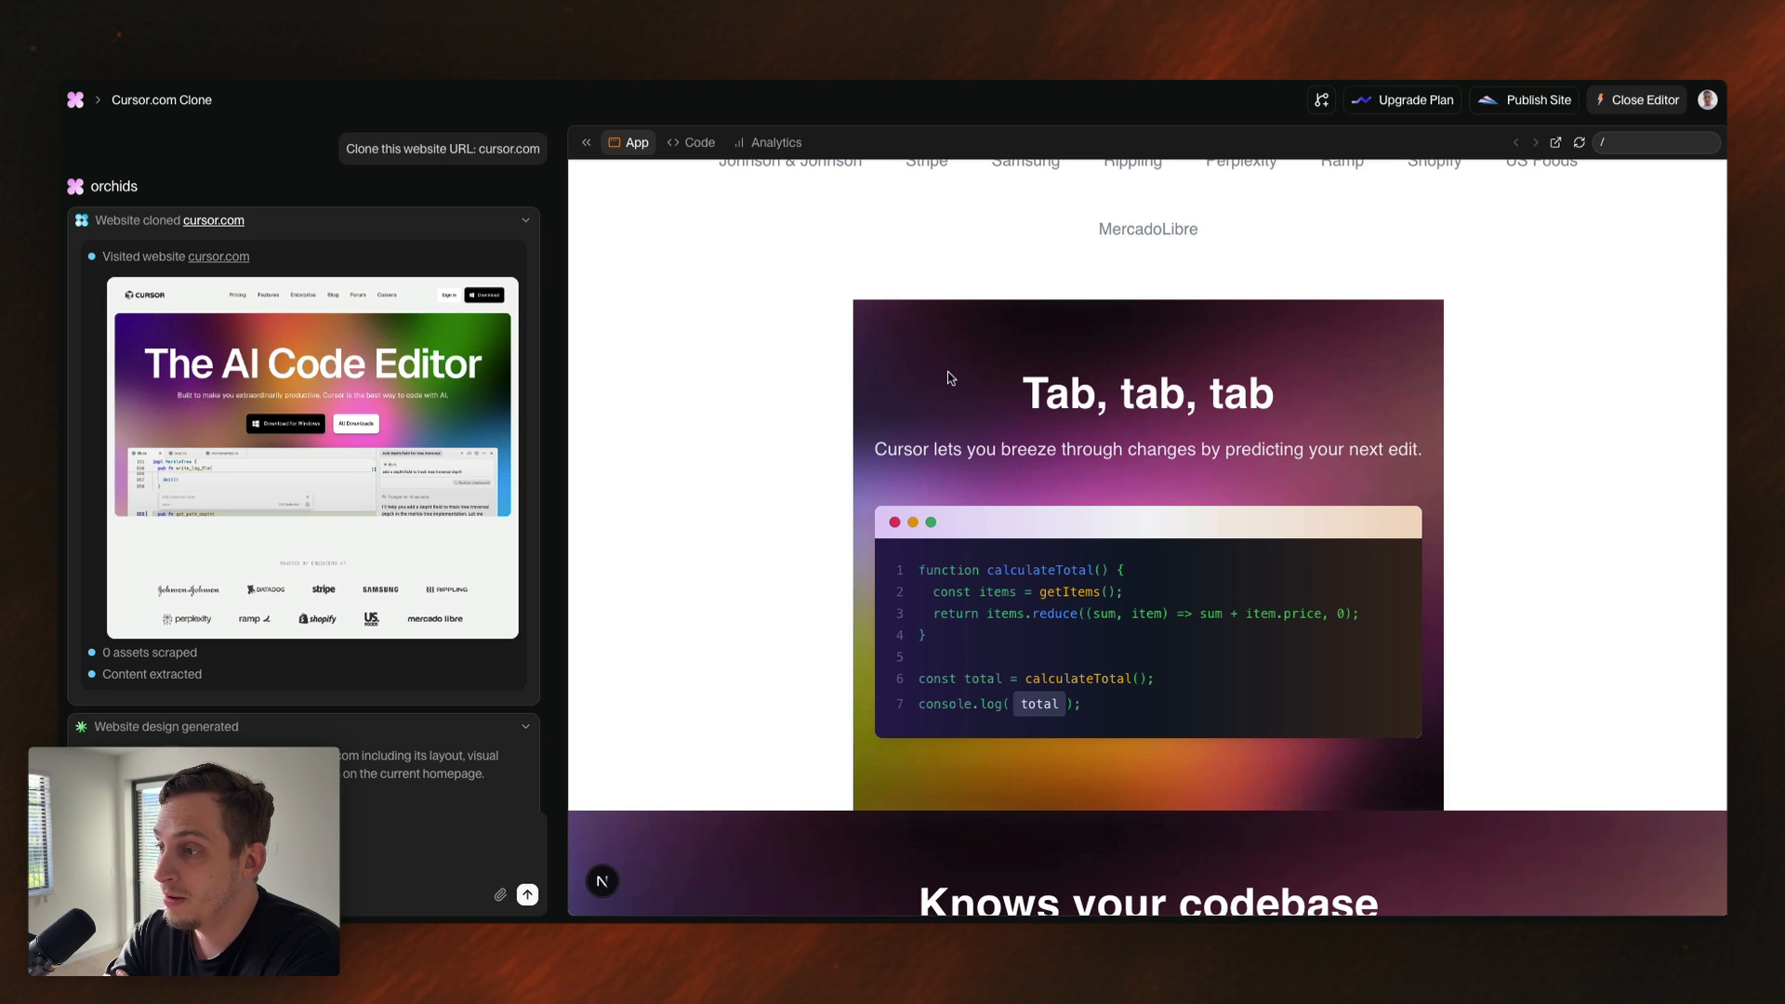
{"action": "mouse_move", "coordinate": [865, 330]}
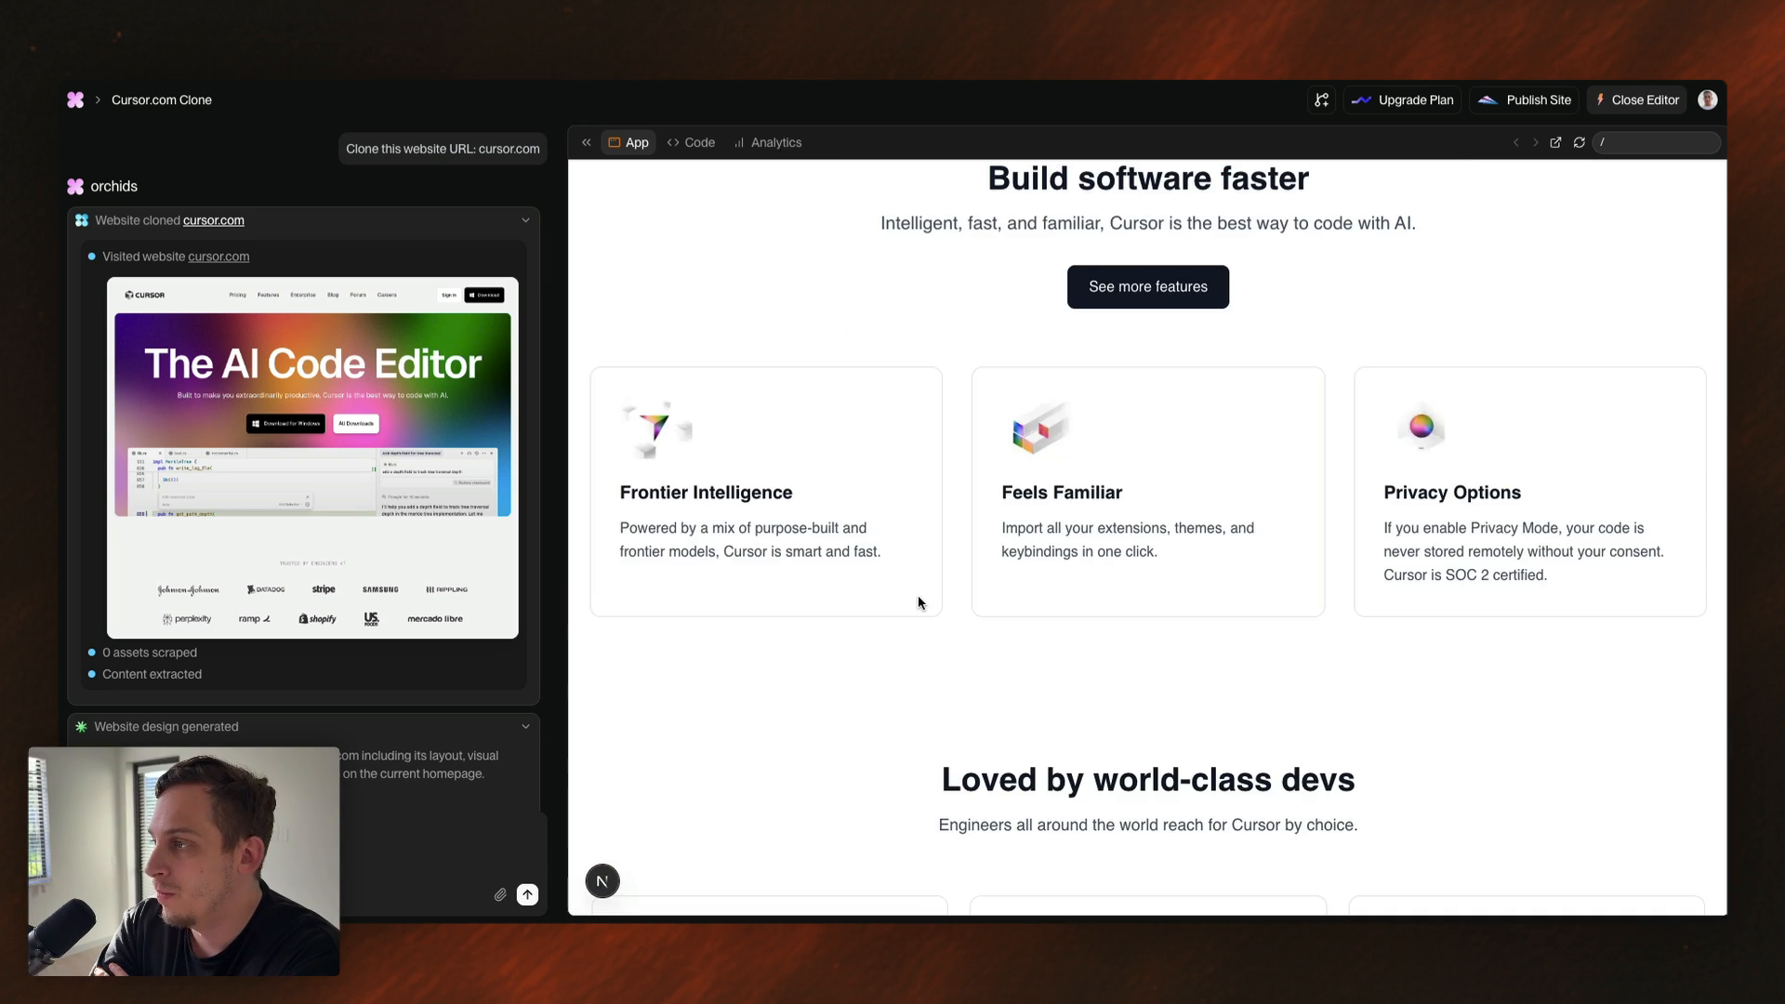
{"action": "mouse_move", "coordinate": [654, 463]}
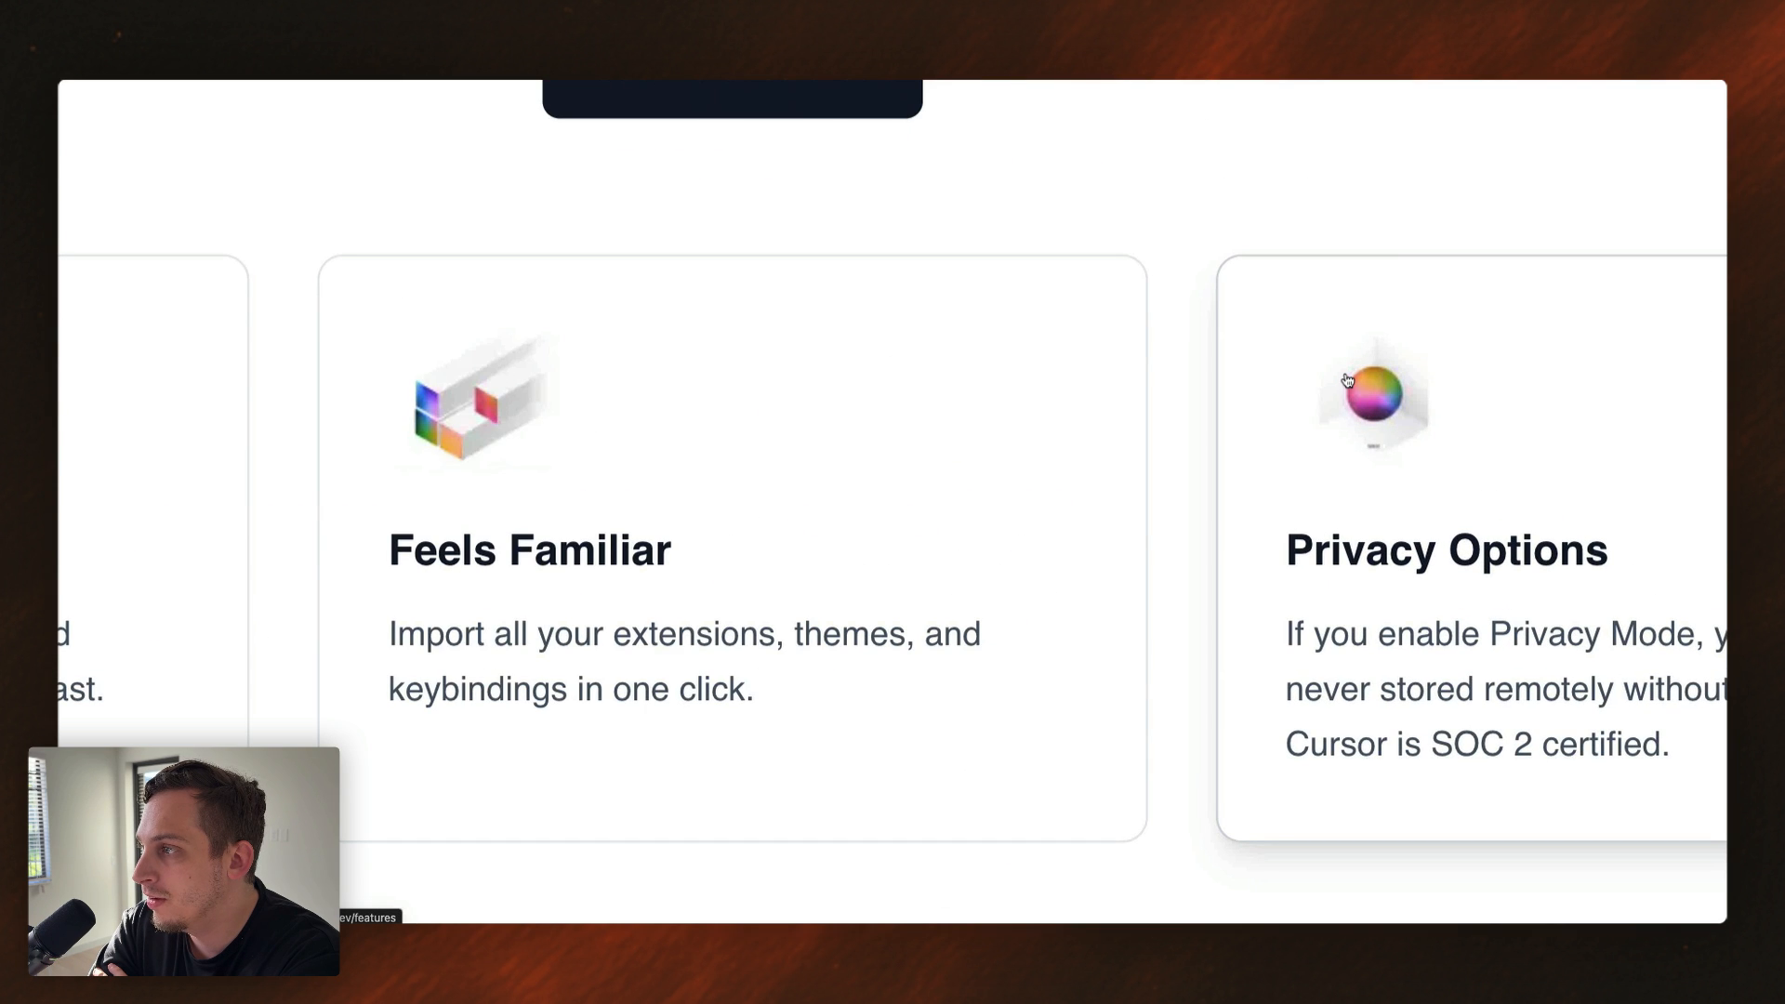
{"action": "scroll", "scroll_direction": "up", "scroll_amount": 3}
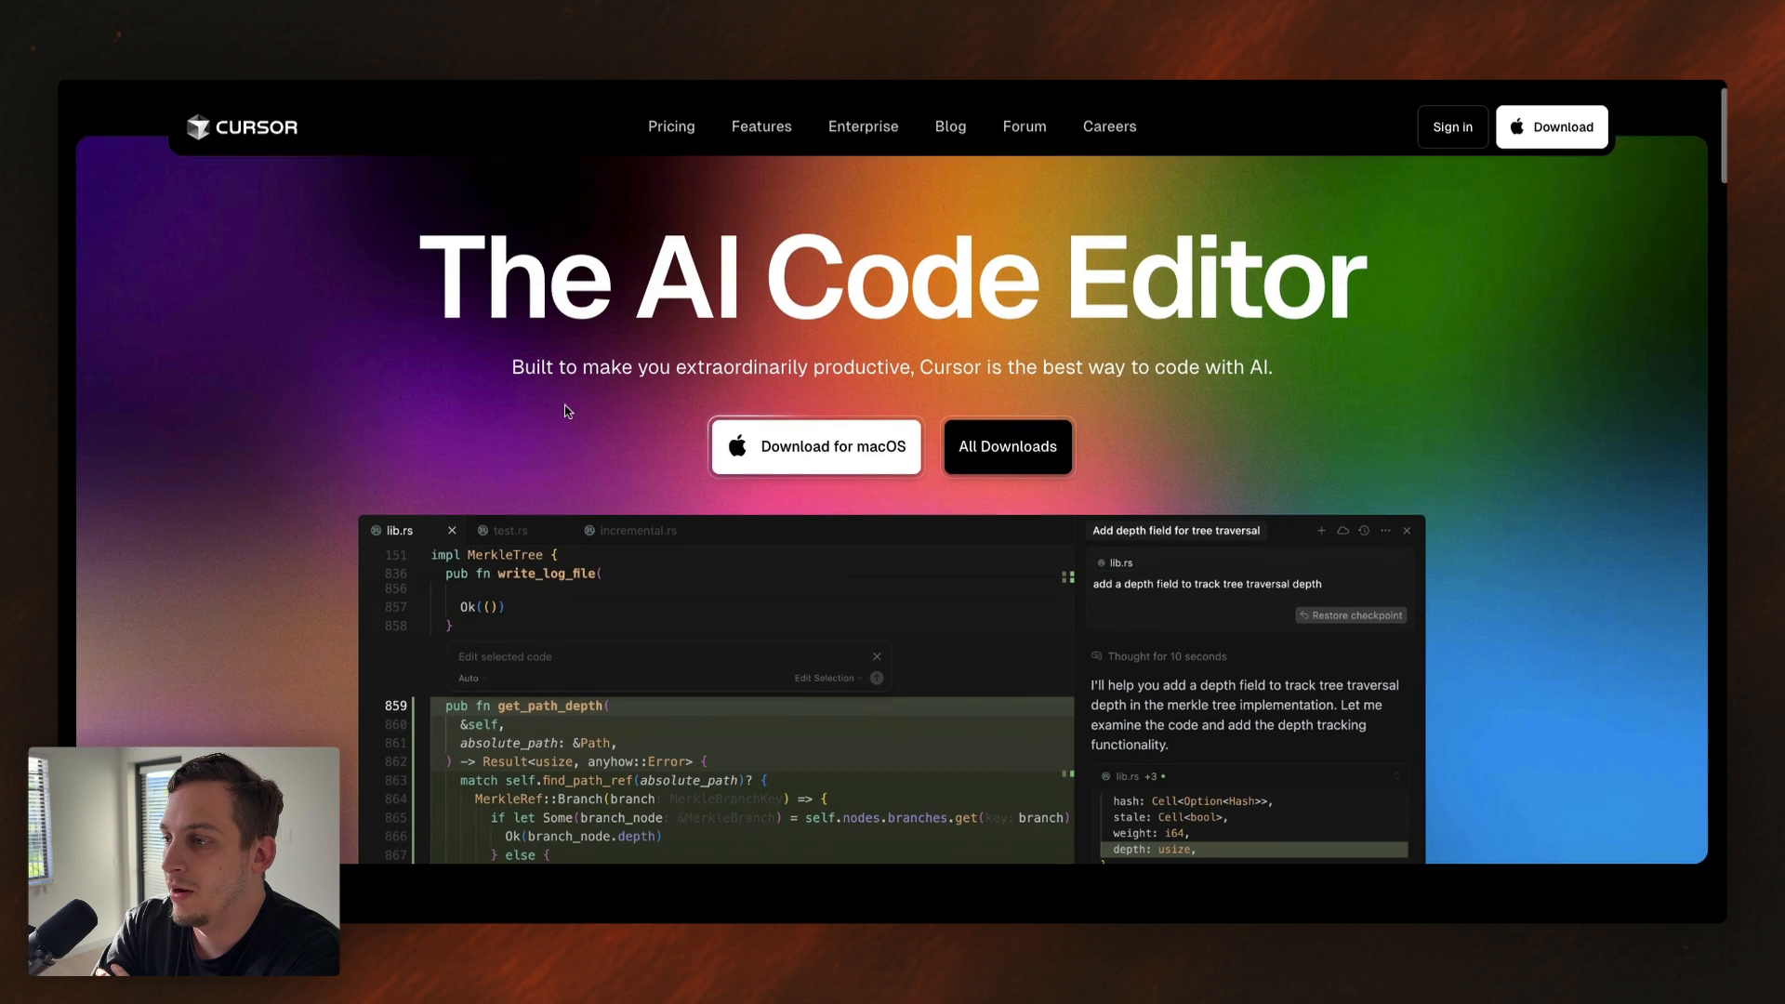
{"action": "scroll", "scroll_direction": "down", "scroll_amount": 3}
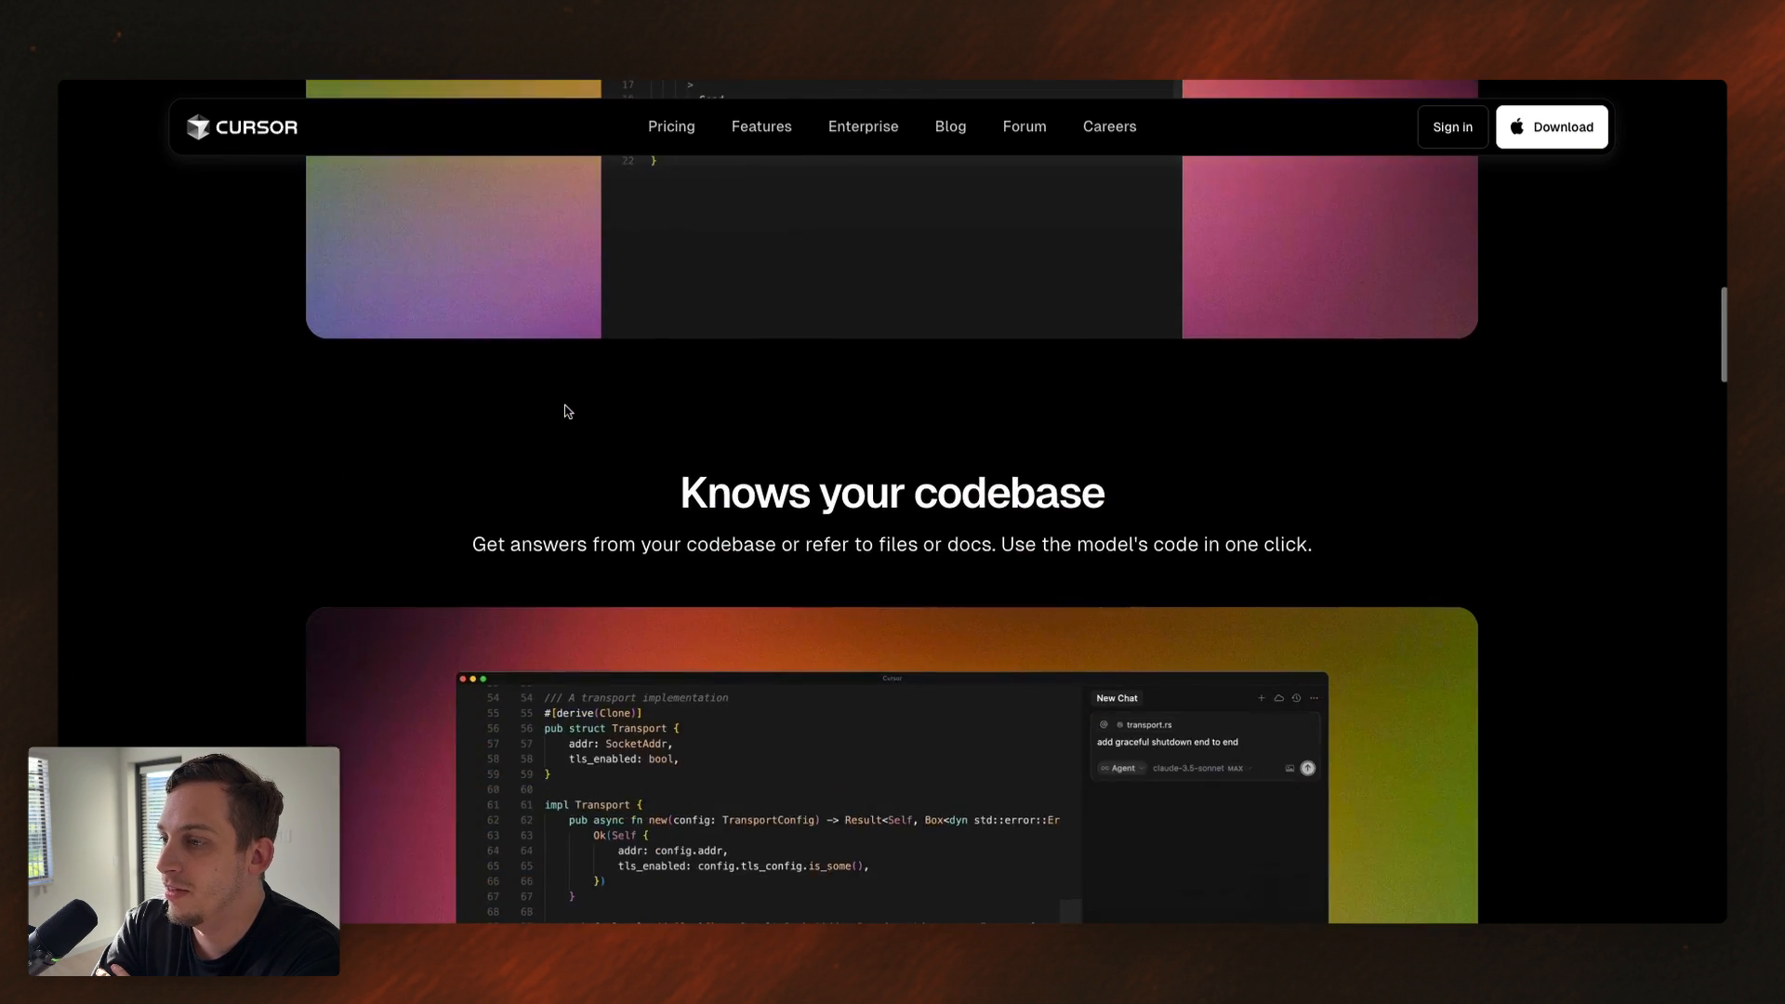
{"action": "scroll", "scroll_direction": "down", "scroll_amount": 3}
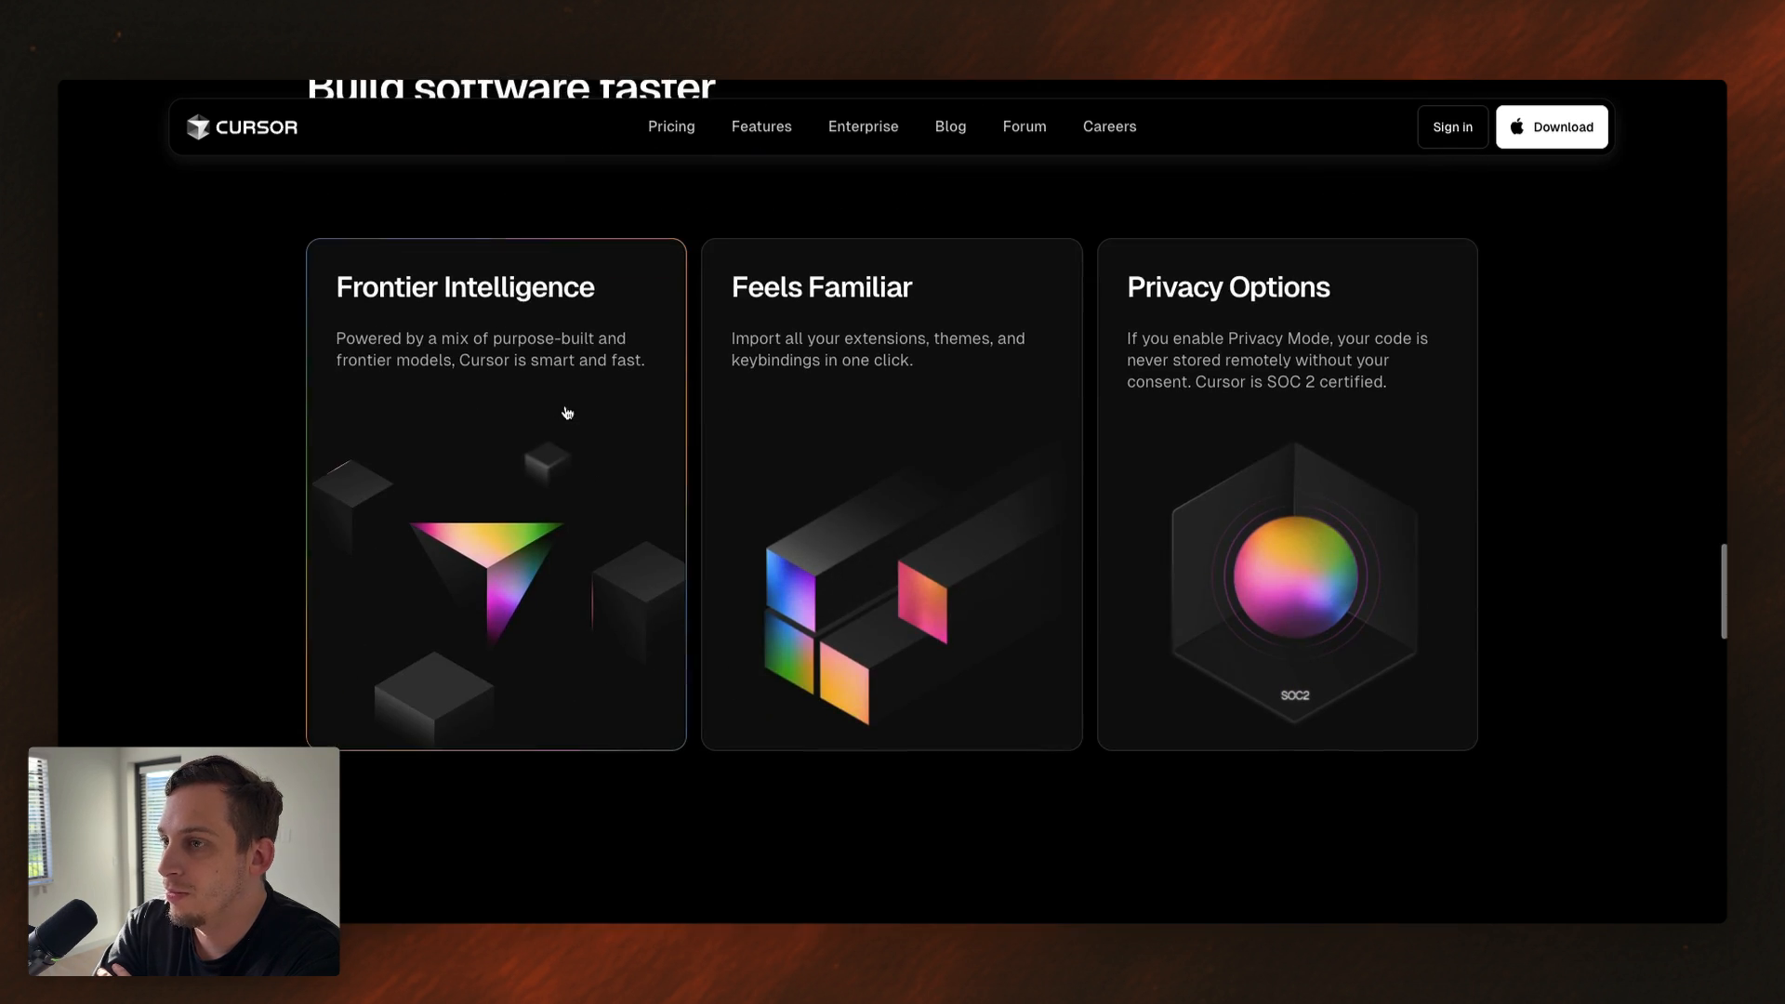
{"action": "mouse_move", "coordinate": [742, 513]}
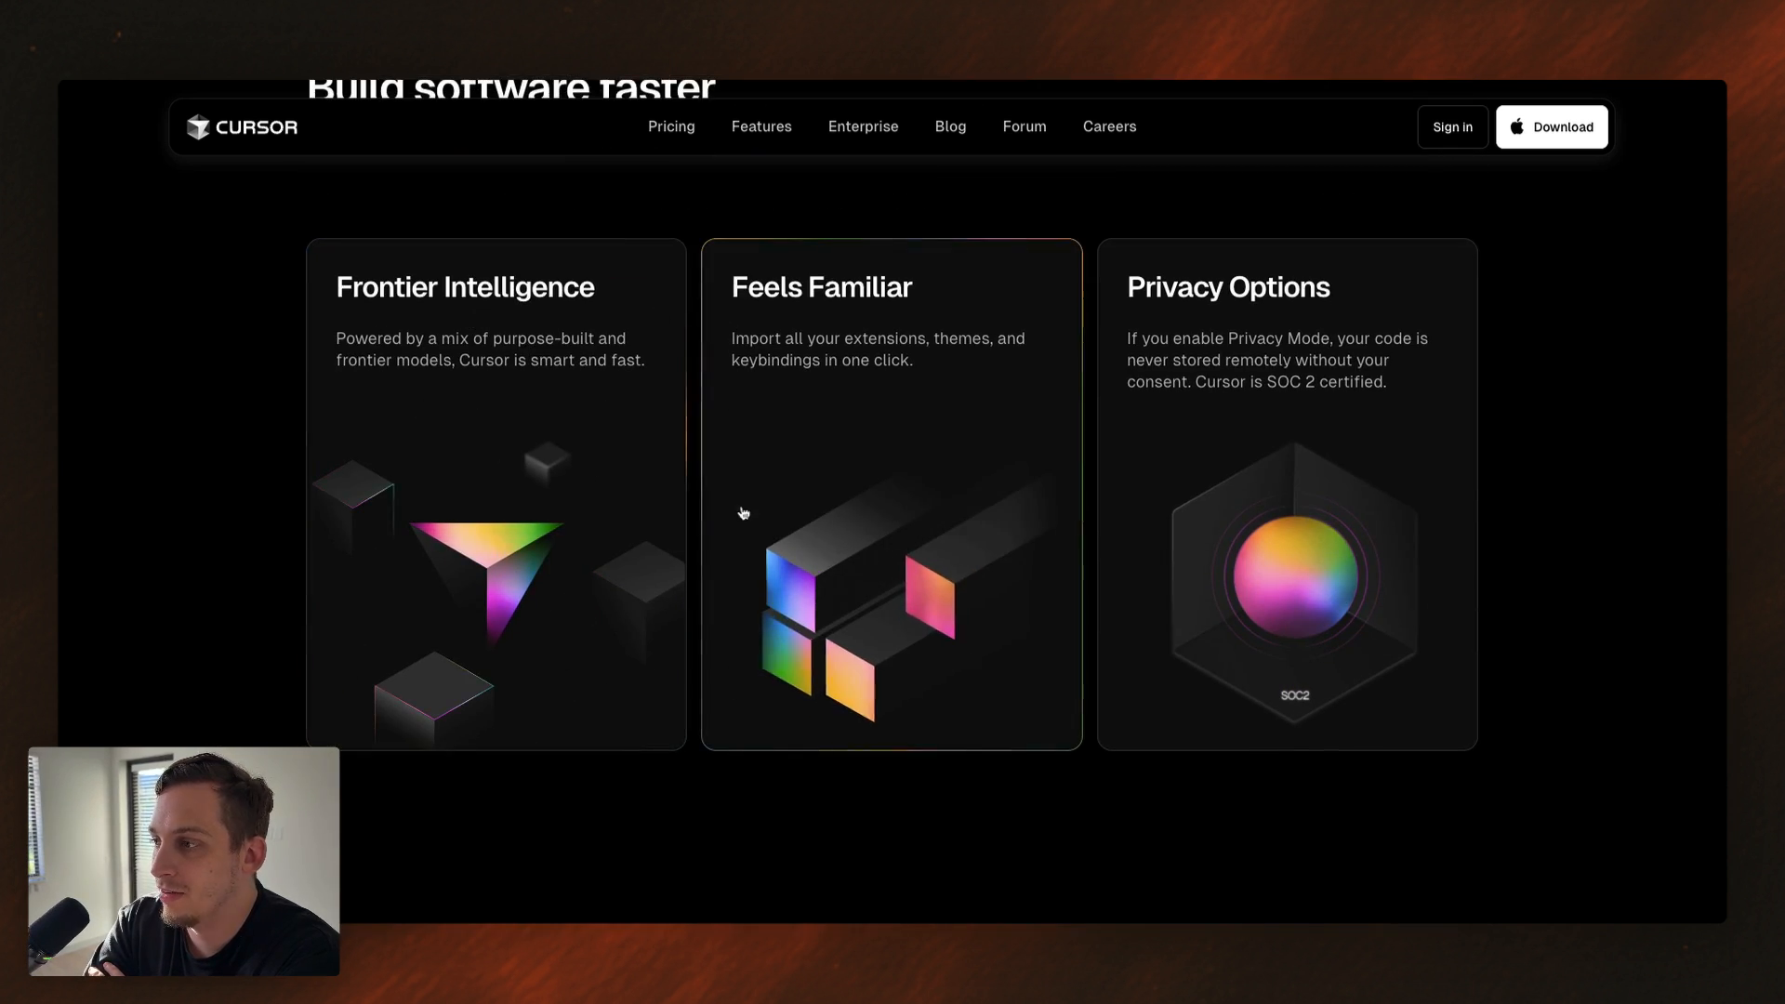
{"action": "scroll", "scroll_direction": "down", "scroll_amount": 3}
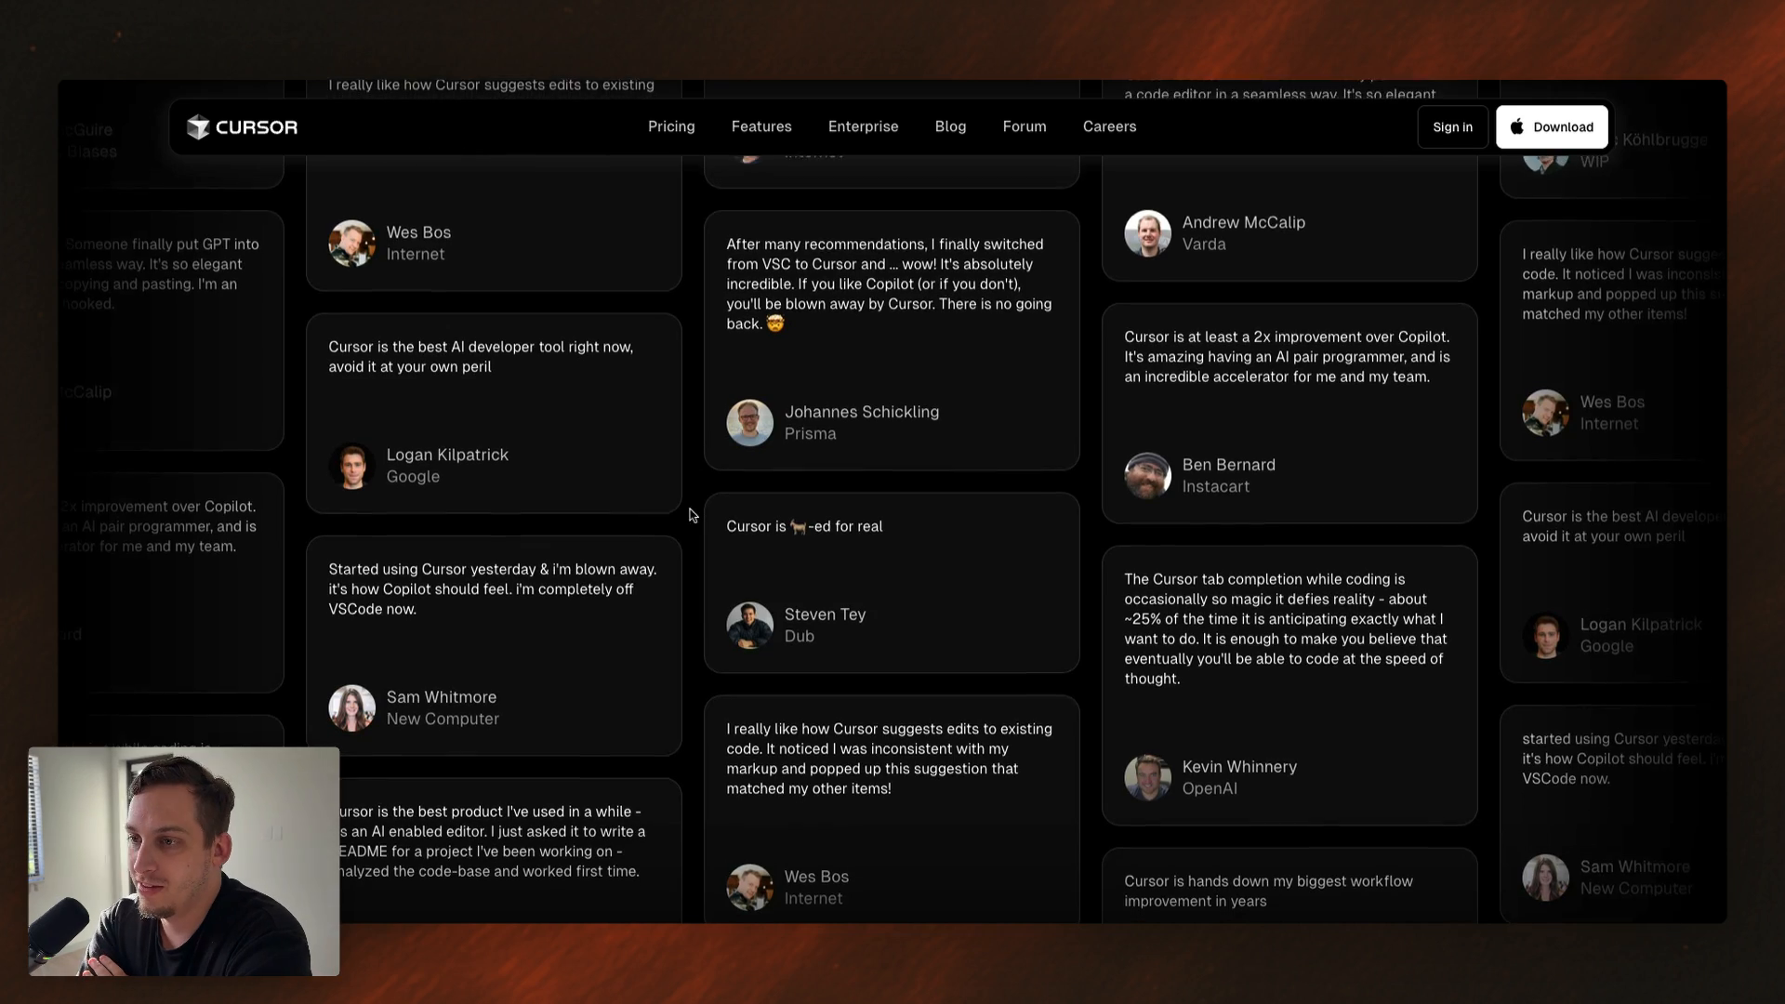
{"action": "scroll", "scroll_direction": "down", "scroll_amount": 3}
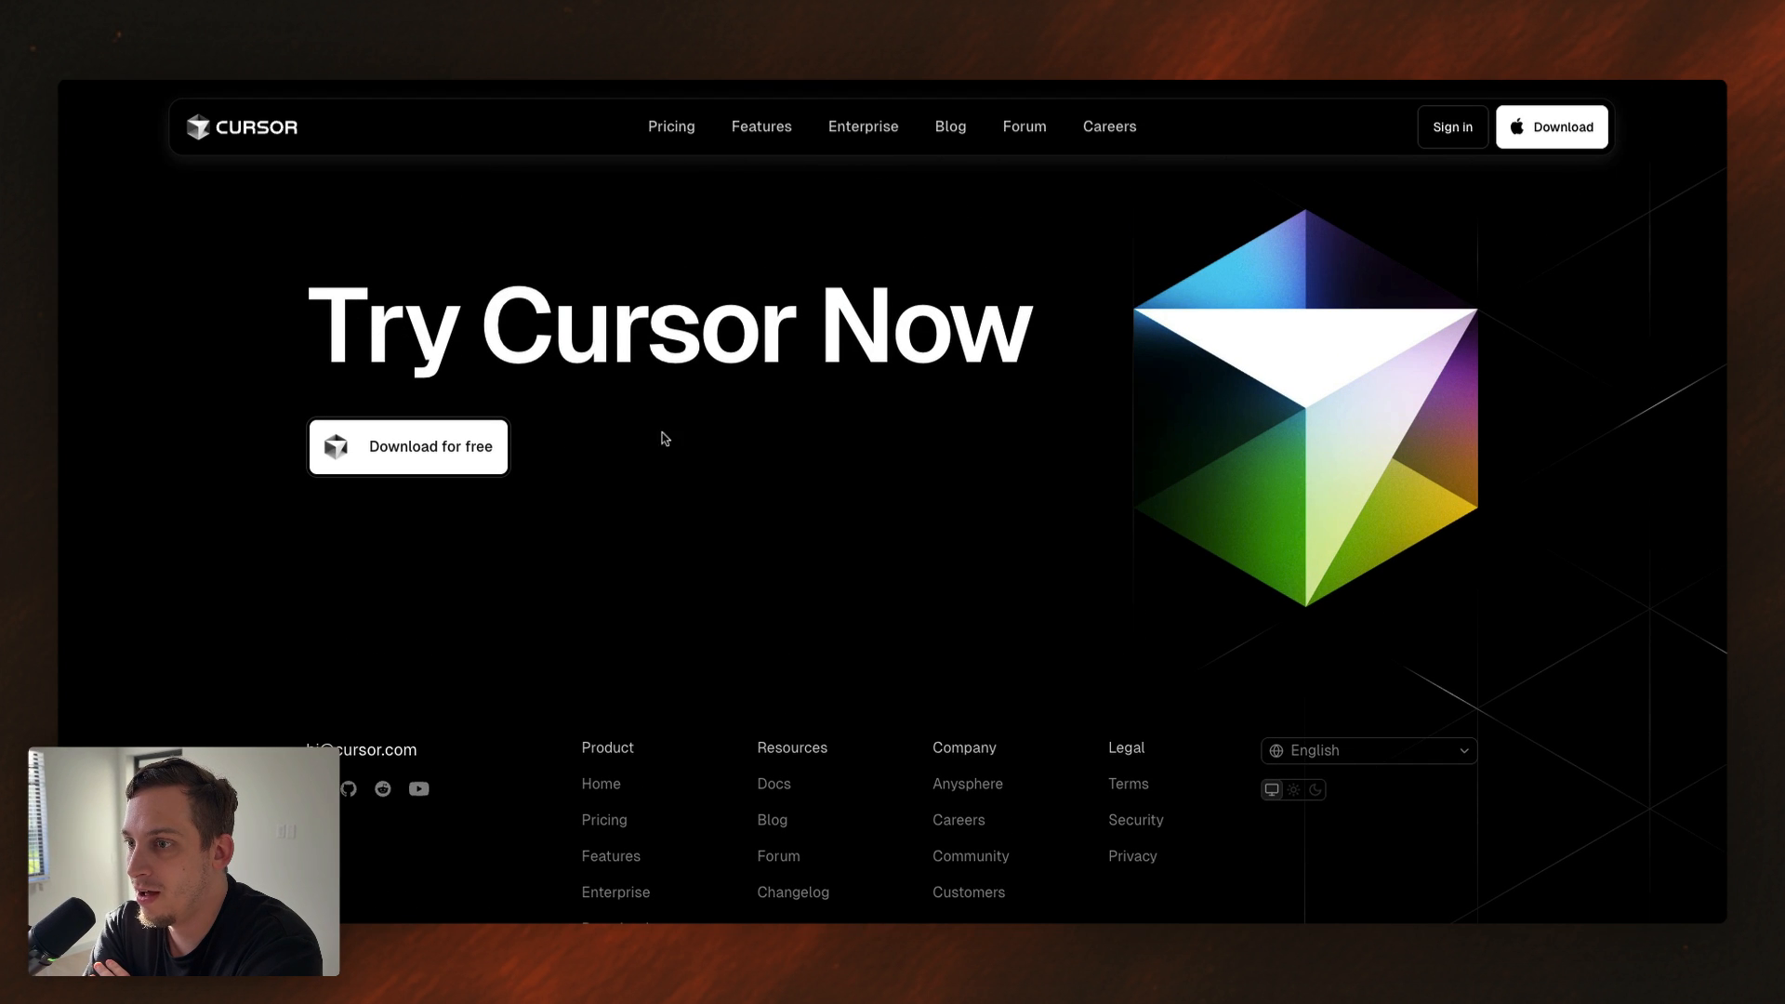
{"action": "mouse_move", "coordinate": [1362, 509]}
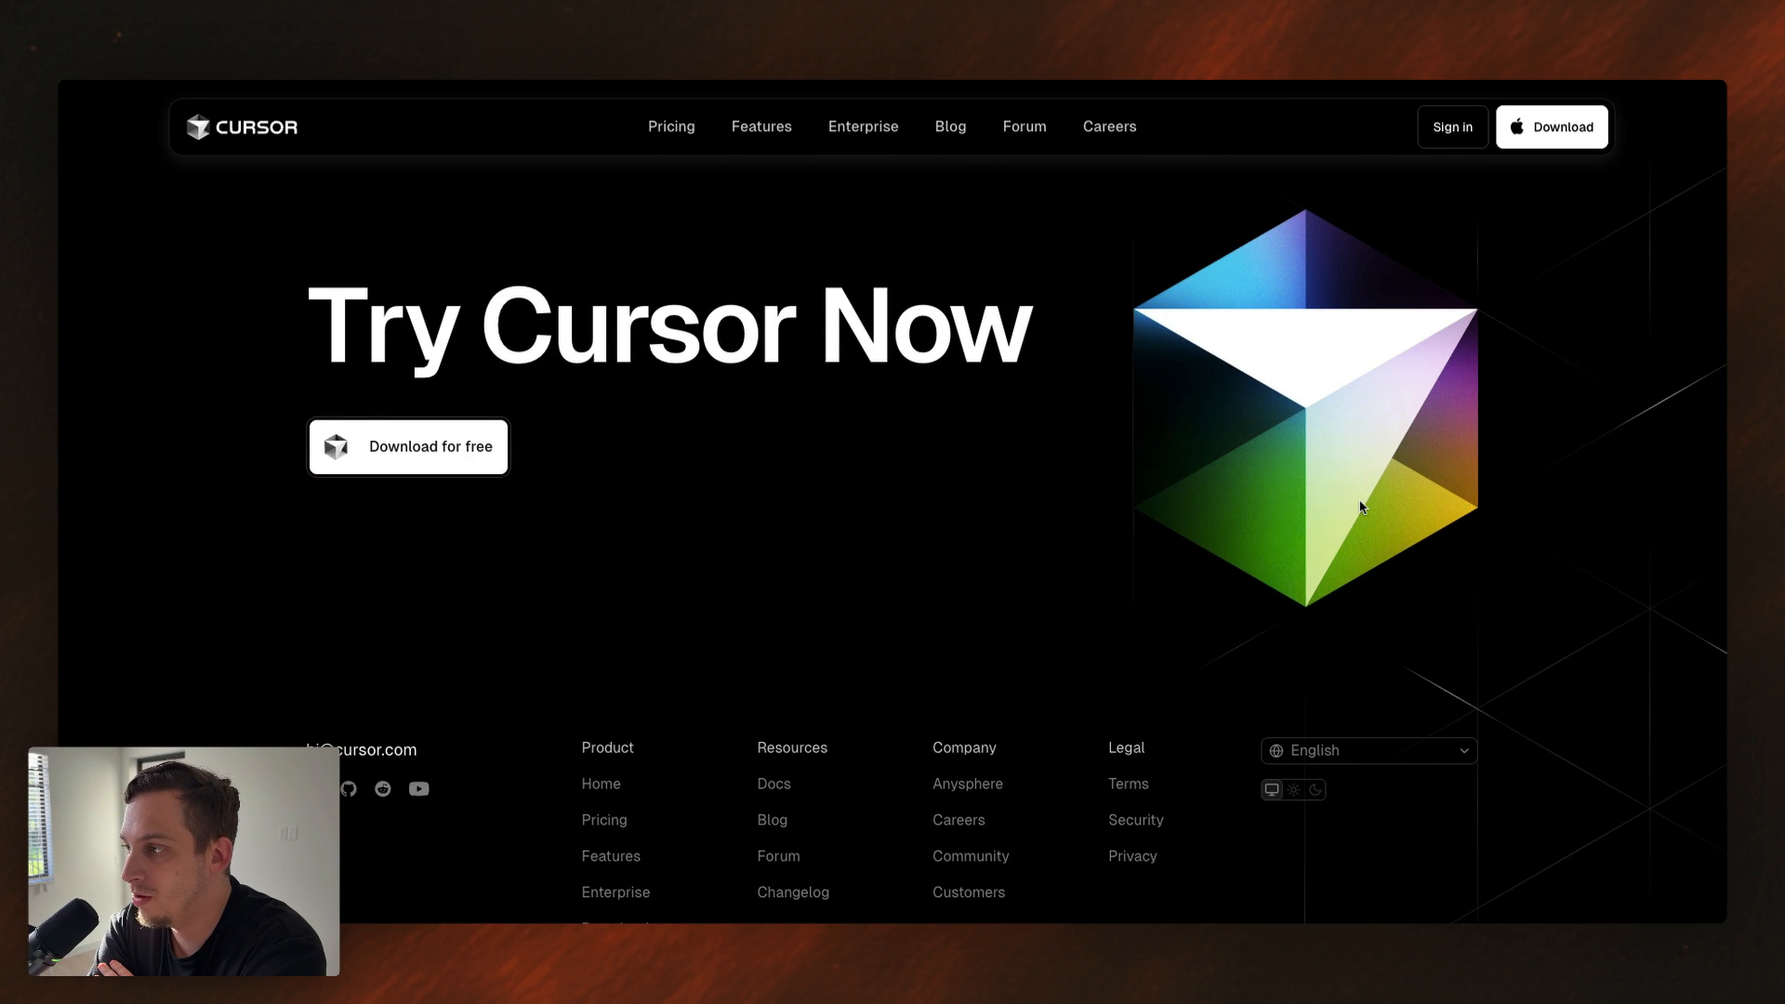
{"action": "scroll", "scroll_direction": "down", "scroll_amount": 3}
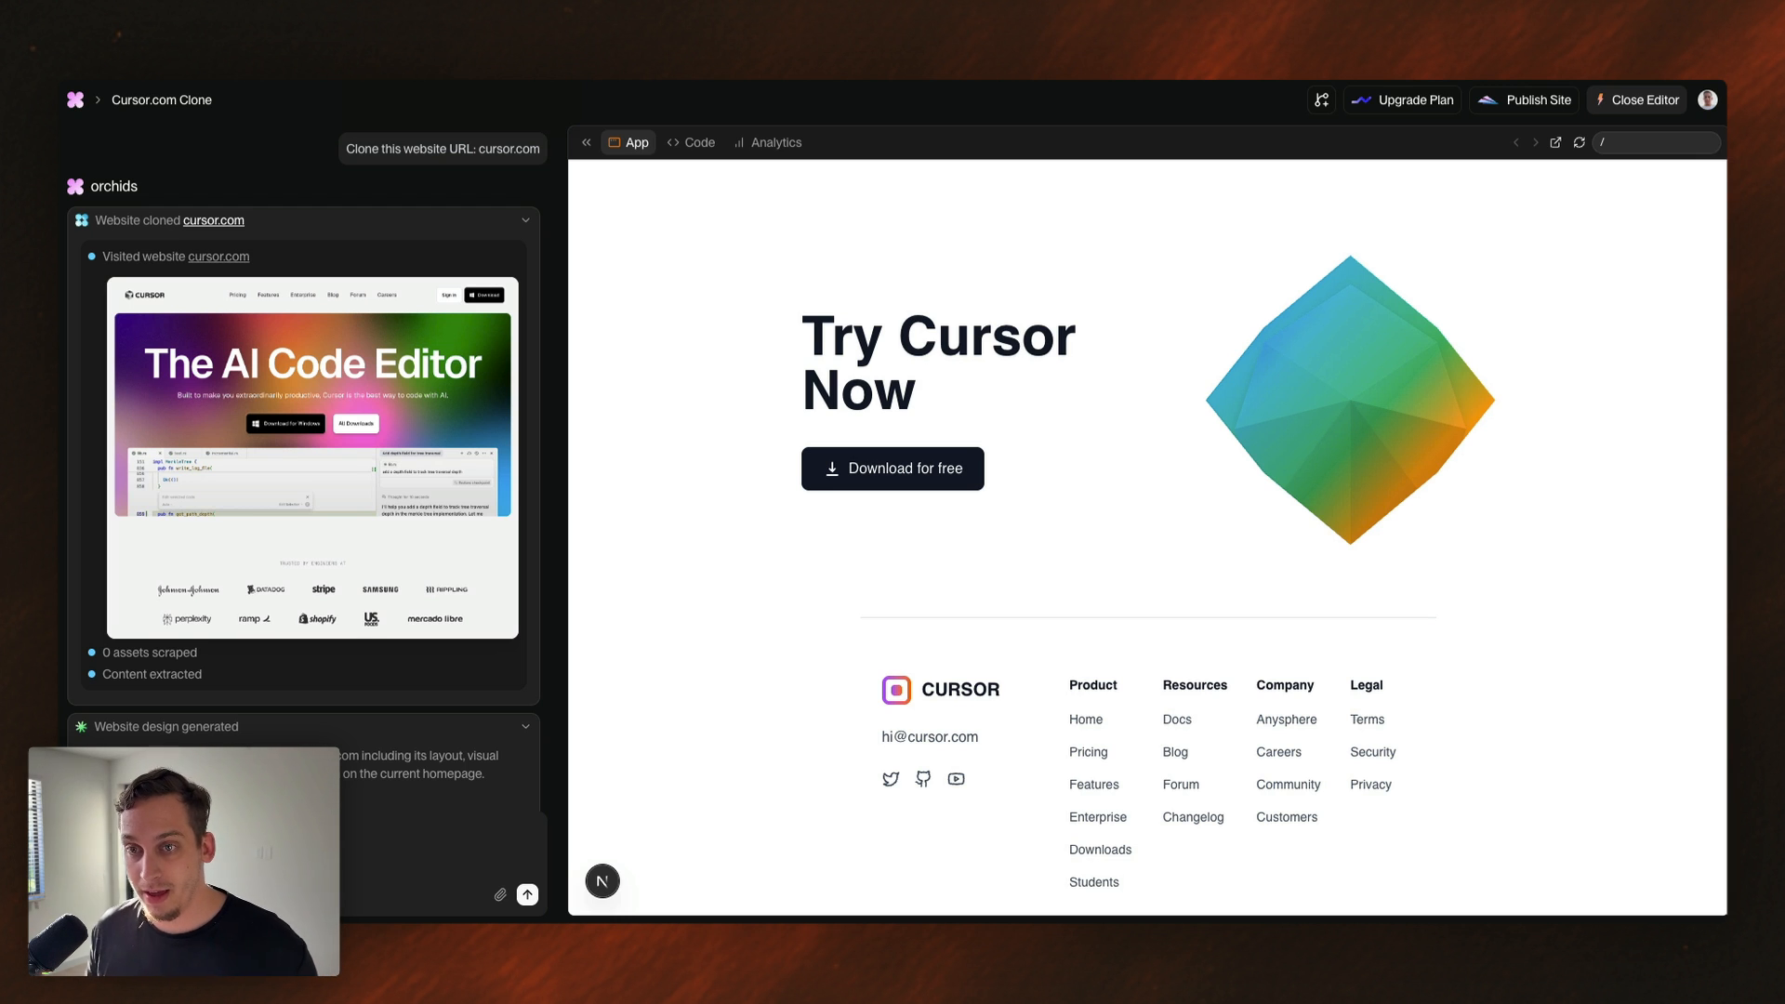
- Switch to the zapier.com tab and scroll past the 'Make your work flow' hero
{"action": "left_click", "coordinate": [1642, 101]}
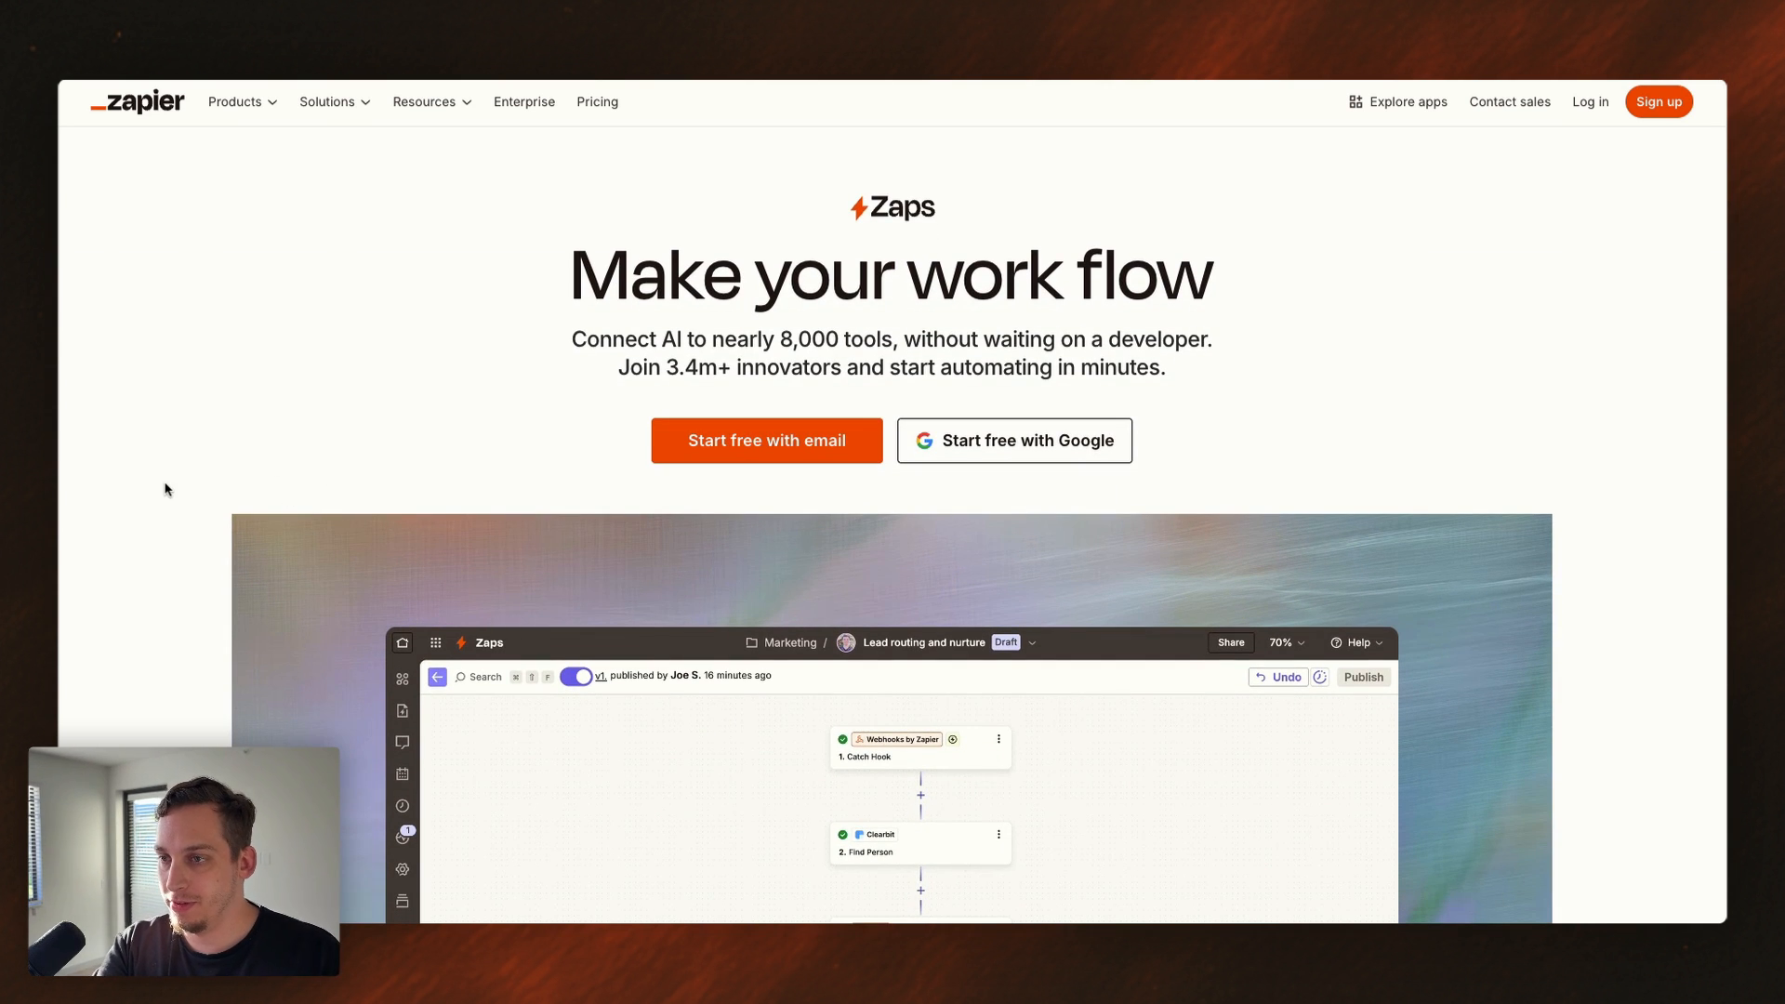
{"action": "scroll", "scroll_direction": "down", "scroll_amount": 3}
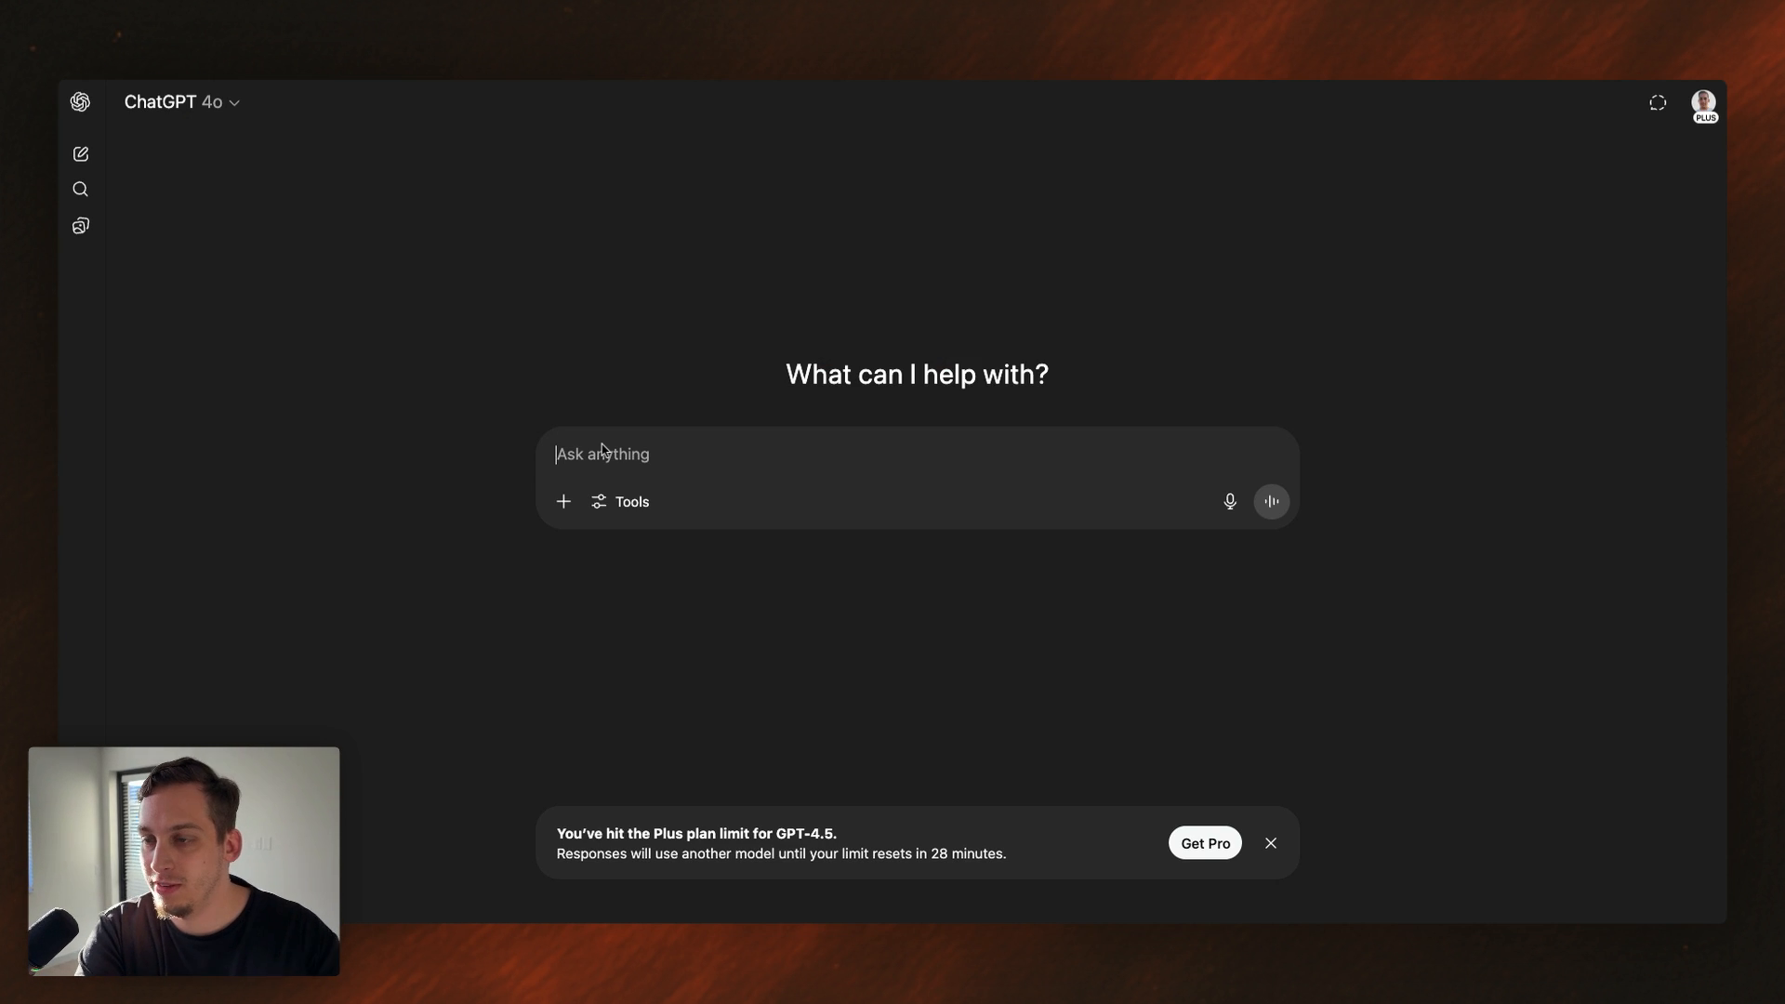
- Upload the Zapier screenshot, then draft a follow-up asking for one combined layout prompt
{"action": "left_click", "coordinate": [562, 501]}
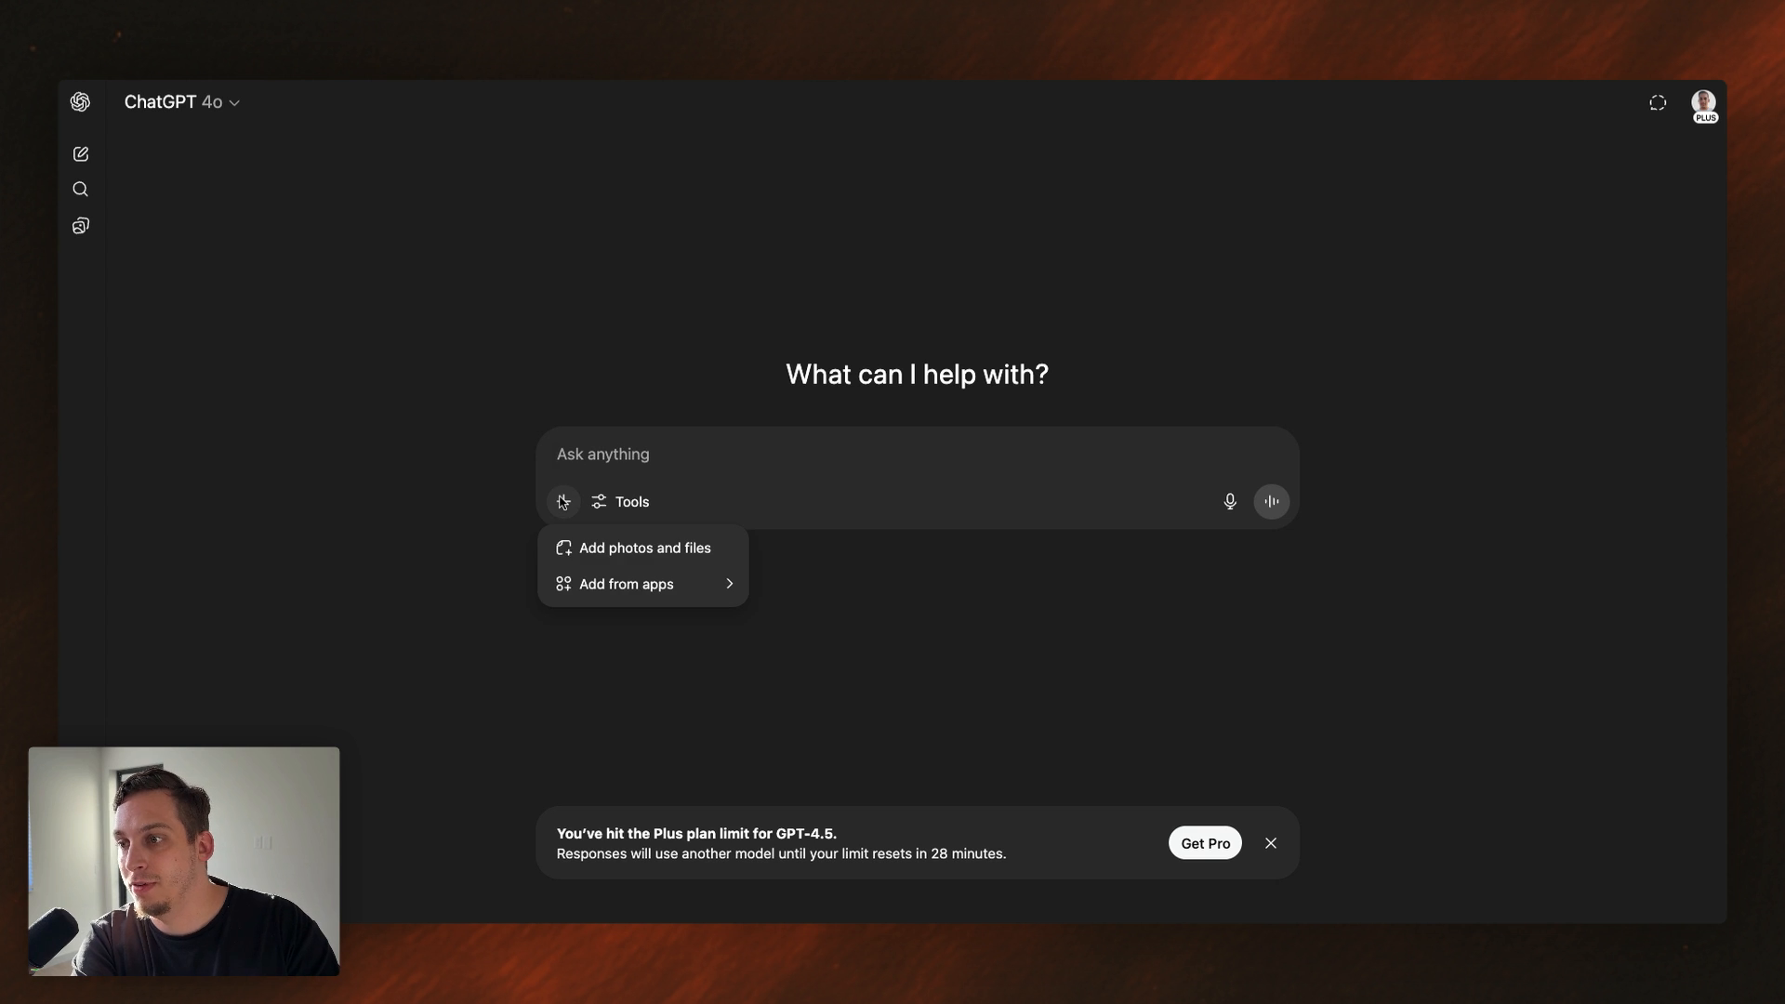
{"action": "left_click", "coordinate": [643, 548]}
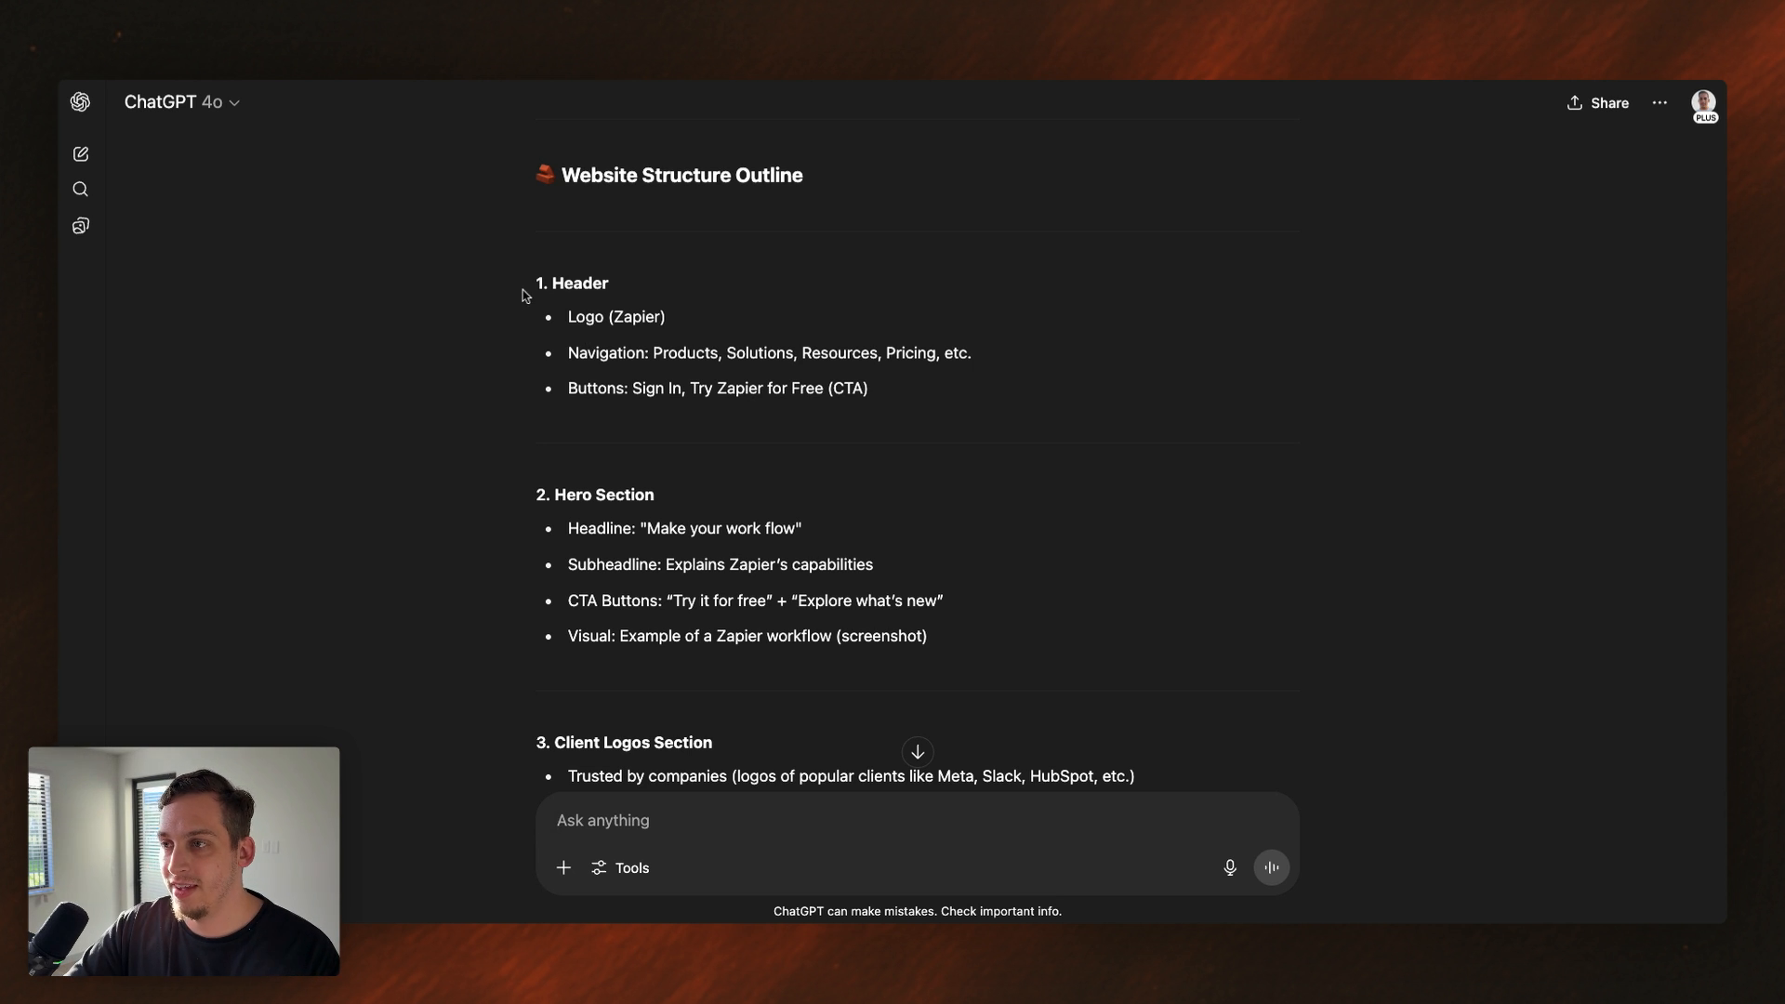
{"action": "scroll", "scroll_direction": "down", "scroll_amount": 3}
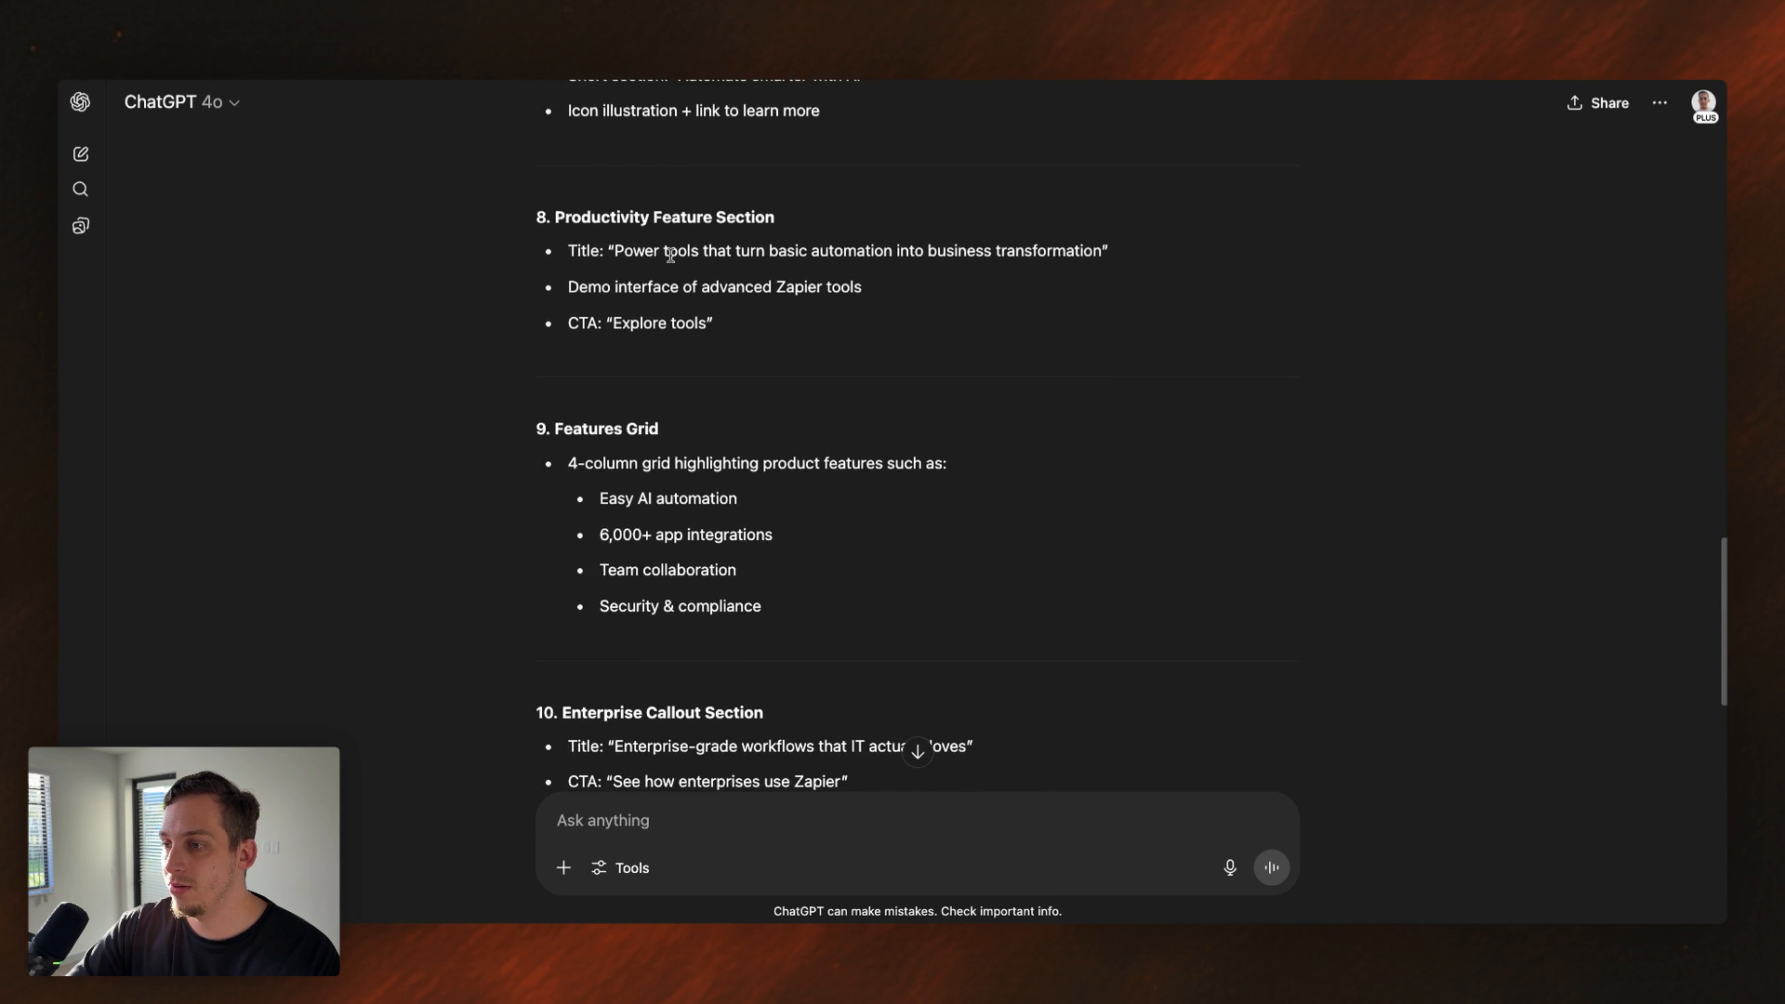
{"action": "type", "text": "please add all of this to one single prompt. please include the layout/directions/positions of the certain section"}
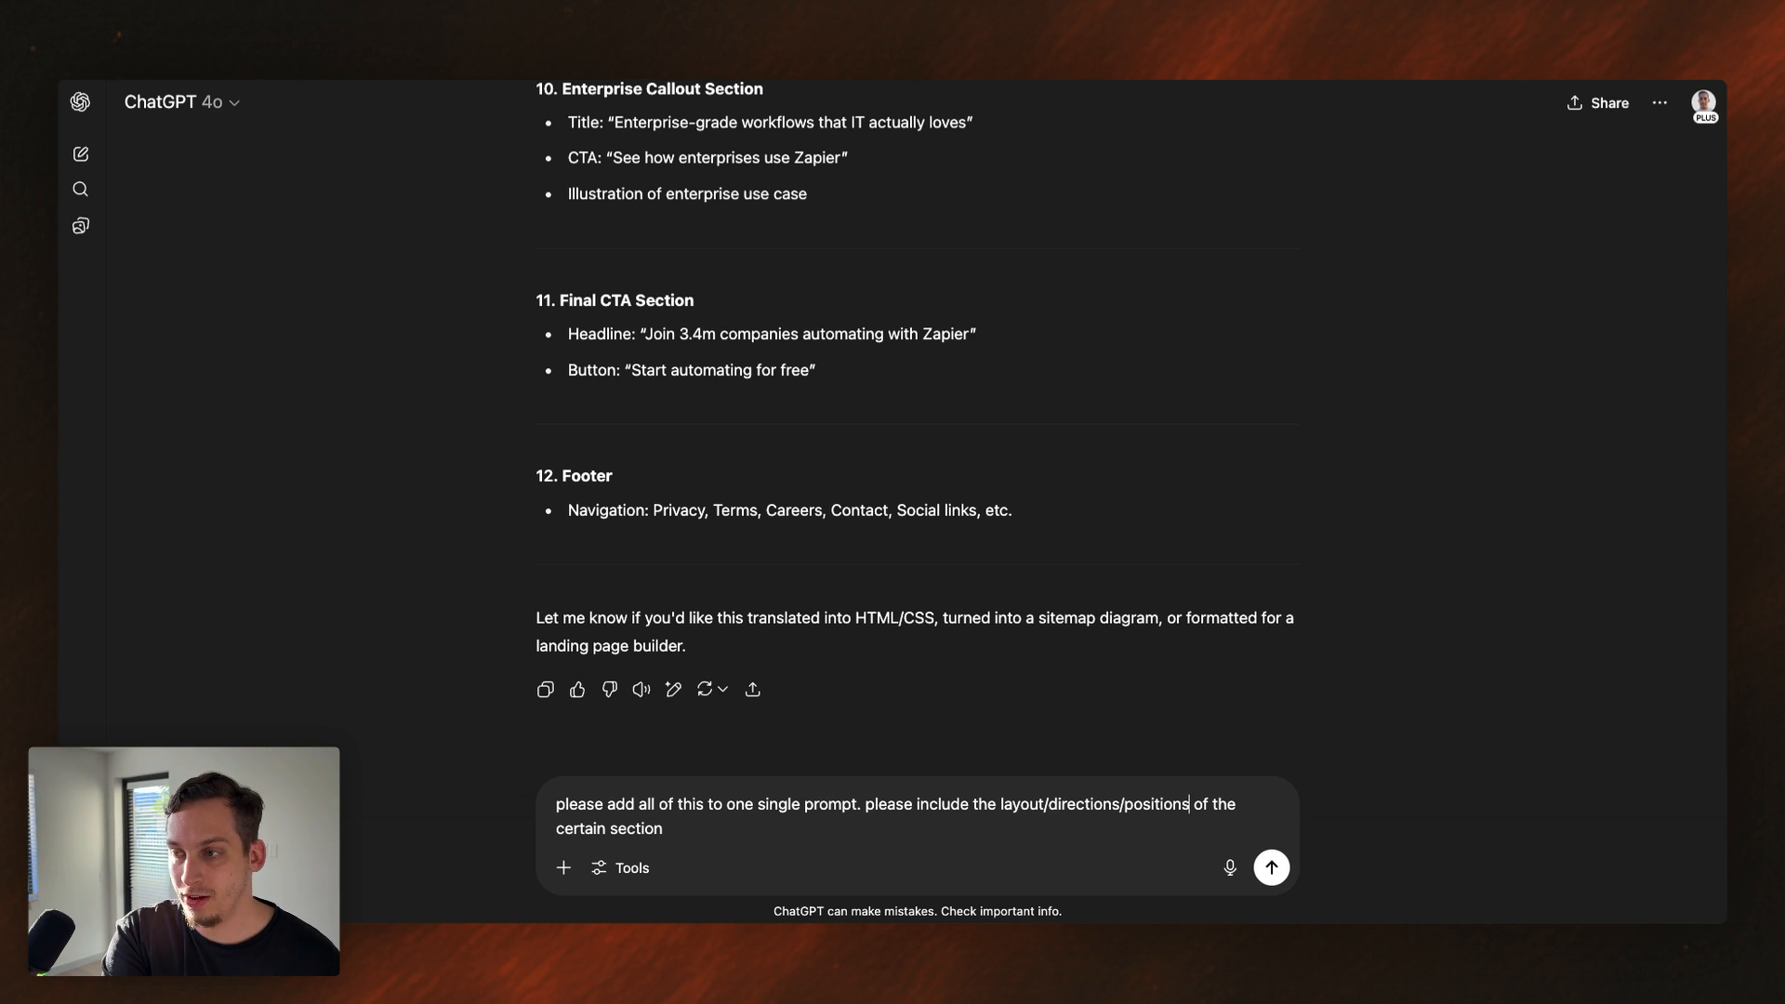
- Send the follow-up and read through ChatGPT's combined per-section layout prompt
{"action": "left_click", "coordinate": [1271, 867]}
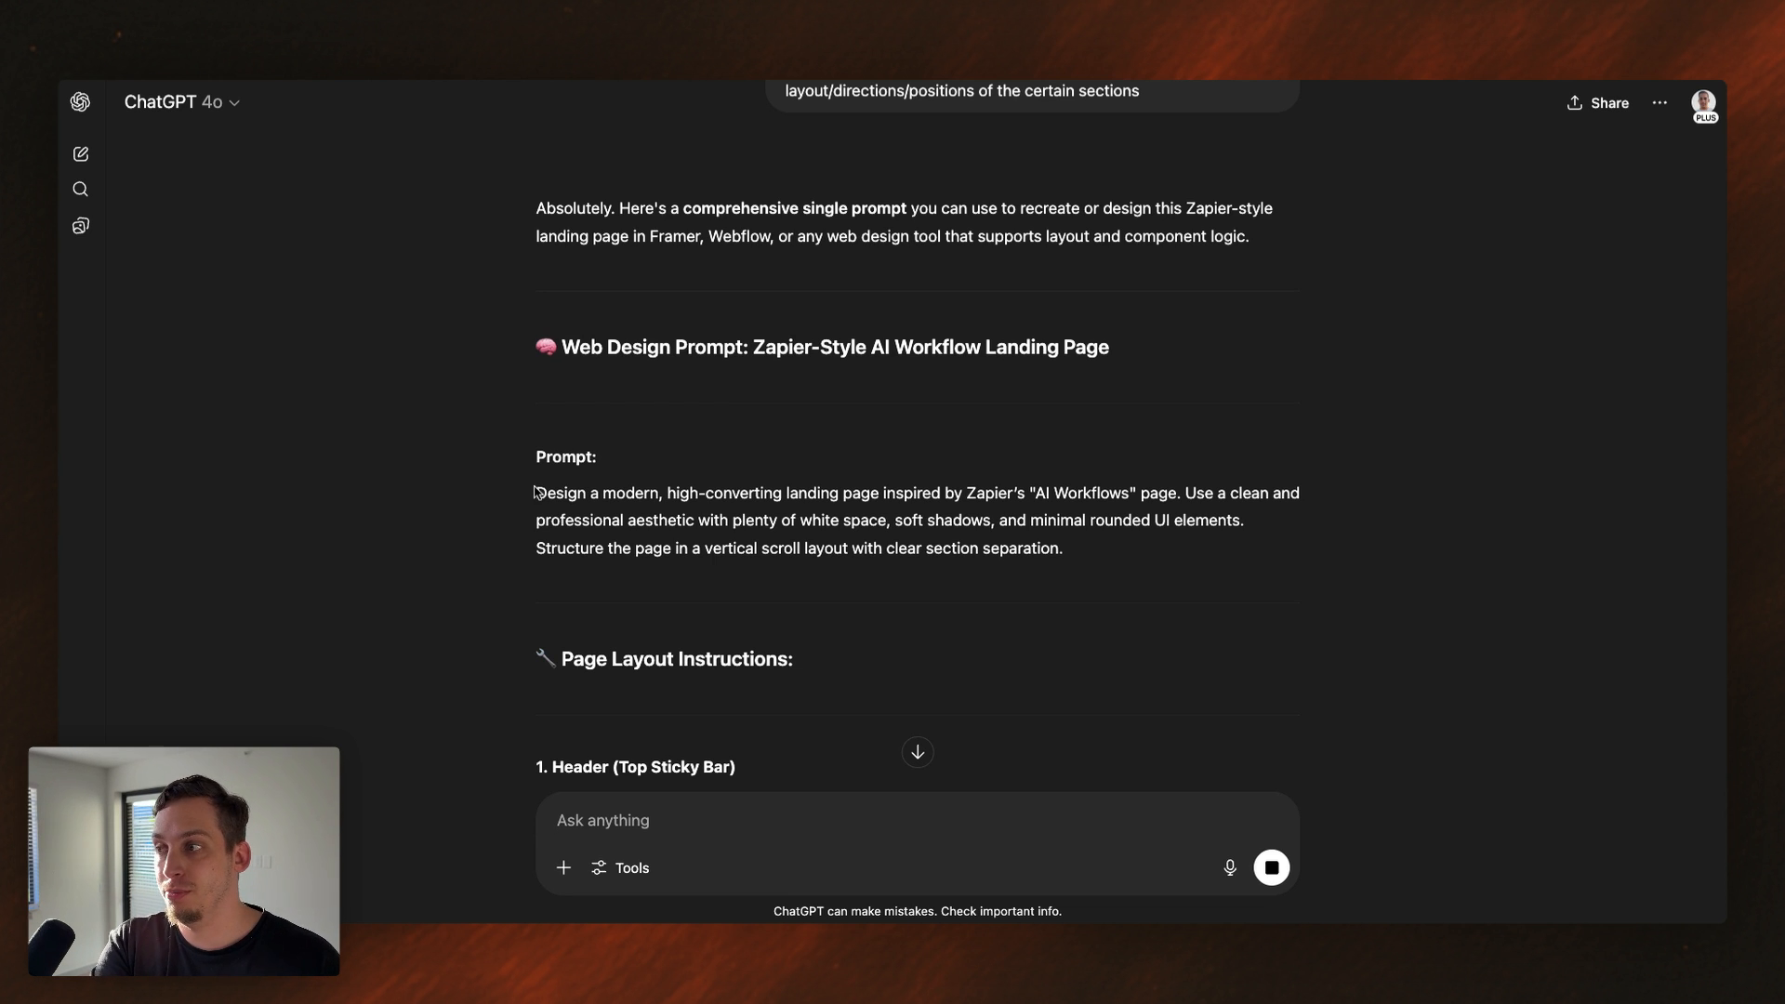
{"action": "scroll", "scroll_direction": "down", "scroll_amount": 3}
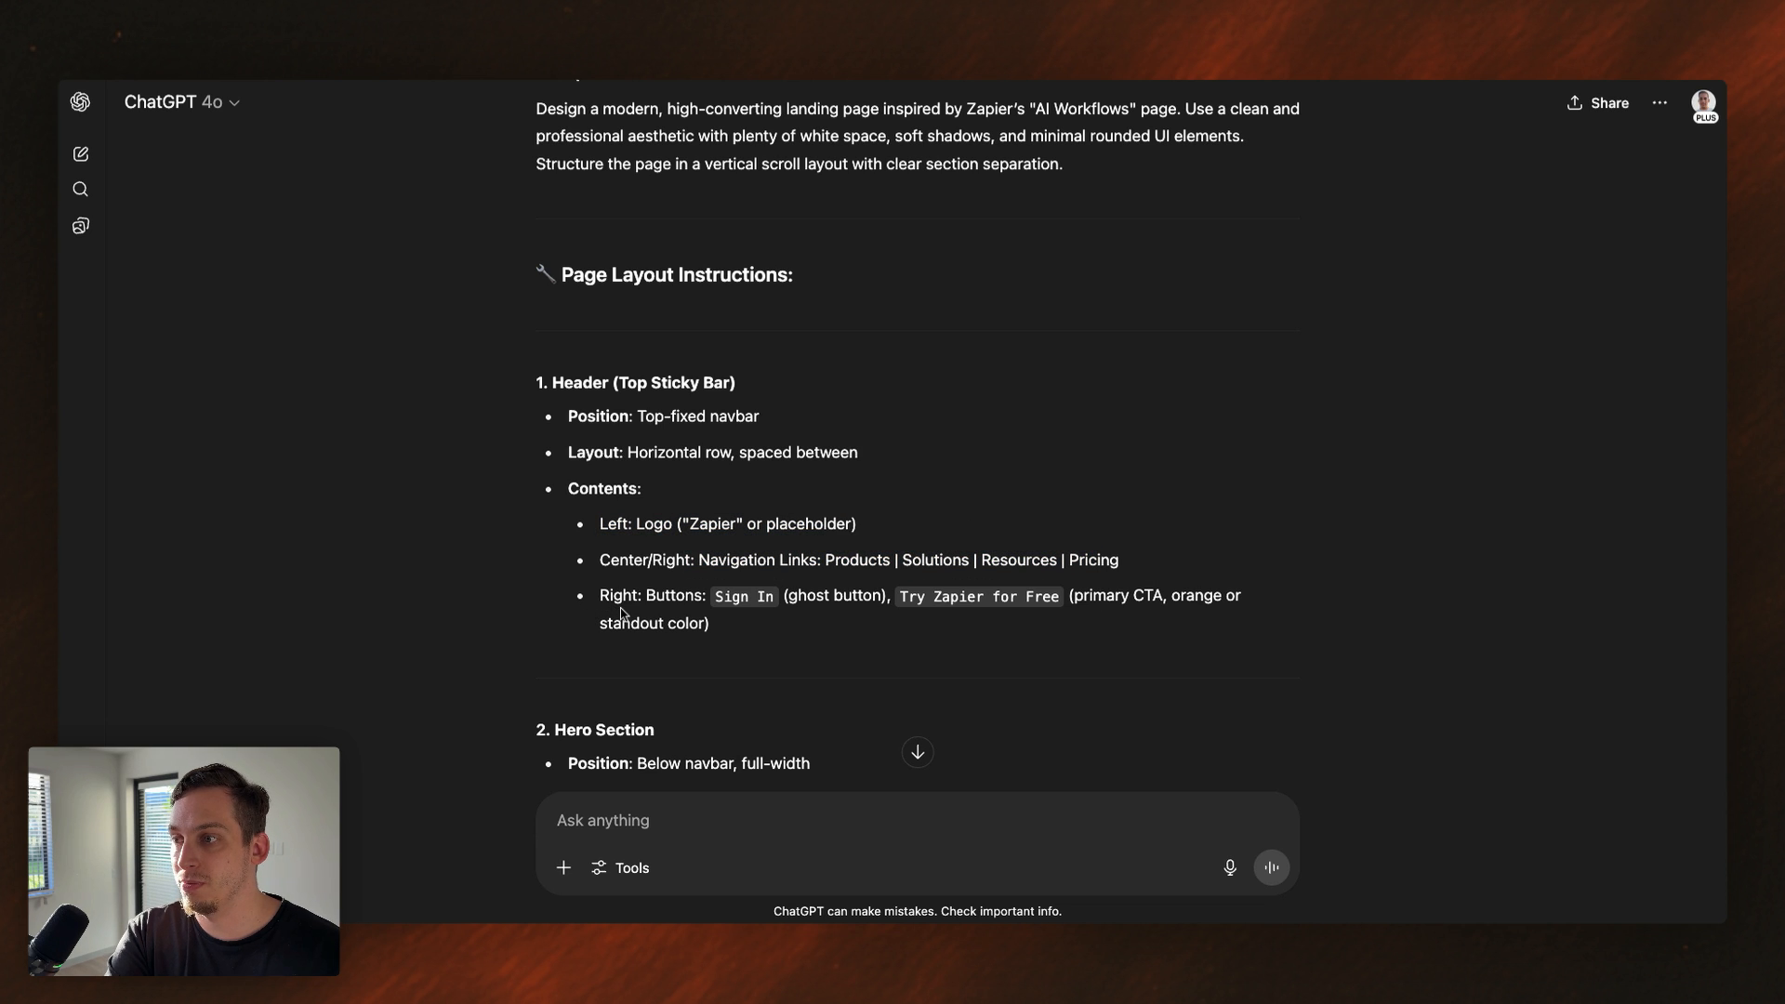
{"action": "mouse_move", "coordinate": [793, 598]}
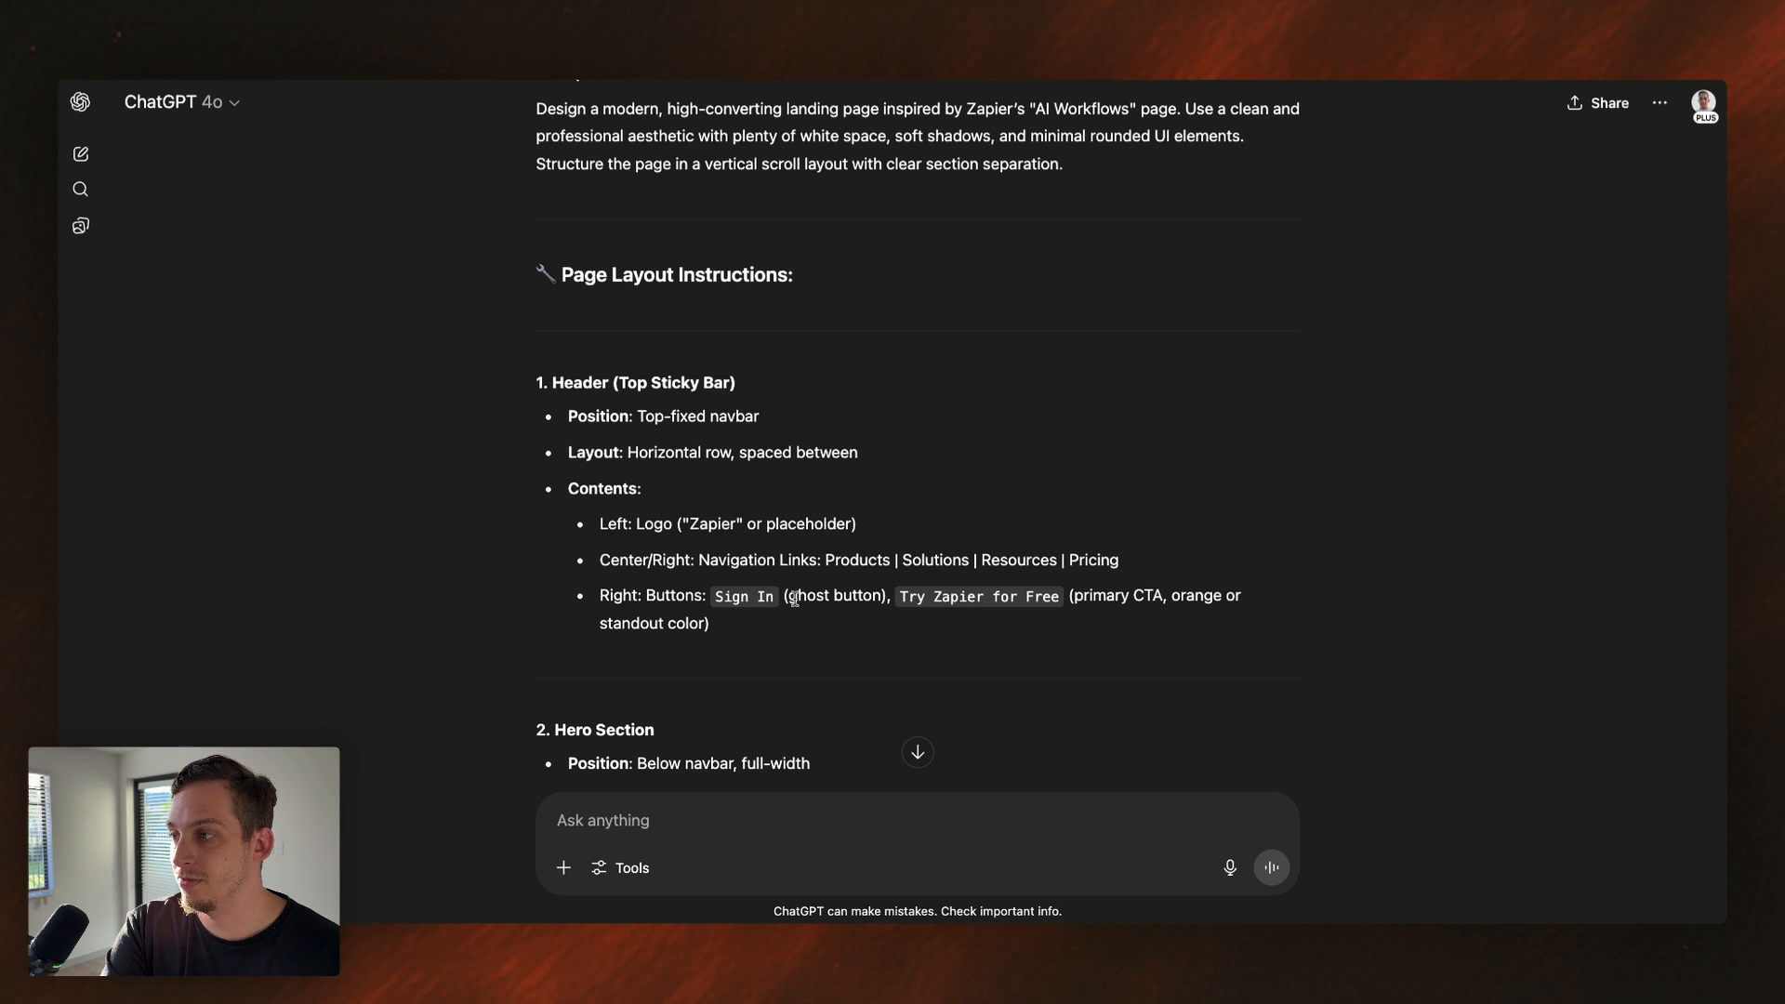
{"action": "scroll", "scroll_direction": "down", "scroll_amount": 3}
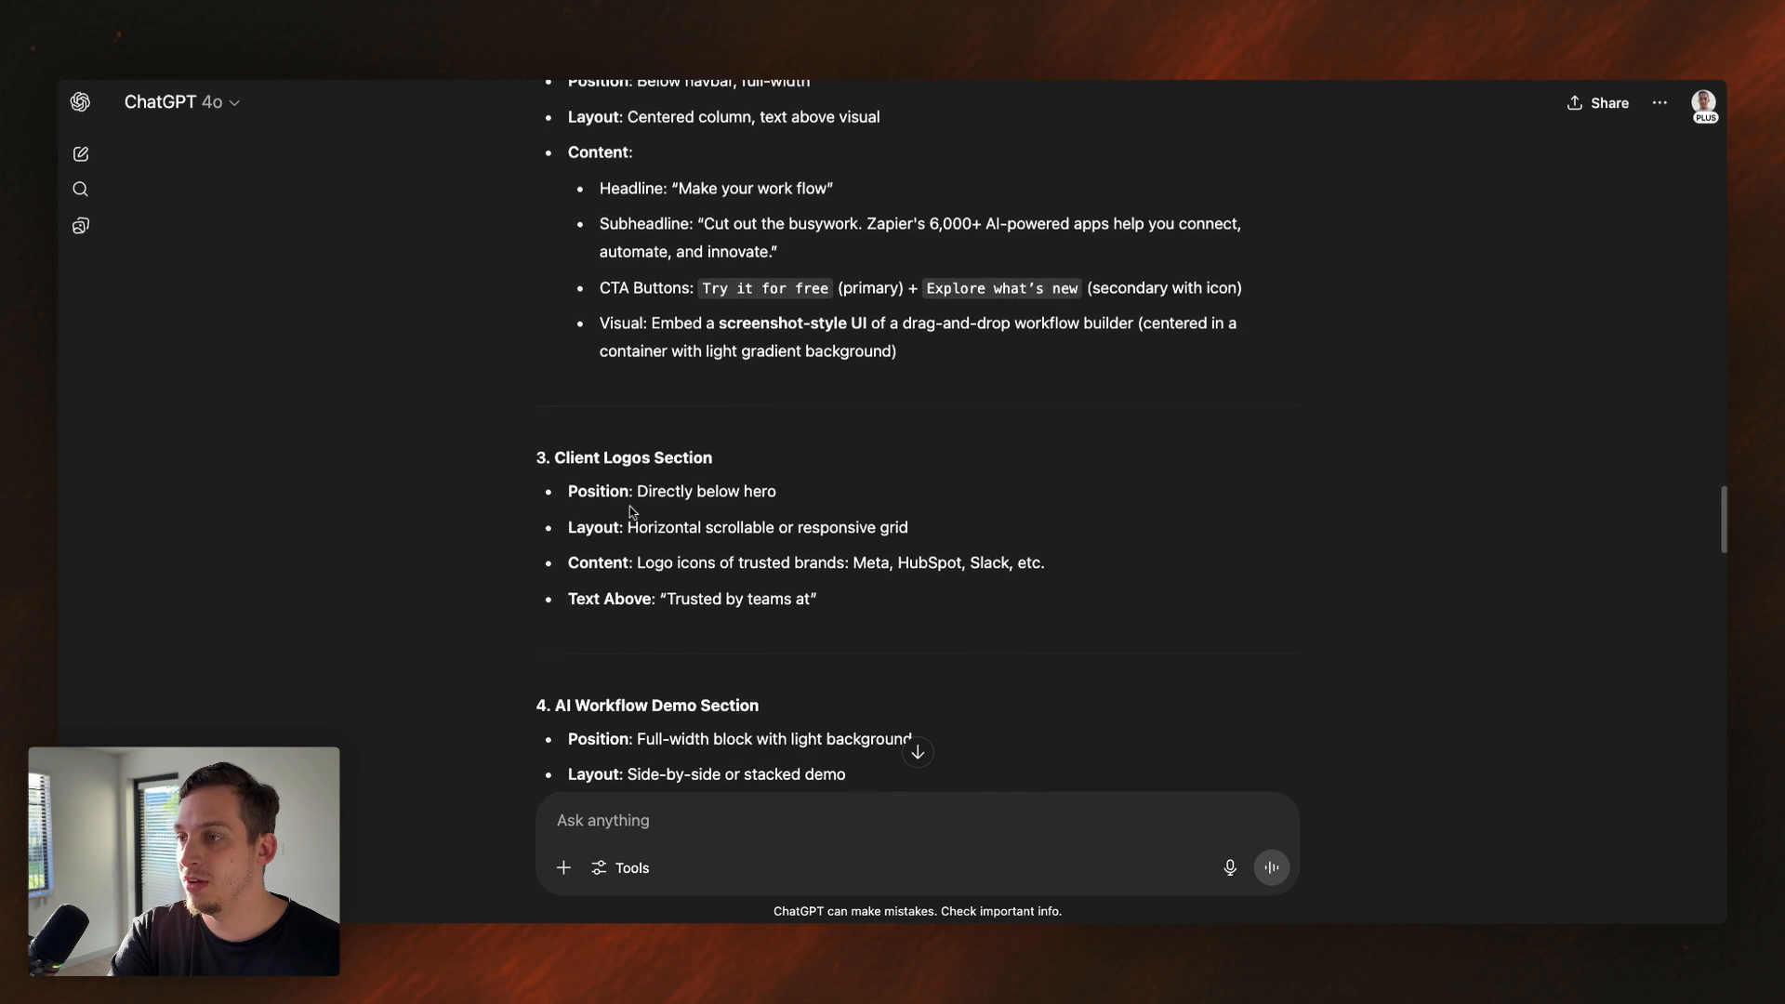
{"action": "scroll", "scroll_direction": "down", "scroll_amount": 3}
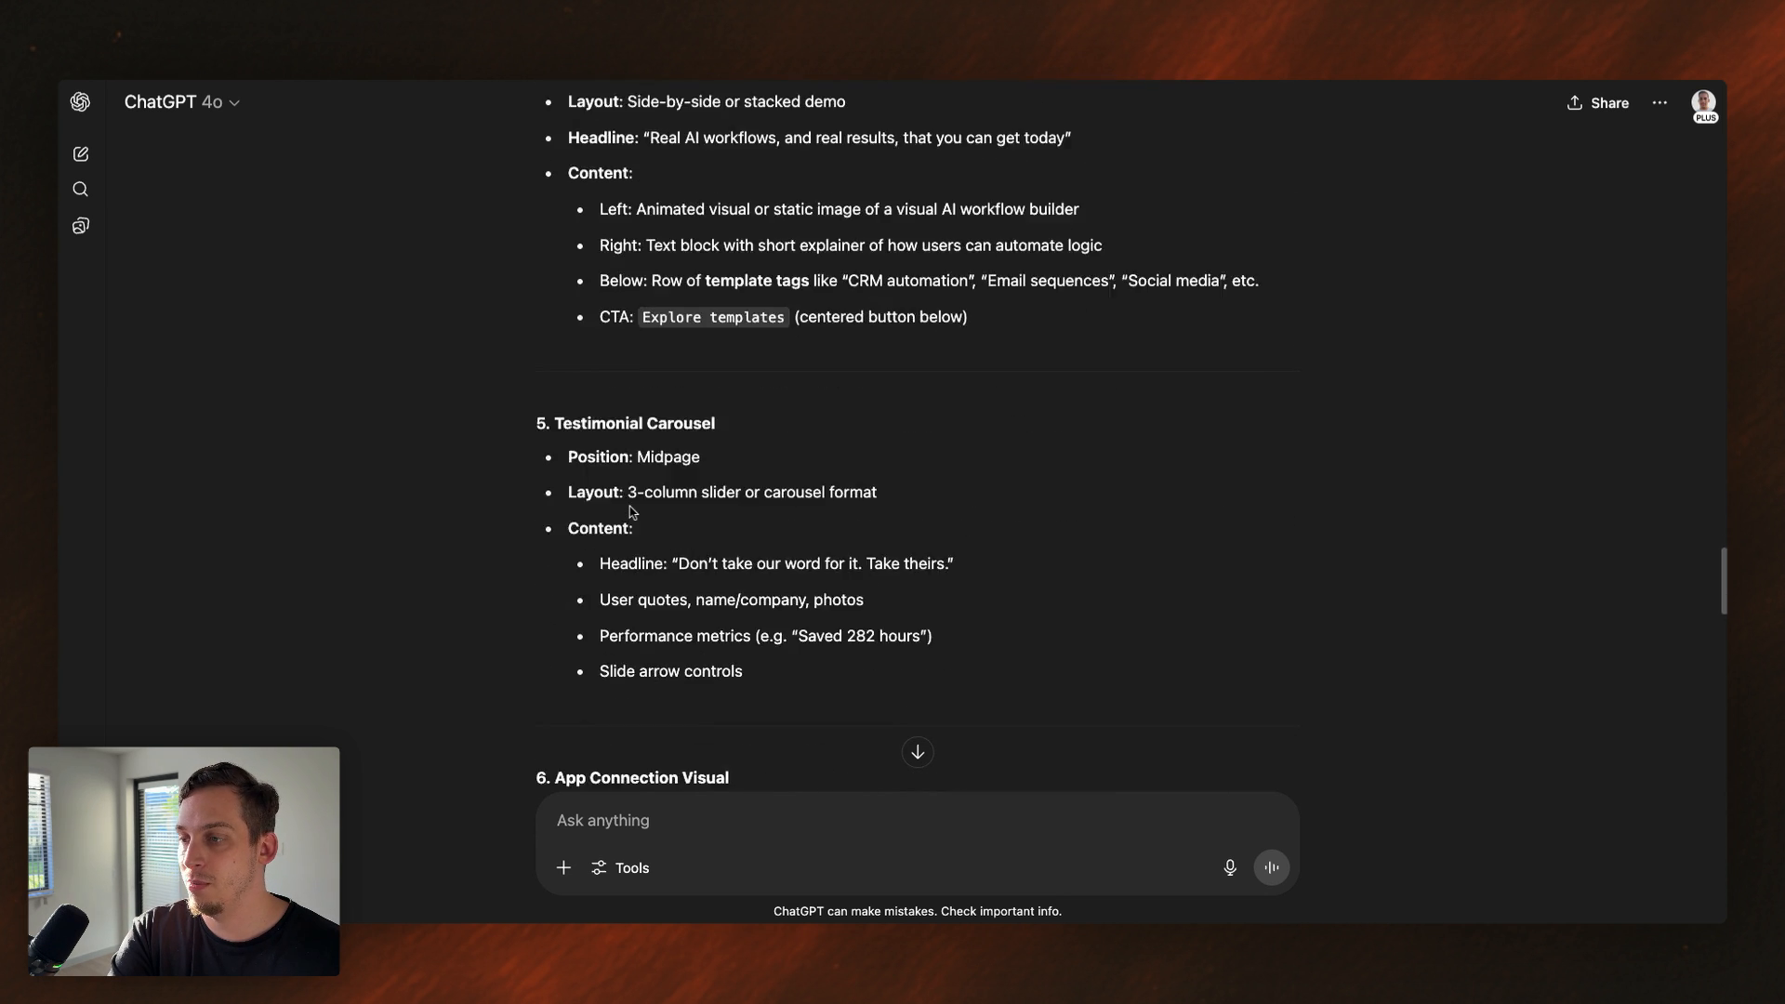
{"action": "scroll", "scroll_direction": "down", "scroll_amount": 3}
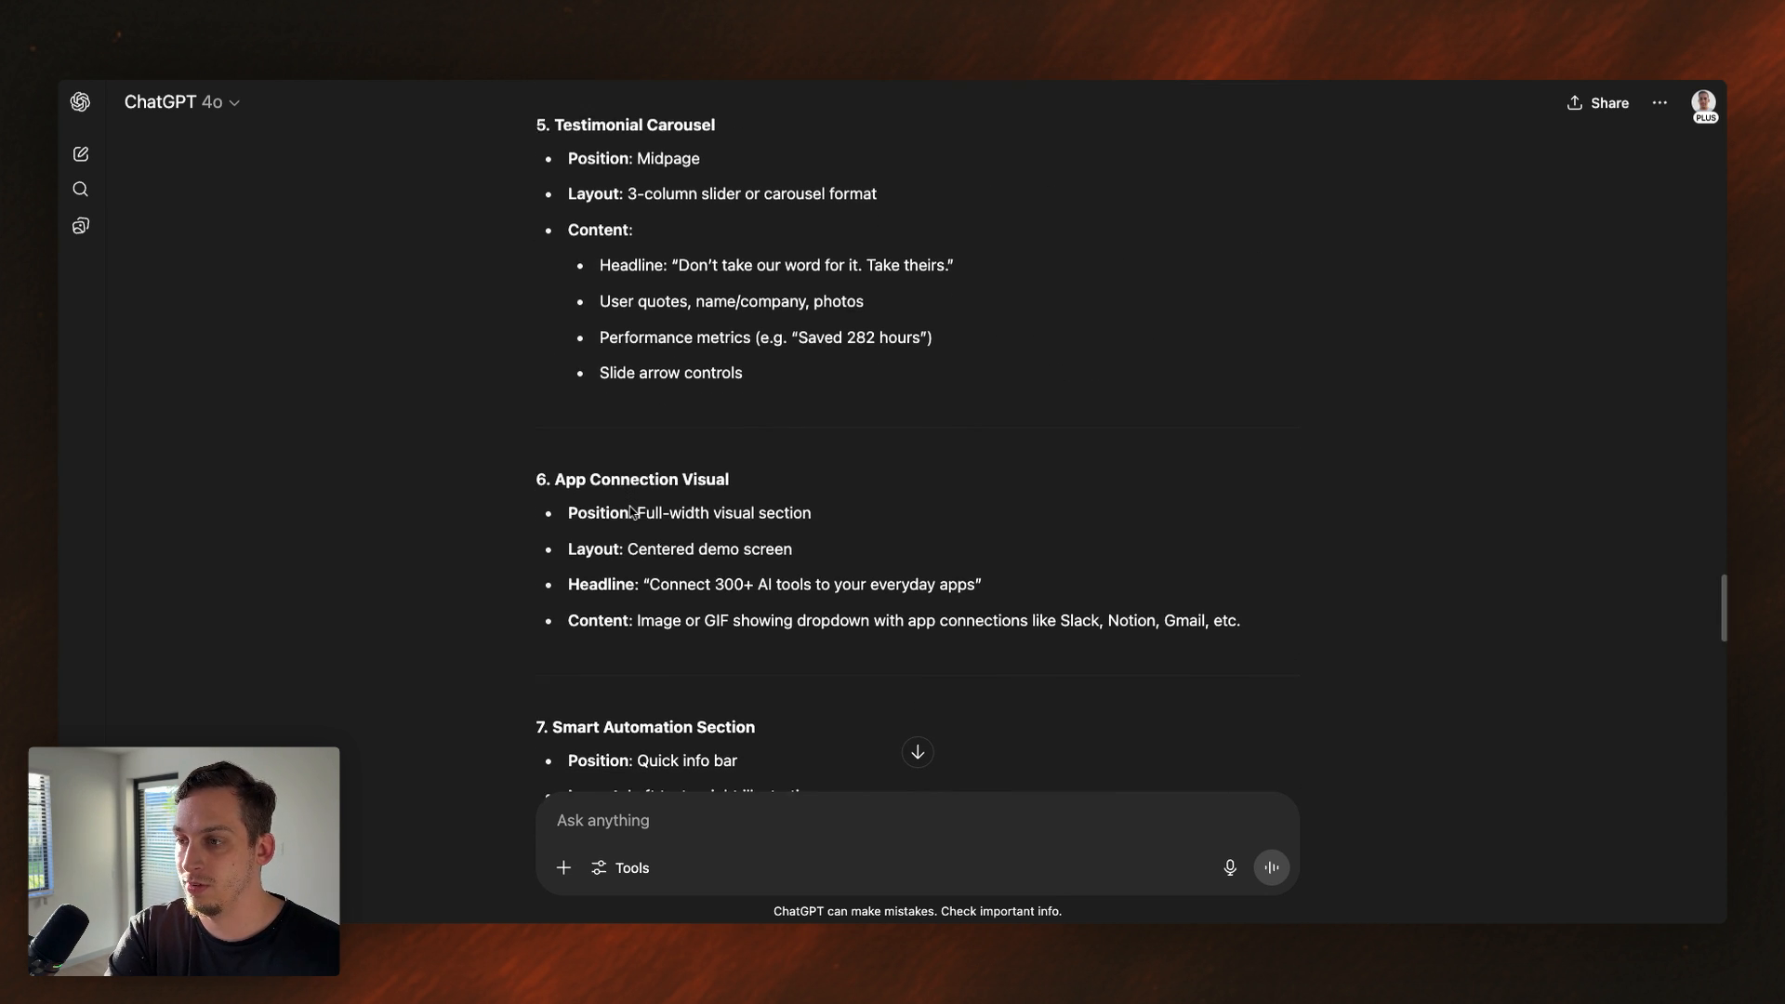
{"action": "scroll", "scroll_direction": "down", "scroll_amount": 3}
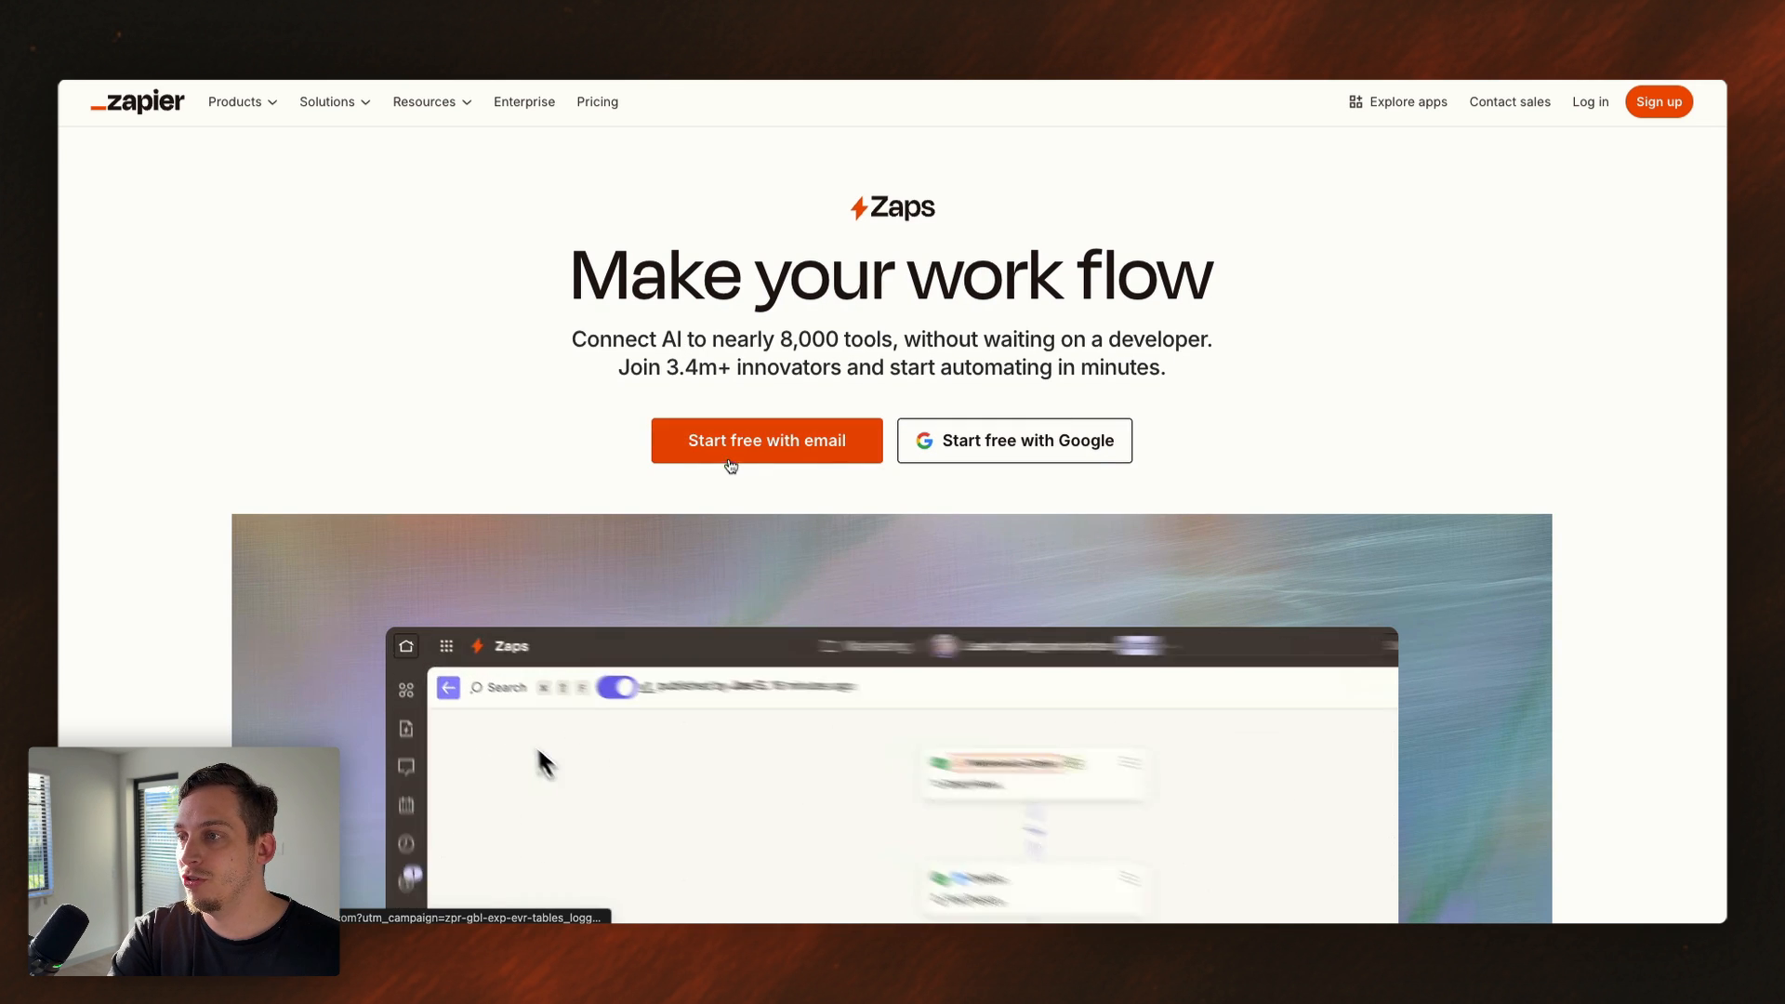
- Scroll the Zapier homepage to the 'Join 3.4m companies' banner and right-click the page
{"action": "scroll", "scroll_direction": "down", "scroll_amount": 3}
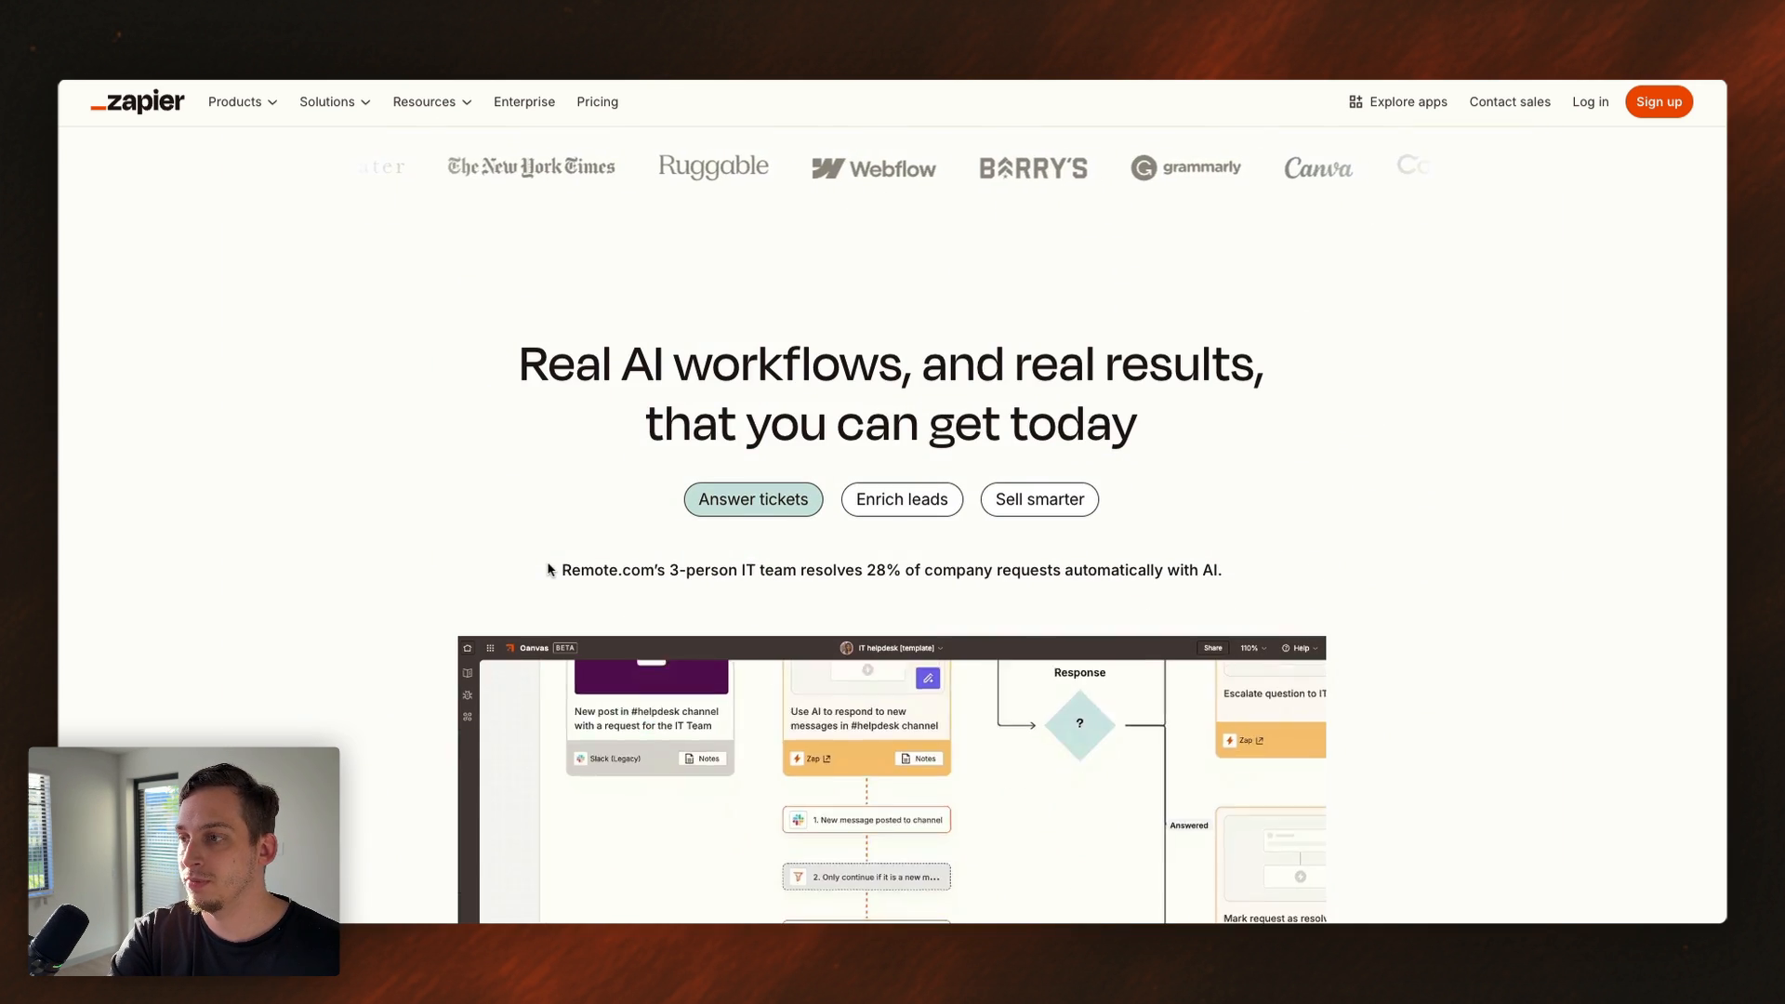
{"action": "scroll", "scroll_direction": "down", "scroll_amount": 3}
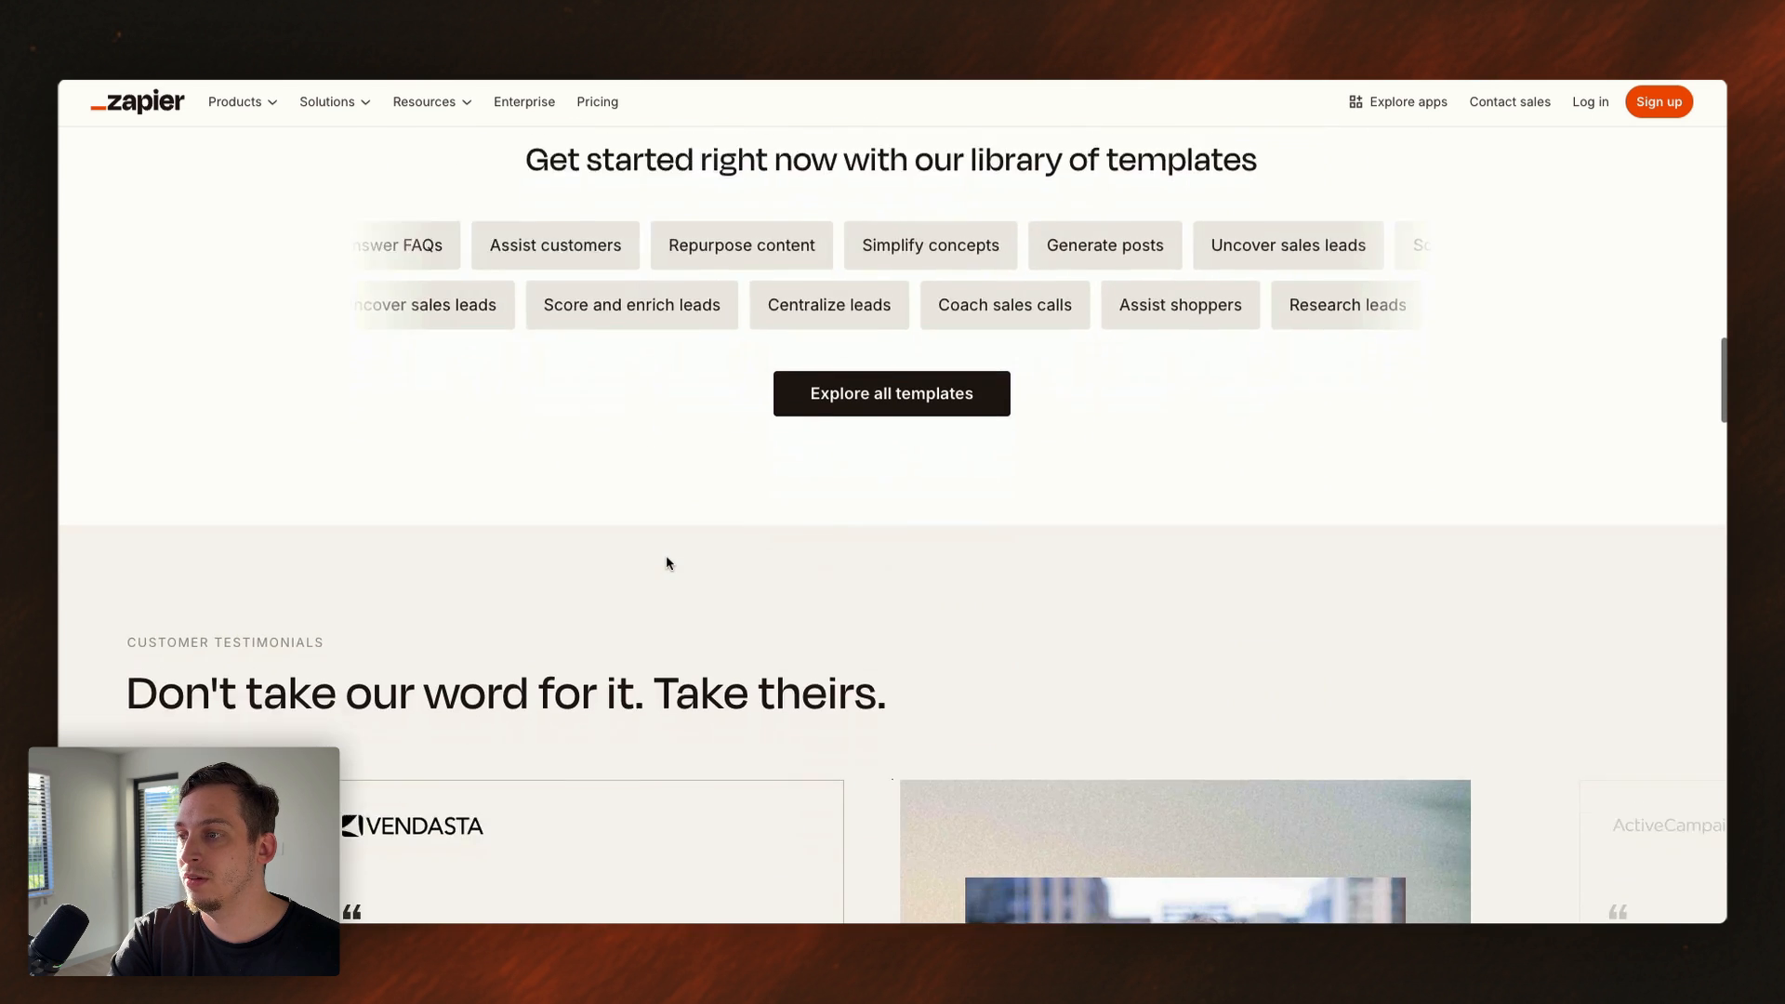
{"action": "scroll", "scroll_direction": "down", "scroll_amount": 3}
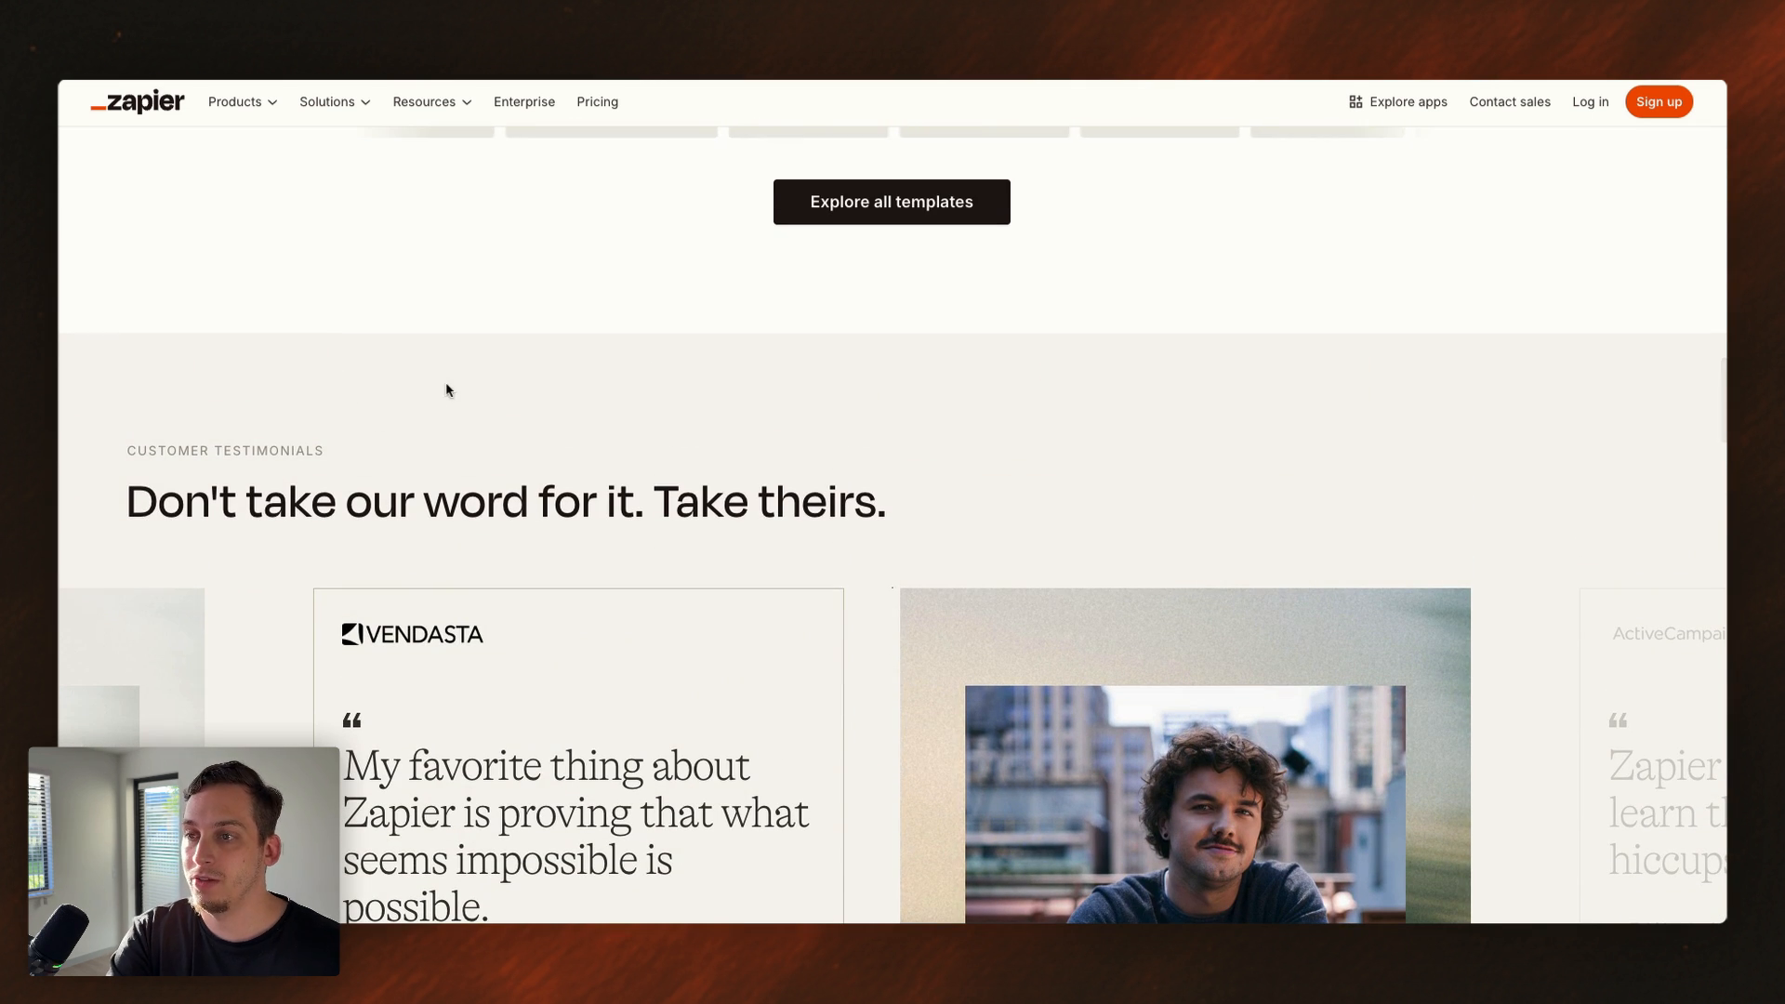
{"action": "scroll", "scroll_direction": "up", "scroll_amount": 3}
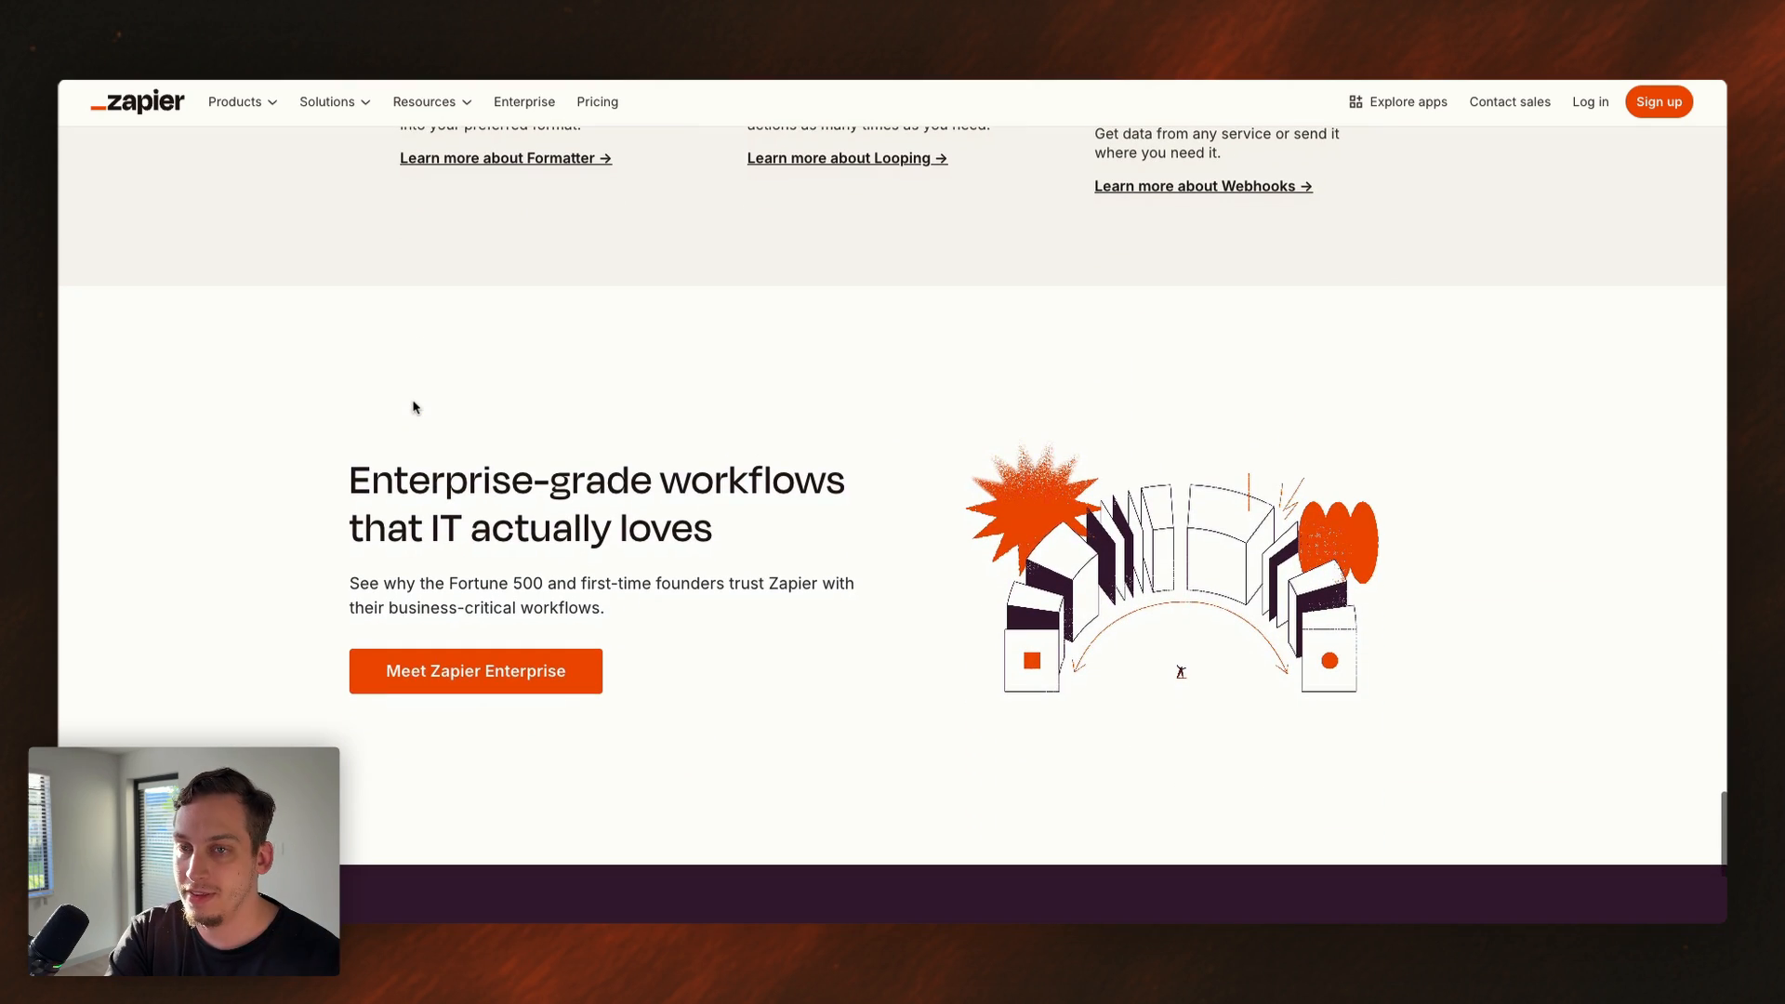
{"action": "scroll", "scroll_direction": "down", "scroll_amount": 3}
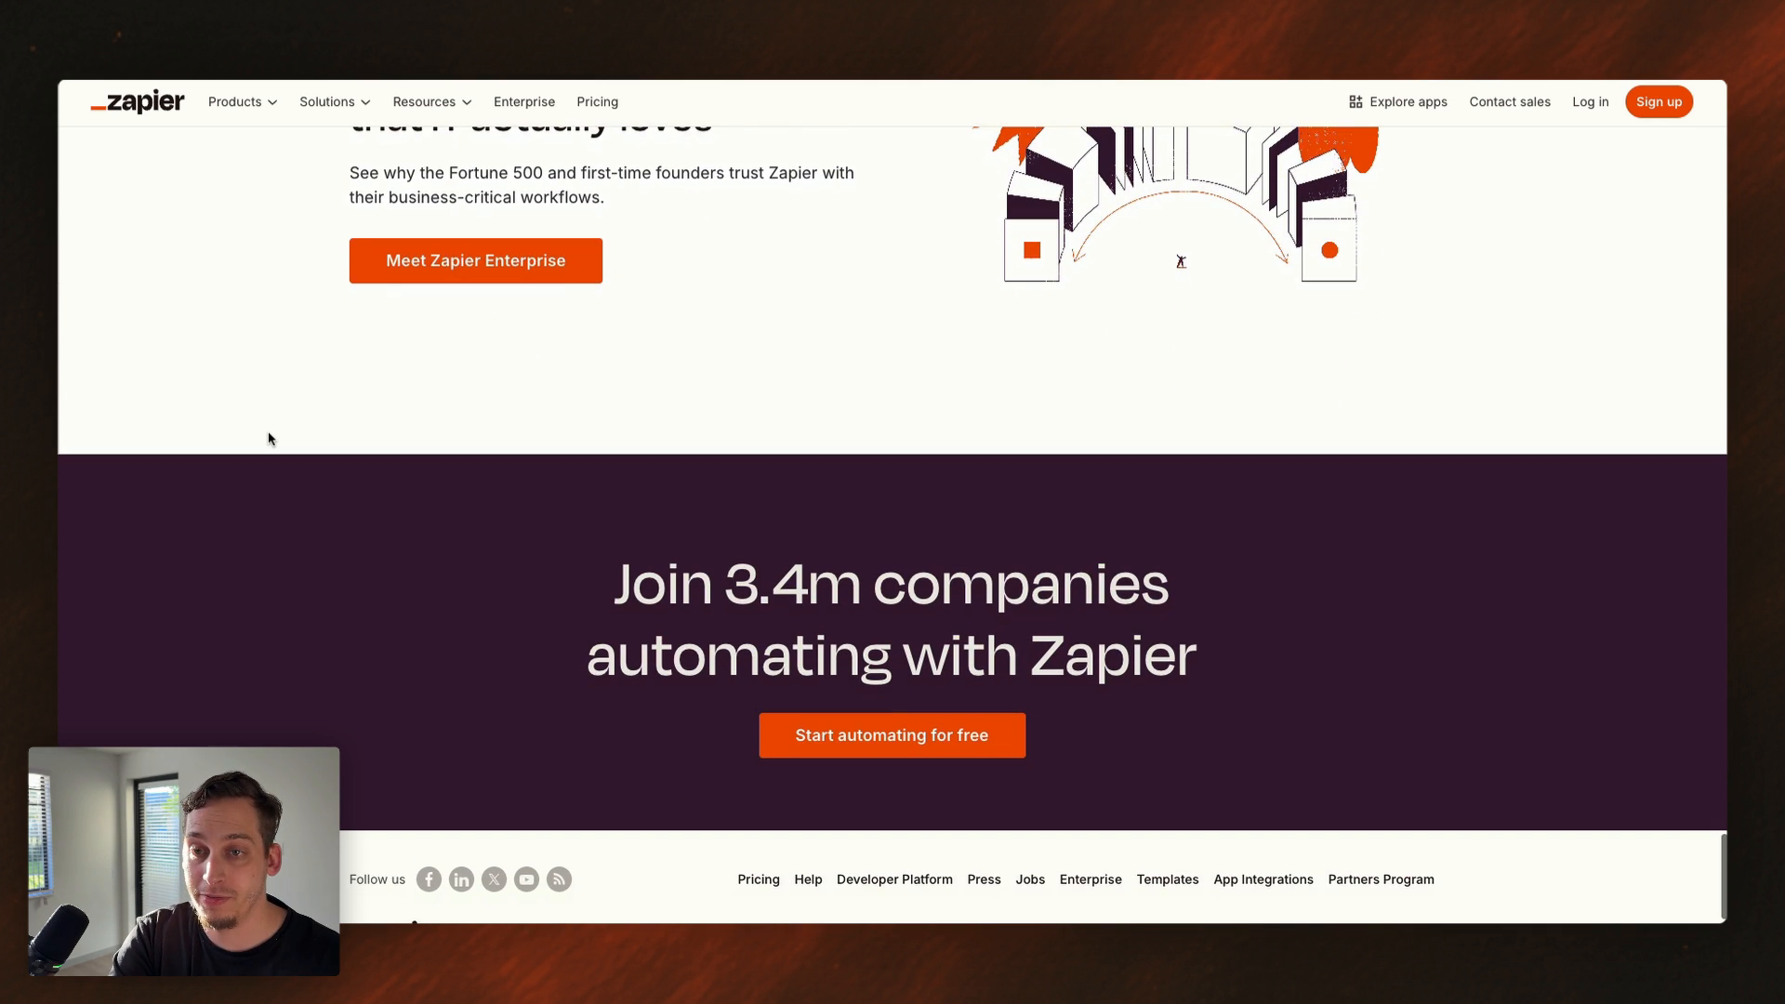
{"action": "right_click", "coordinate": [269, 438]}
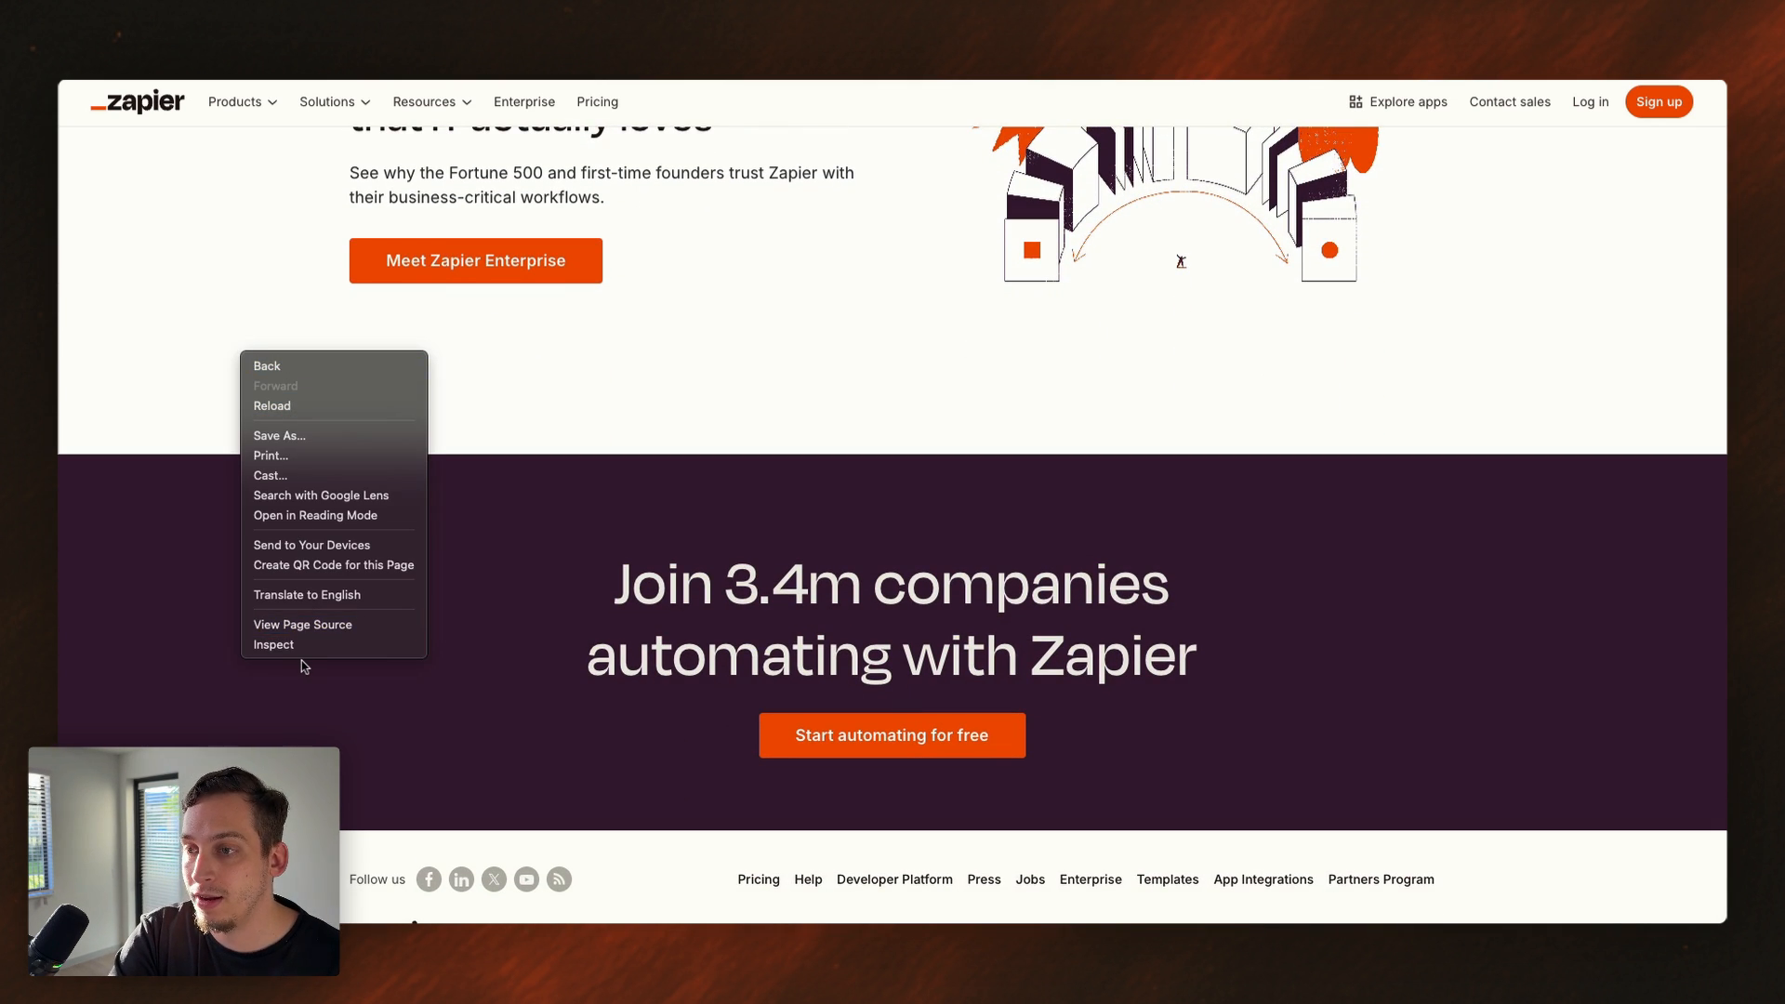
- Inspect the Zapier page and view the styles.css request in DevTools' Network tab
{"action": "left_click", "coordinate": [273, 644]}
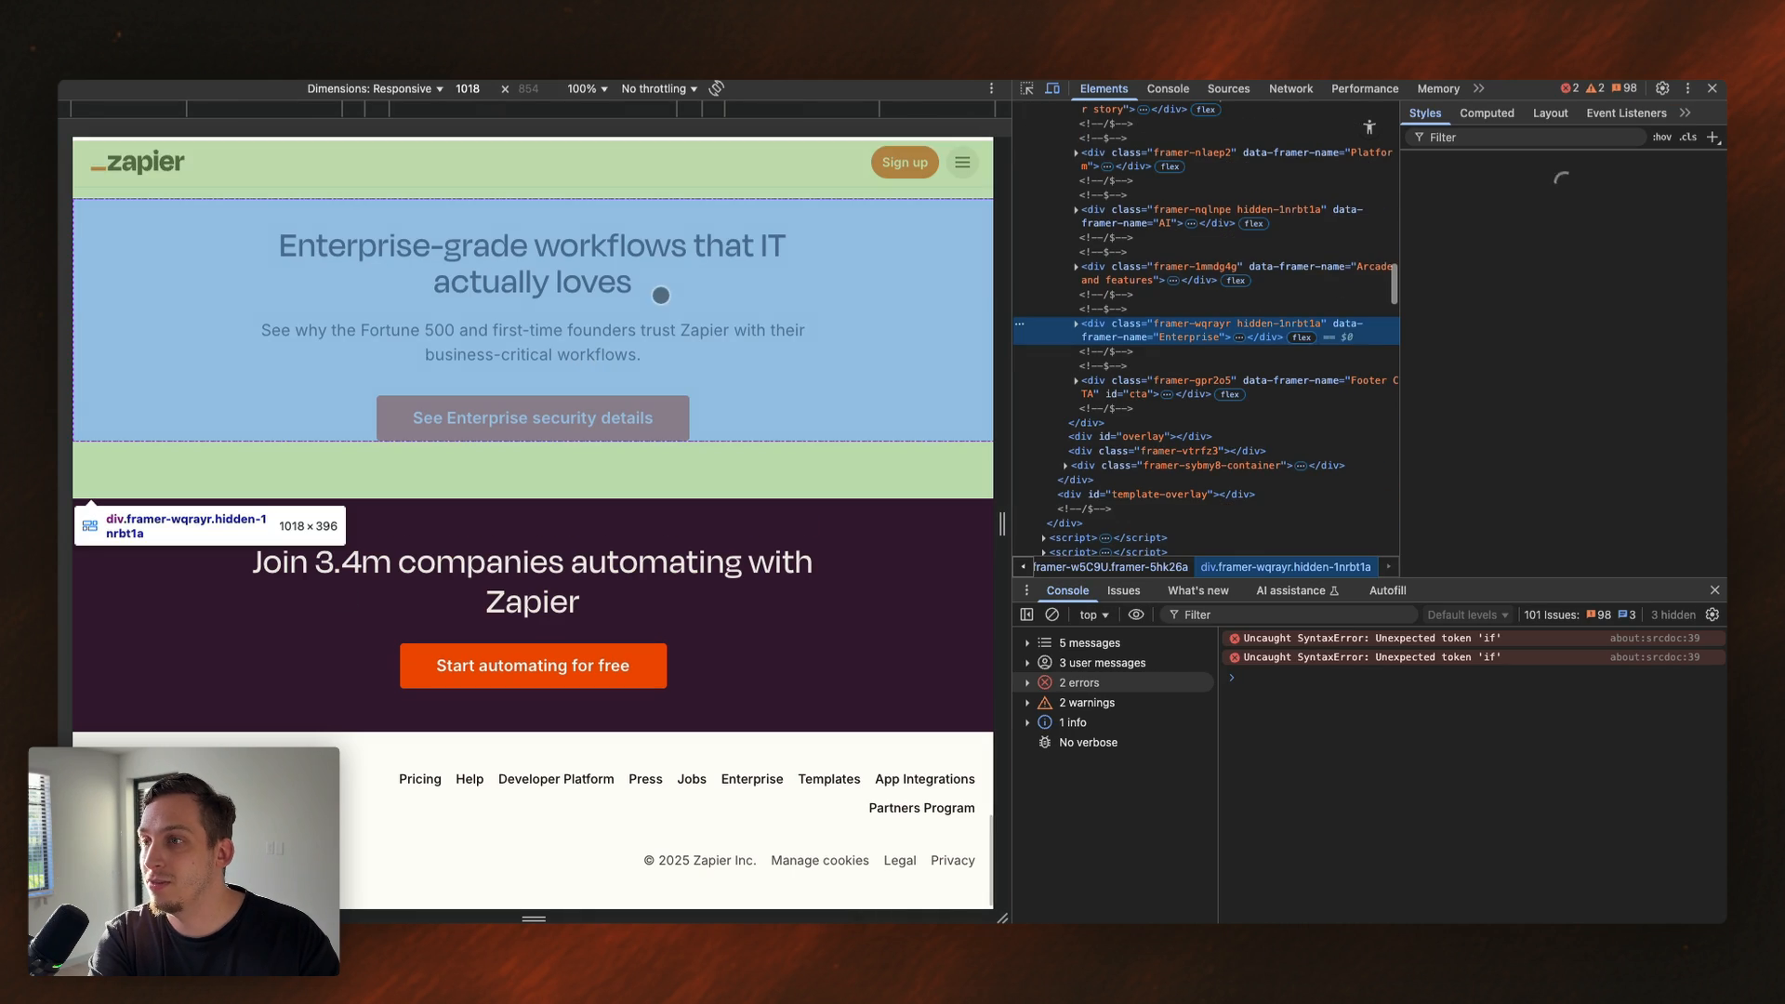
{"action": "left_click", "coordinate": [1289, 89]}
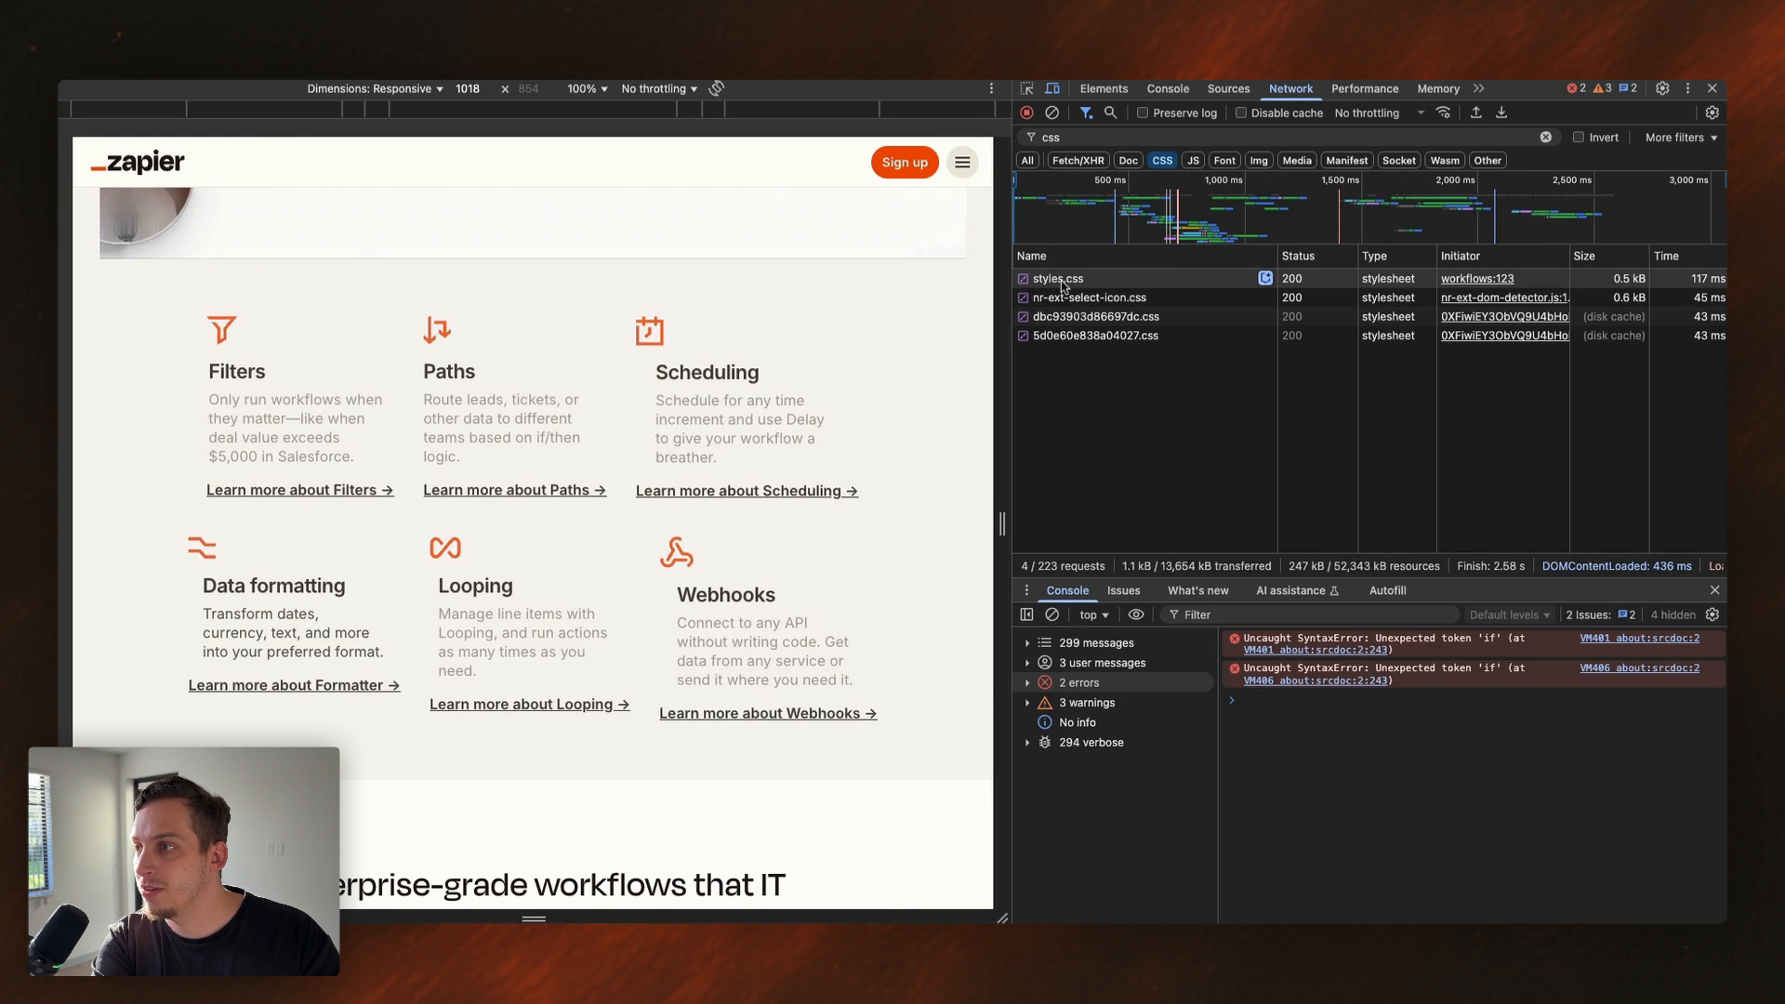
{"action": "left_click", "coordinate": [1055, 278]}
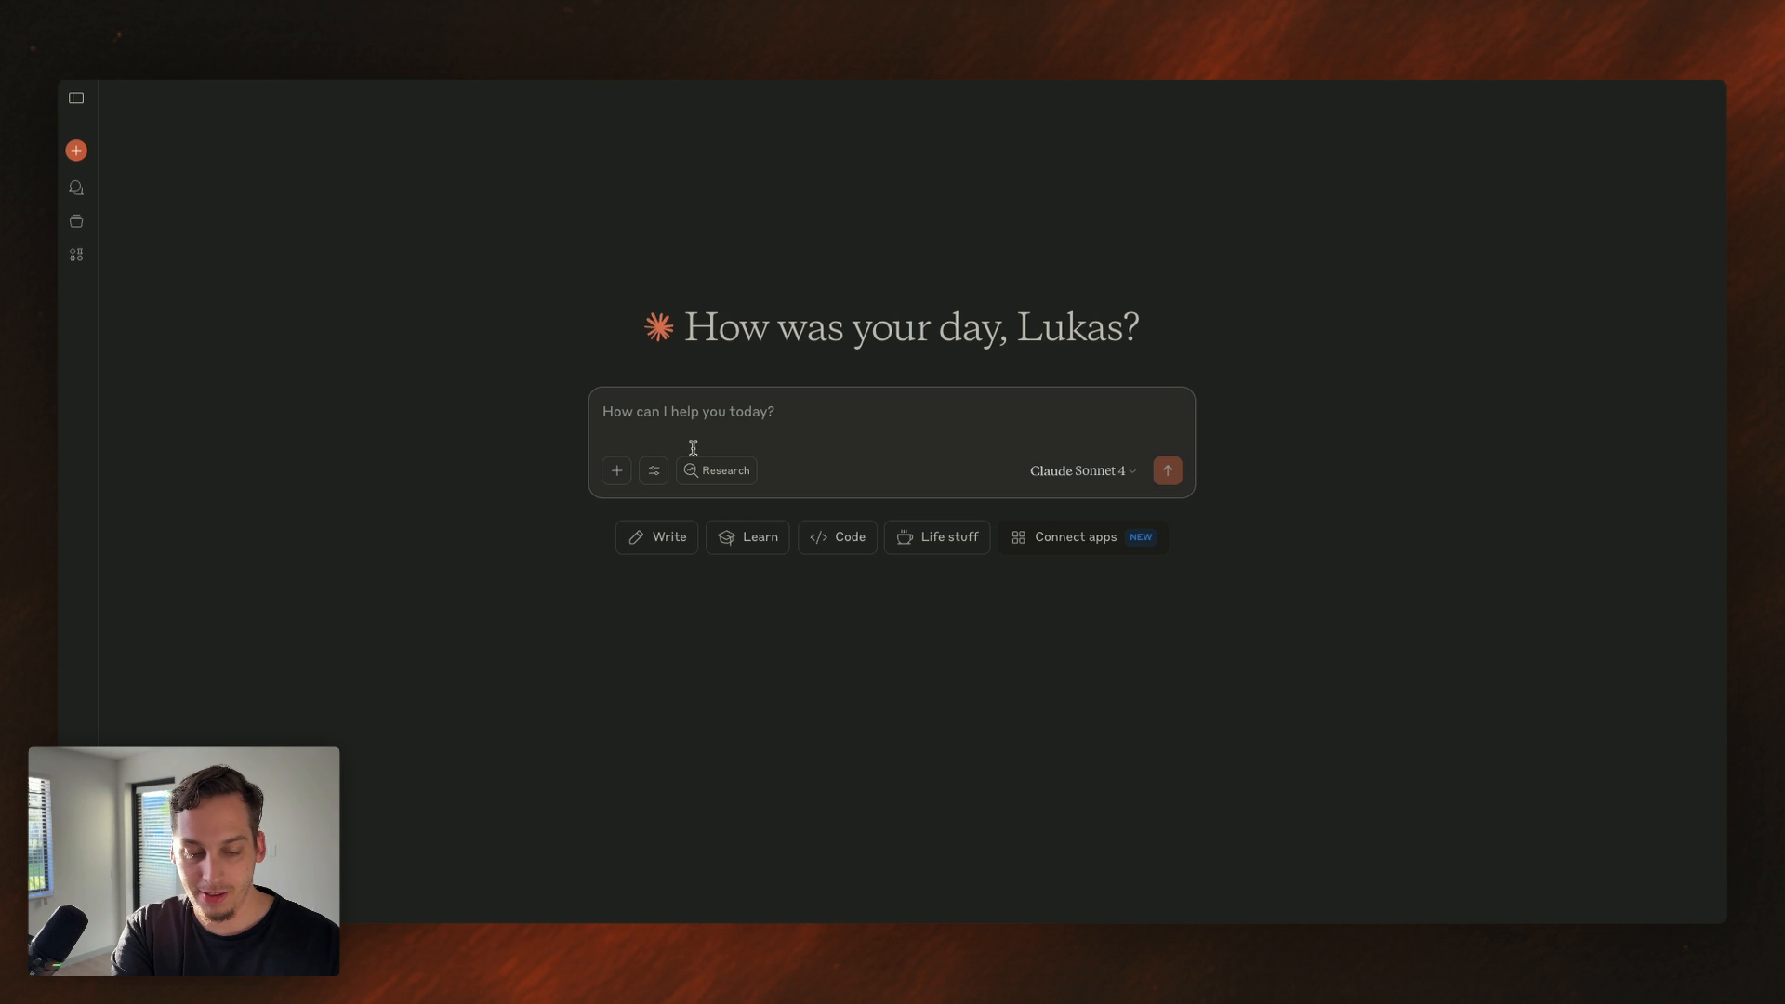
- Write a Claude prompt asking to convert the current .atoms CSS into :root variable format
{"action": "type", "text": "this is the c"}
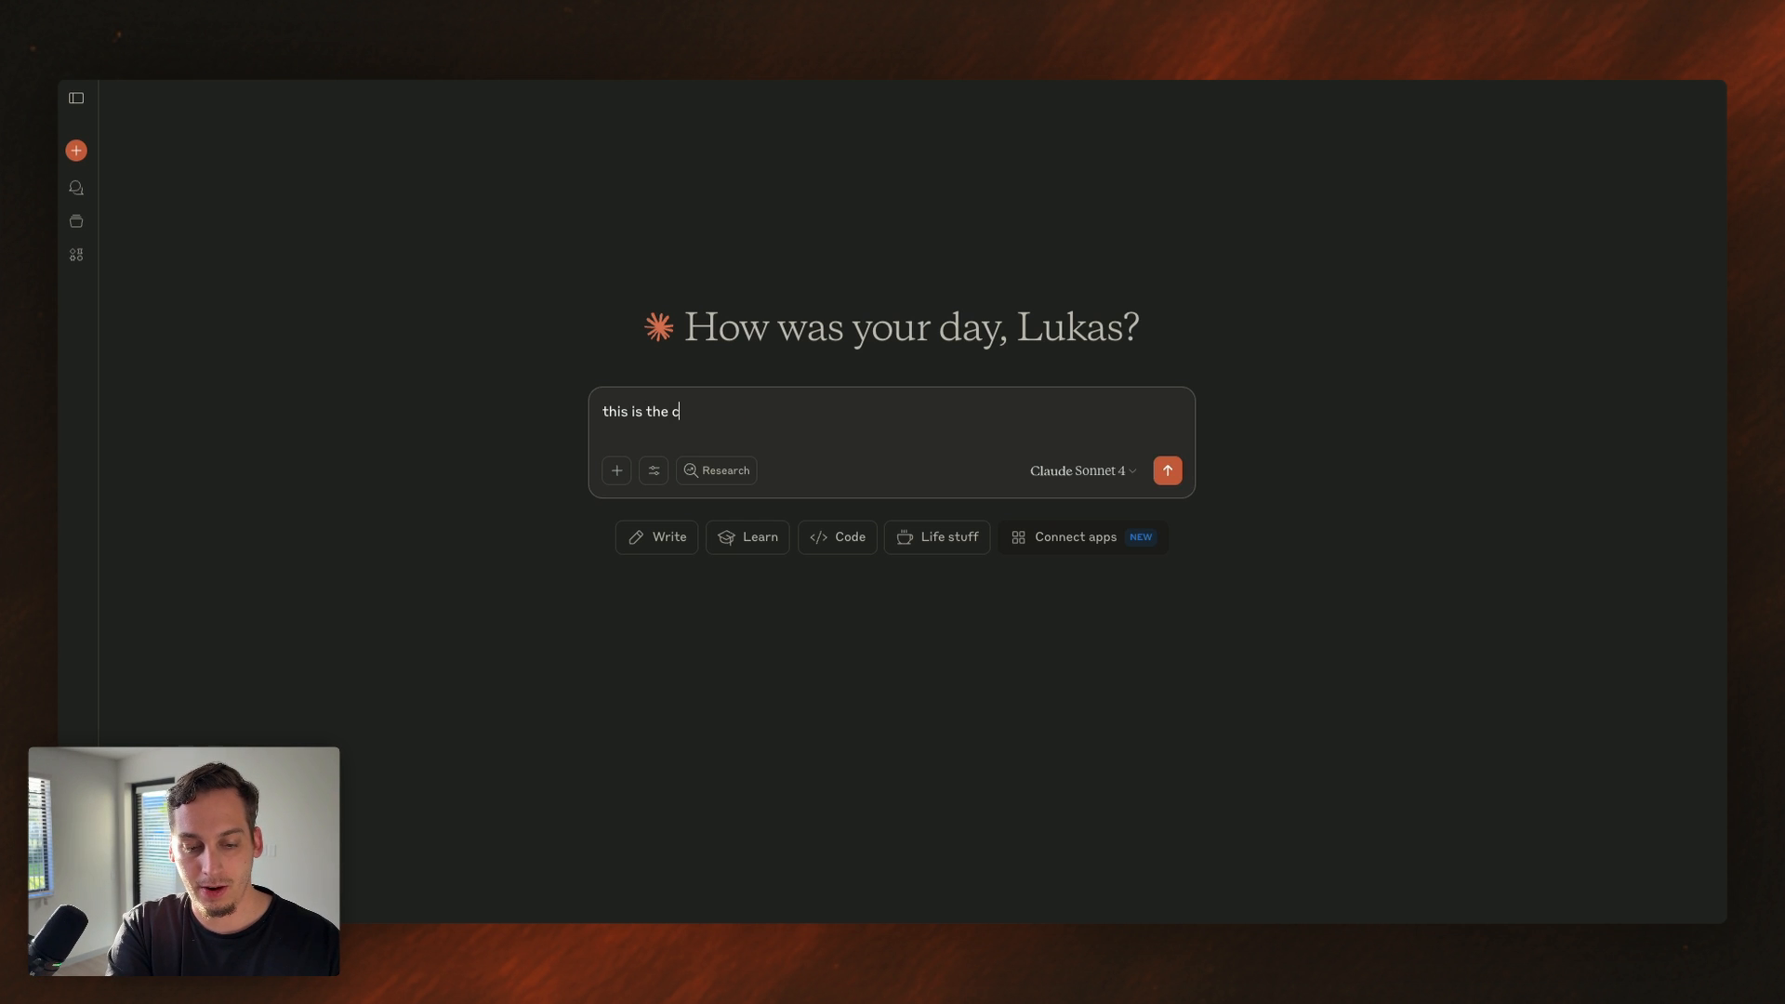
{"action": "type", "text": "urrent css s"}
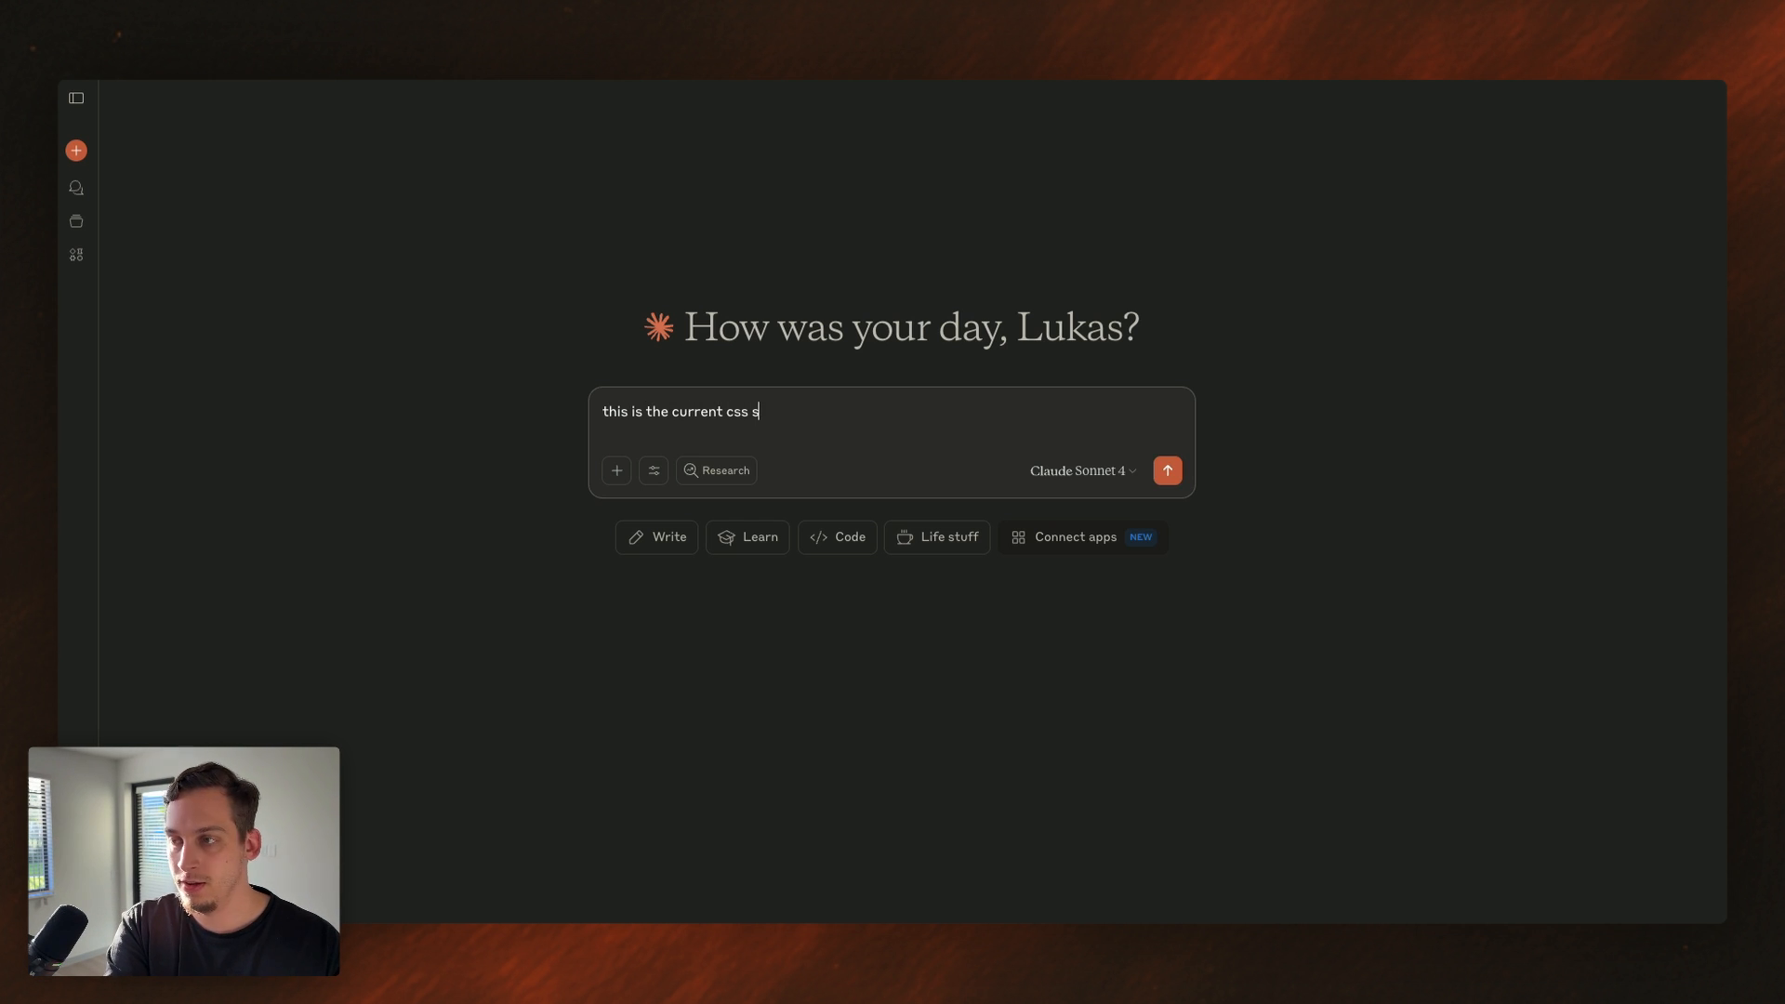
{"action": "type", "text": "of a"}
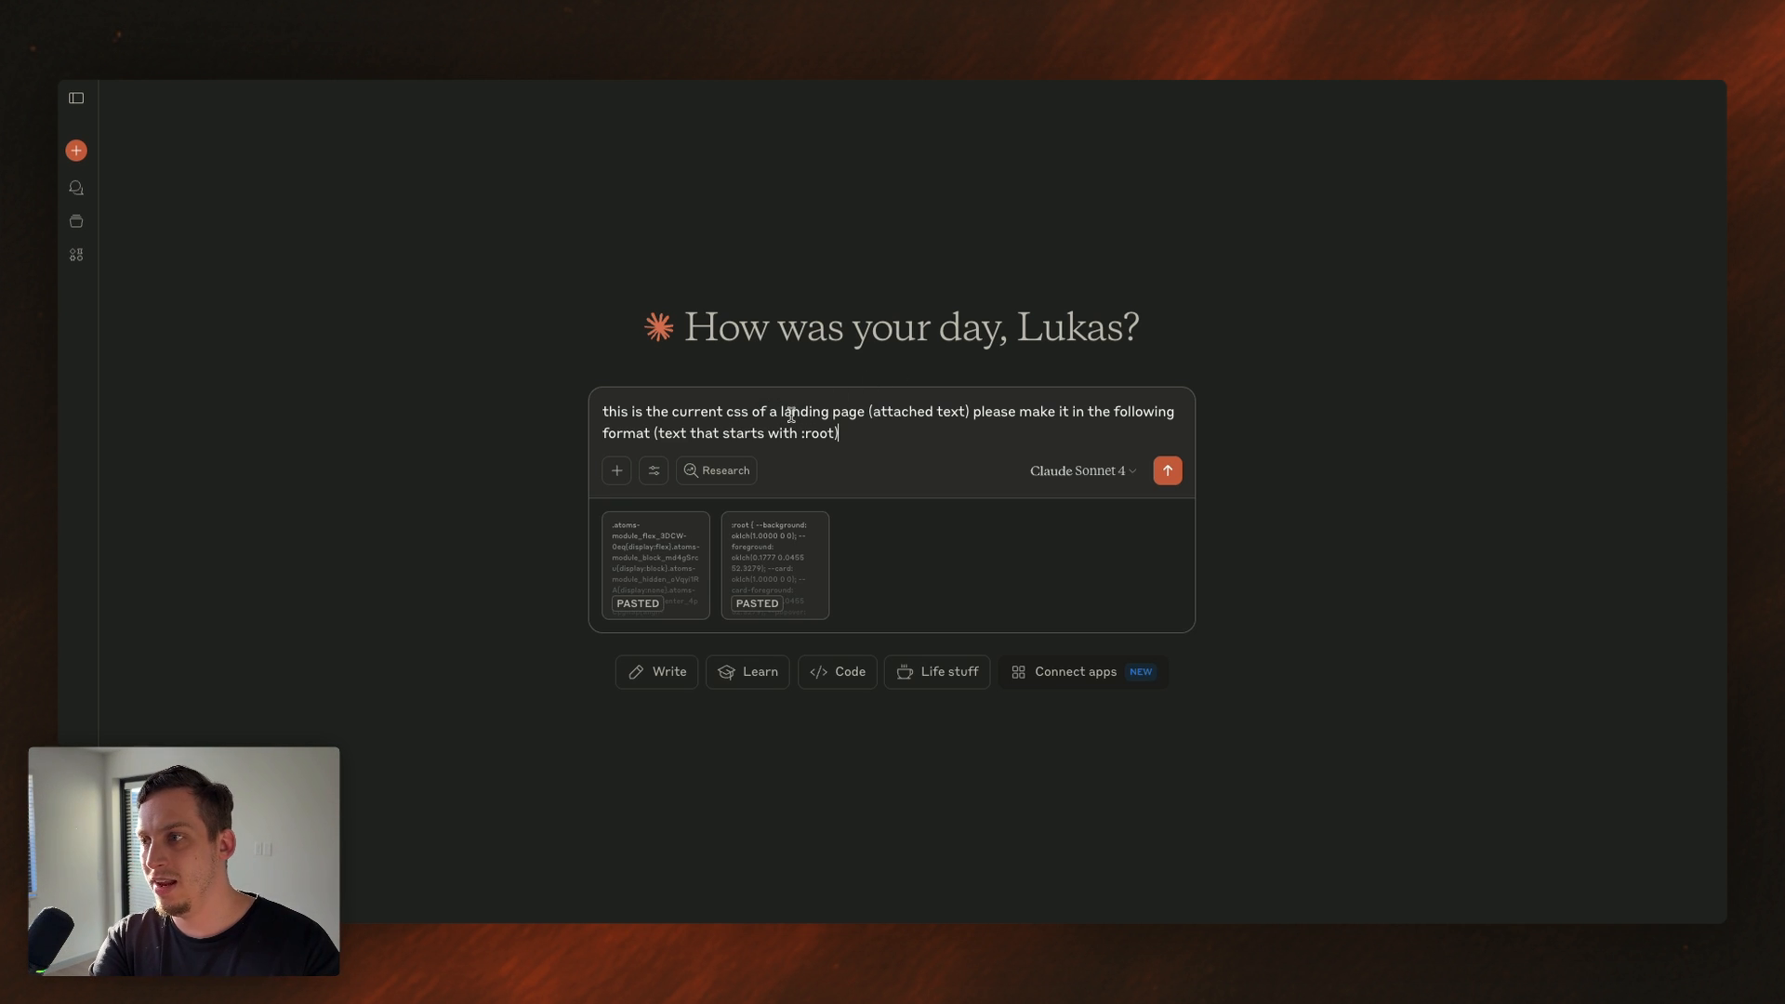
{"action": "mouse_move", "coordinate": [847, 444]}
{"action": "type", "text": "t that starts wi"}
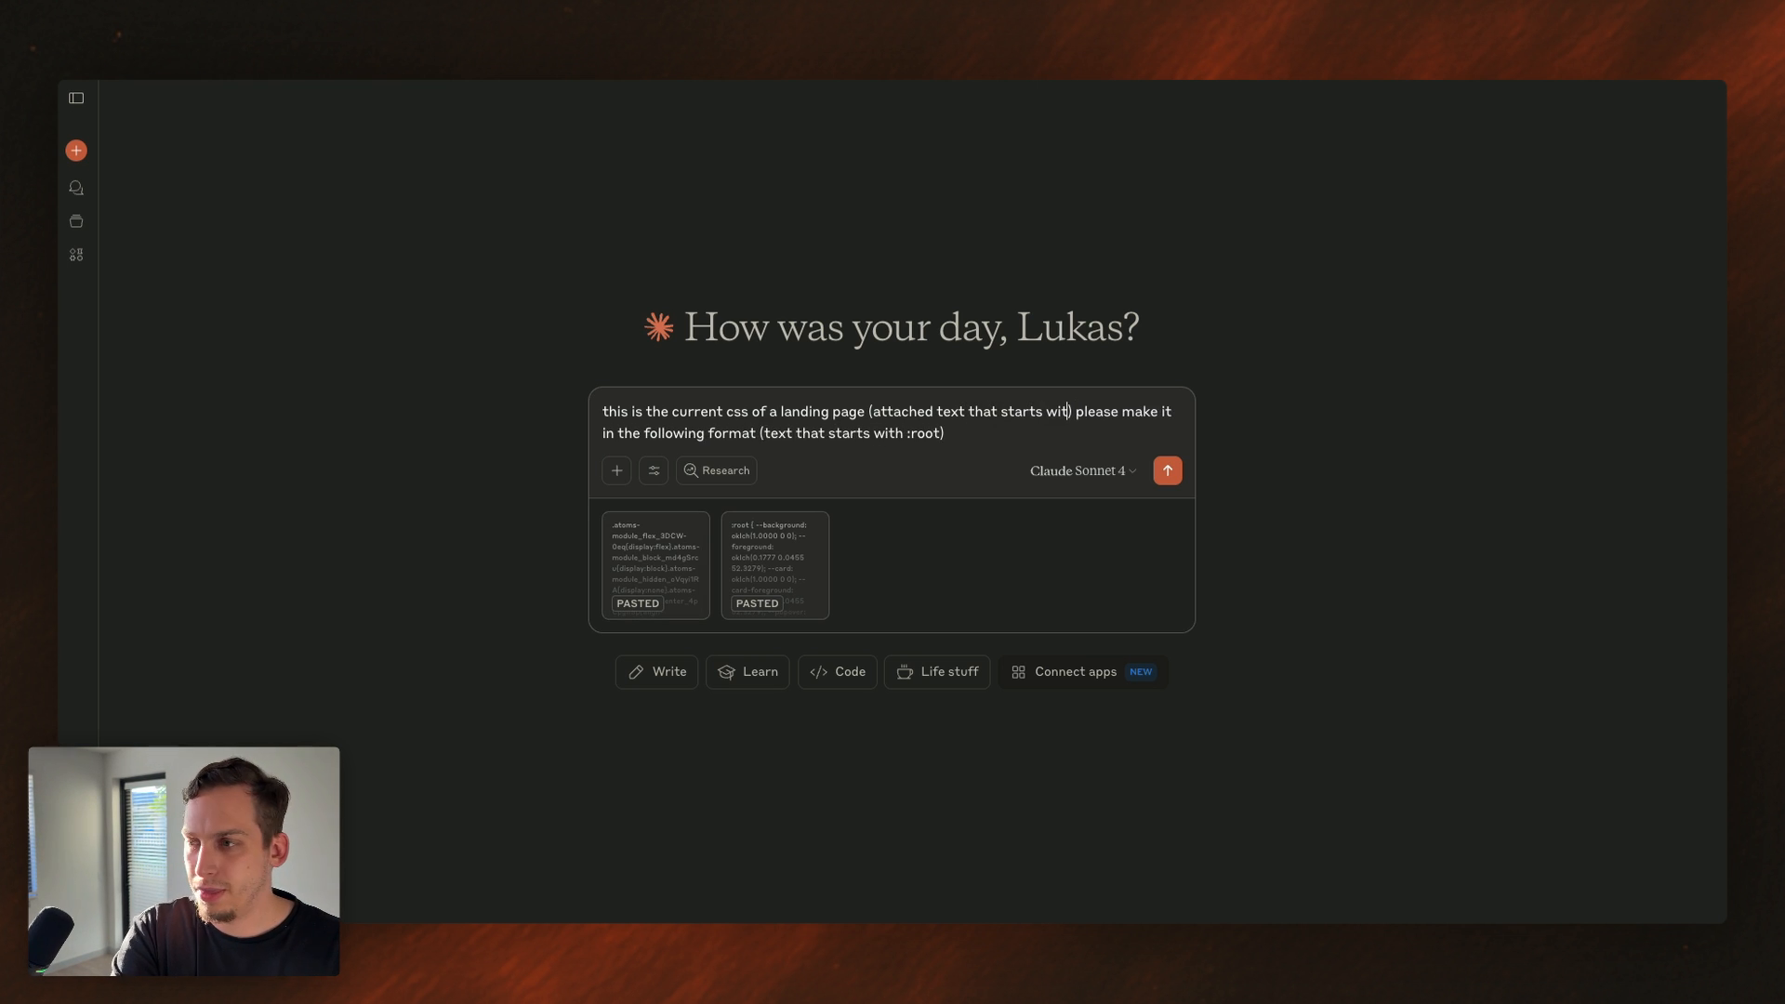
{"action": "type", "text": ".atom"}
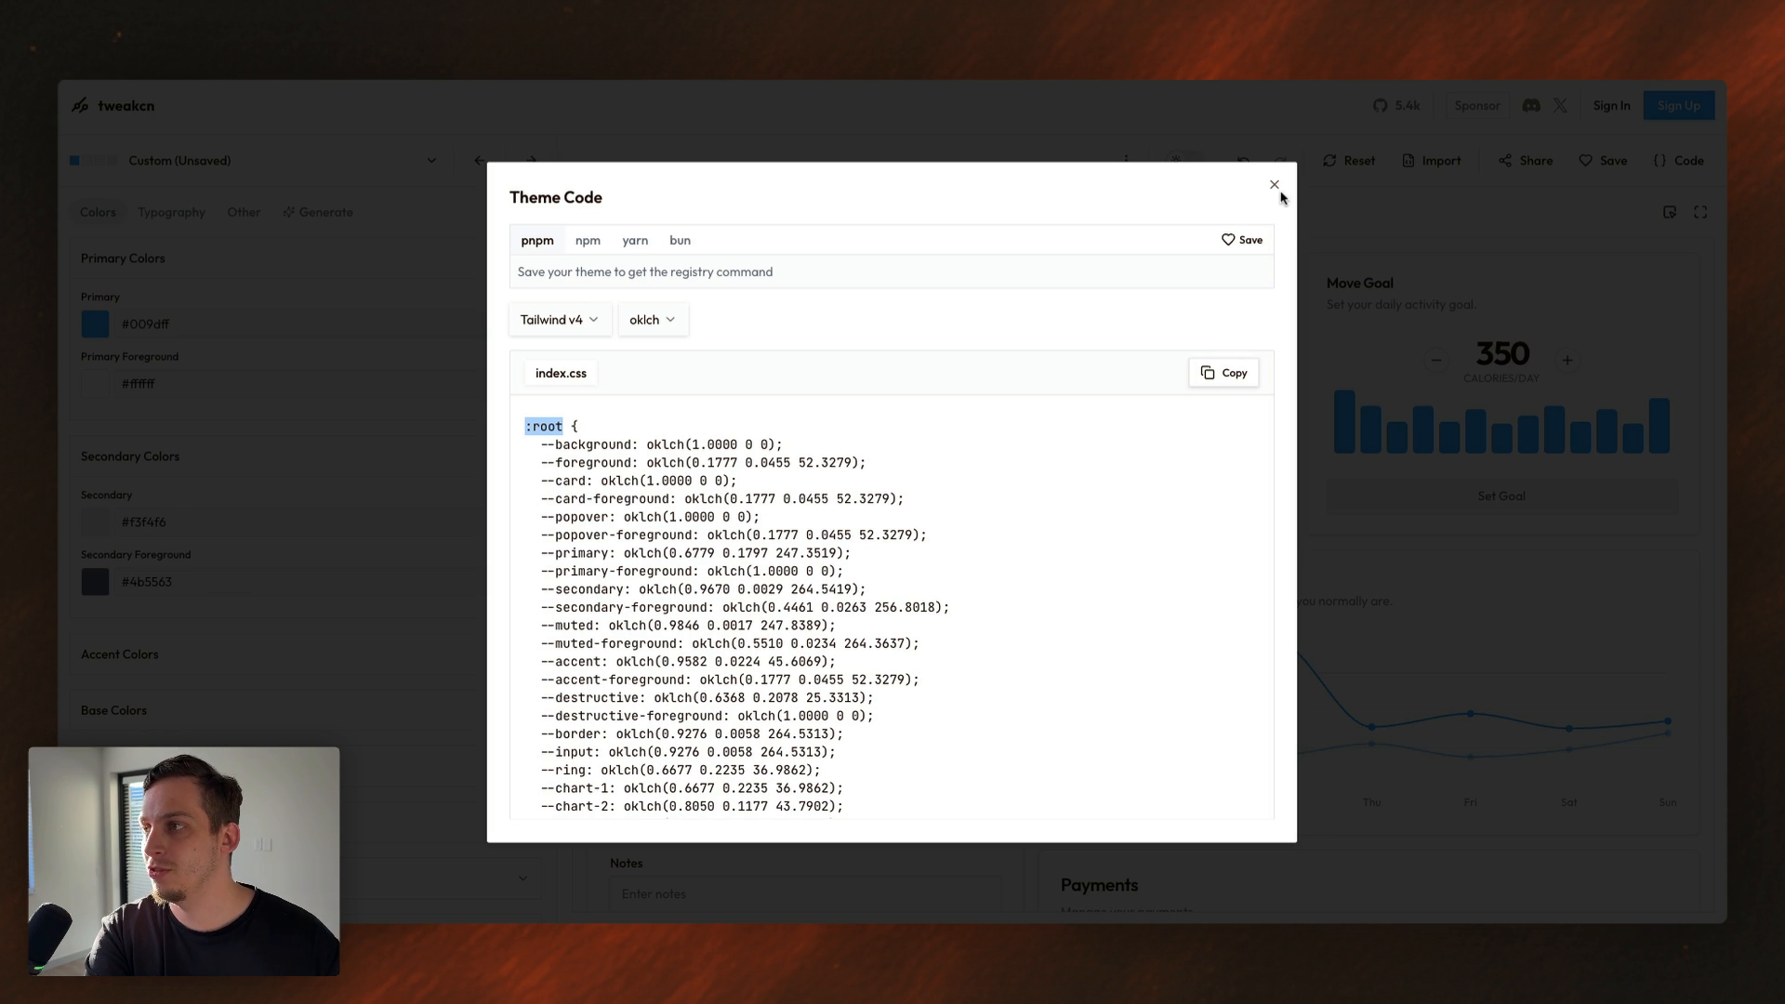
- Close tweakcn's theme code and preview the Amethyst Haze, Nature and Mono themes
{"action": "left_click", "coordinate": [1273, 183]}
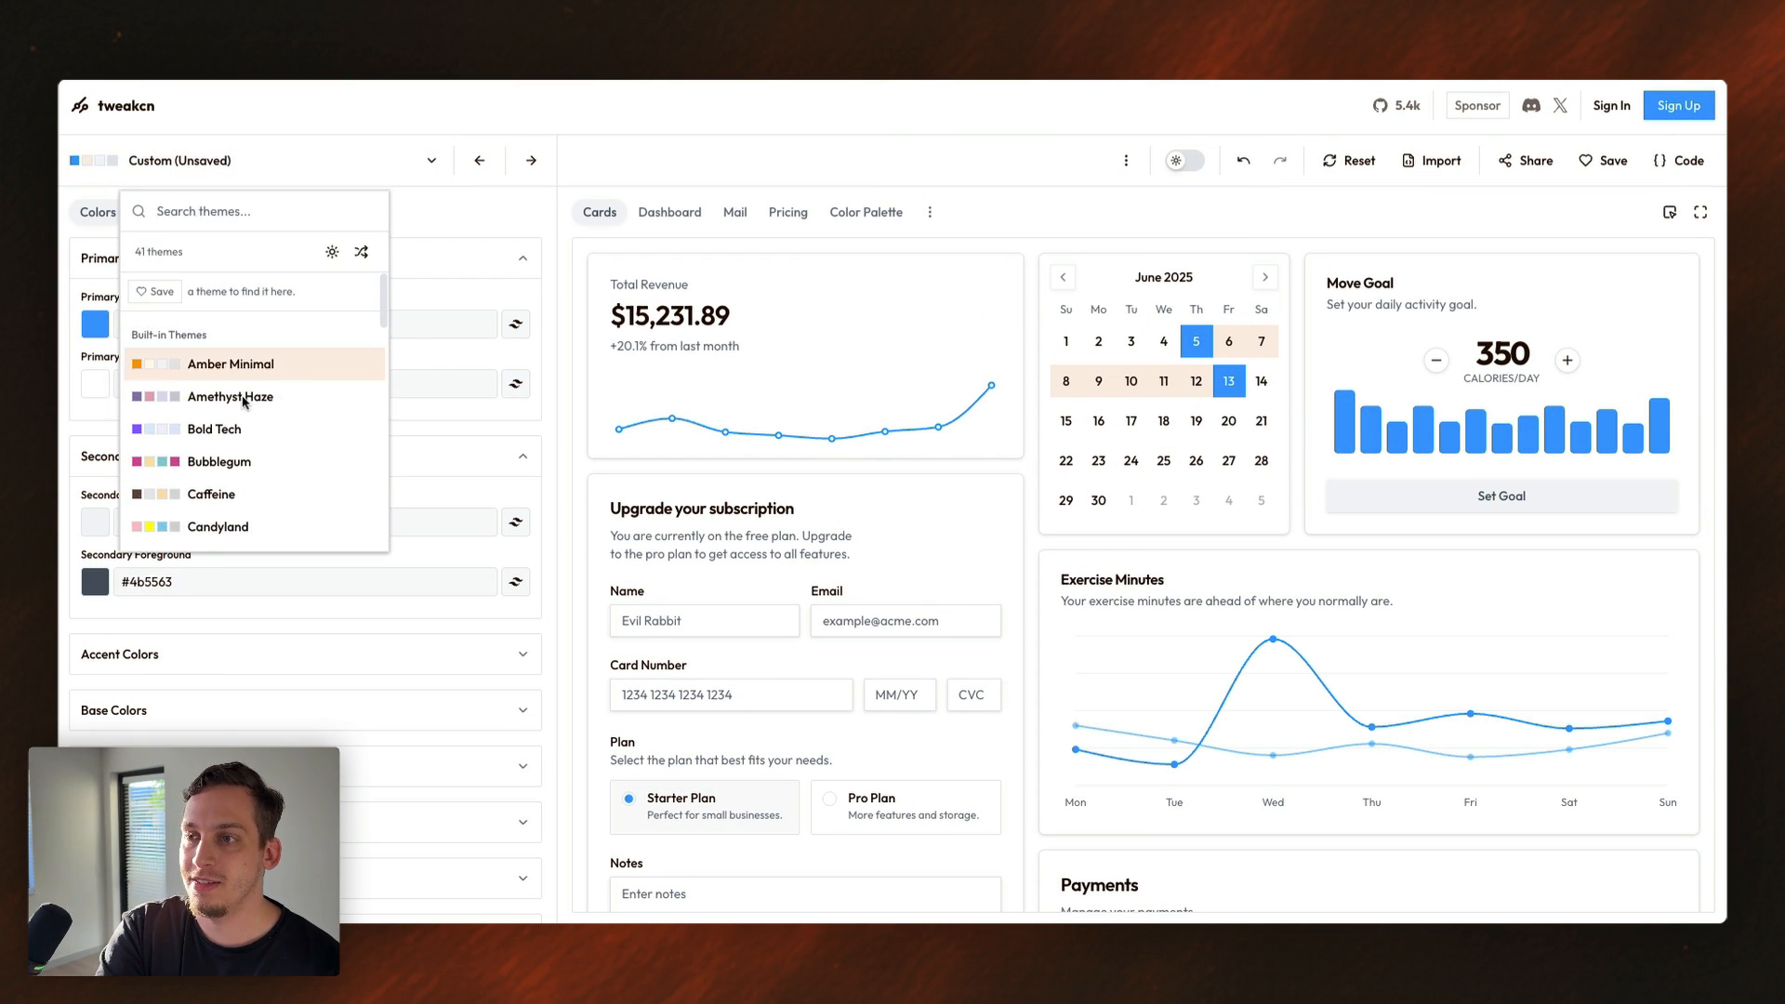
{"action": "left_click", "coordinate": [229, 396]}
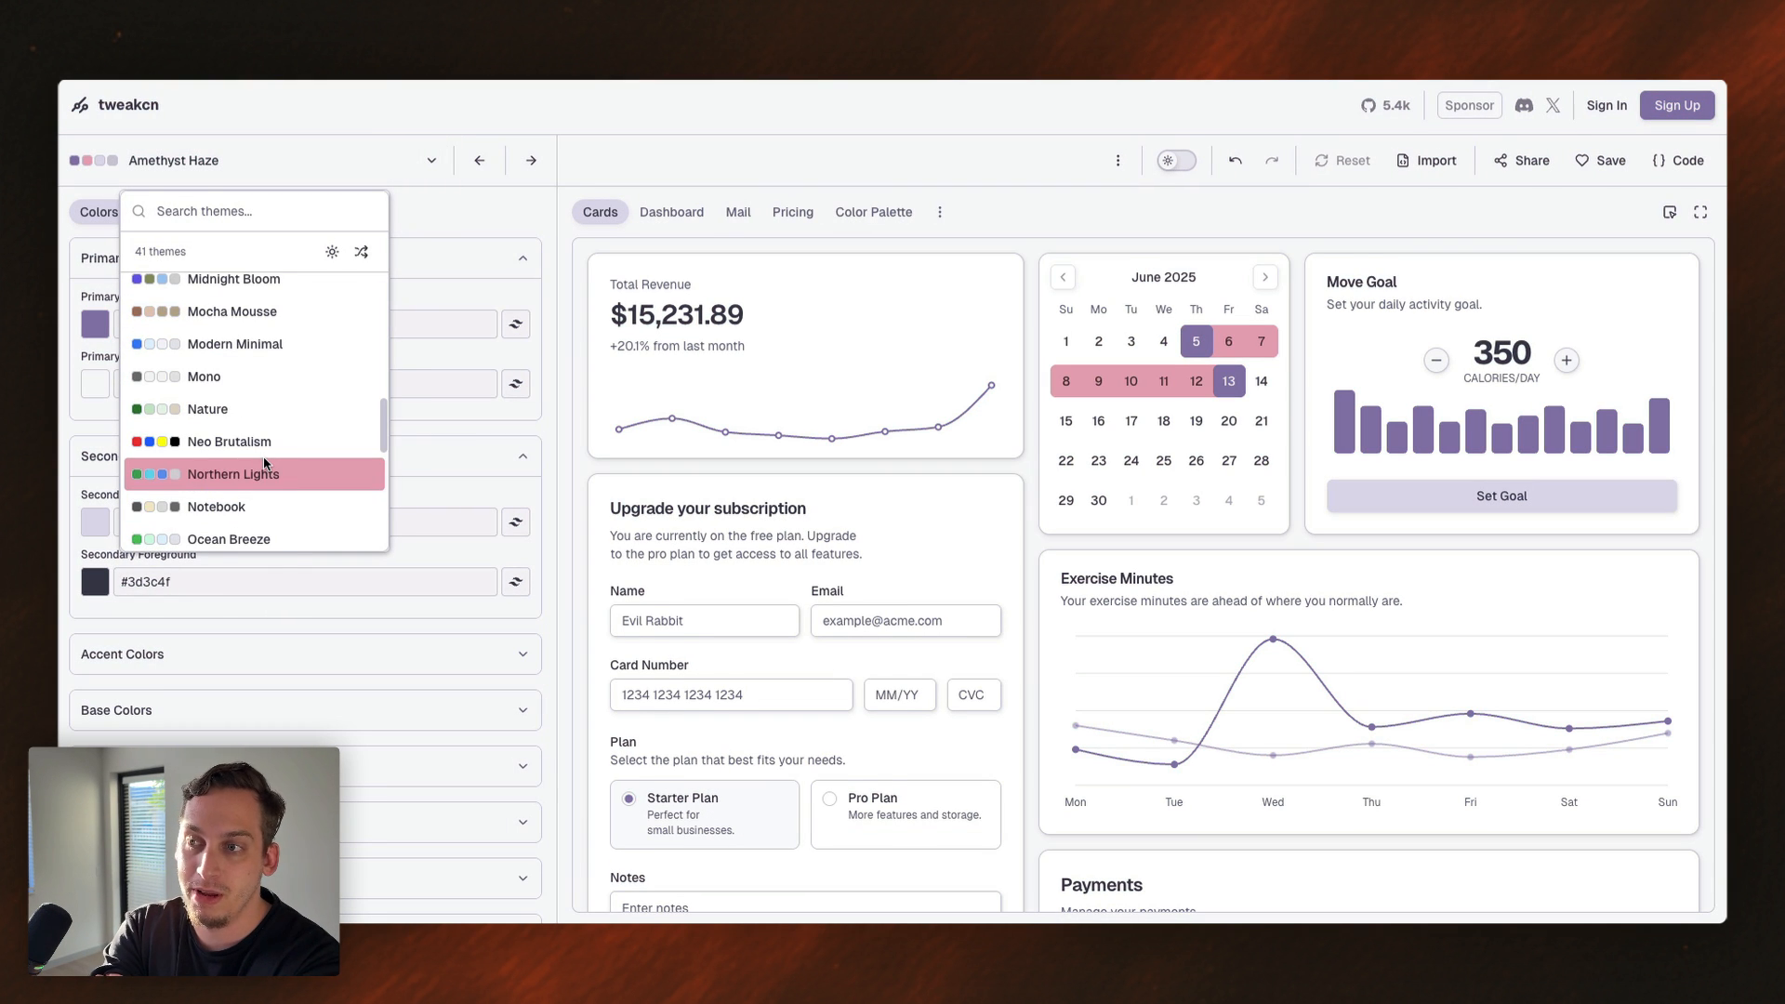
{"action": "left_click", "coordinate": [207, 409]}
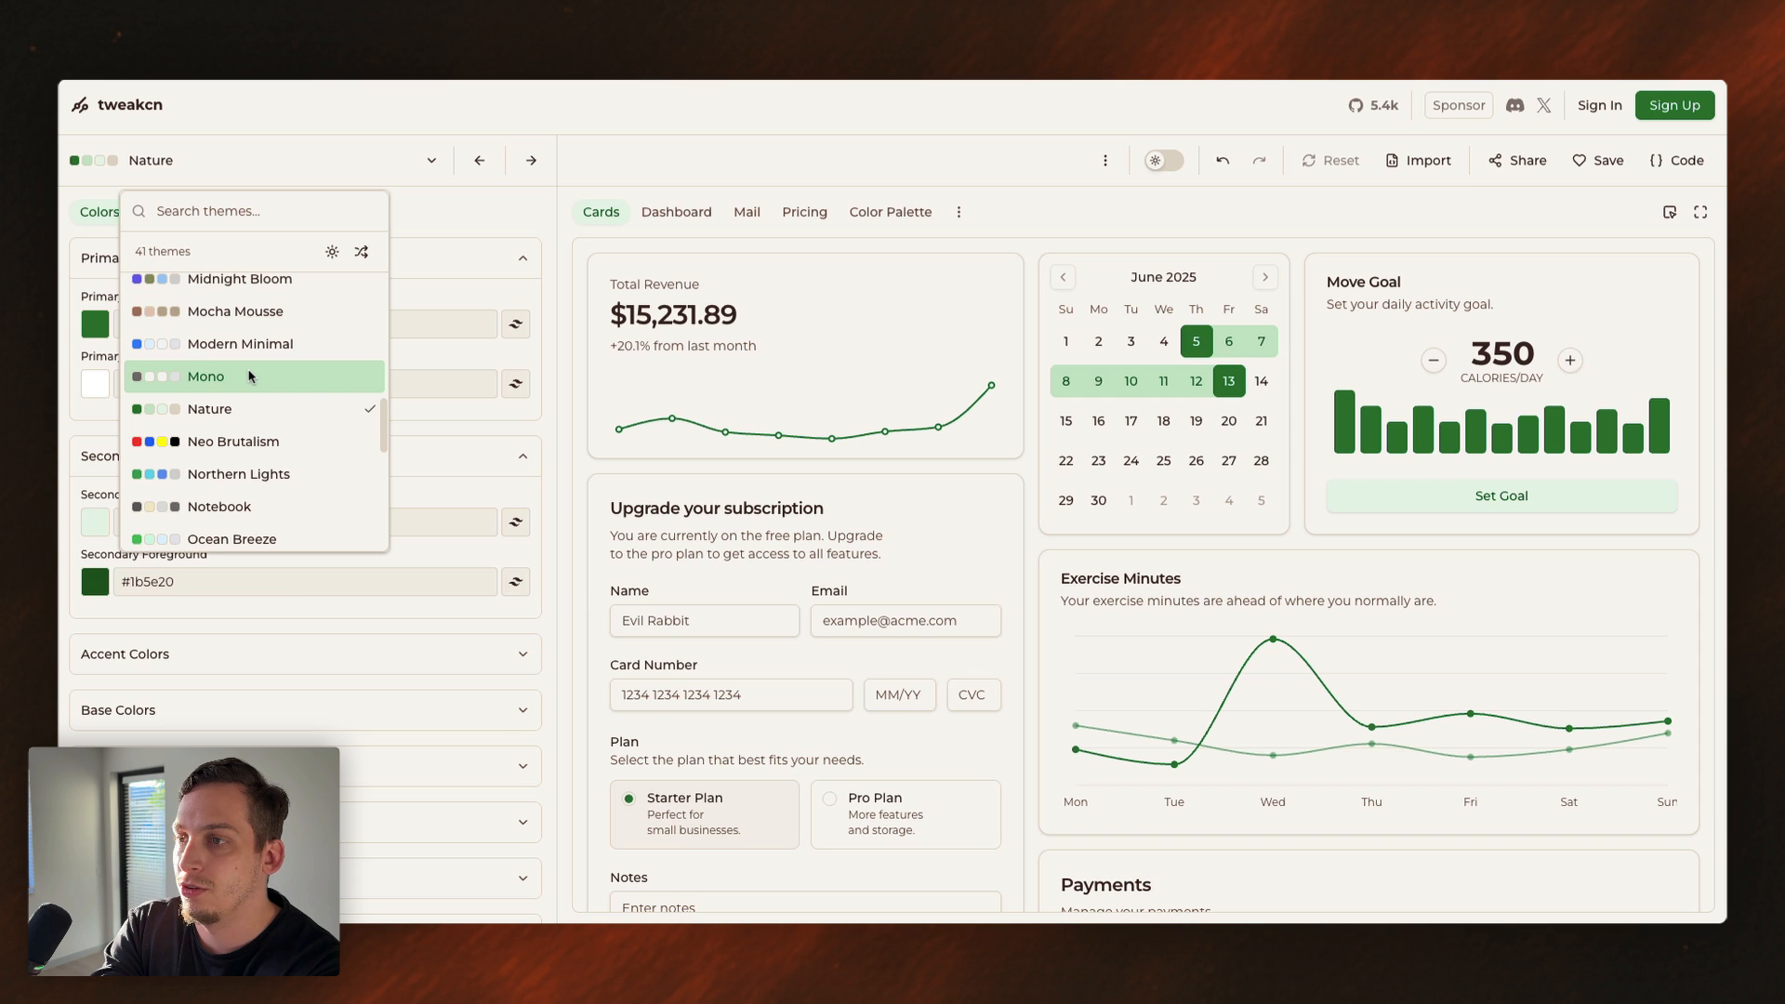
{"action": "left_click", "coordinate": [207, 376]}
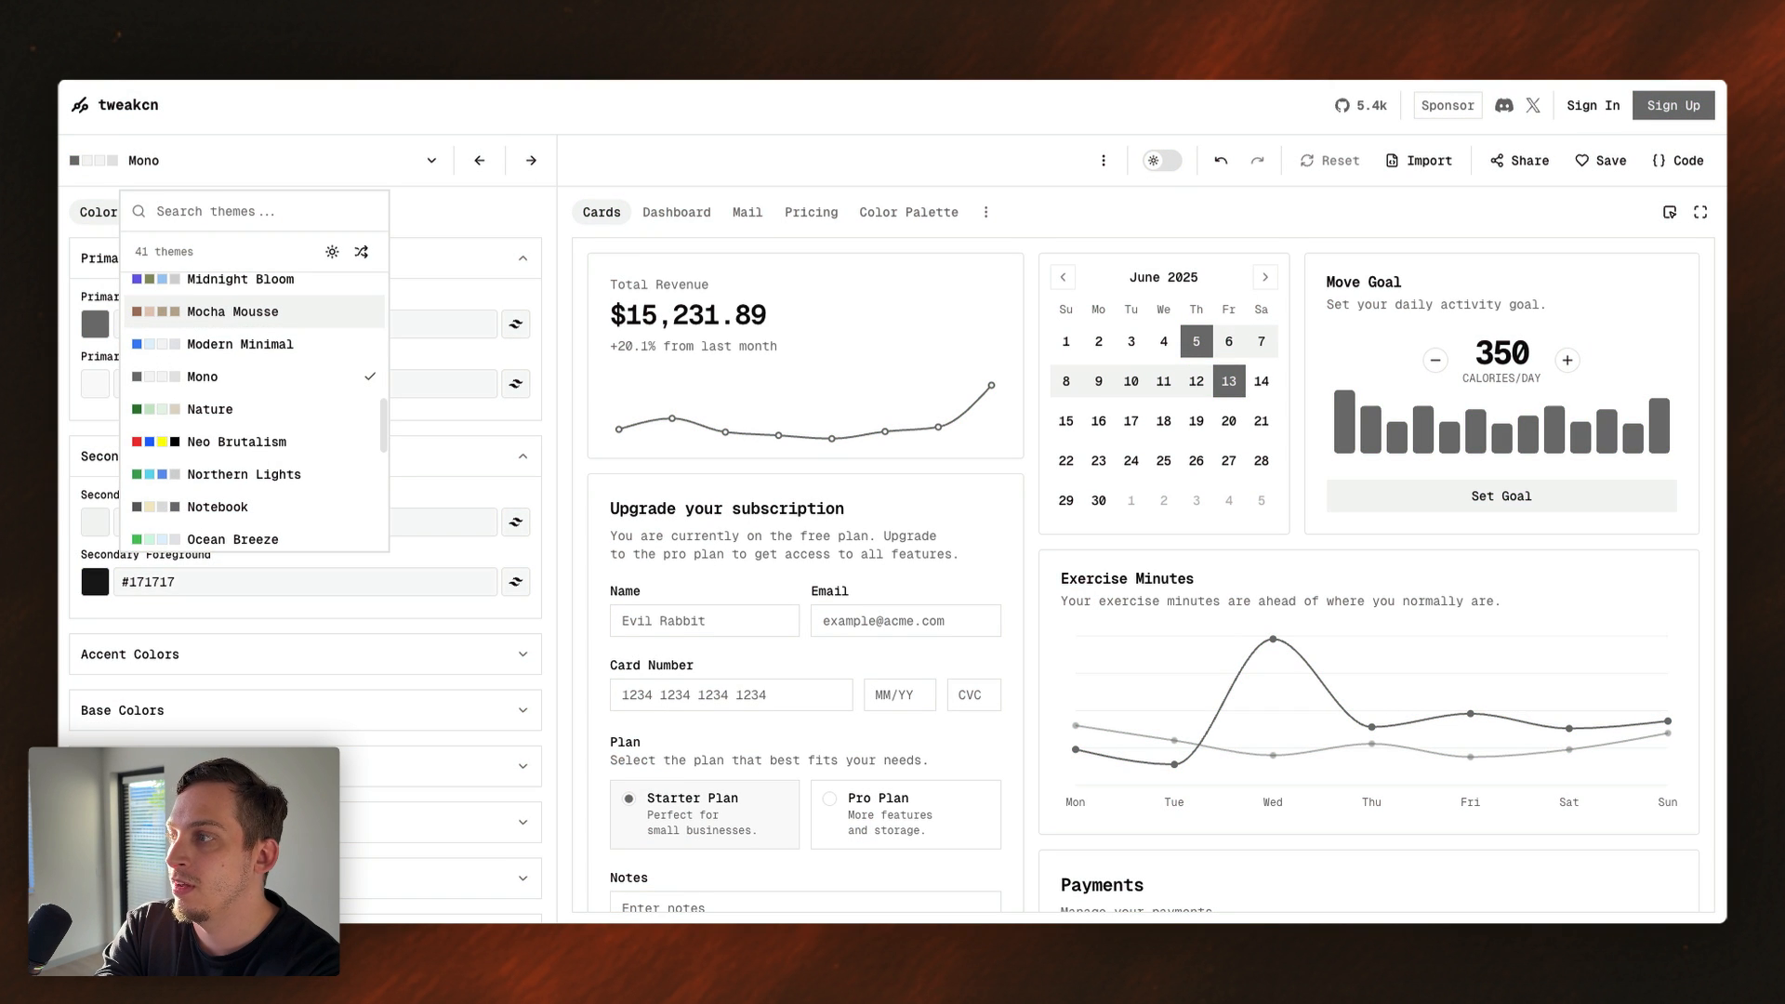
{"action": "left_click", "coordinate": [1680, 159]}
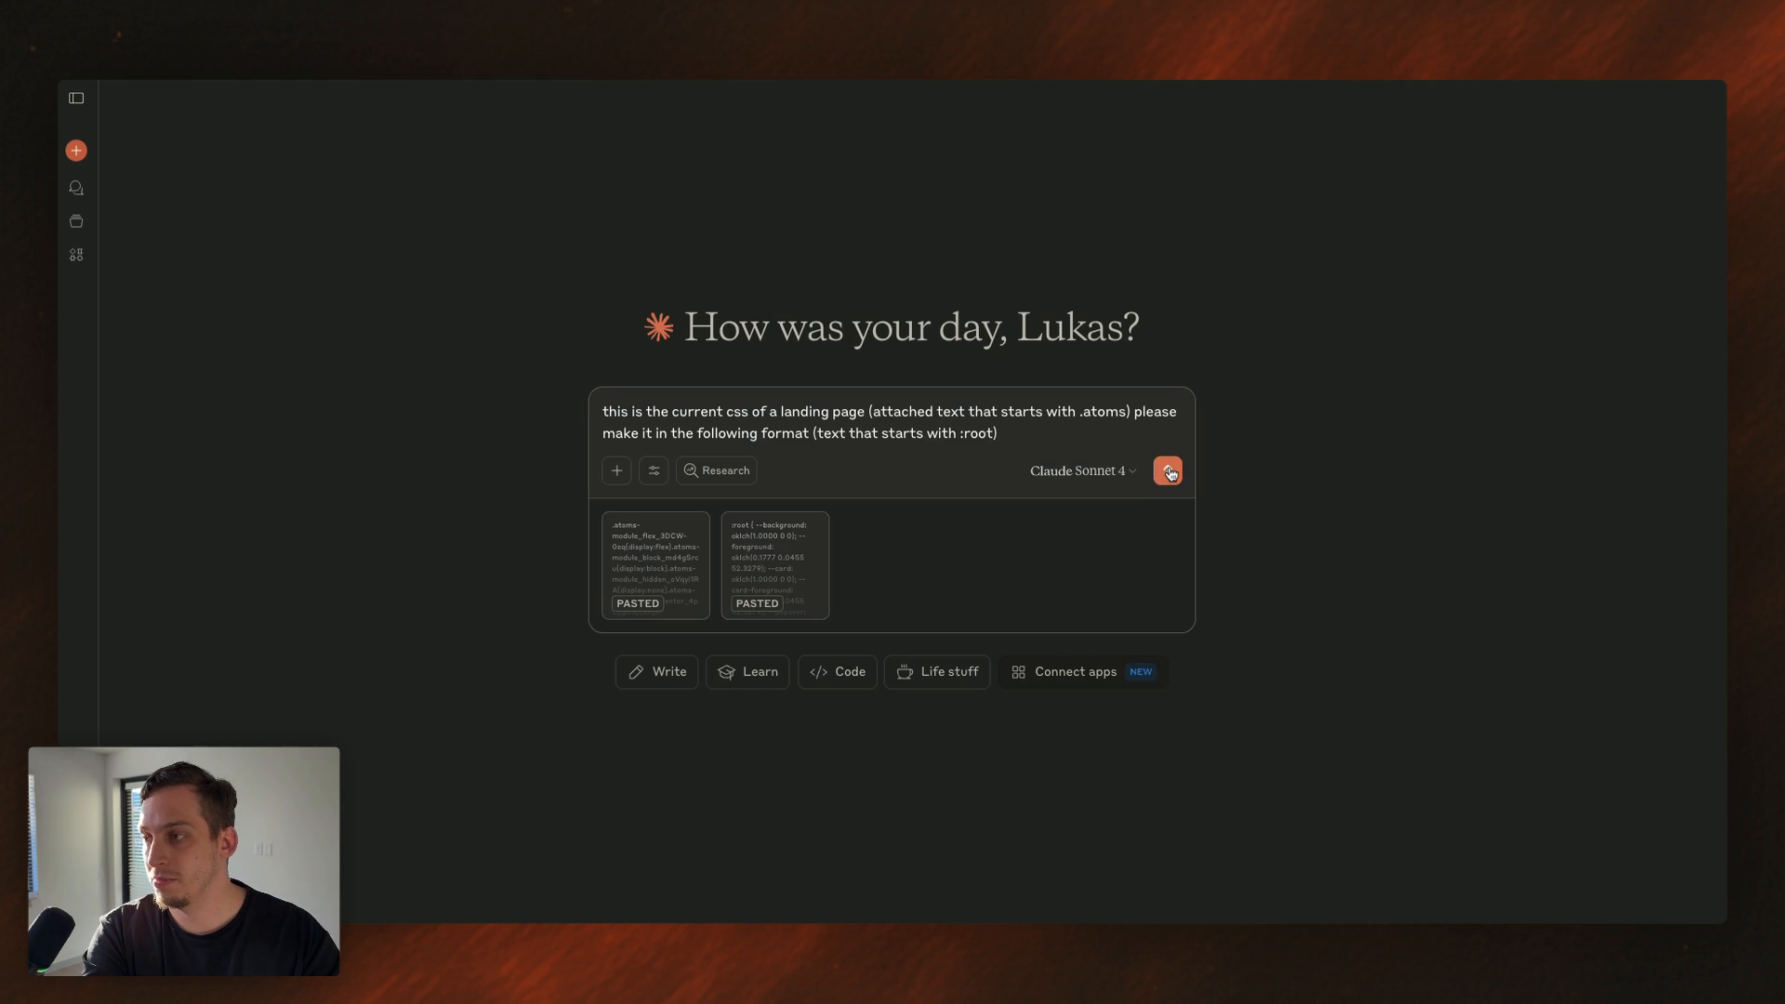
- Send the conversion request and copy Claude's CSS converted to :root custom properties
{"action": "left_click", "coordinate": [1167, 471]}
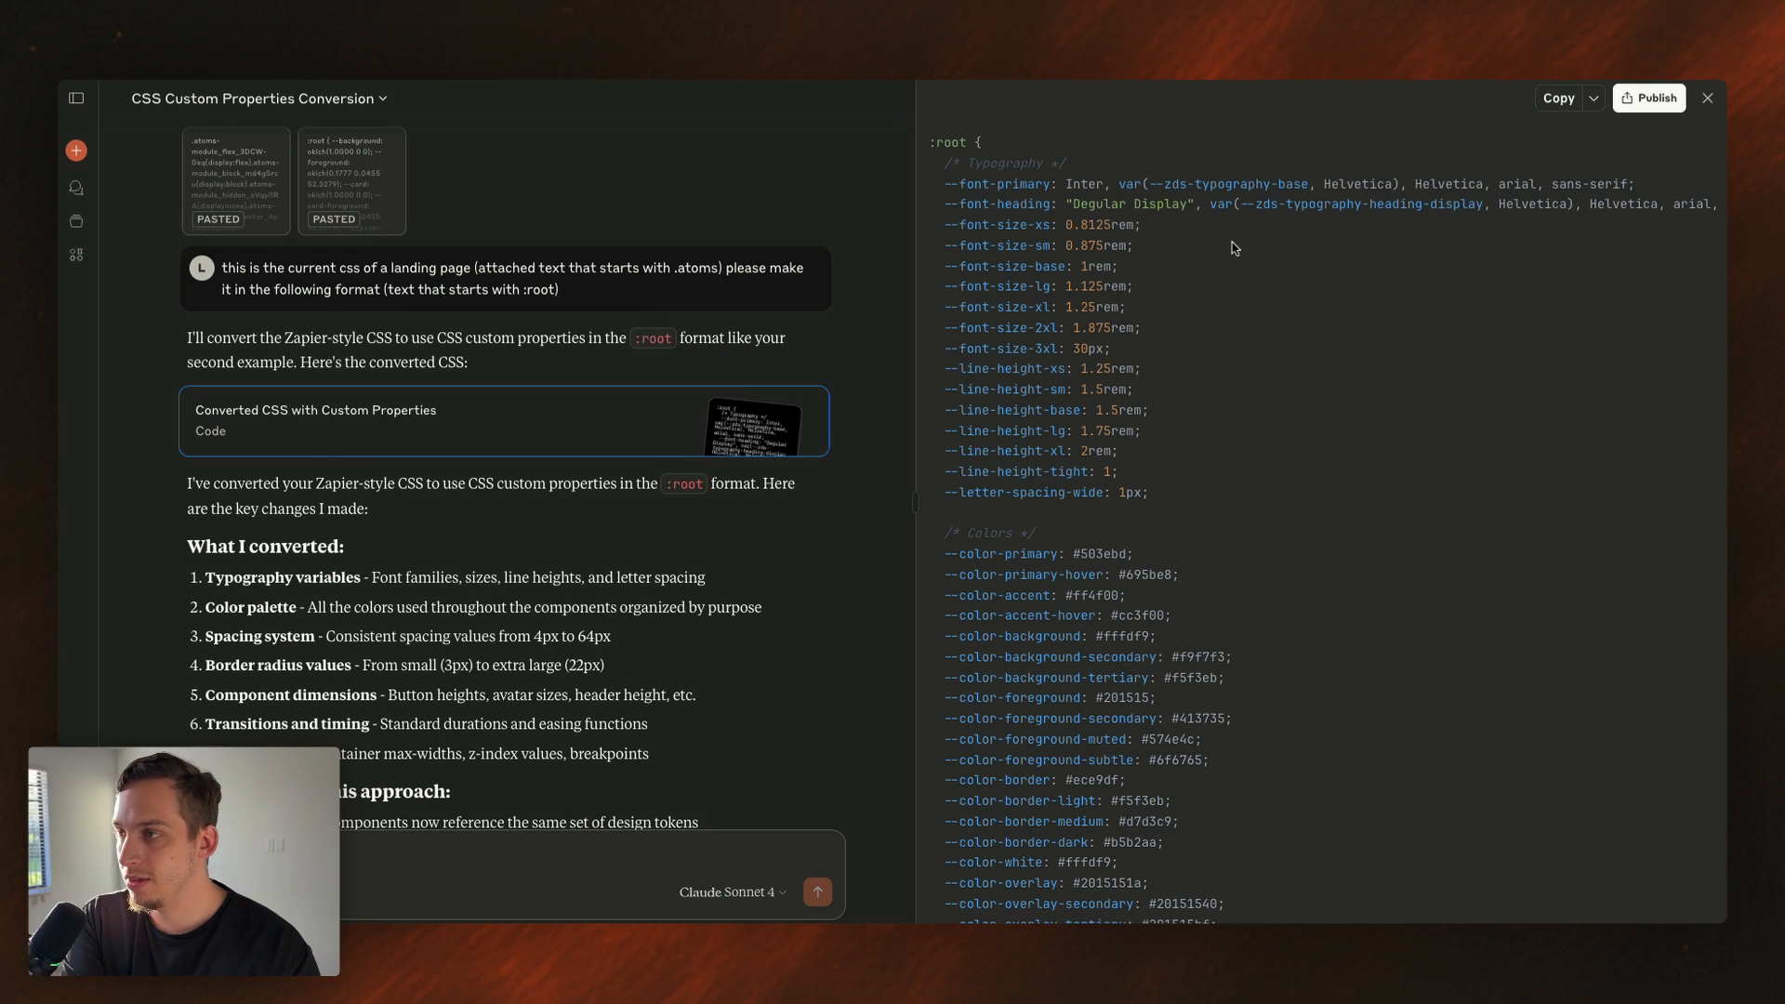
{"action": "left_click", "coordinate": [1557, 98]}
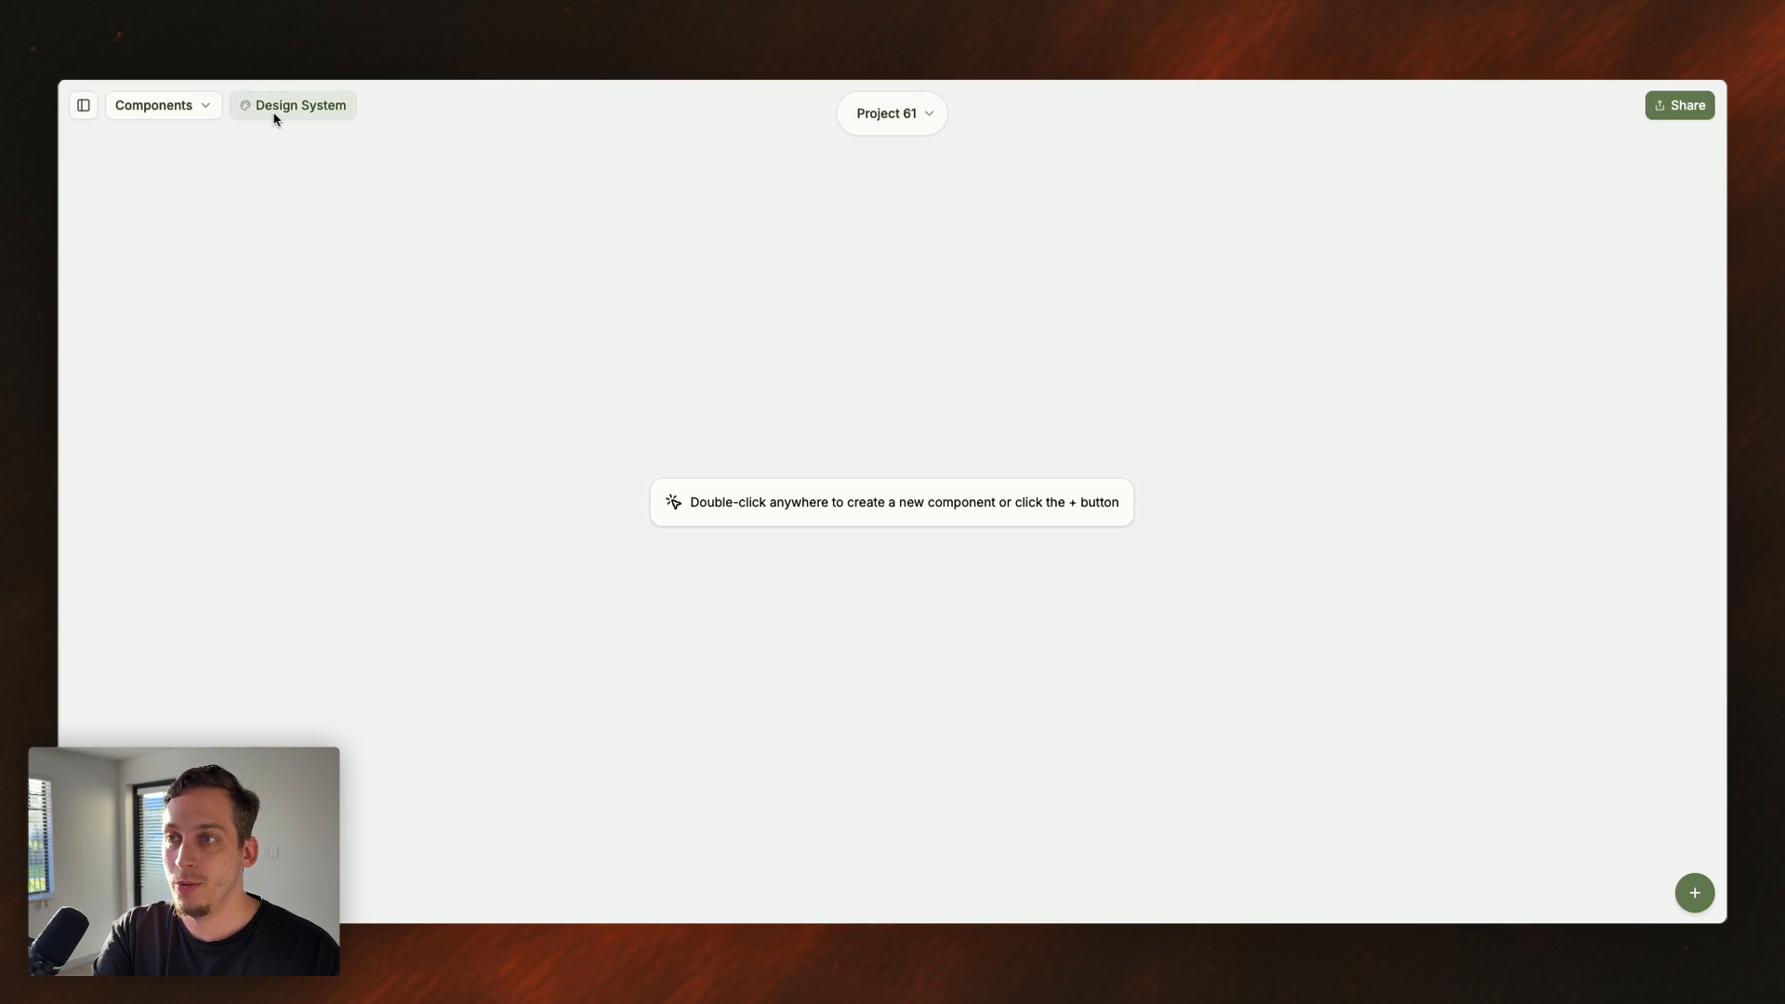
- Import the pasted :root CSS as the Zapier theme and scroll its component examples
{"action": "left_click", "coordinate": [300, 105]}
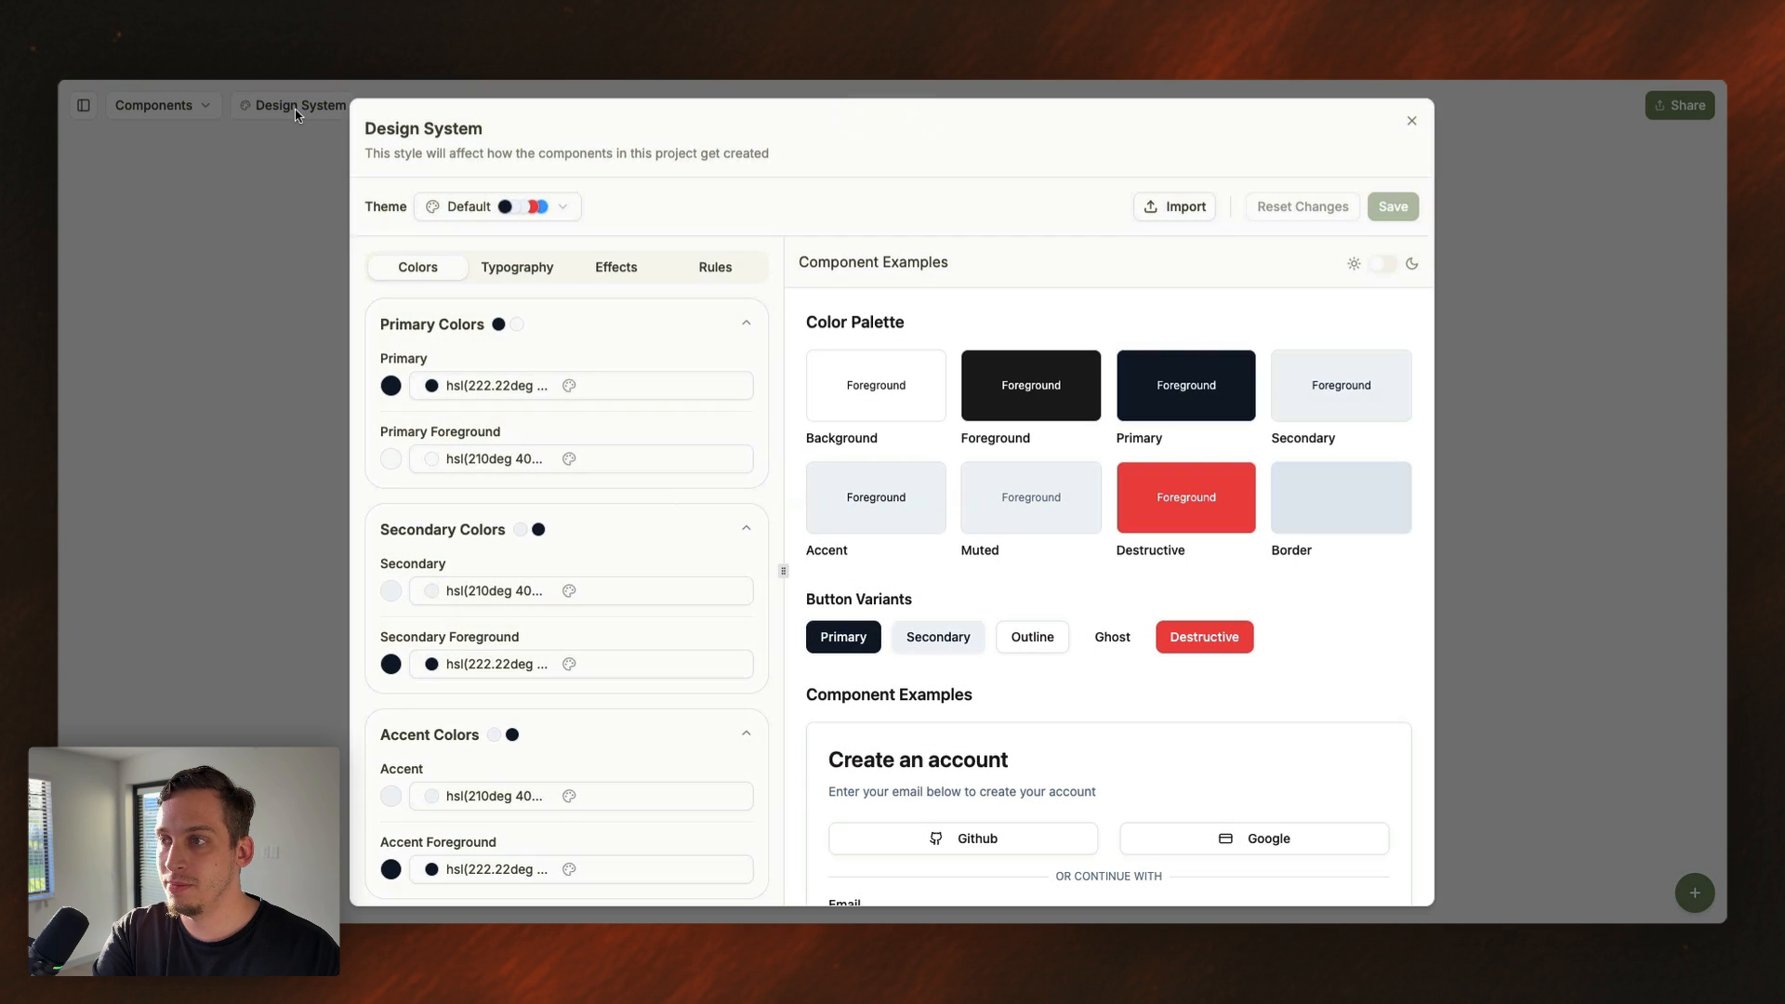
{"action": "left_click", "coordinate": [1175, 206]}
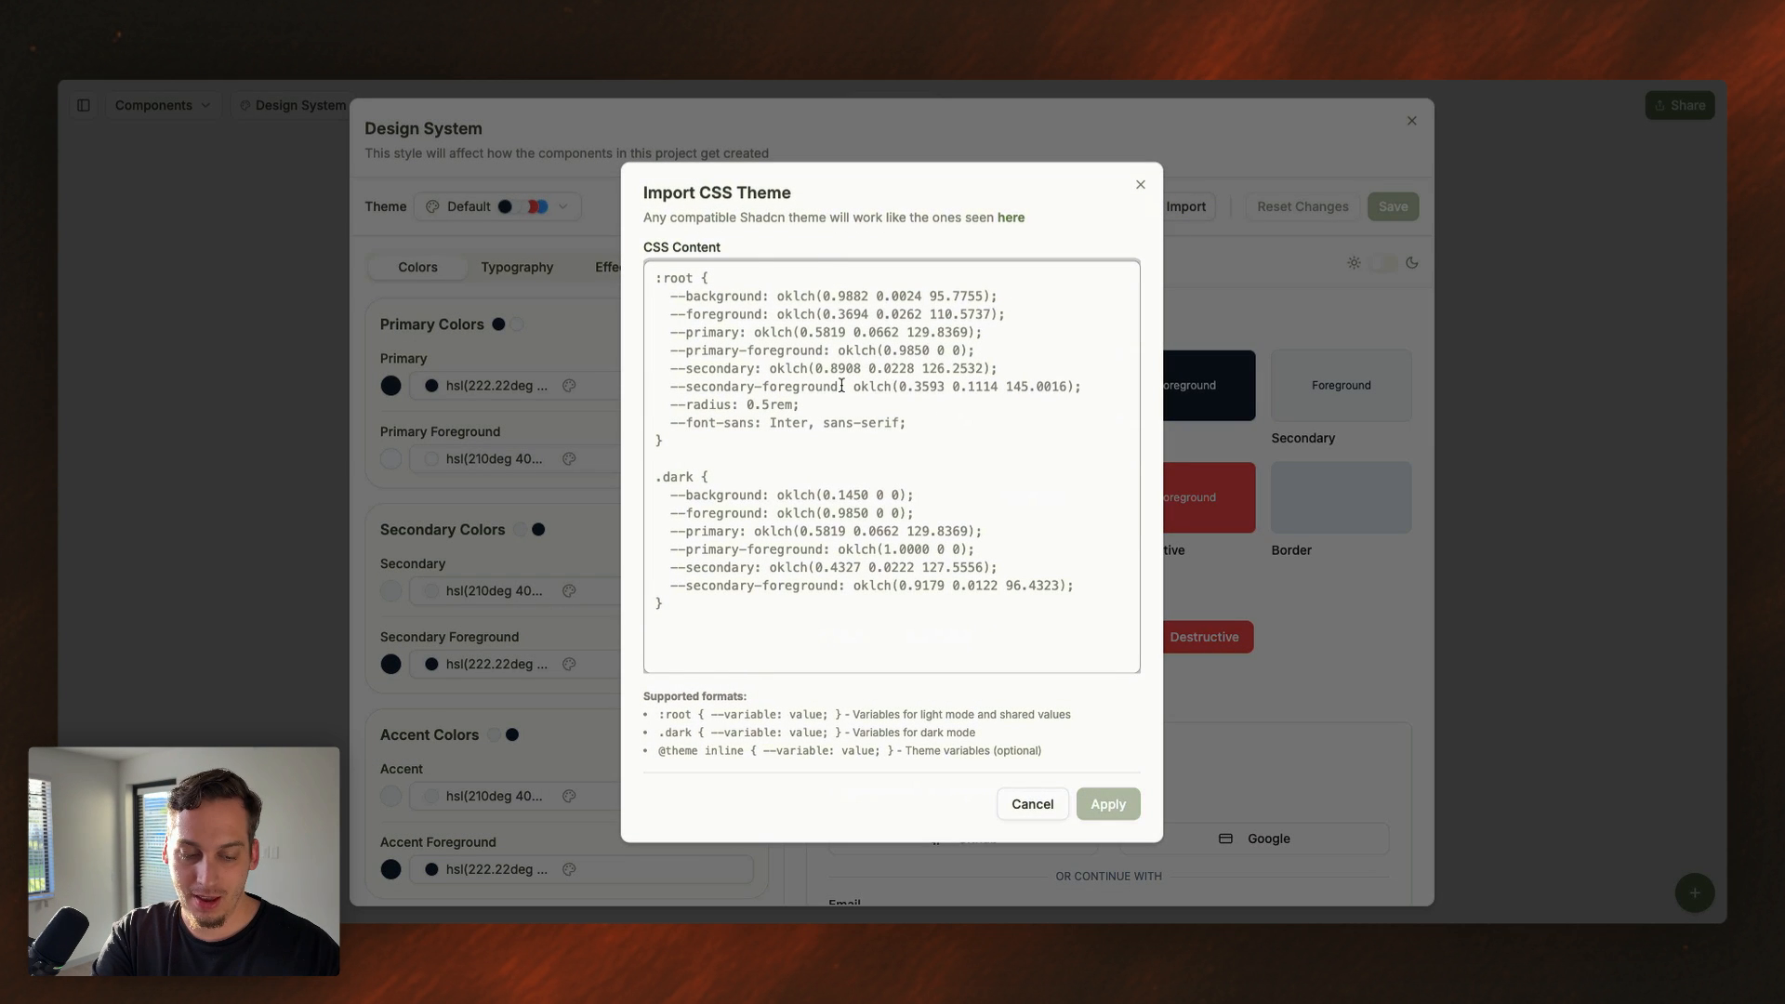
{"action": "mouse_move", "coordinate": [821, 386]}
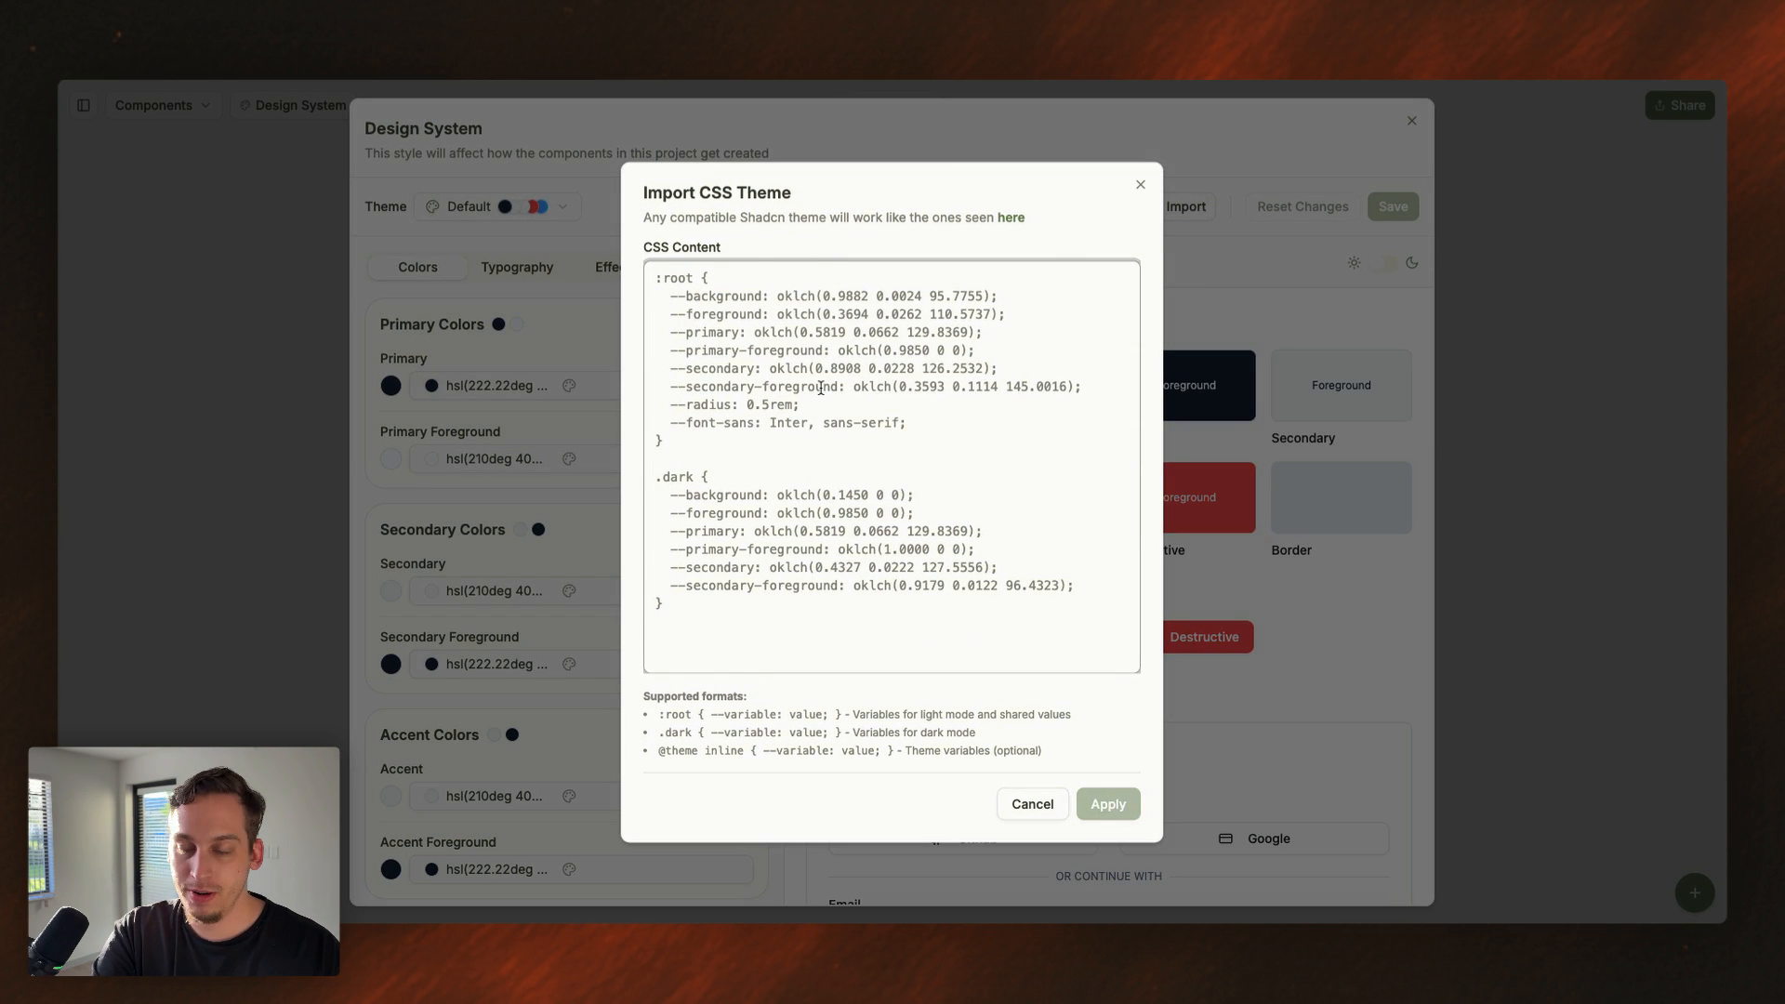
{"action": "left_click", "coordinate": [1105, 803]}
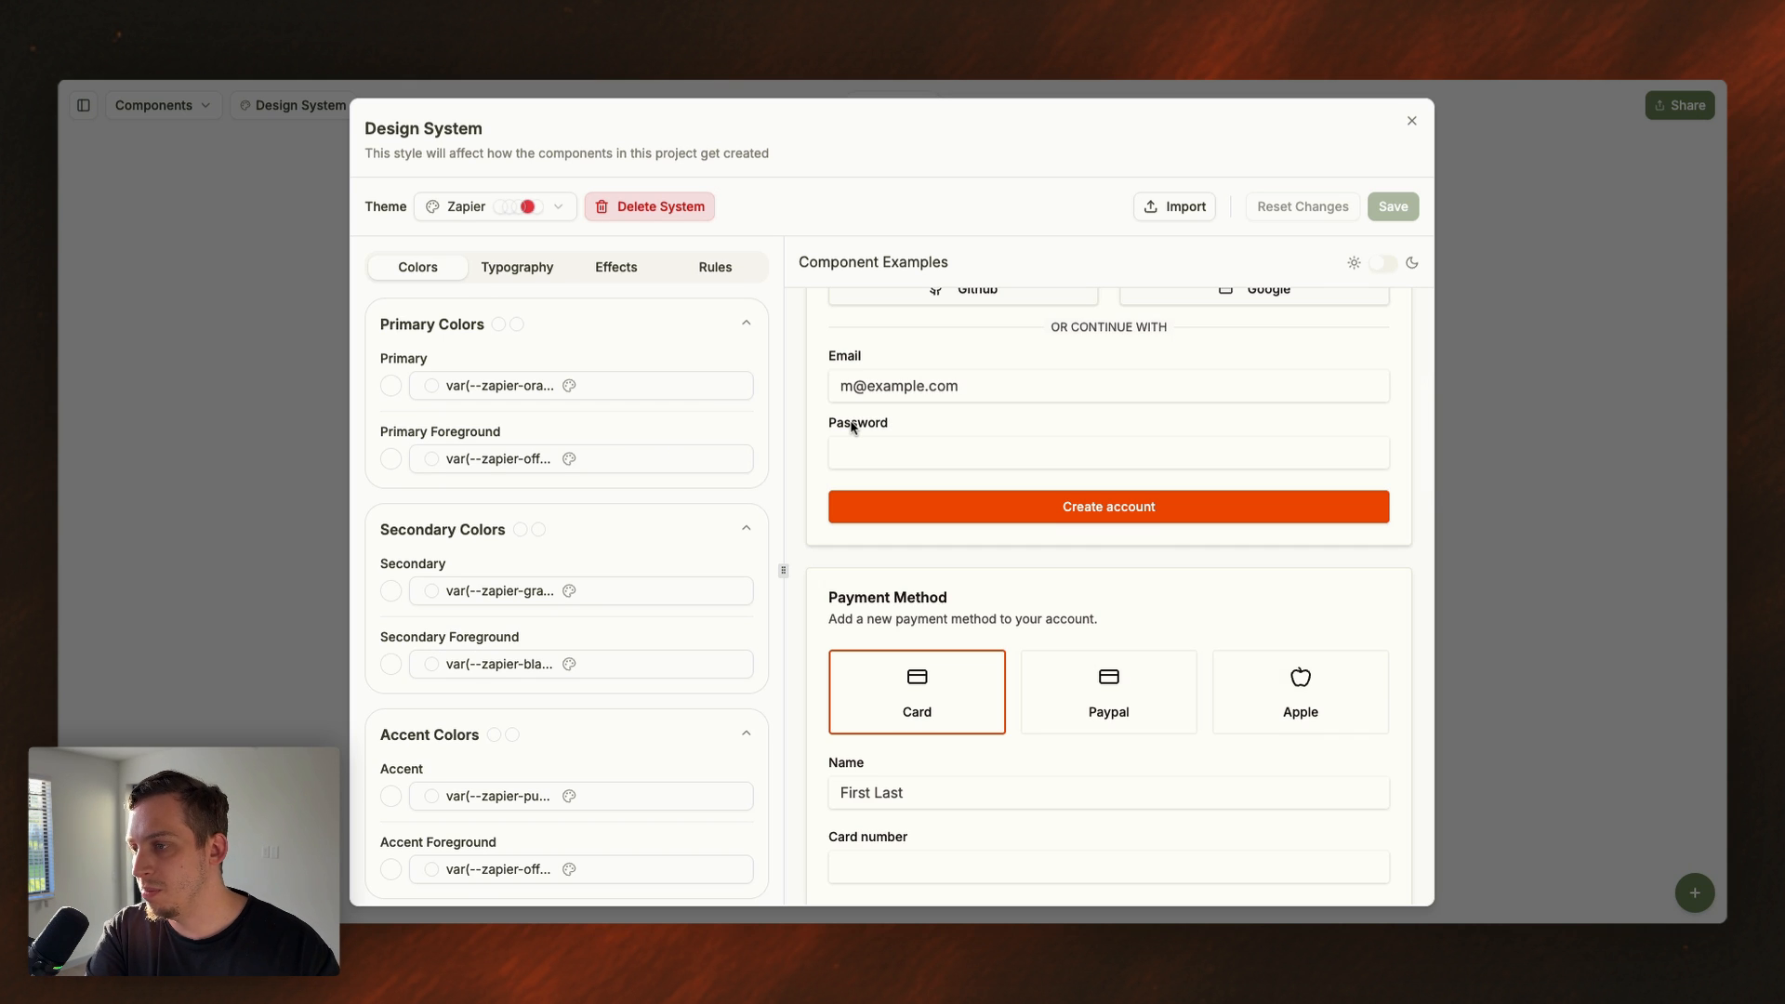
{"action": "scroll", "scroll_direction": "down", "scroll_amount": 3}
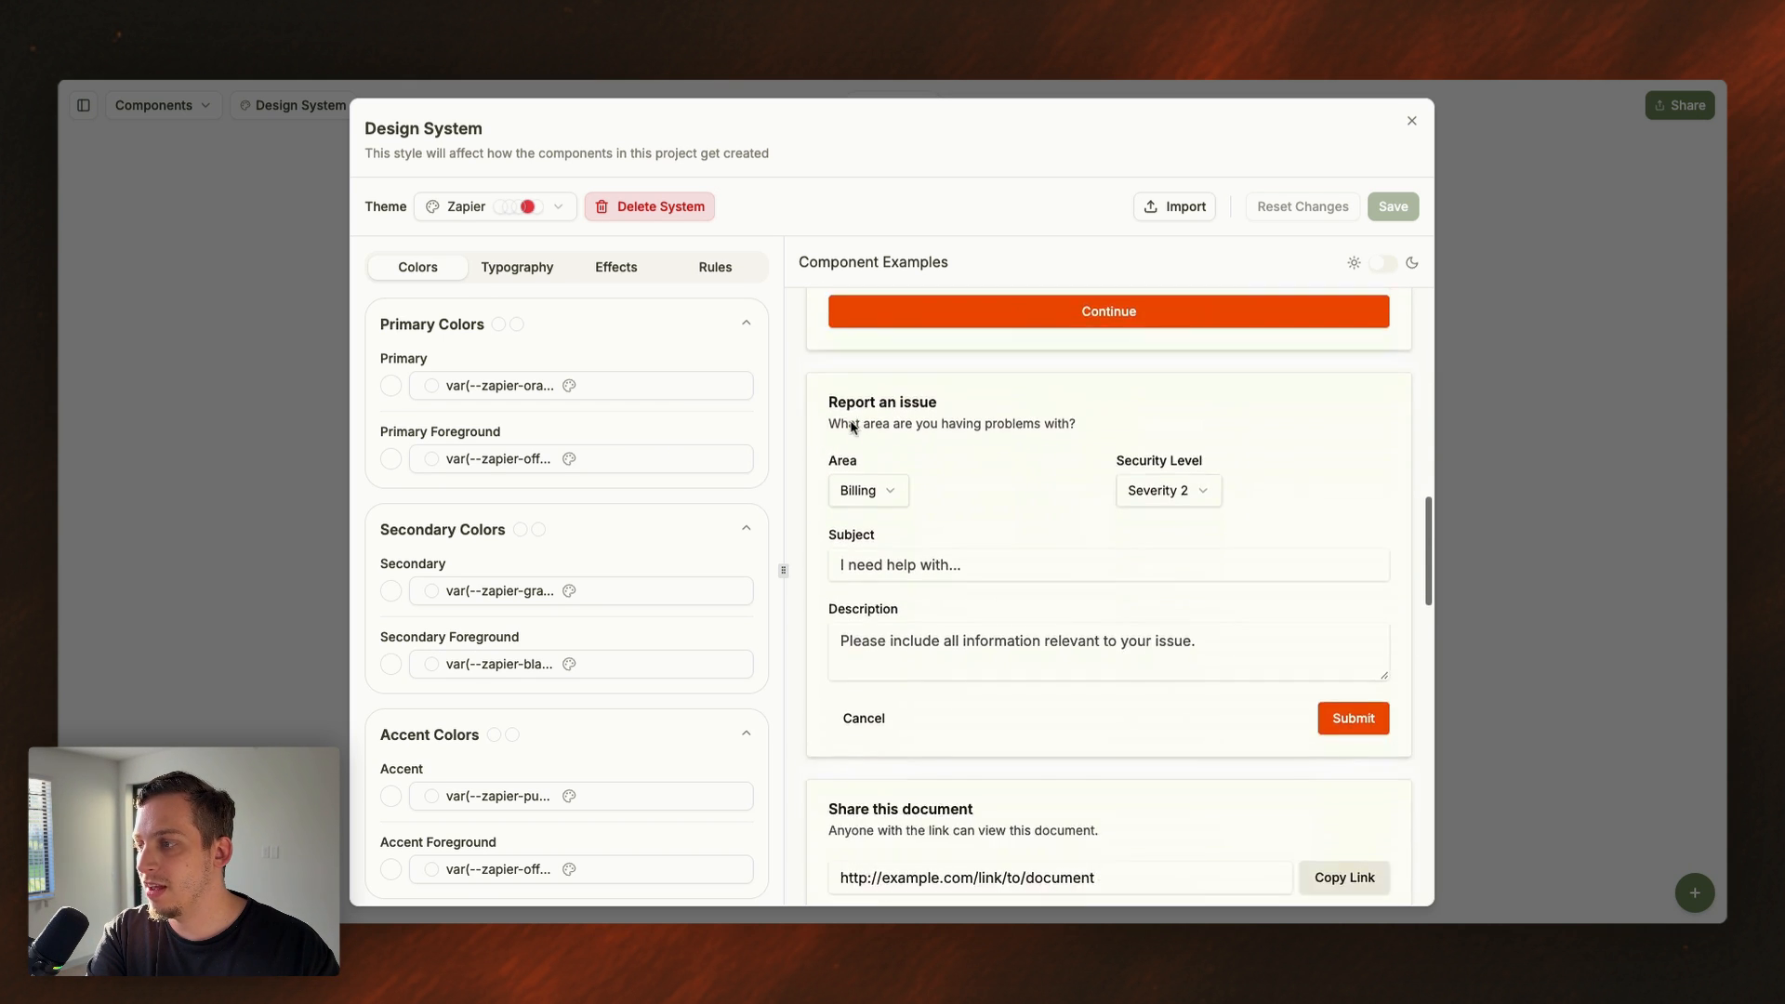
{"action": "scroll", "scroll_direction": "down", "scroll_amount": 3}
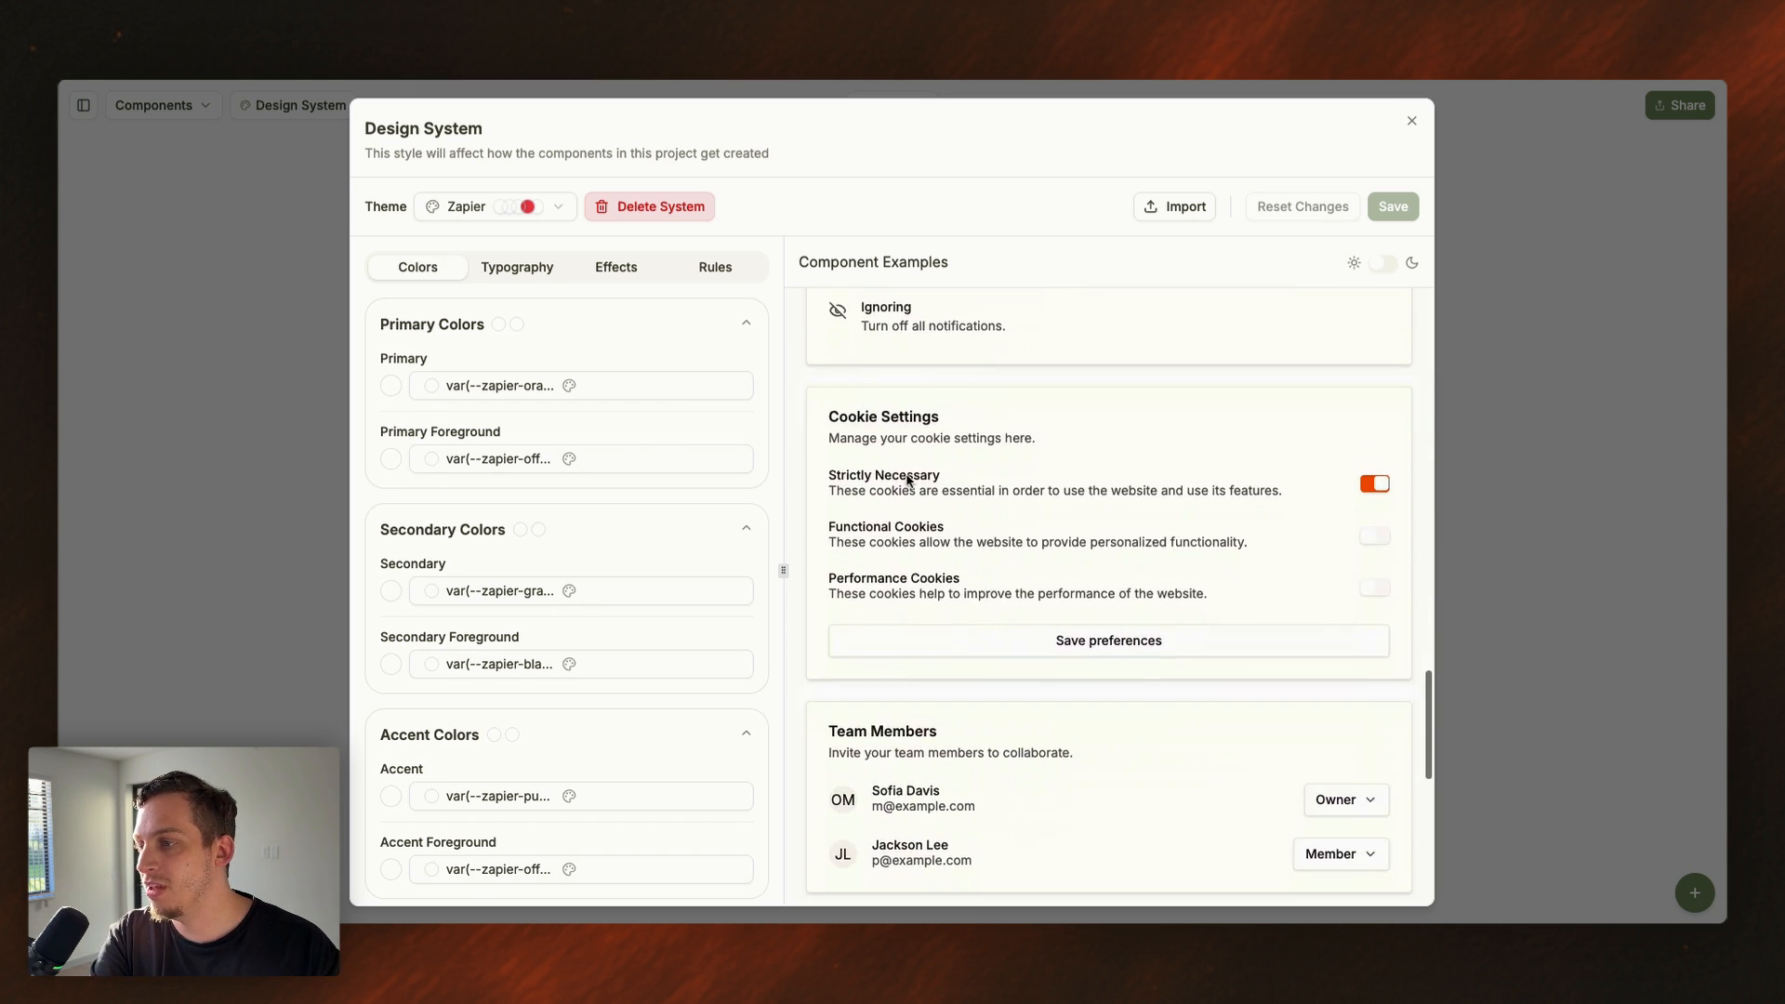
{"action": "scroll", "scroll_direction": "down", "scroll_amount": 3}
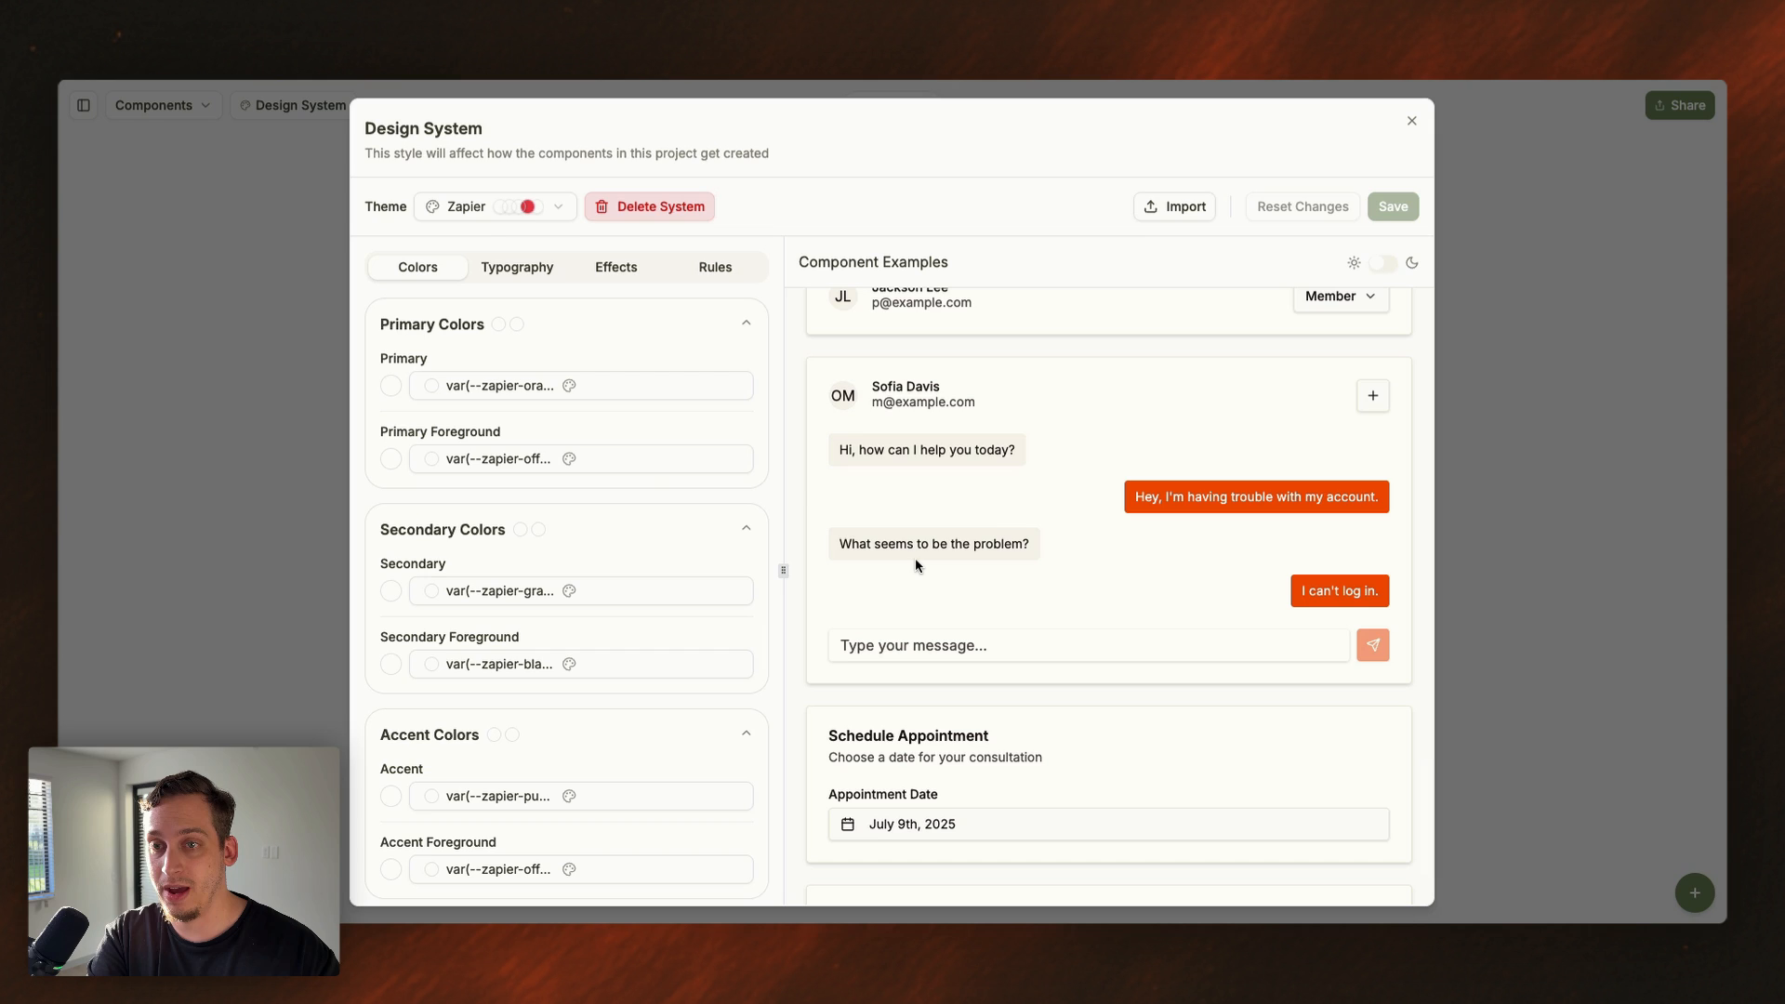
{"action": "left_click", "coordinate": [1411, 121]}
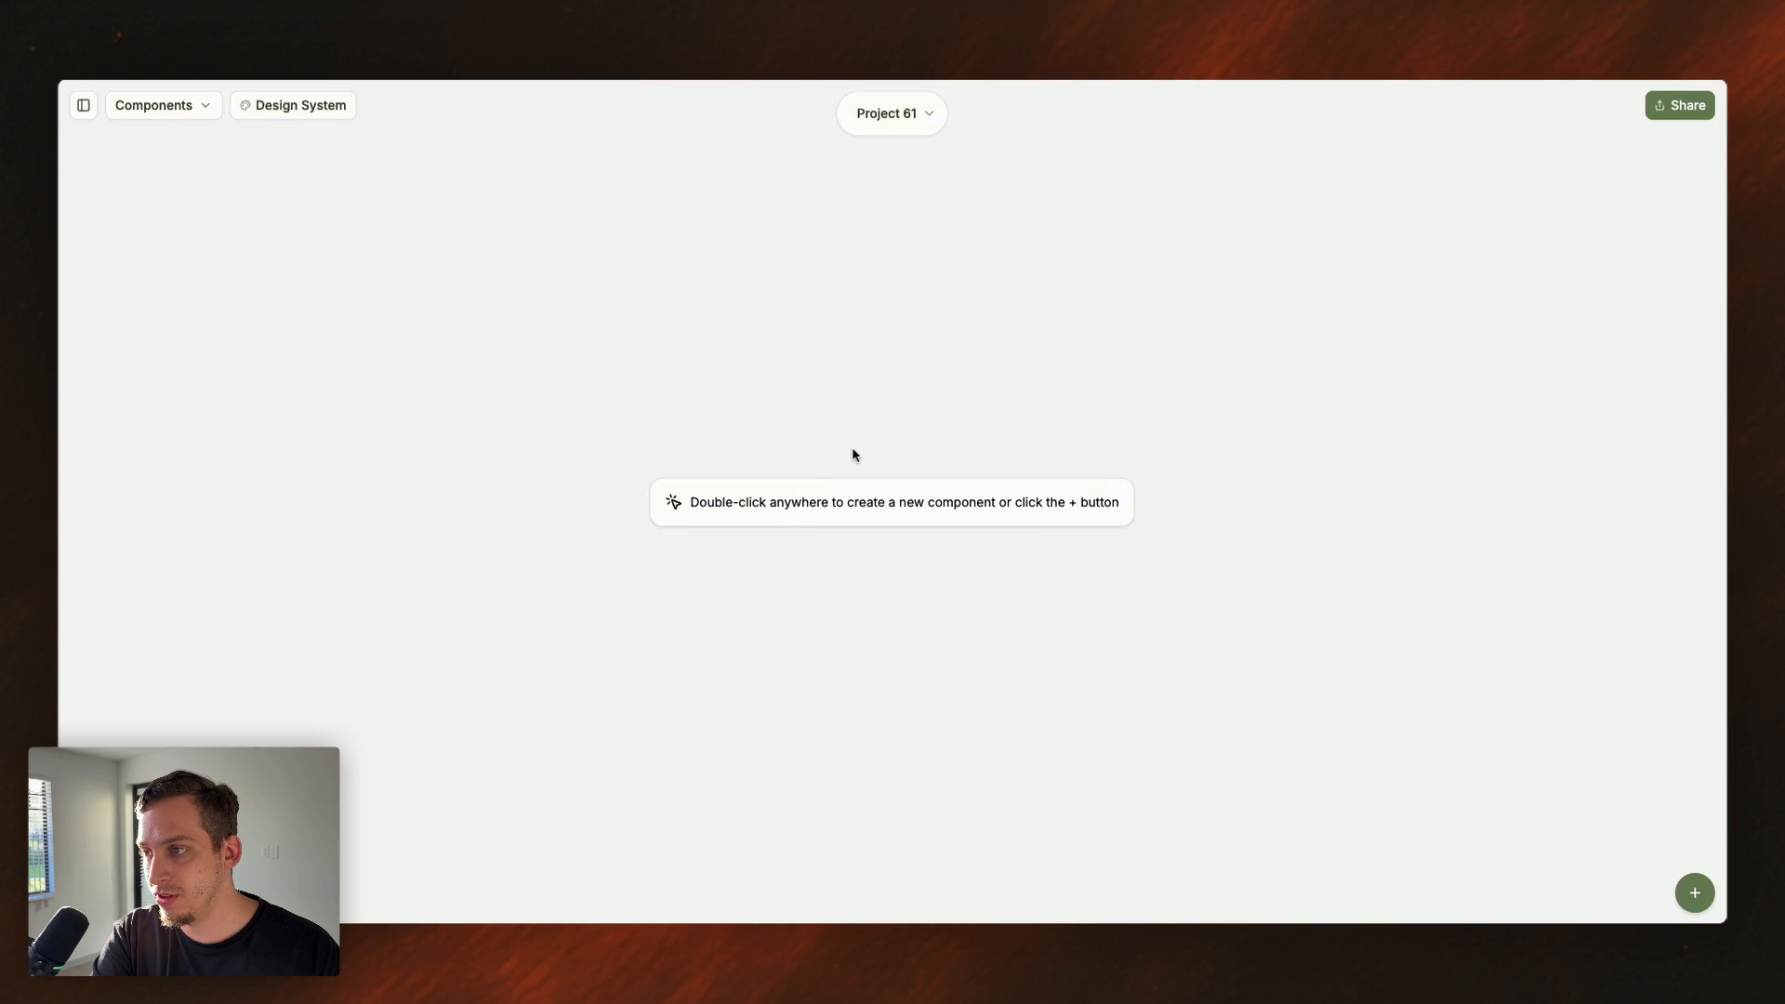
- Create Component 1 and send the landing-page outline using the Zapier design system
{"action": "double_click", "coordinate": [852, 455]}
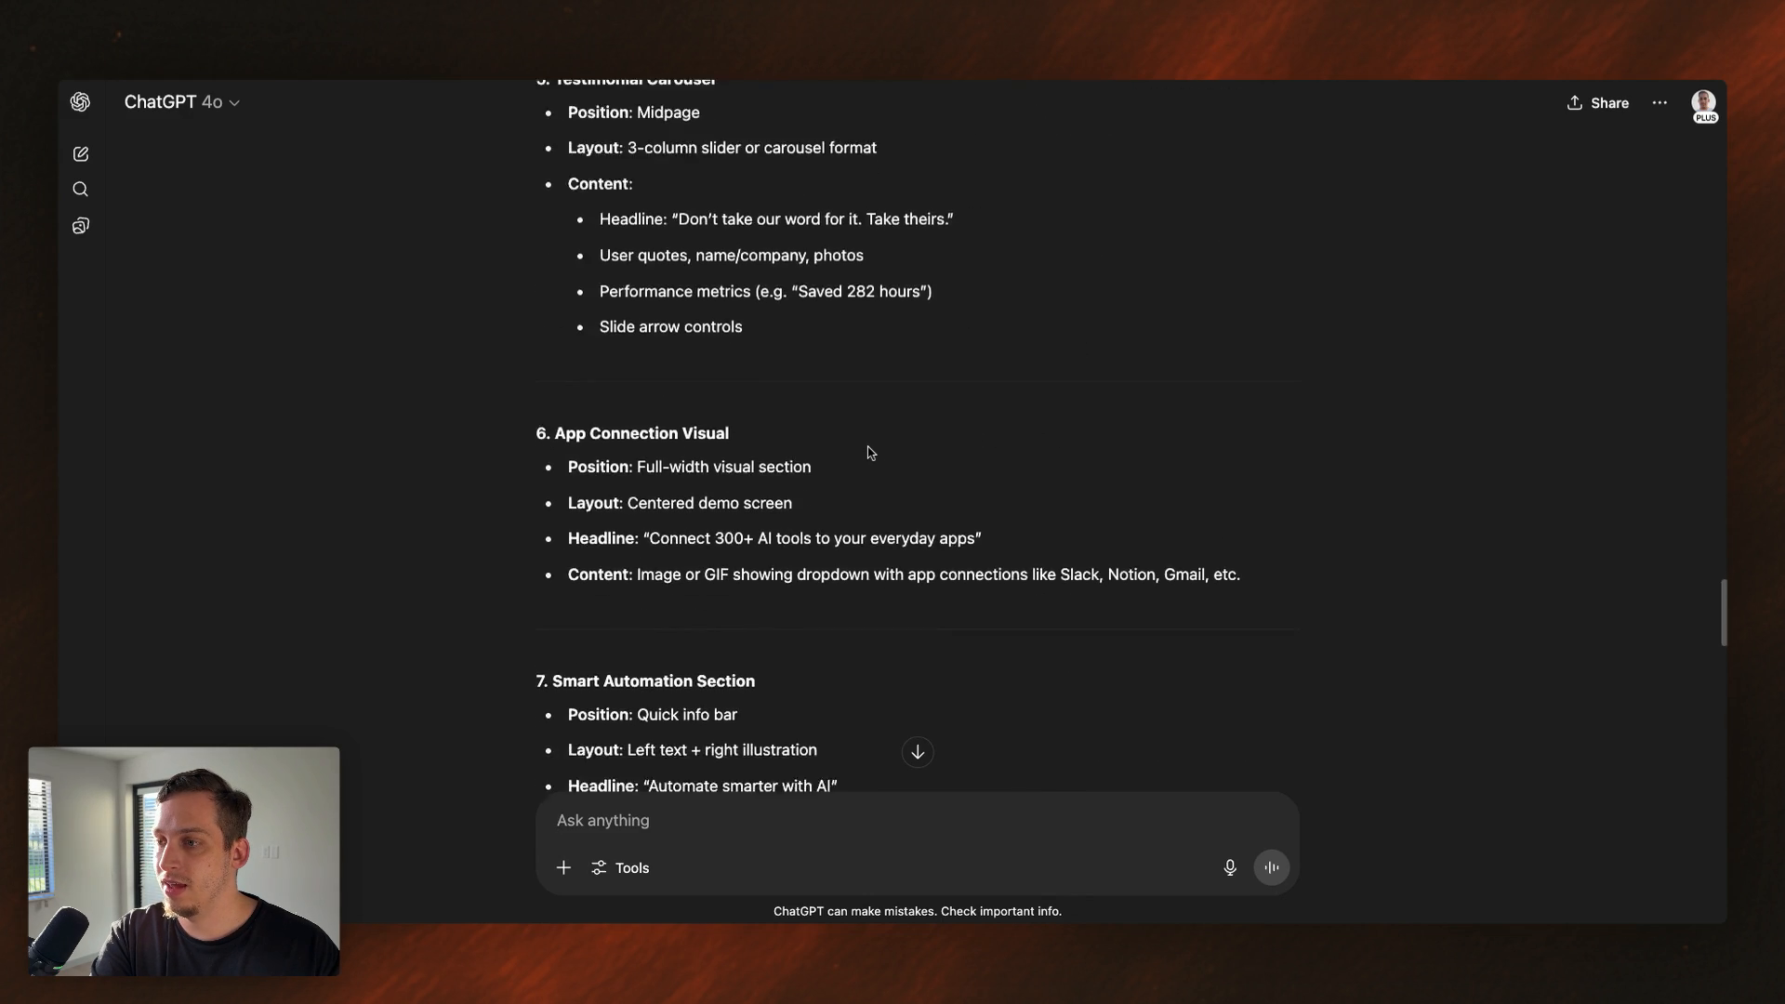
{"action": "scroll", "scroll_direction": "down", "scroll_amount": 3}
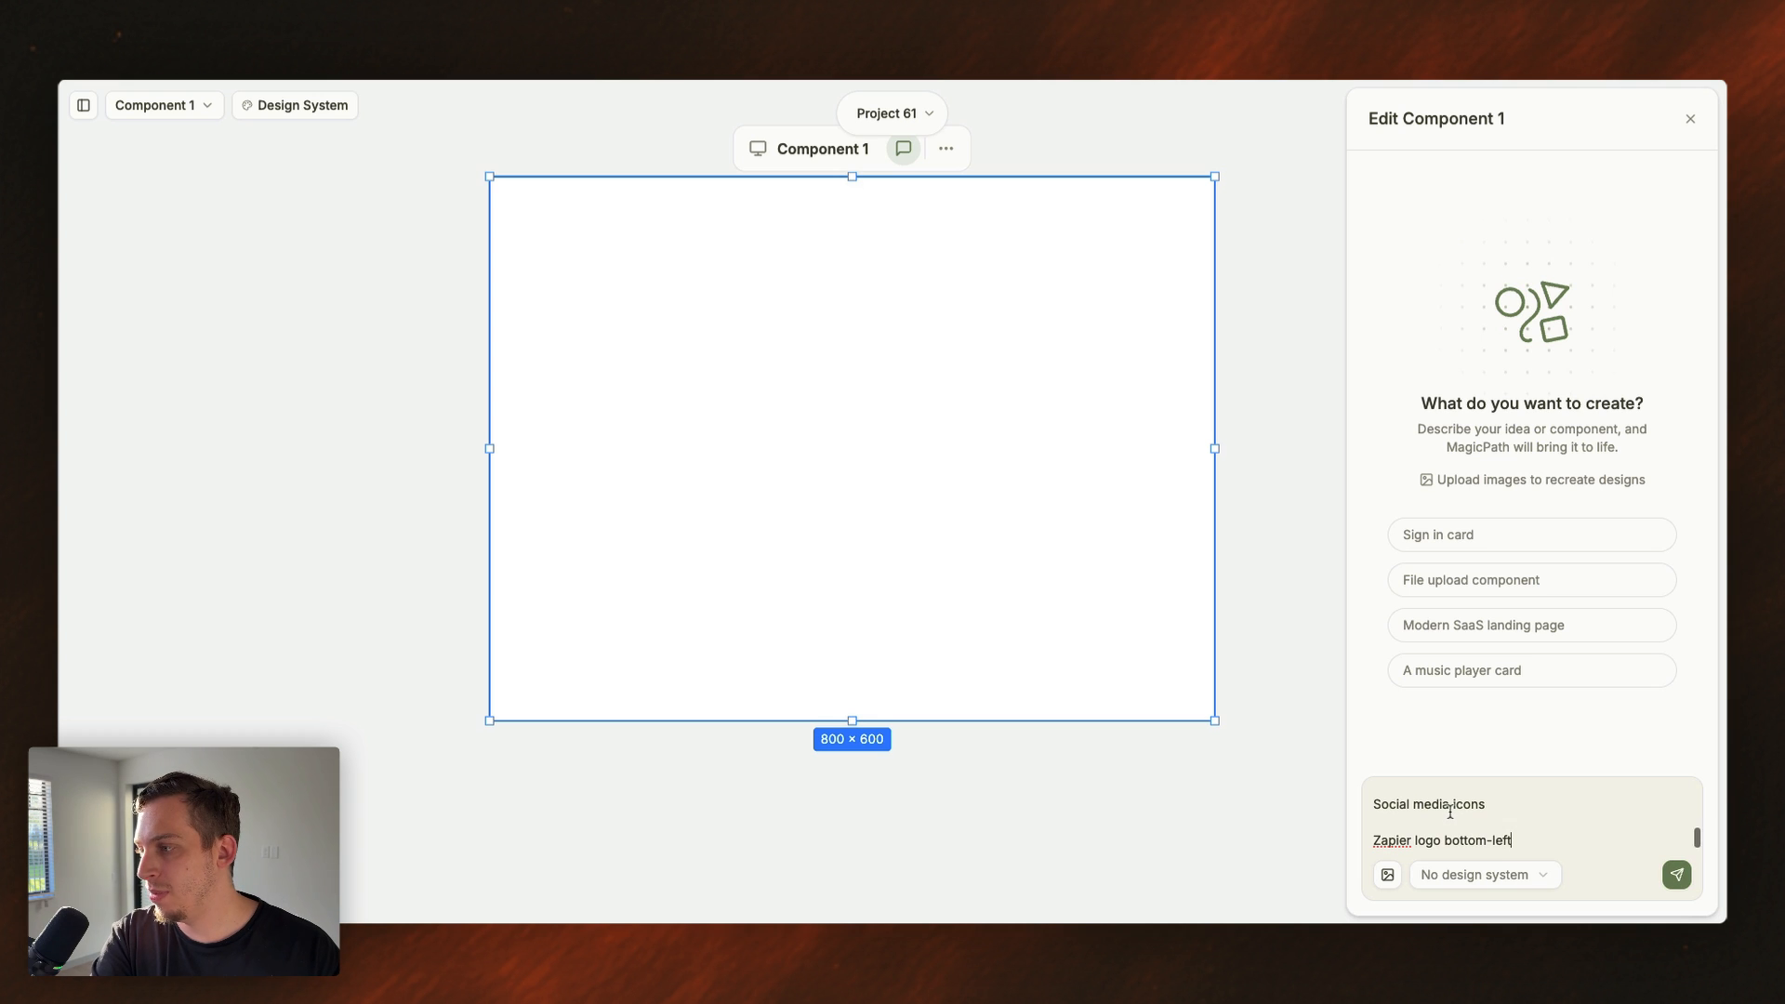
{"action": "left_click", "coordinate": [1483, 874]}
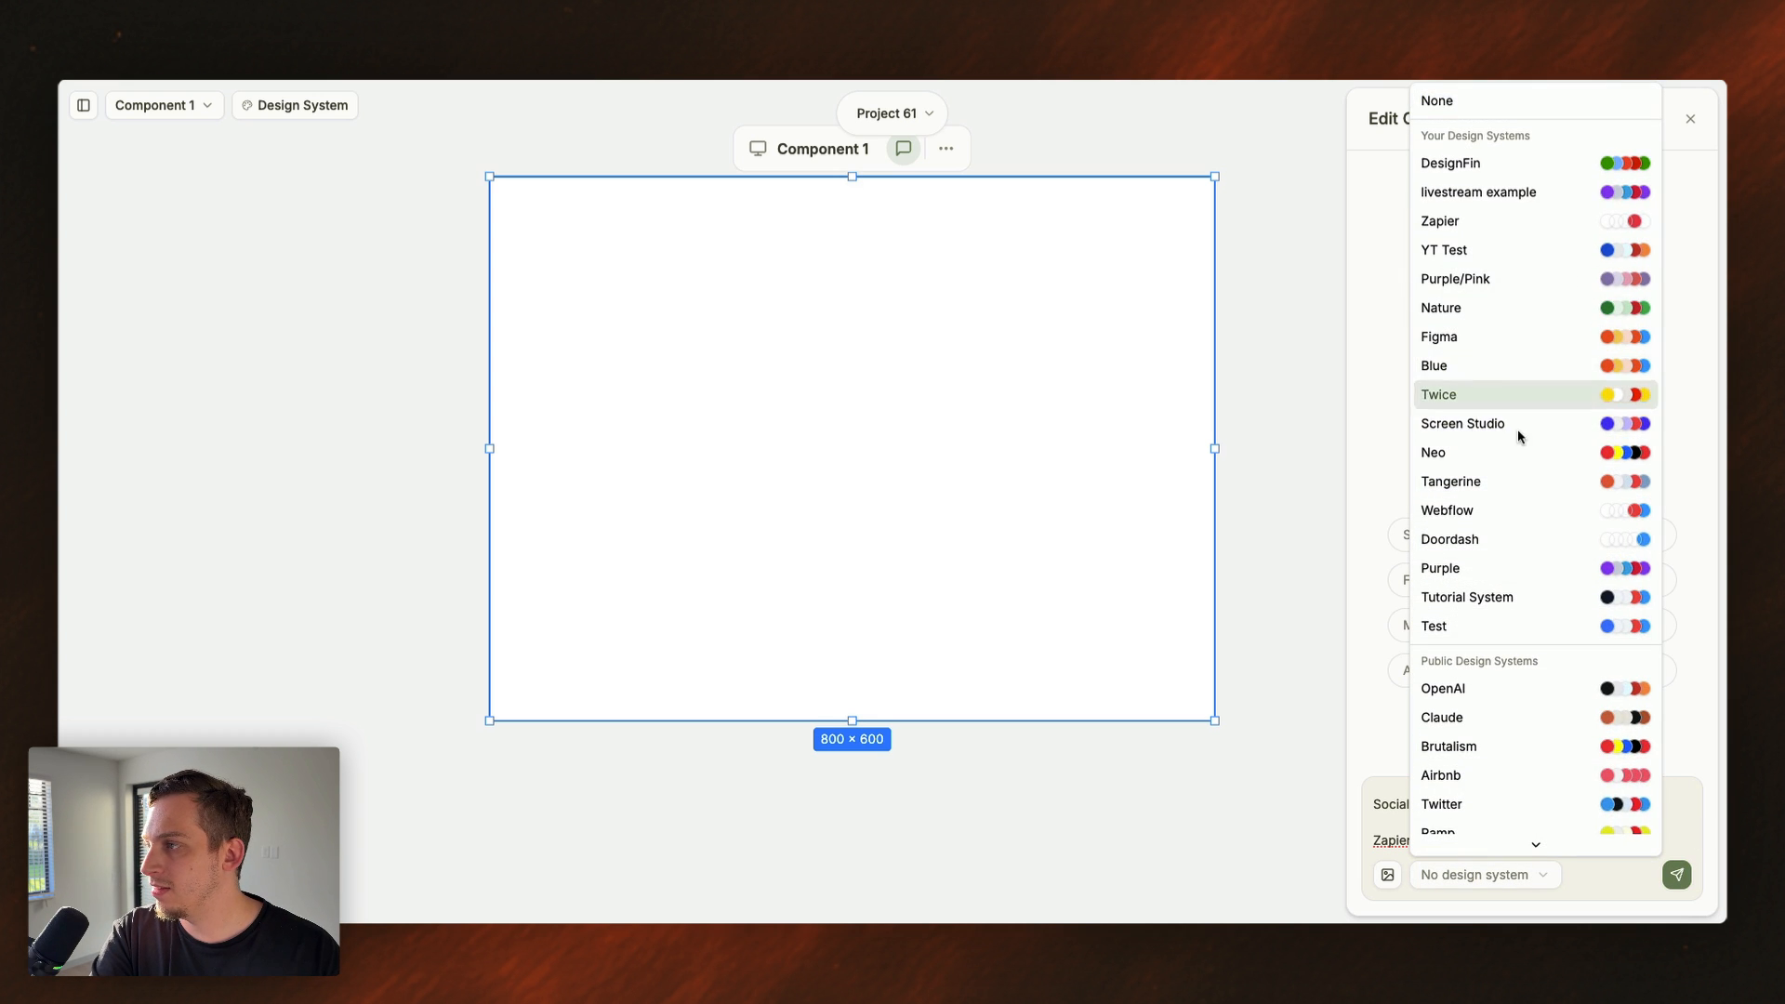
{"action": "left_click", "coordinate": [1439, 221]}
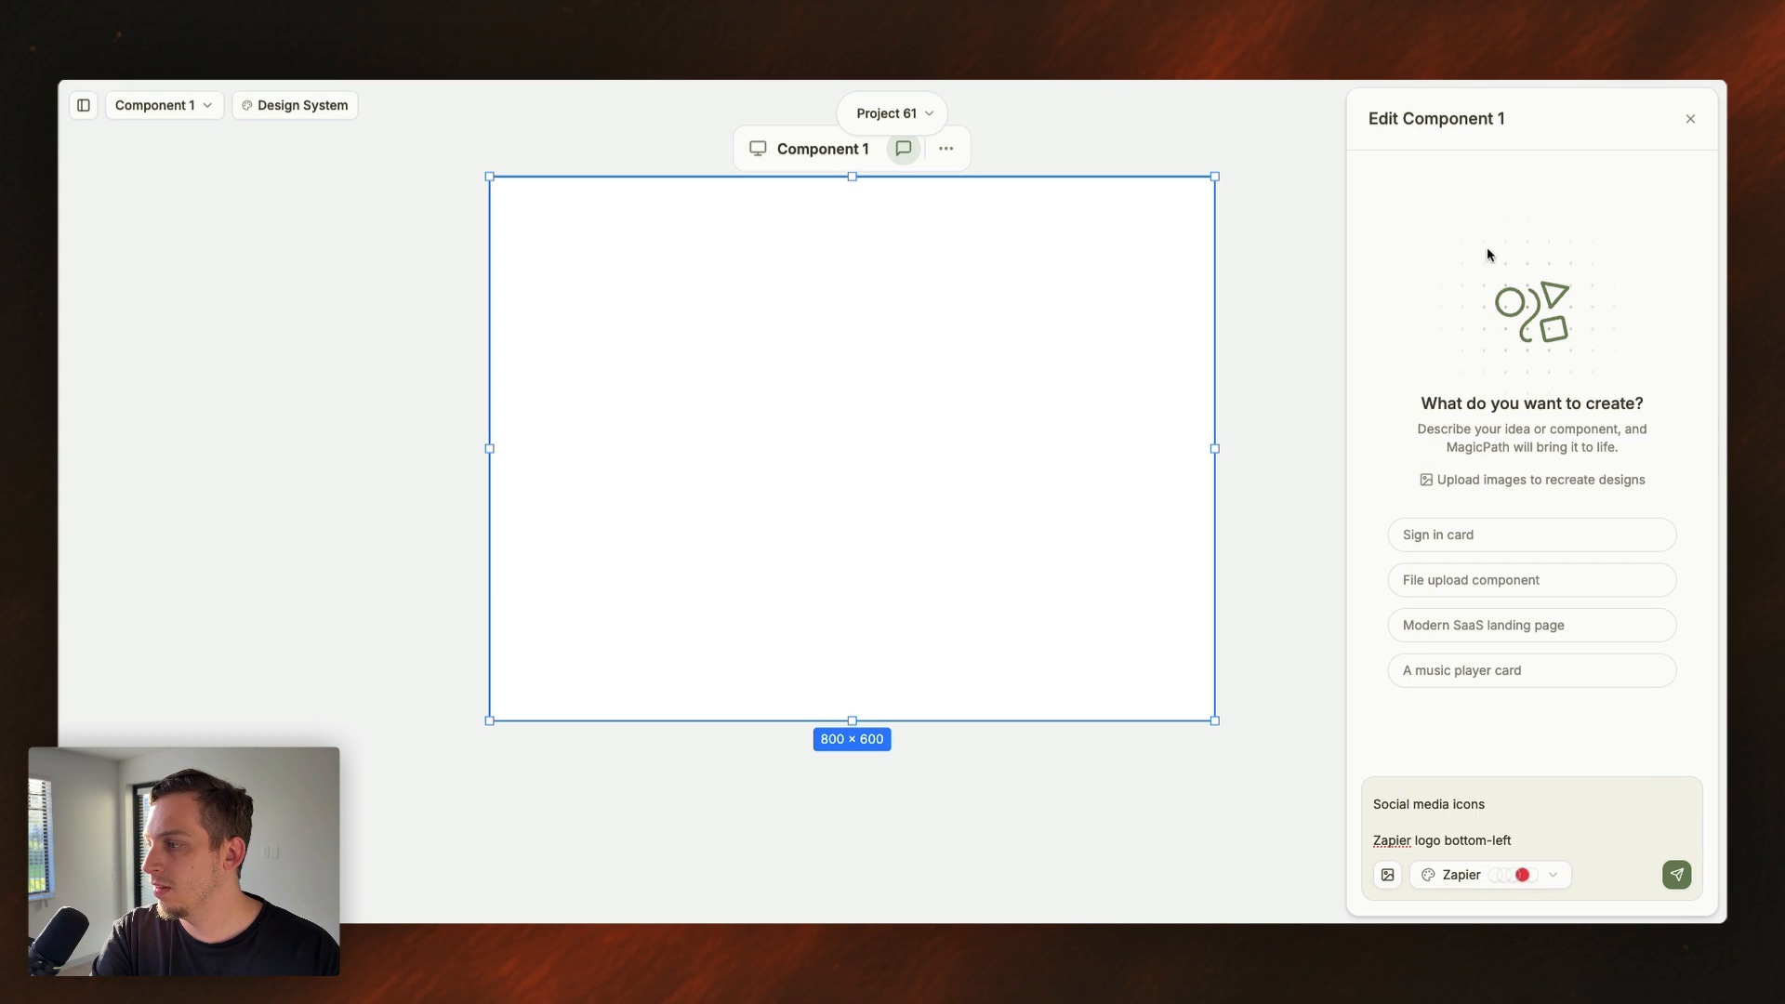
{"action": "mouse_move", "coordinate": [1657, 873]}
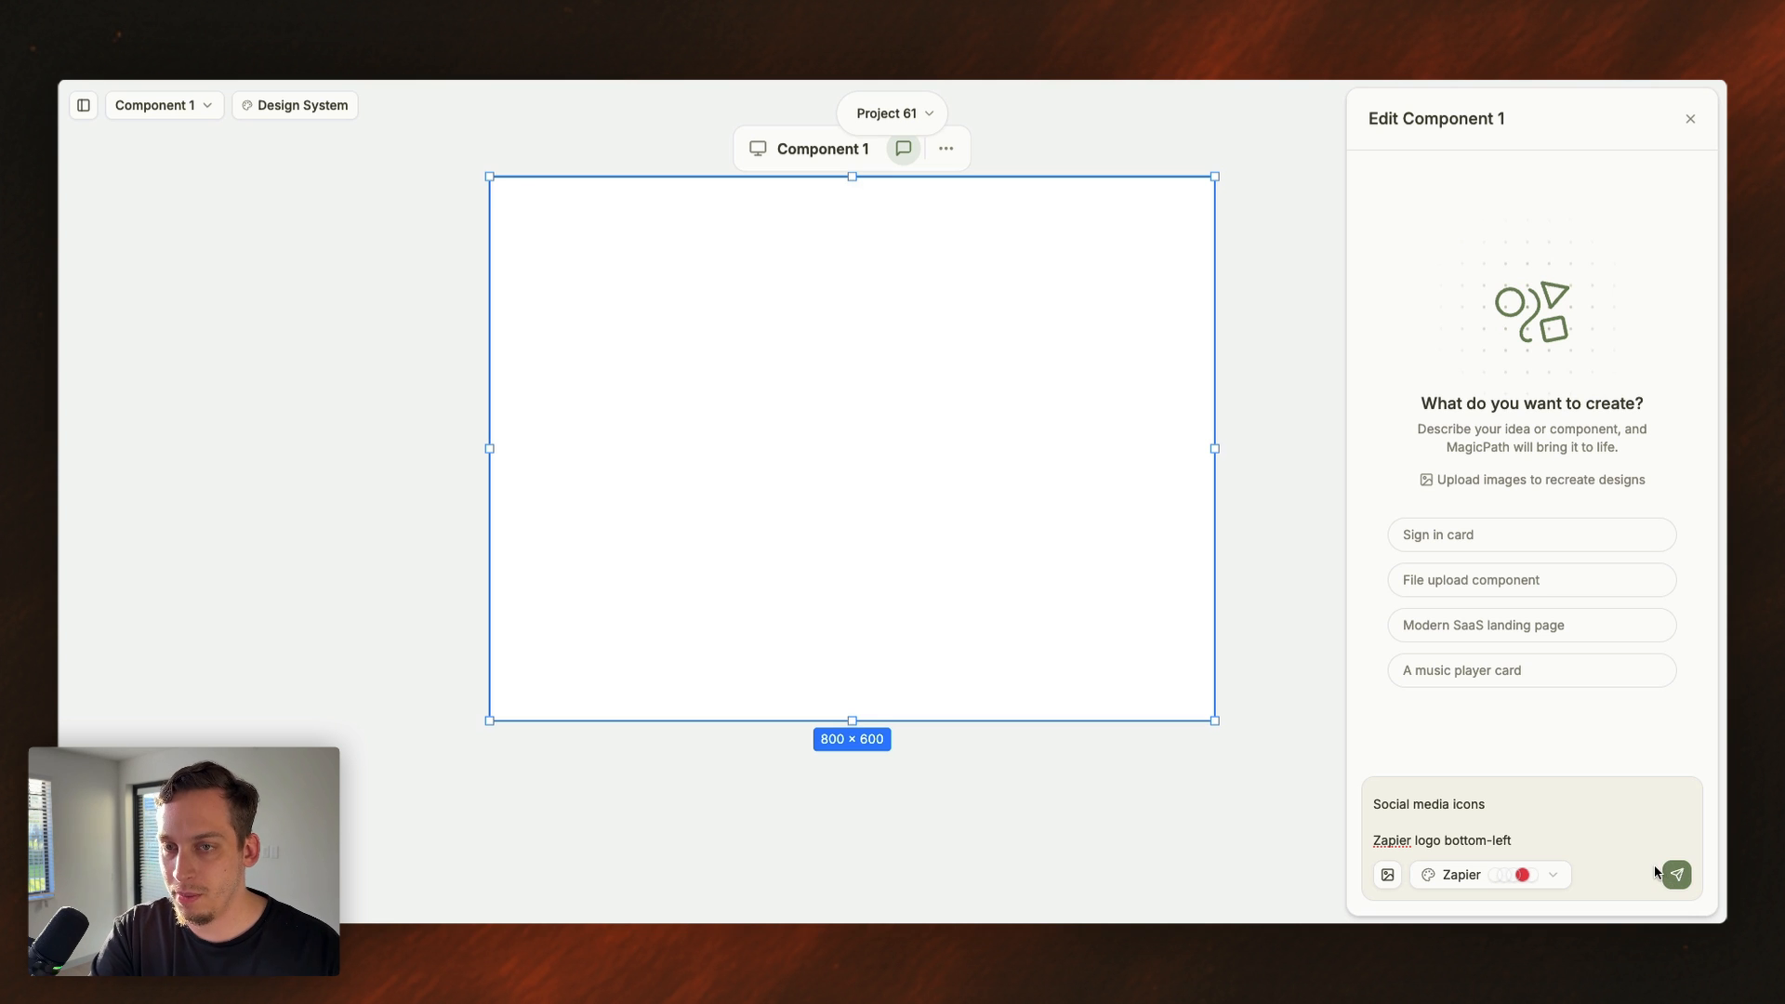
{"action": "left_click", "coordinate": [1674, 873]}
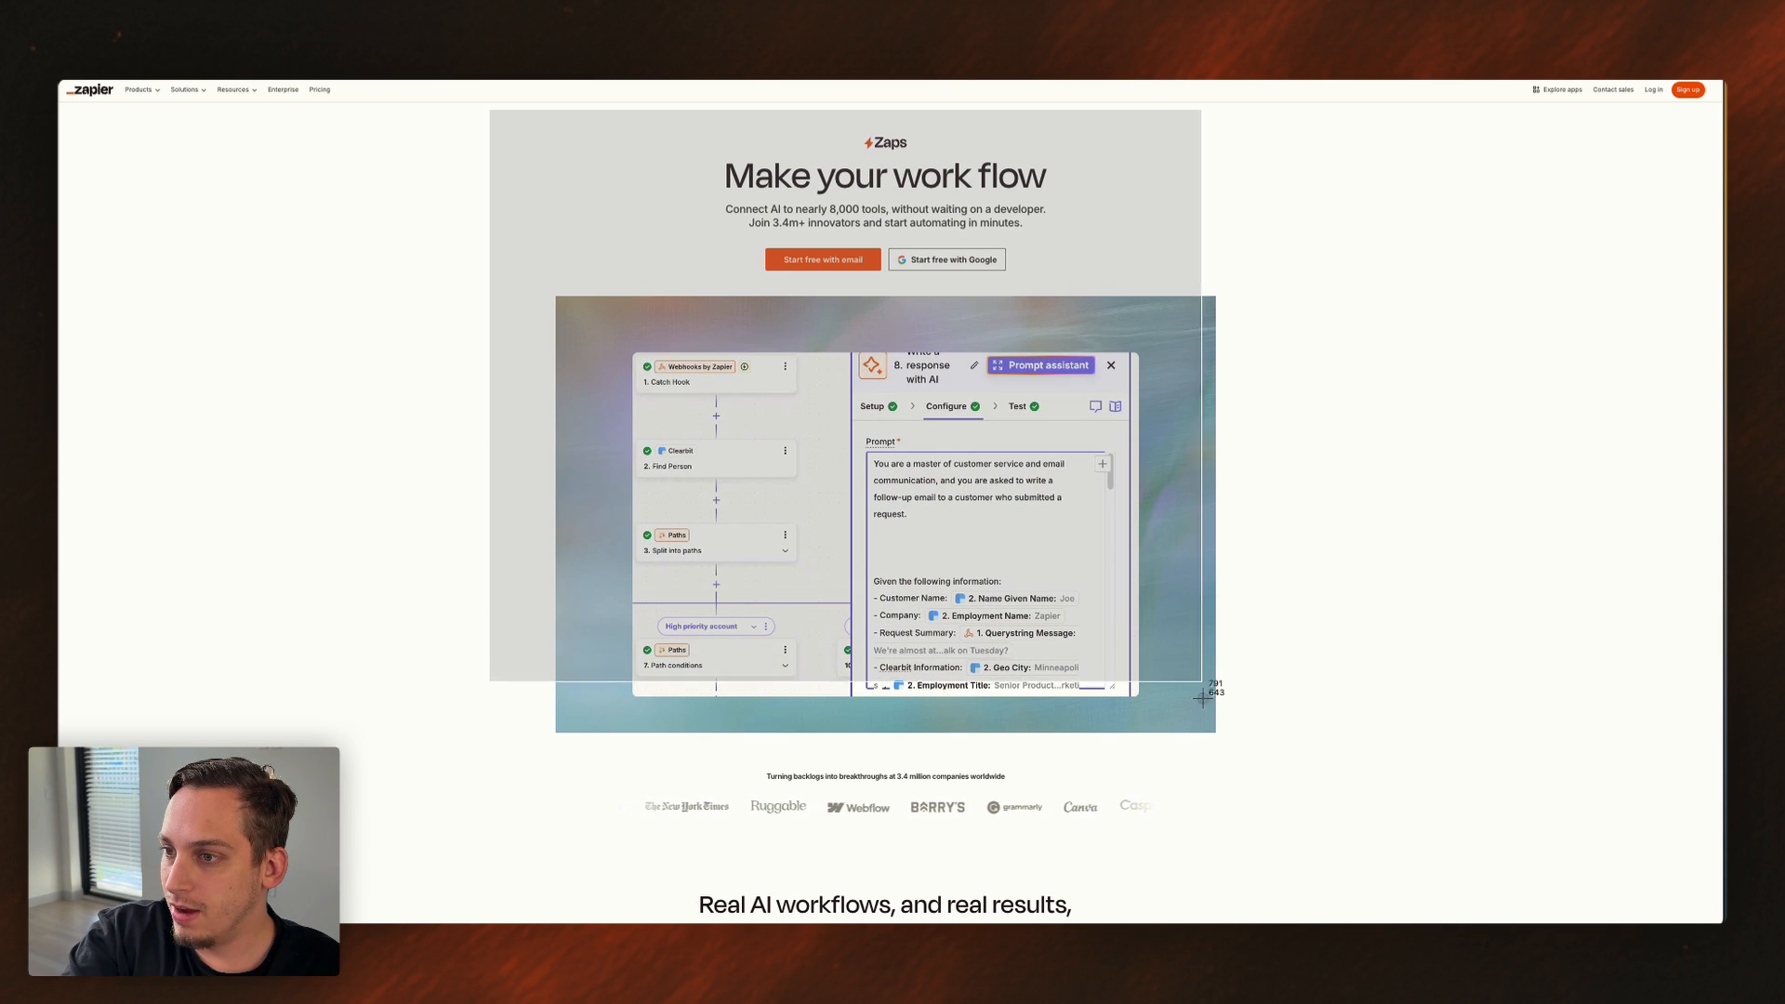
- Add 'Be friendly :)' to the prompt text
{"action": "type", "text": "Be friendly :)"}
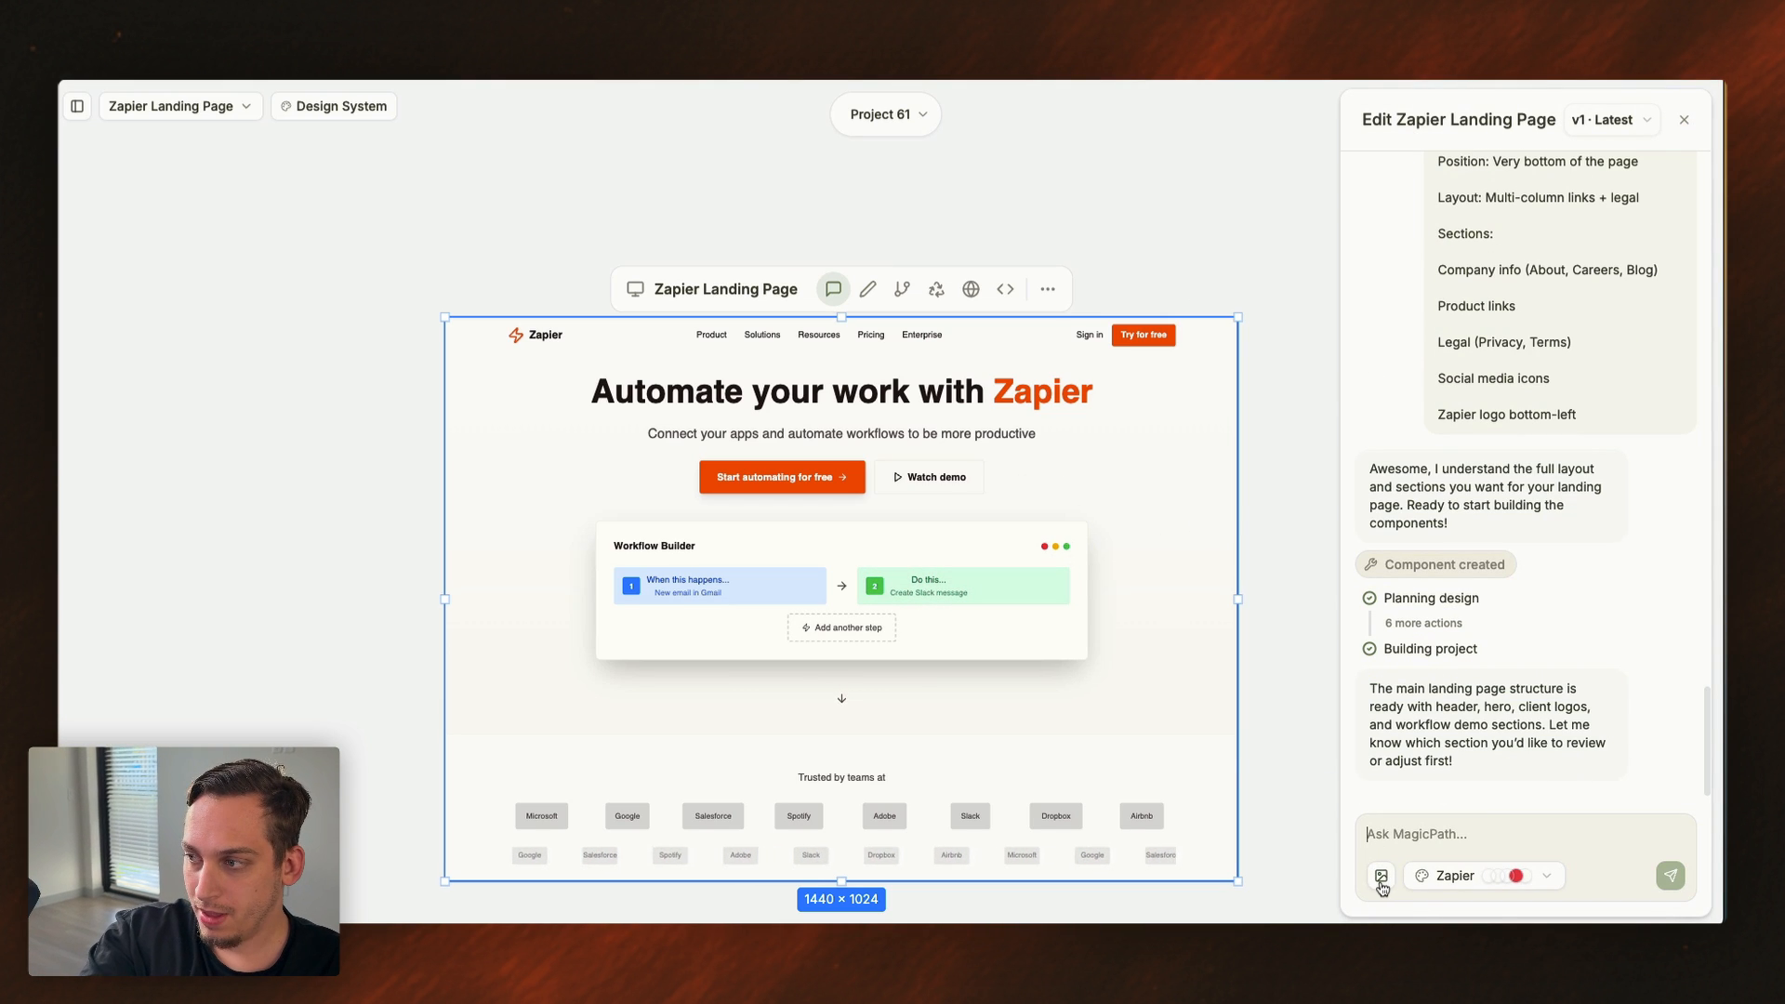
- Attach the zapier.com hero screenshot as a reference image for the prompt
{"action": "left_click", "coordinate": [1380, 875]}
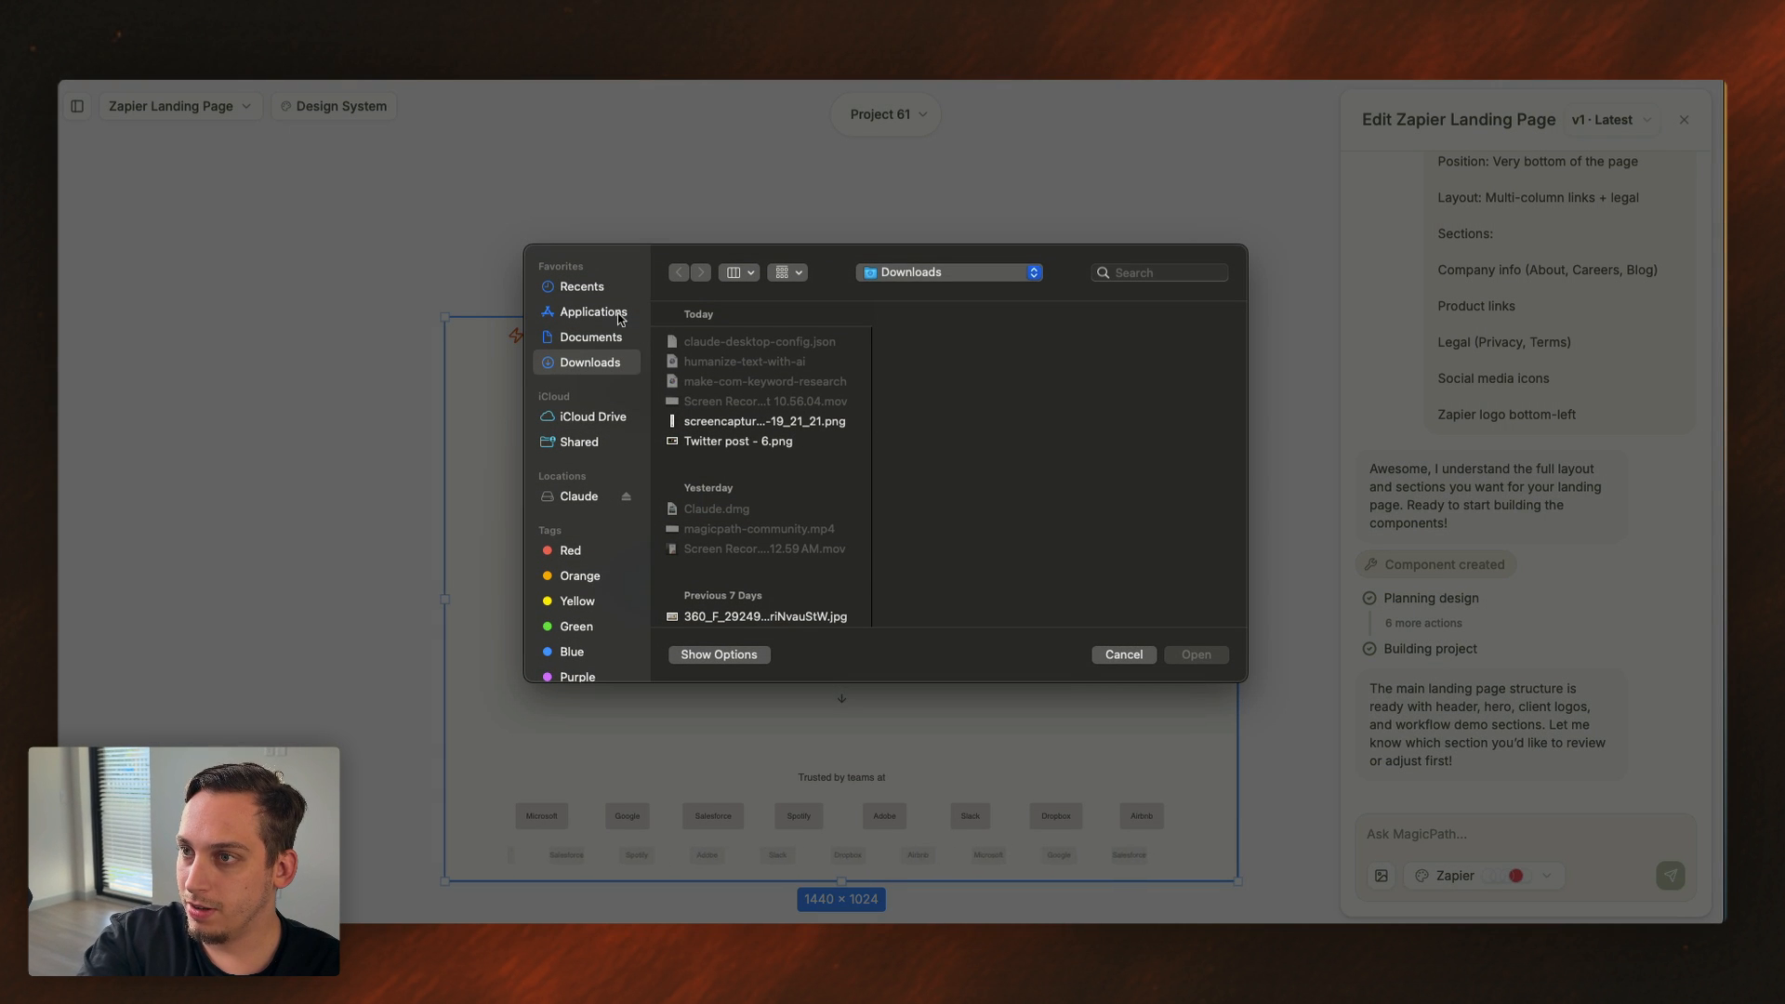
{"action": "left_click", "coordinate": [582, 285]}
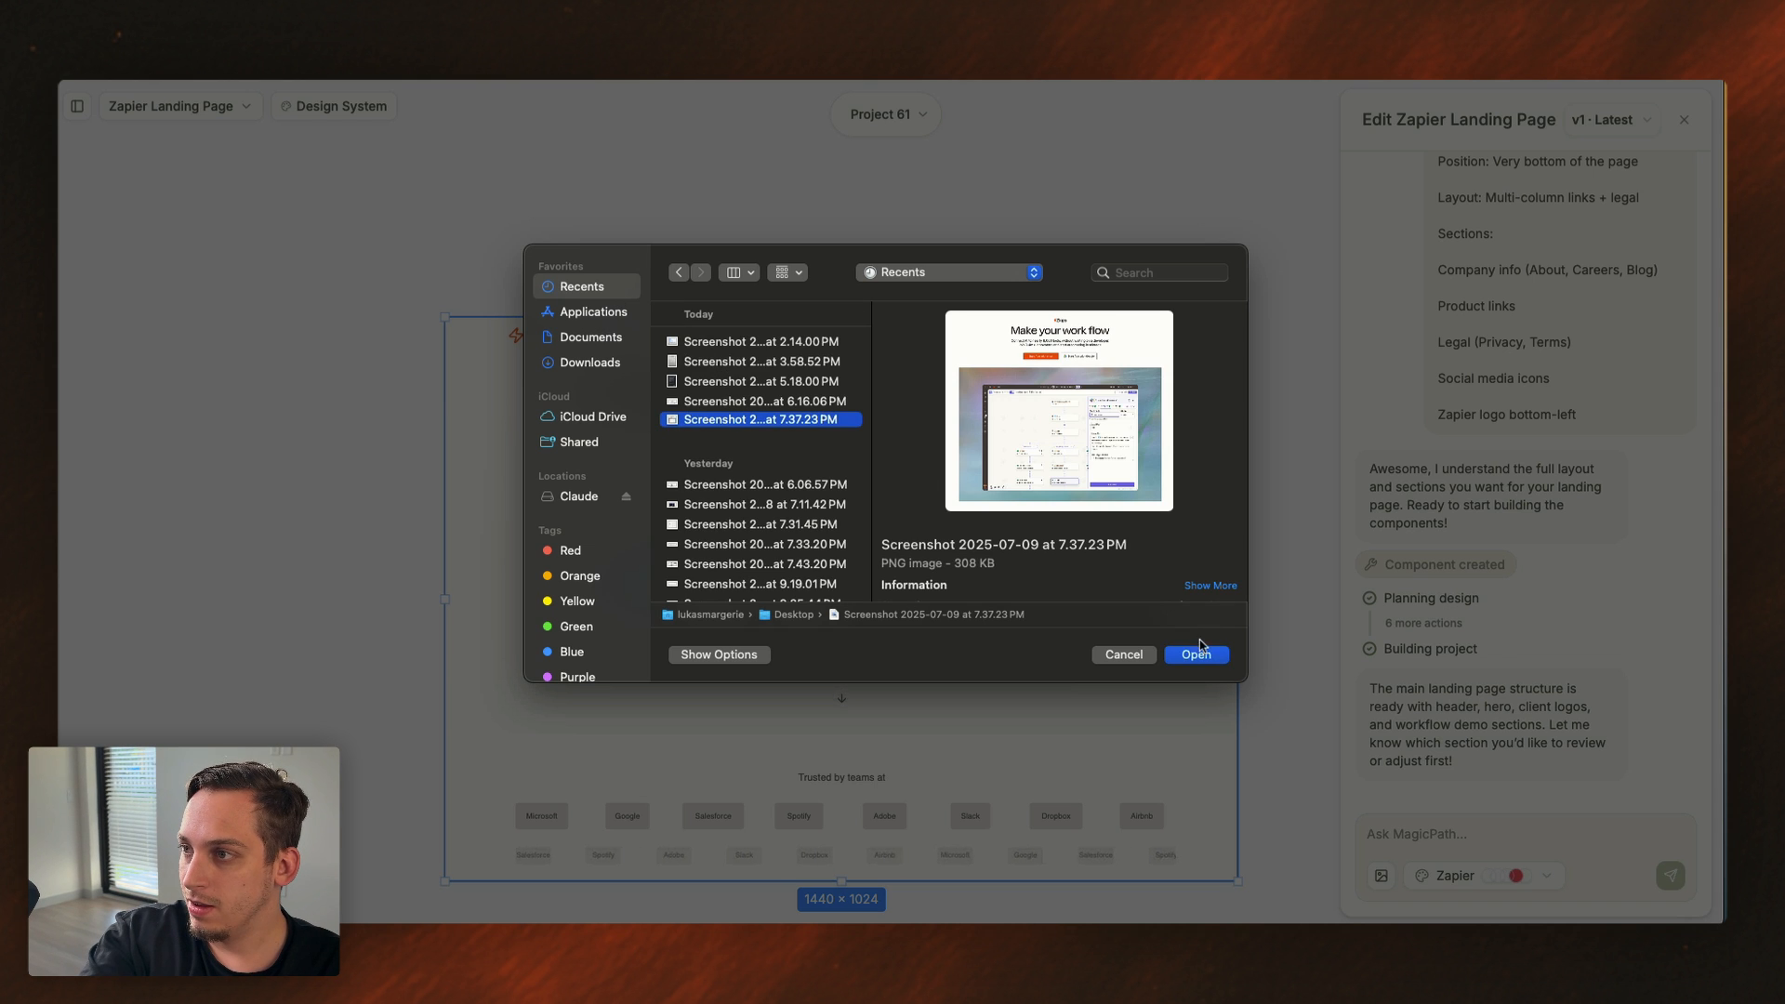
{"action": "left_click", "coordinate": [1193, 654]}
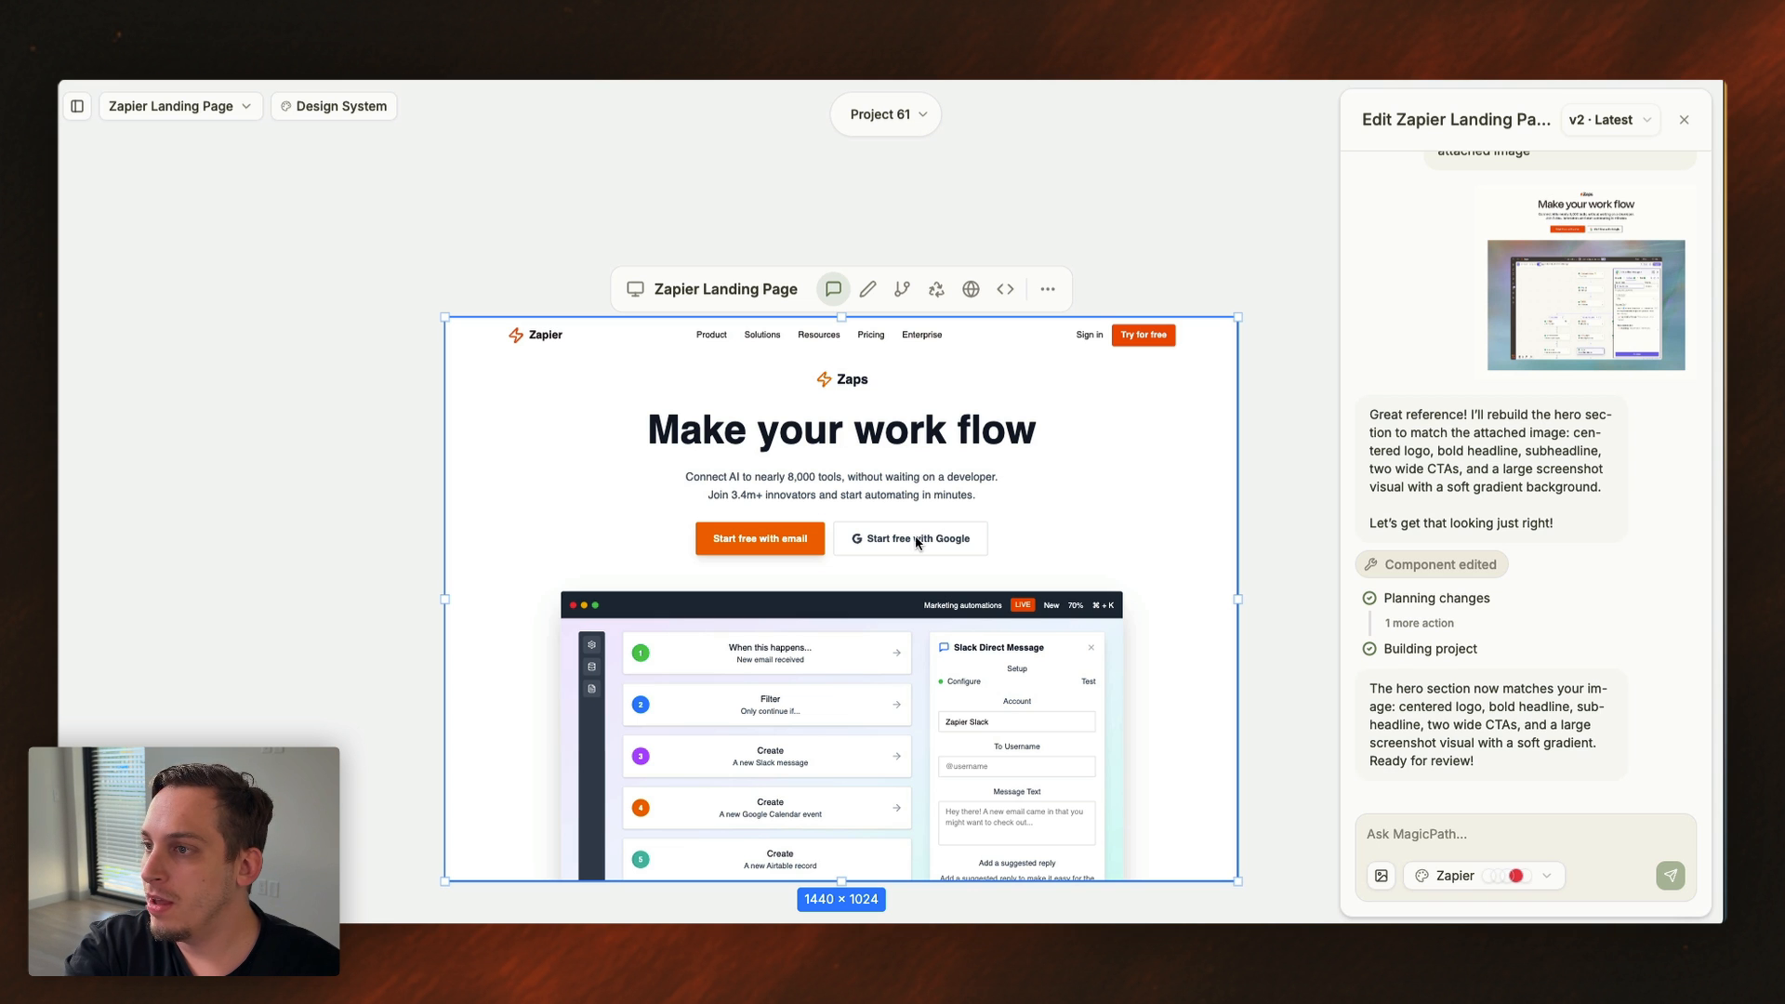
{"action": "mouse_move", "coordinate": [1621, 232]}
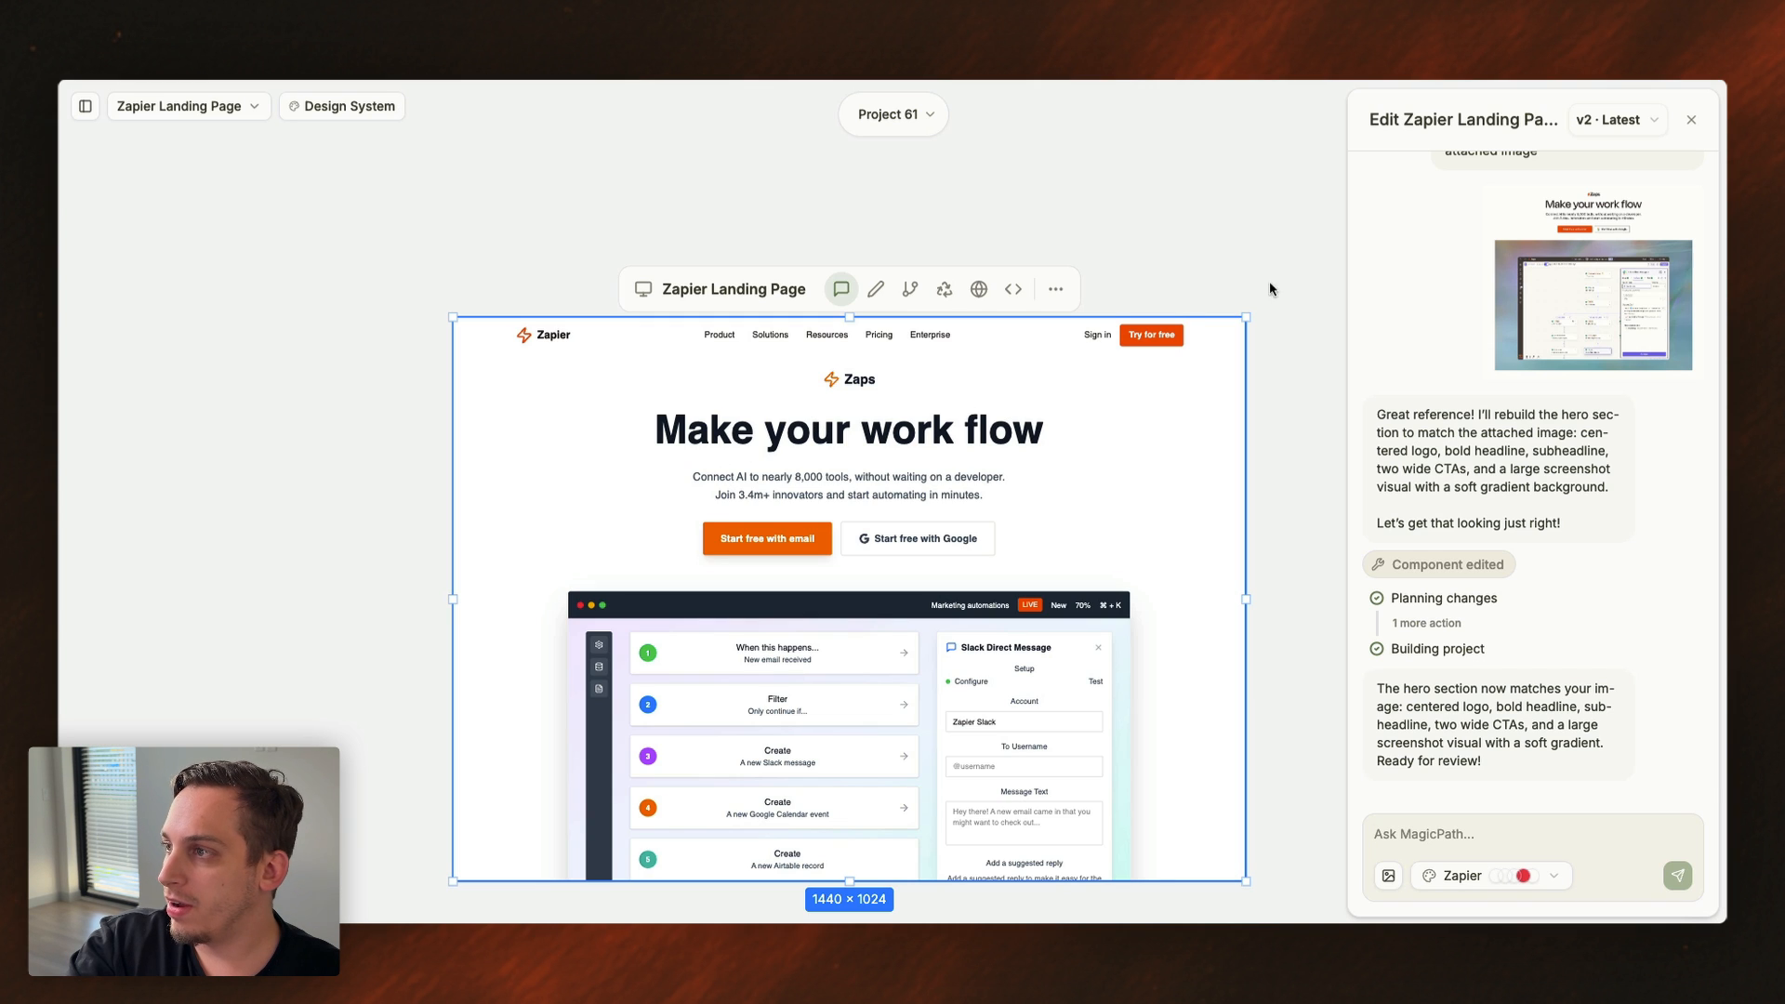
{"action": "mouse_move", "coordinate": [875, 289]}
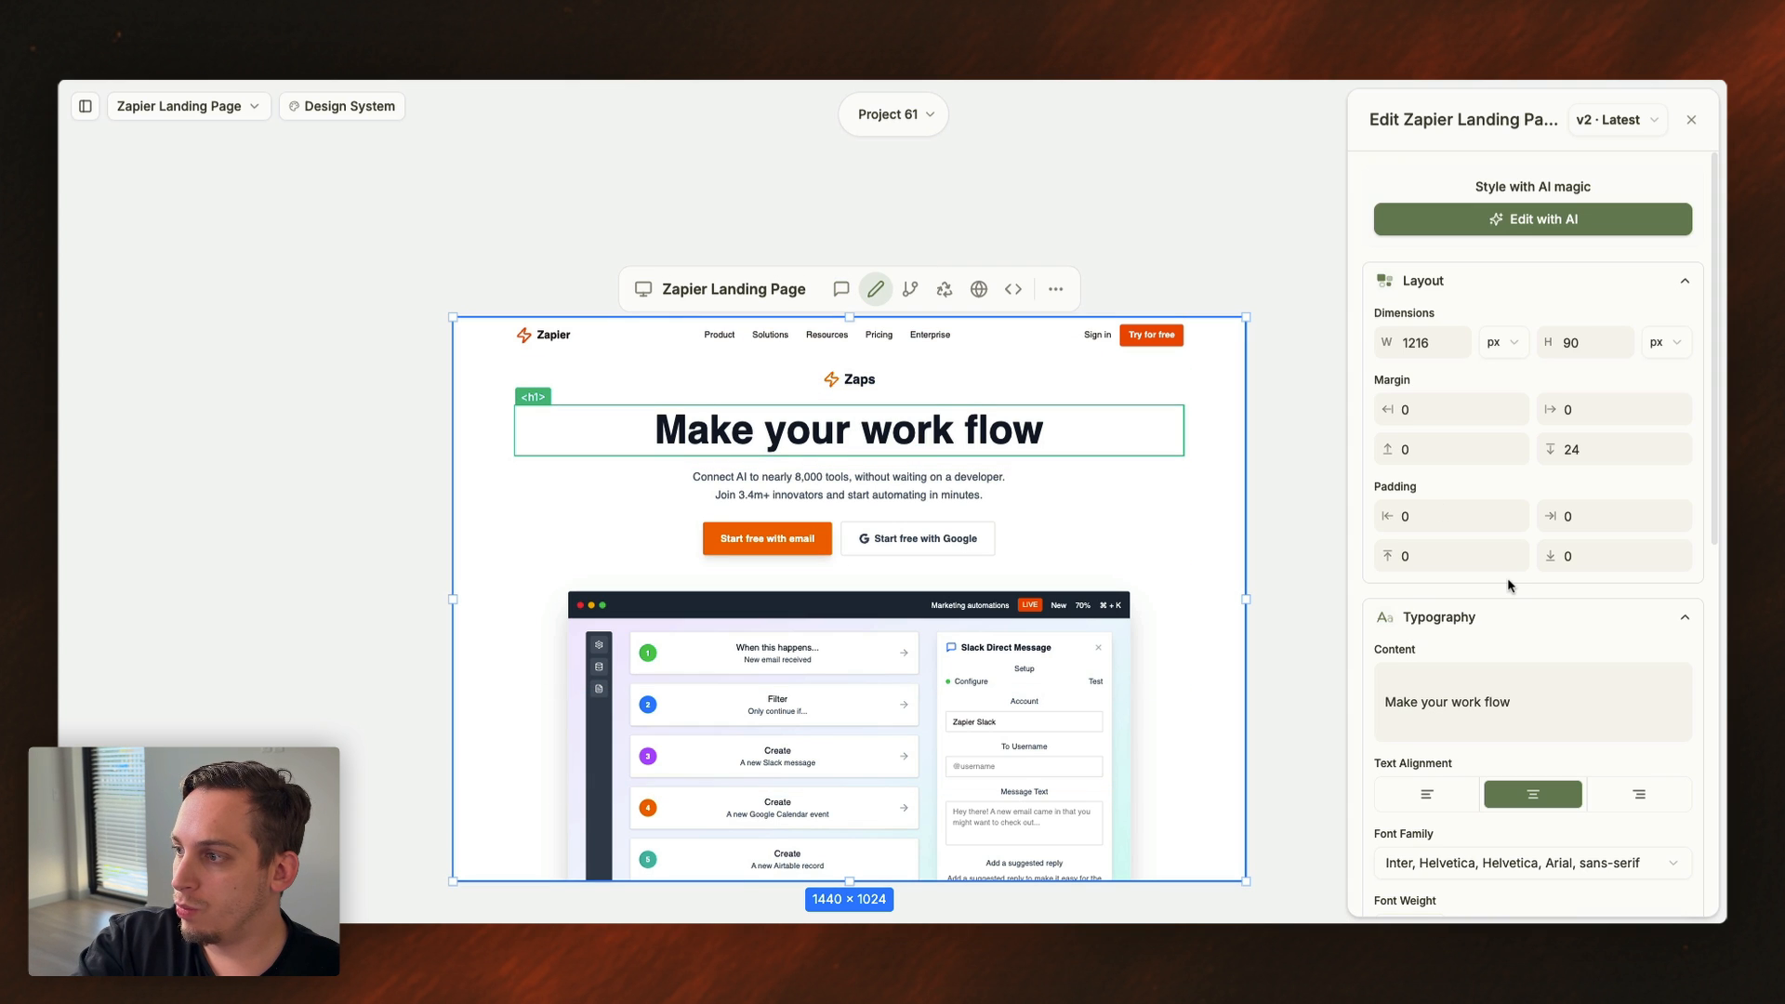
- Lighten the headline font weight and type a 'replace' prompt for the hero visual
{"action": "left_click", "coordinate": [1406, 642]}
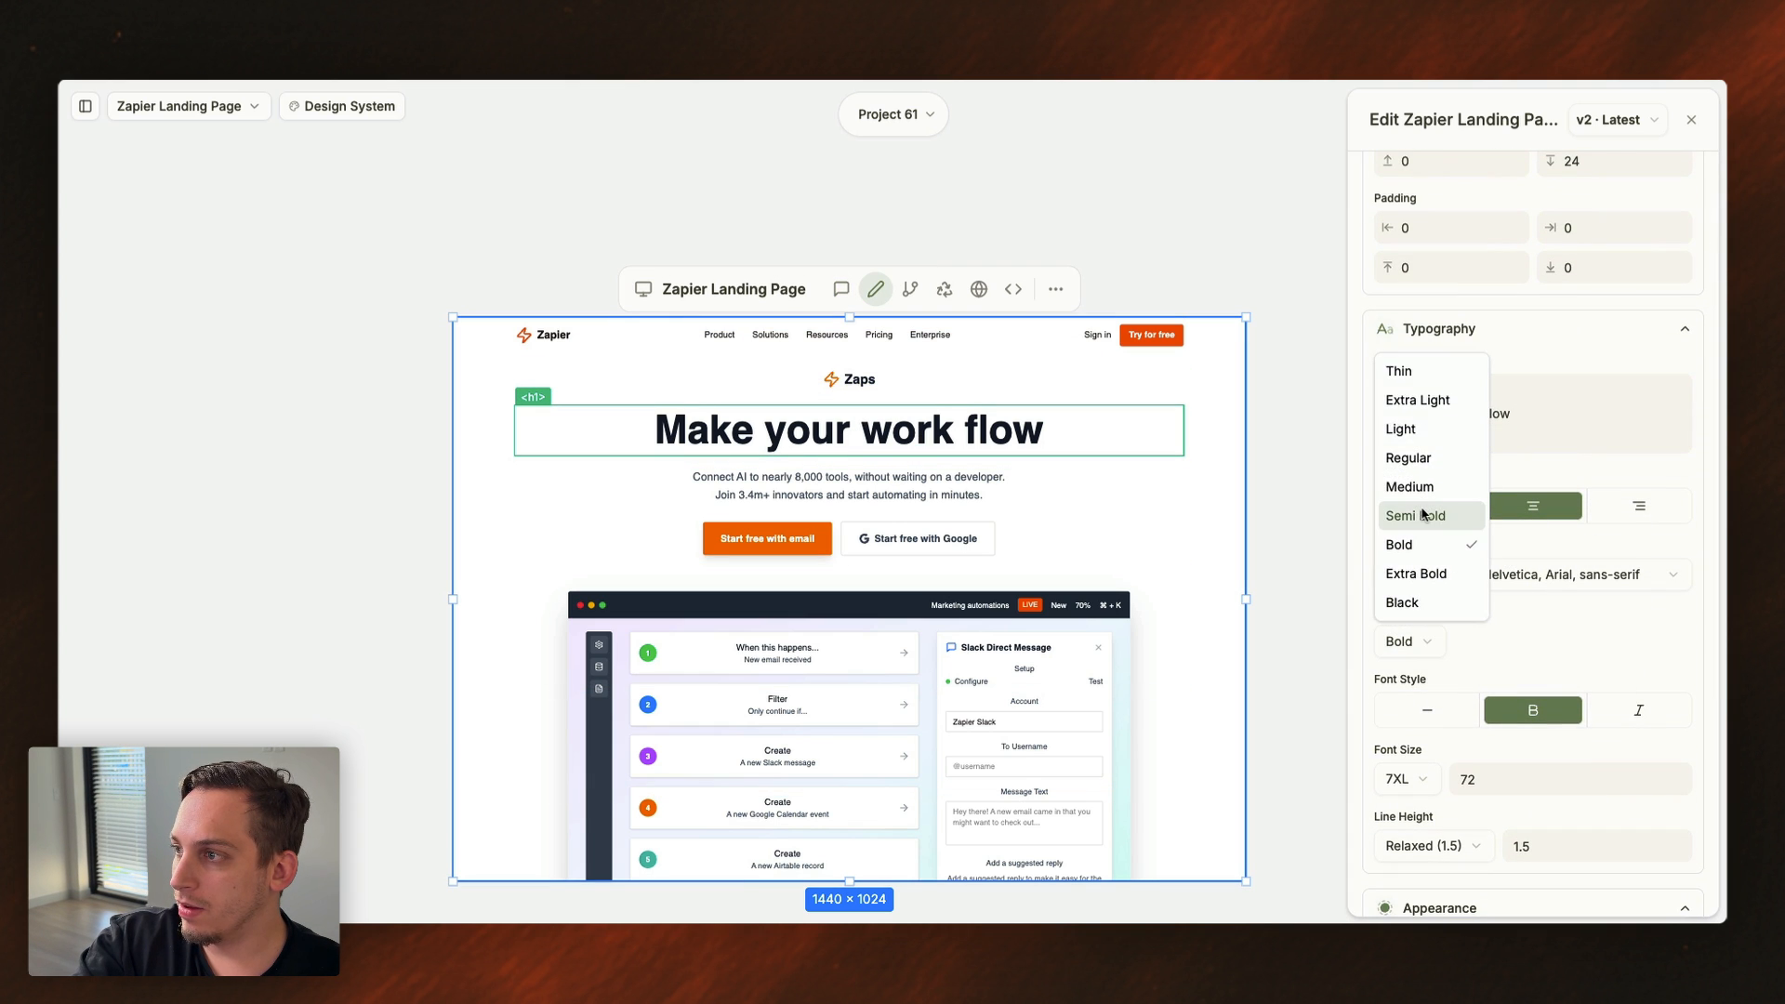
{"action": "left_click", "coordinate": [1409, 486]}
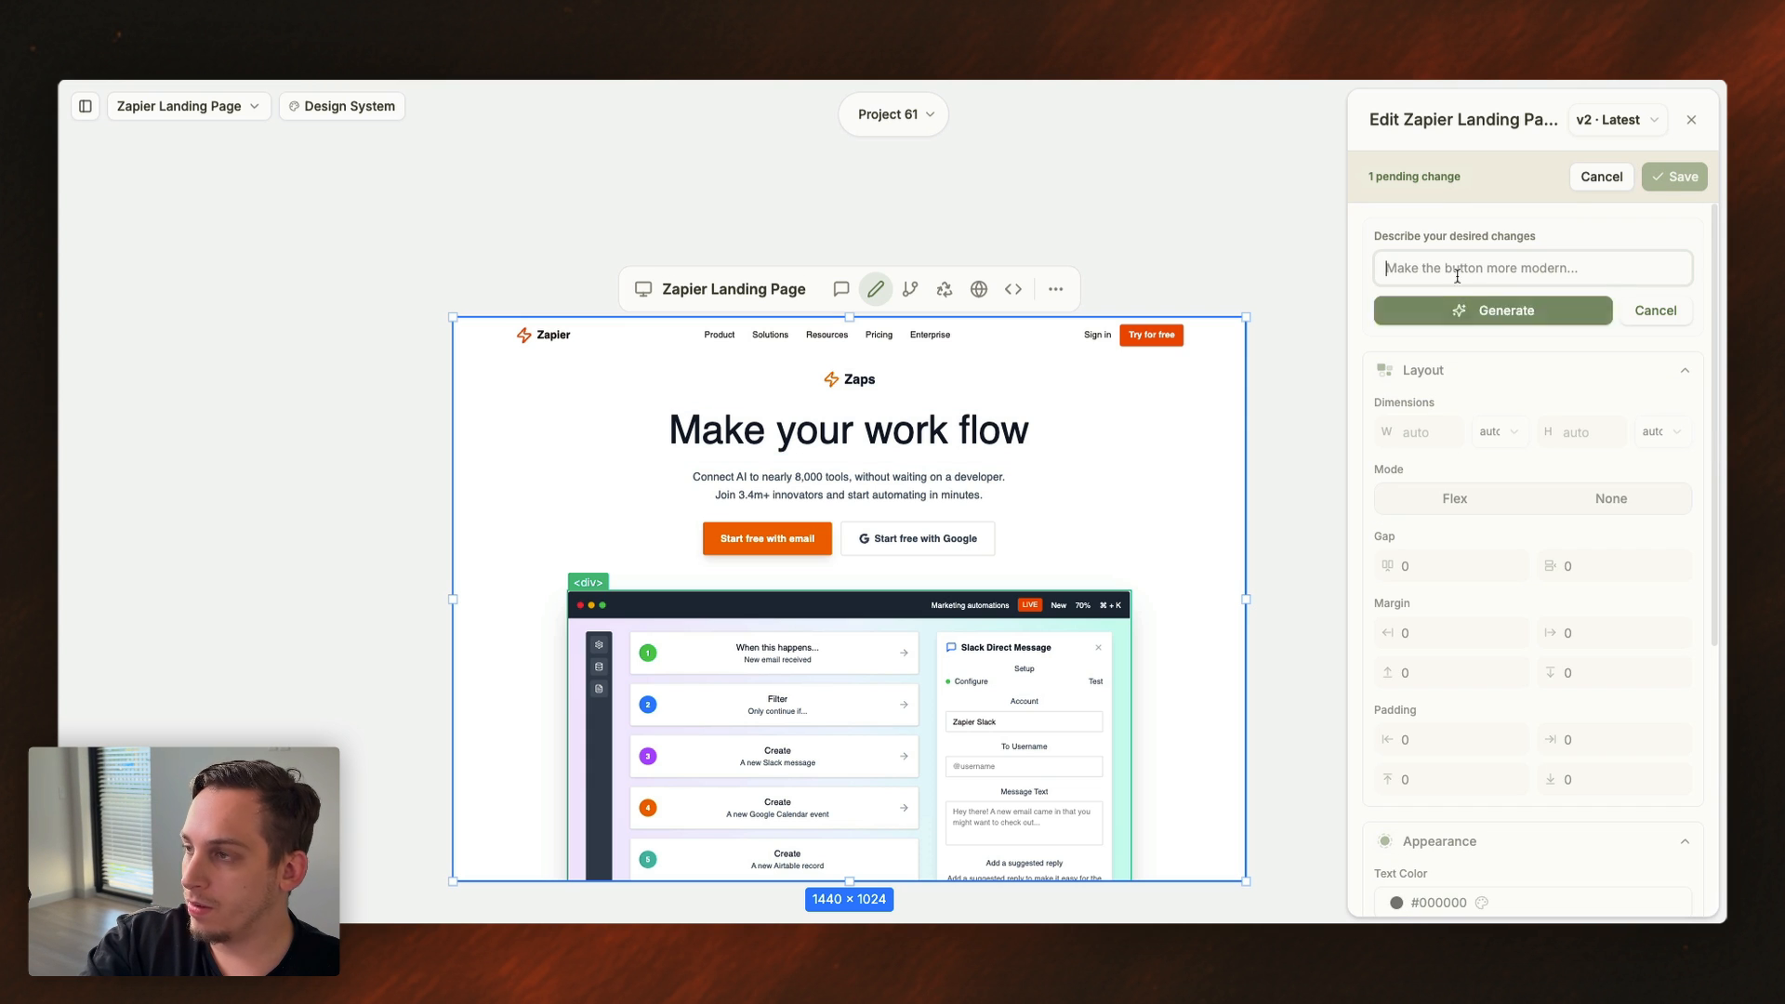
{"action": "type", "text": "replace"}
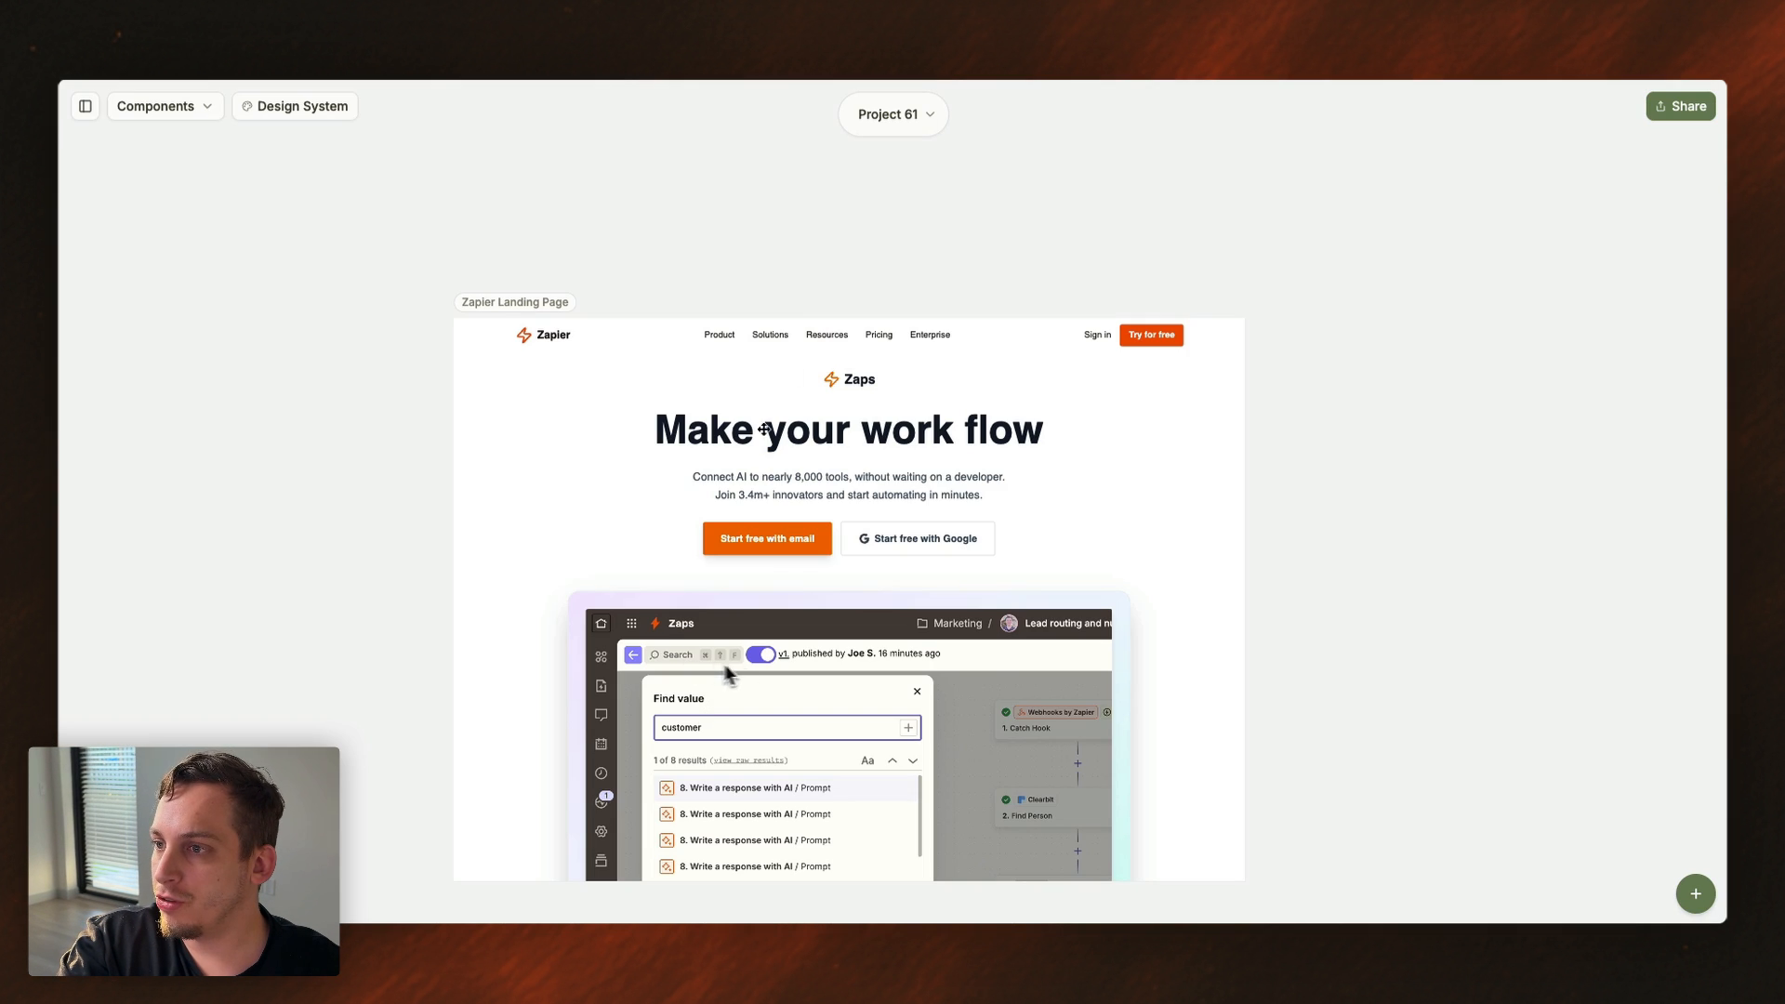
{"action": "left_click", "coordinate": [848, 455]}
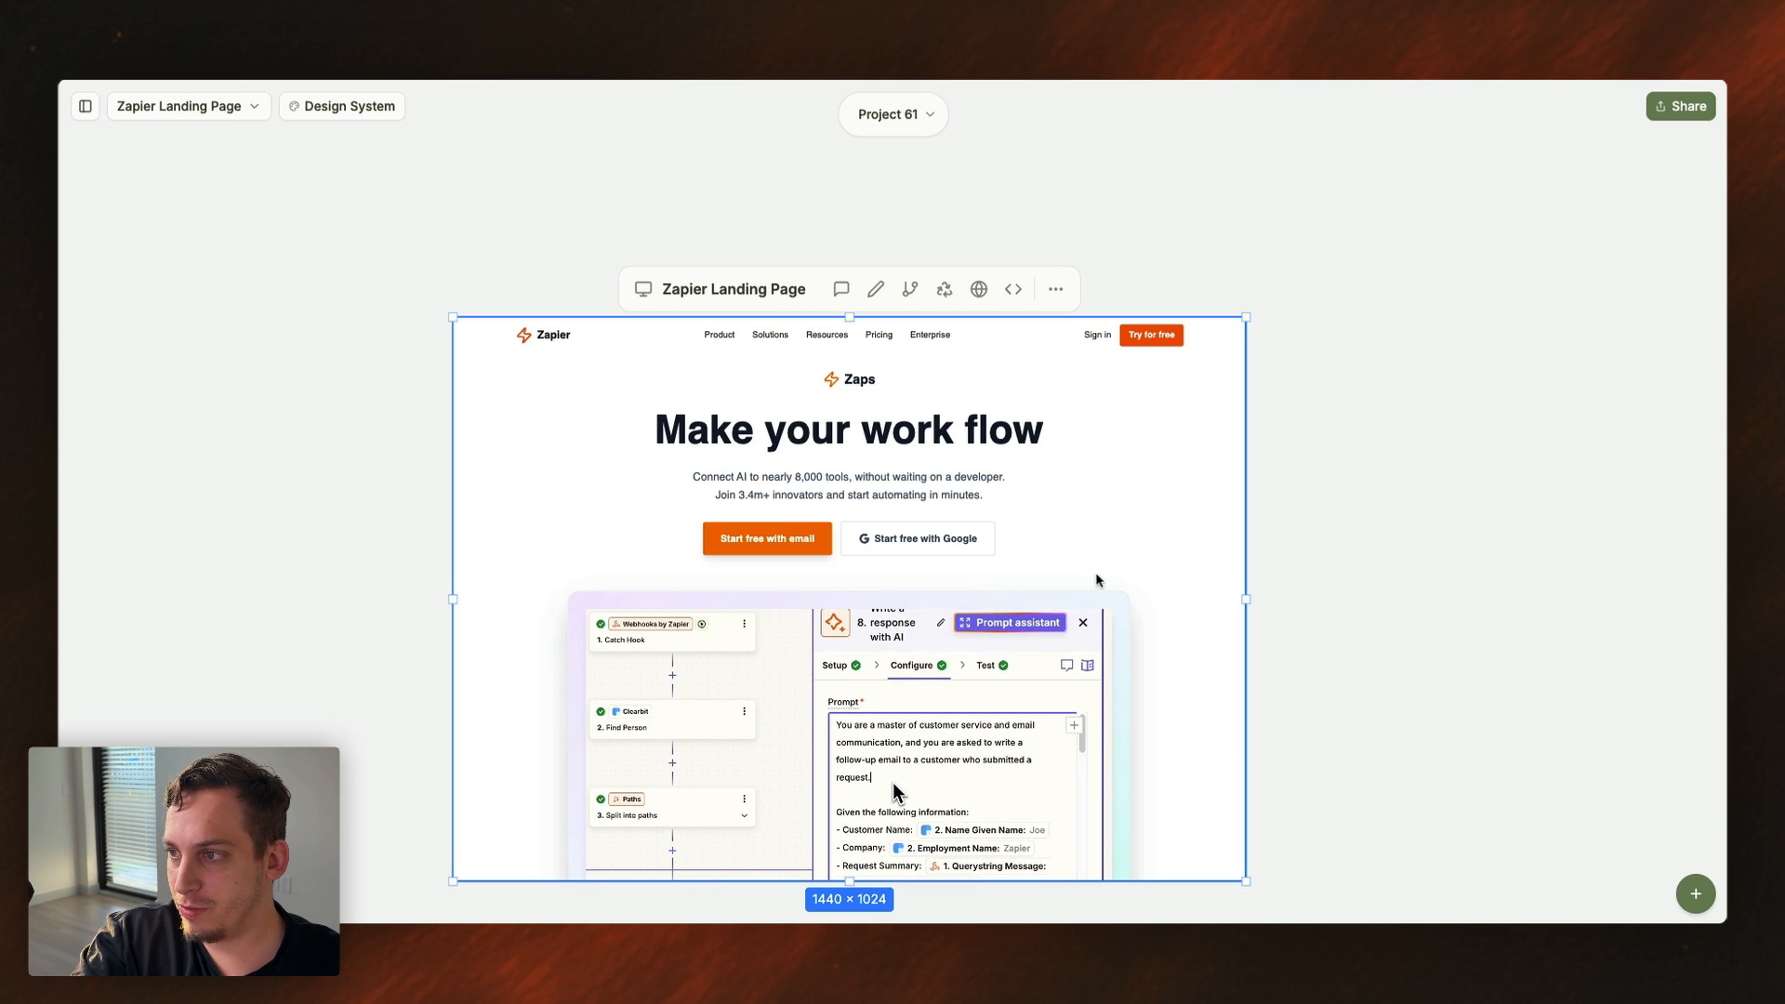
{"action": "type", "text": "Be friendly"}
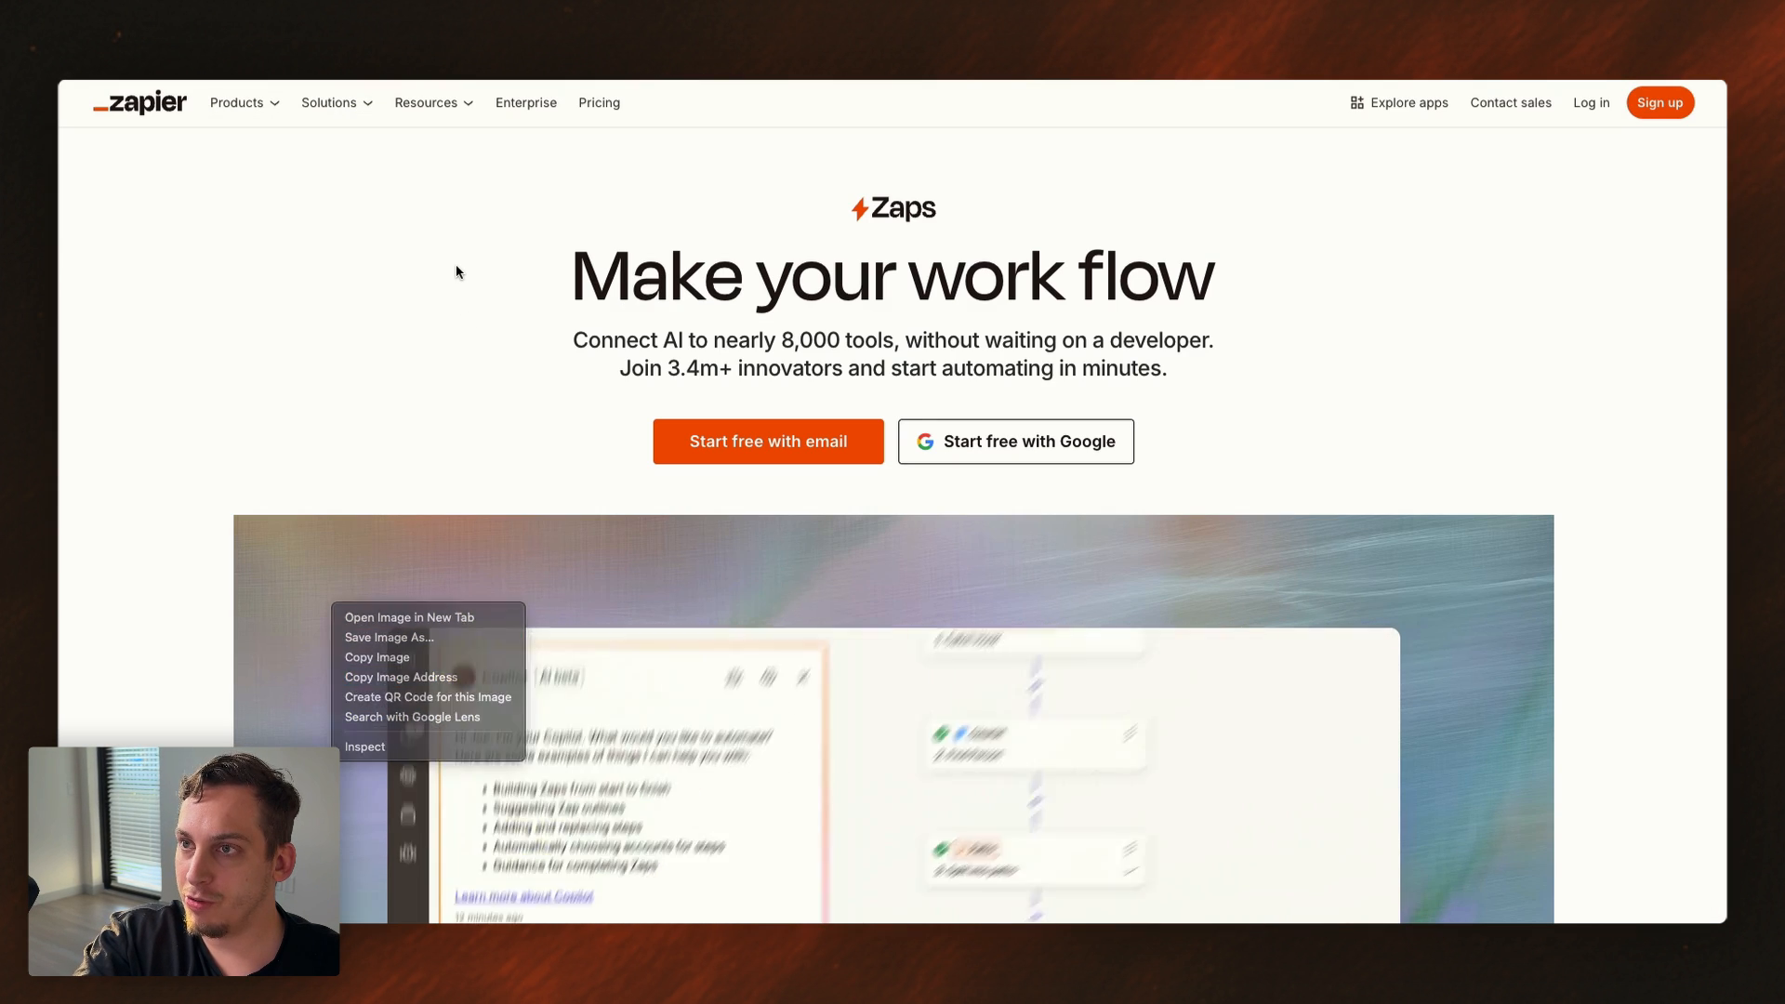
{"action": "left_click", "coordinate": [412, 716]}
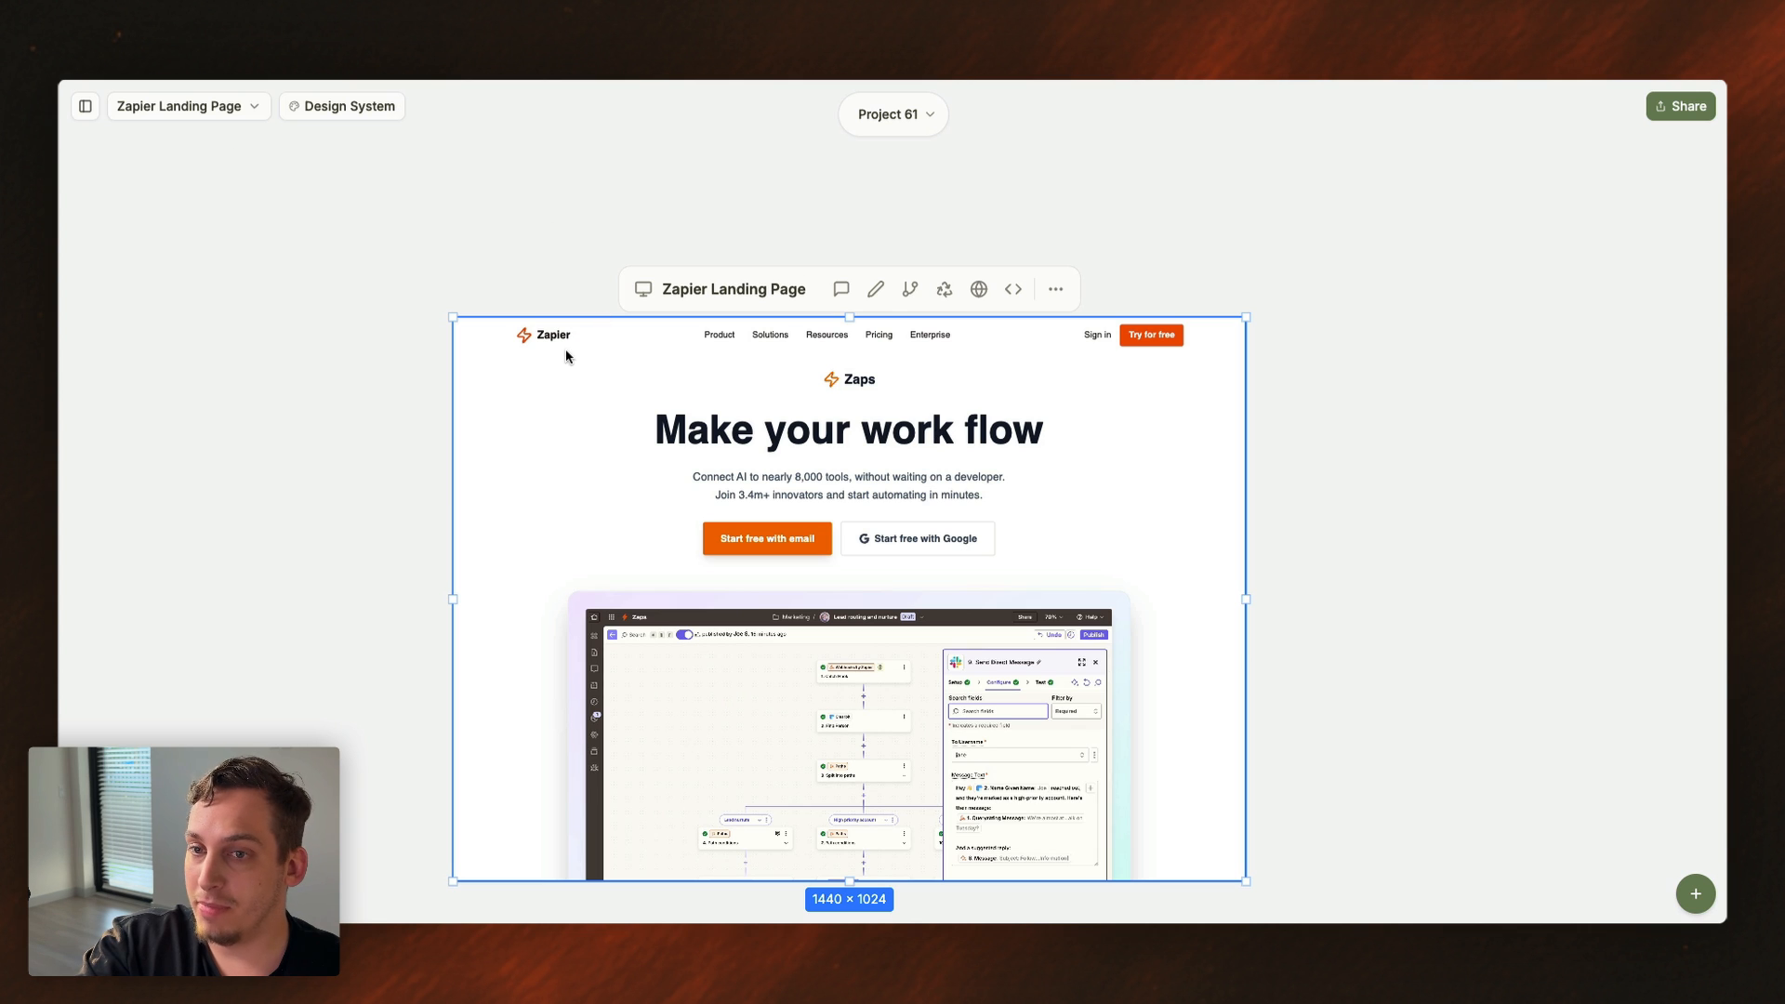
- Replace the navbar logo with the real Zapier logo via an AI edit
{"action": "left_click", "coordinate": [876, 288]}
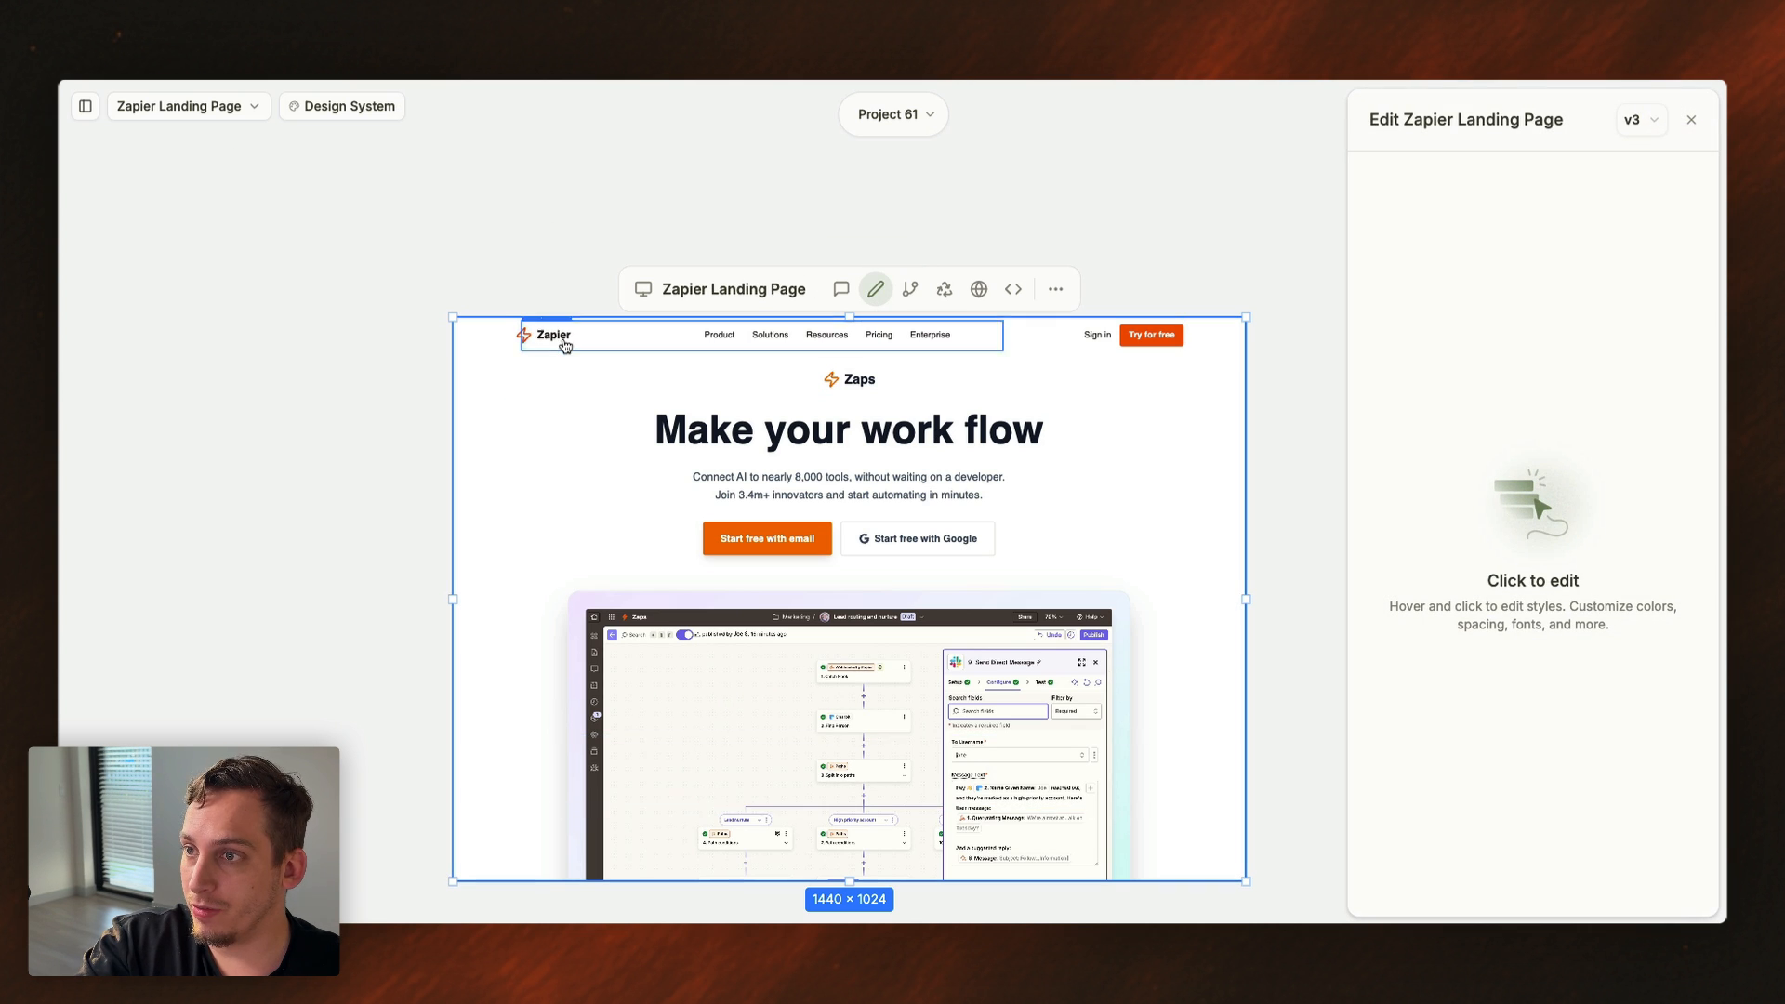
{"action": "left_click", "coordinate": [543, 333]}
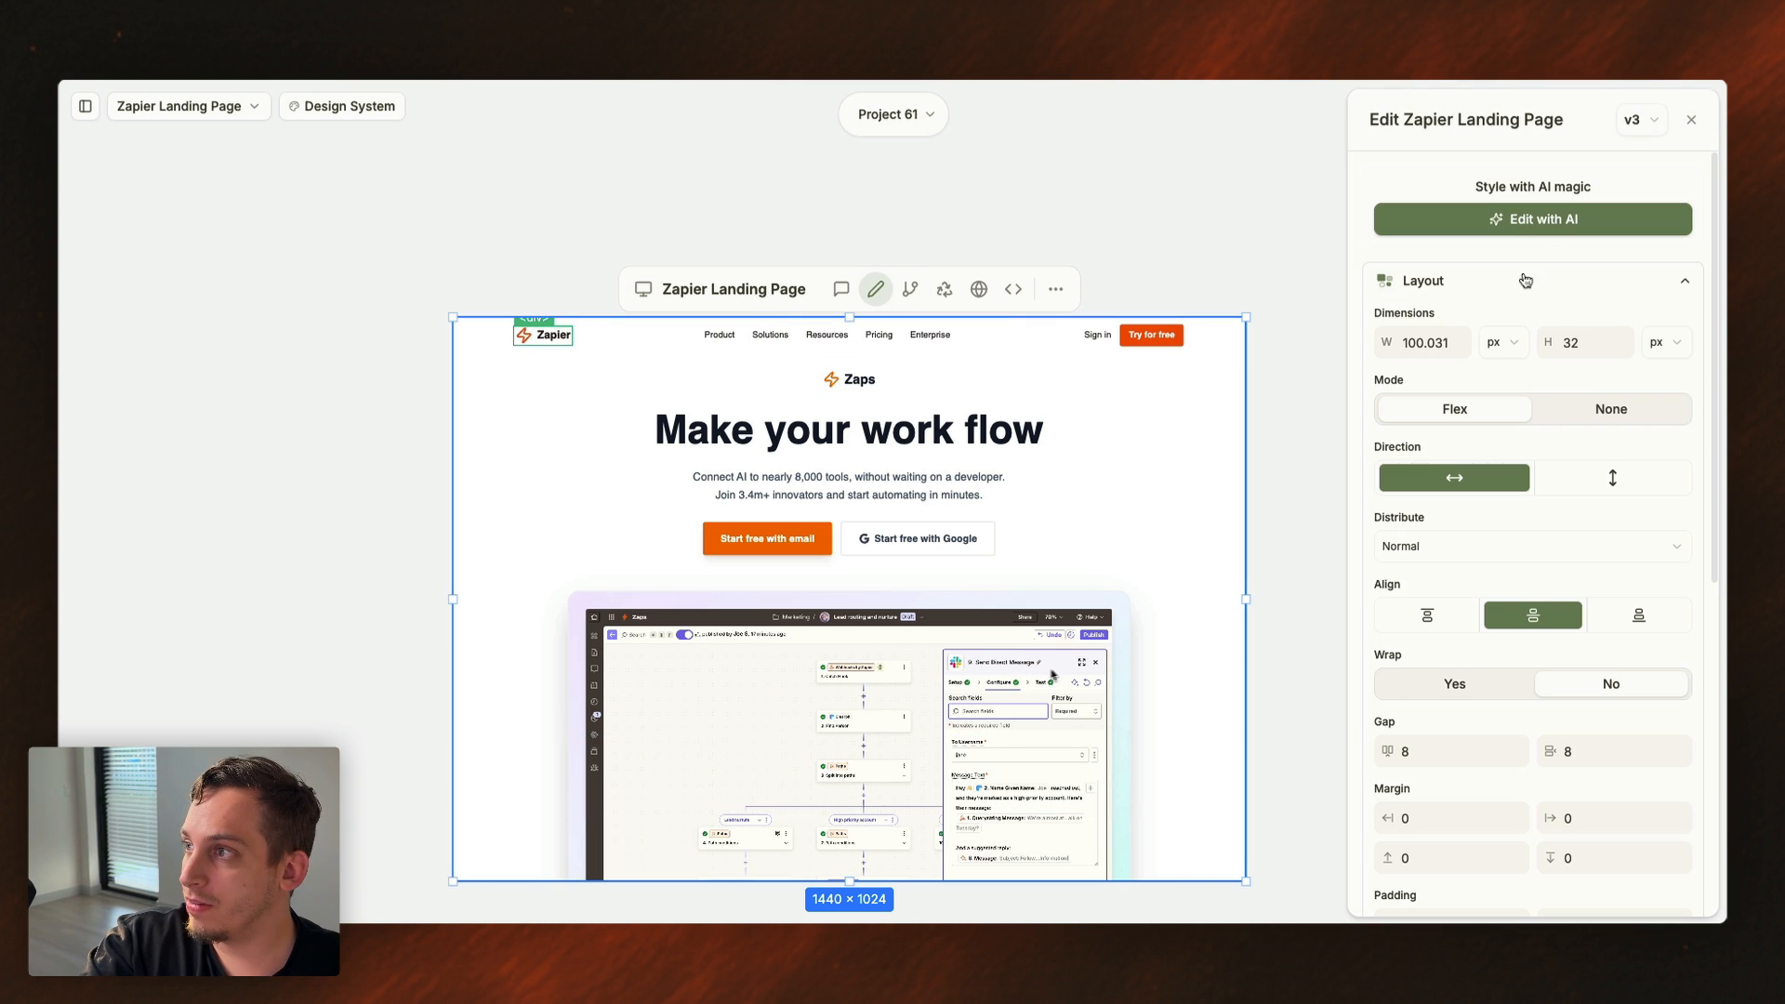
{"action": "type", "text": "repla"}
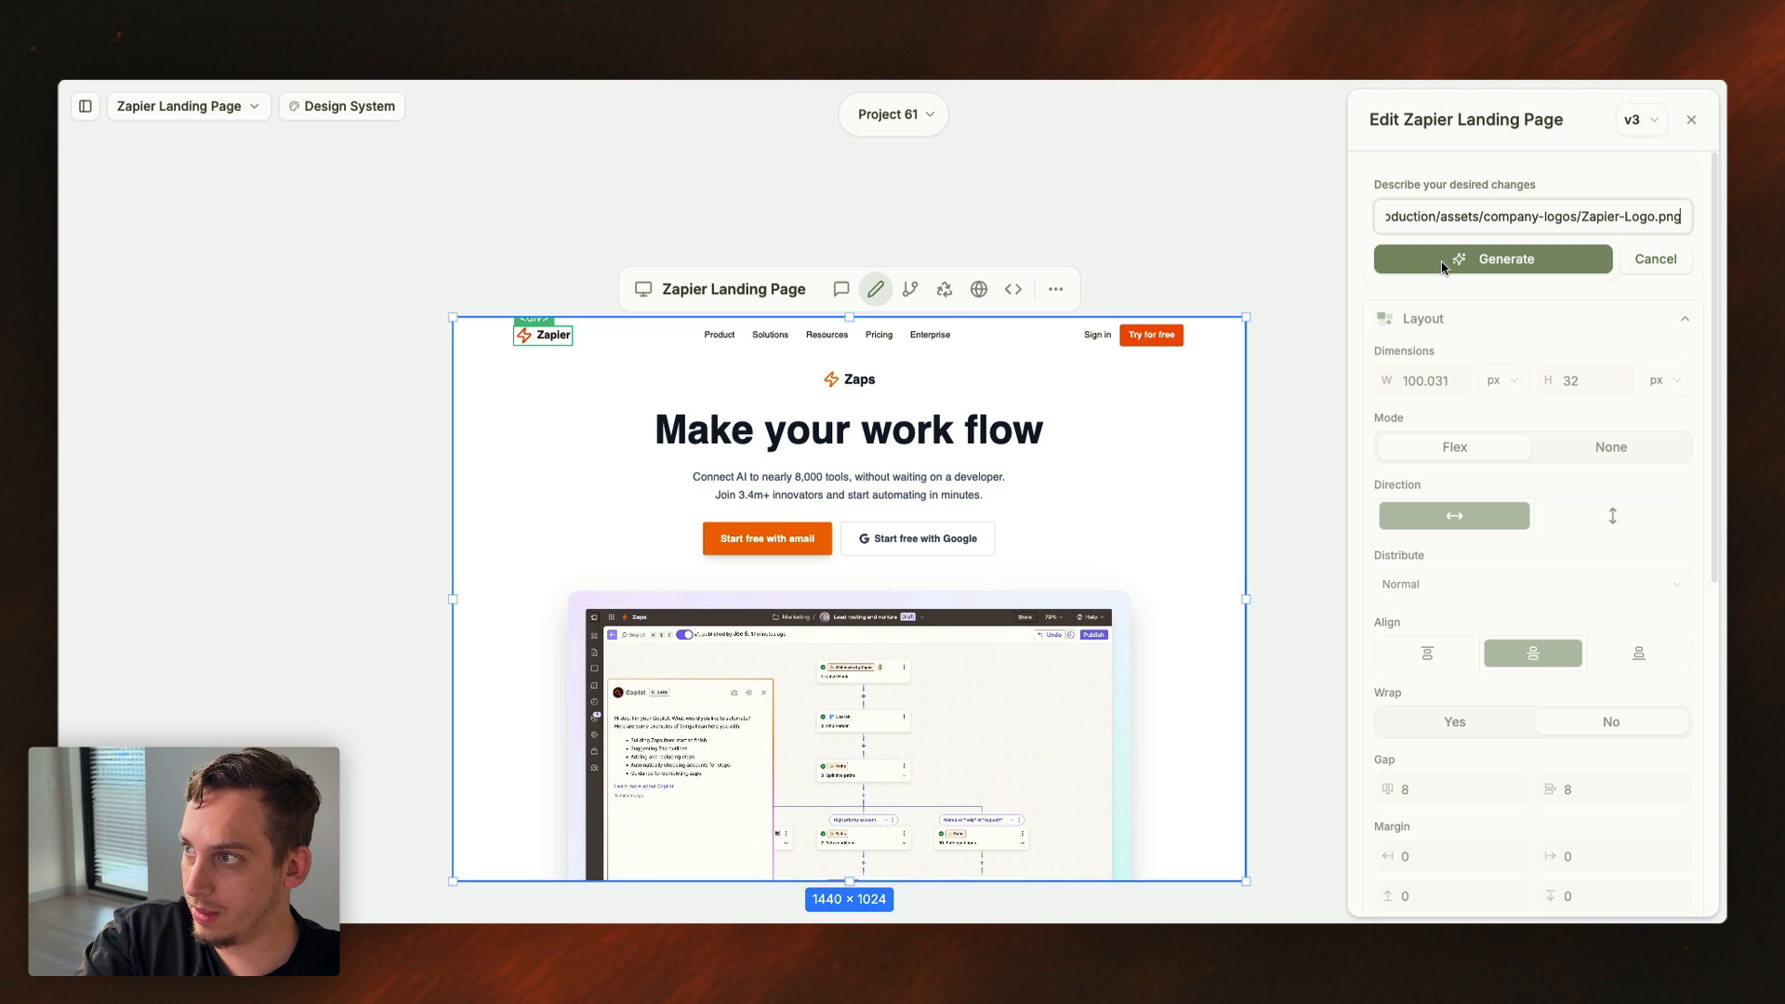
{"action": "left_click", "coordinate": [1491, 259]}
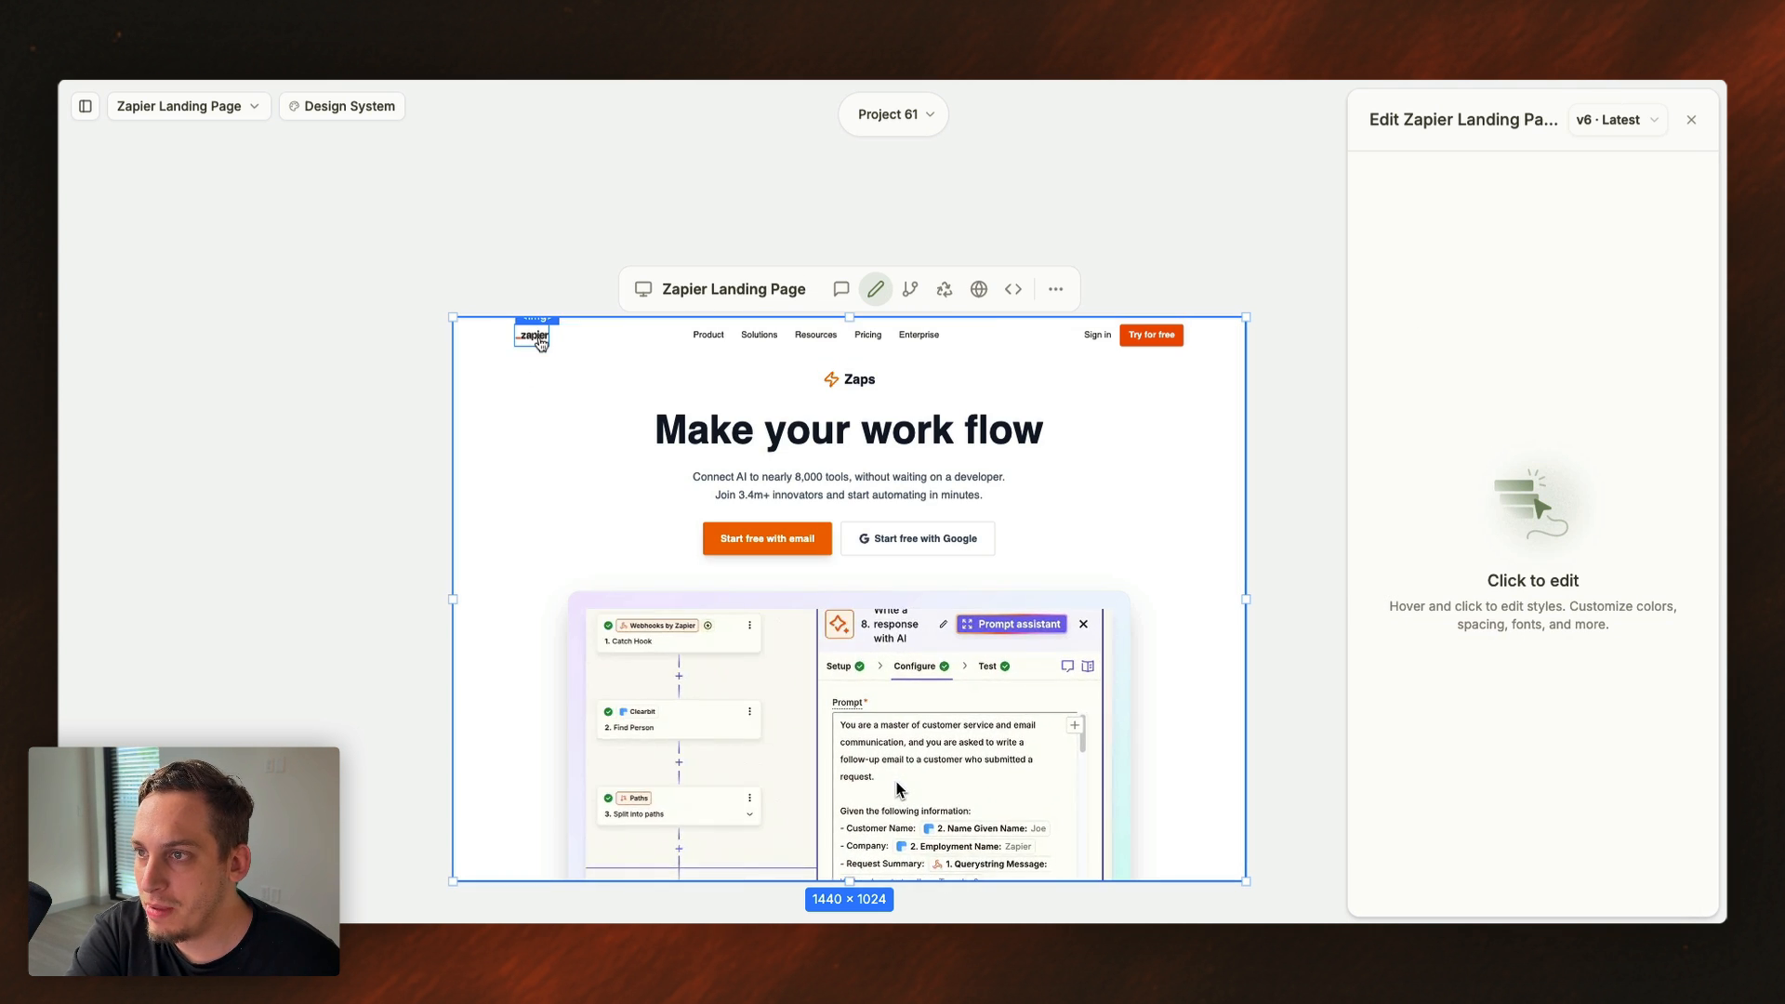
- Enlarge the new Zapier logo and keep the larger size
{"action": "left_click", "coordinate": [533, 335]}
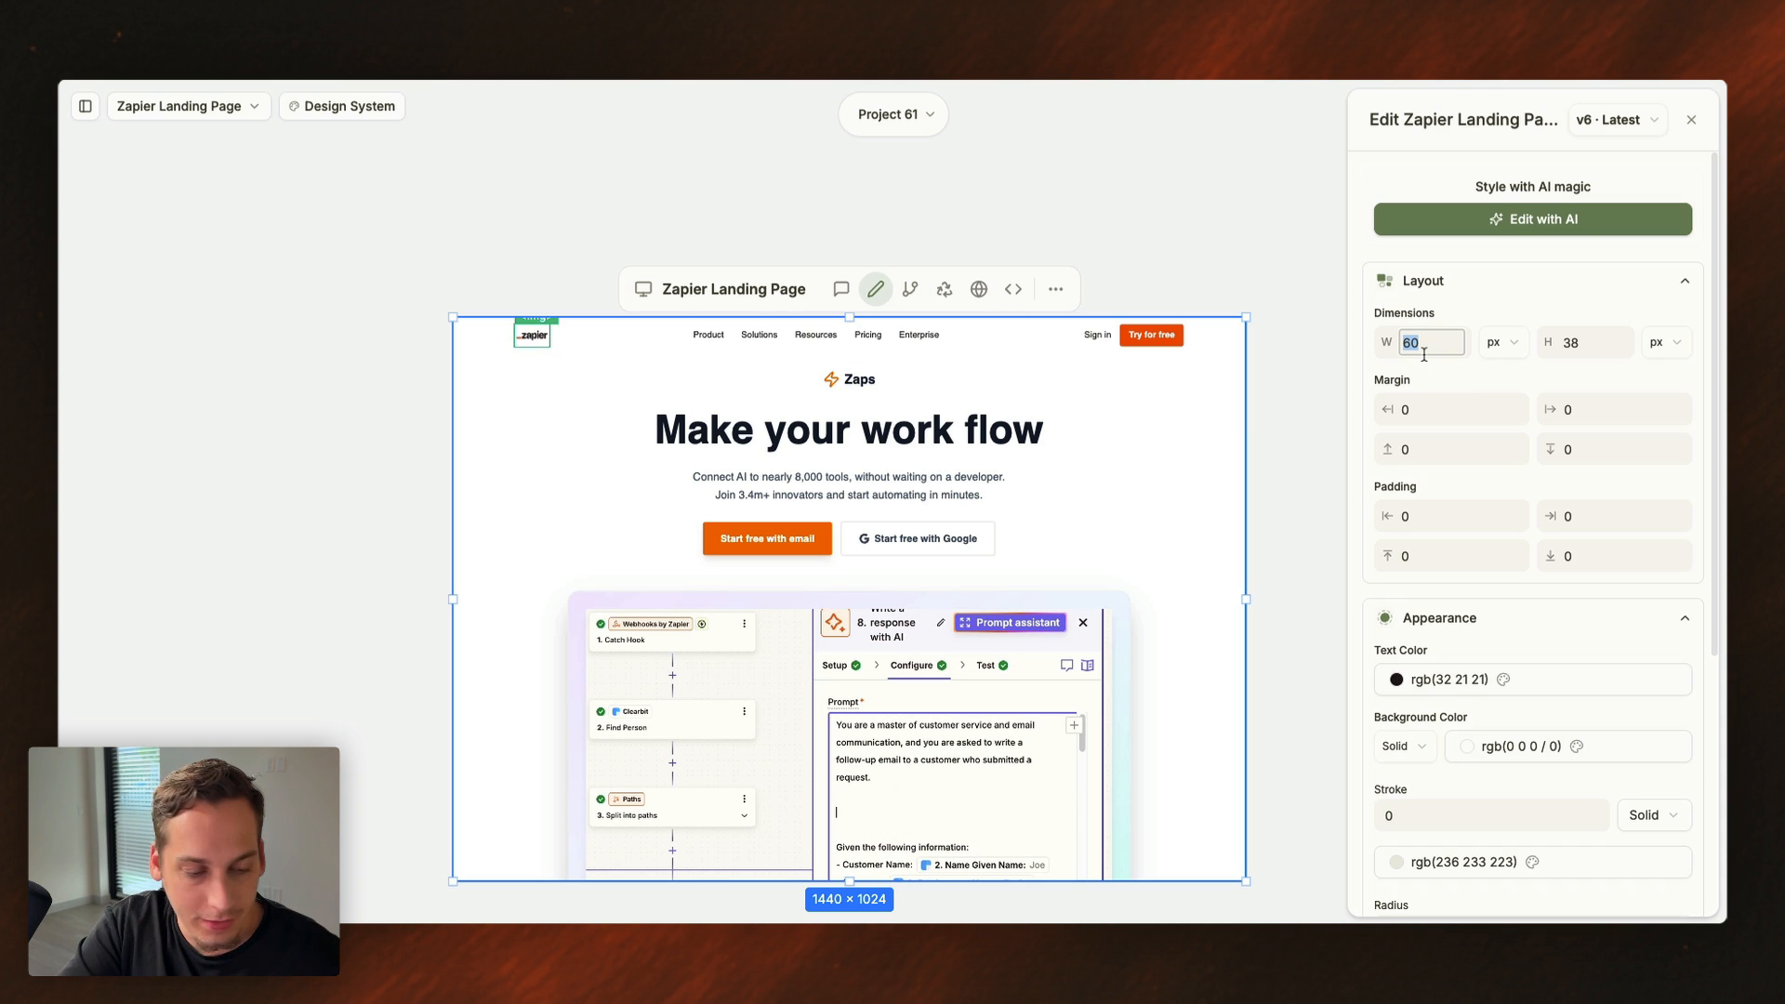
{"action": "type", "text": "80"}
{"action": "left_click", "coordinate": [1567, 342]}
{"action": "type", "text": "58"}
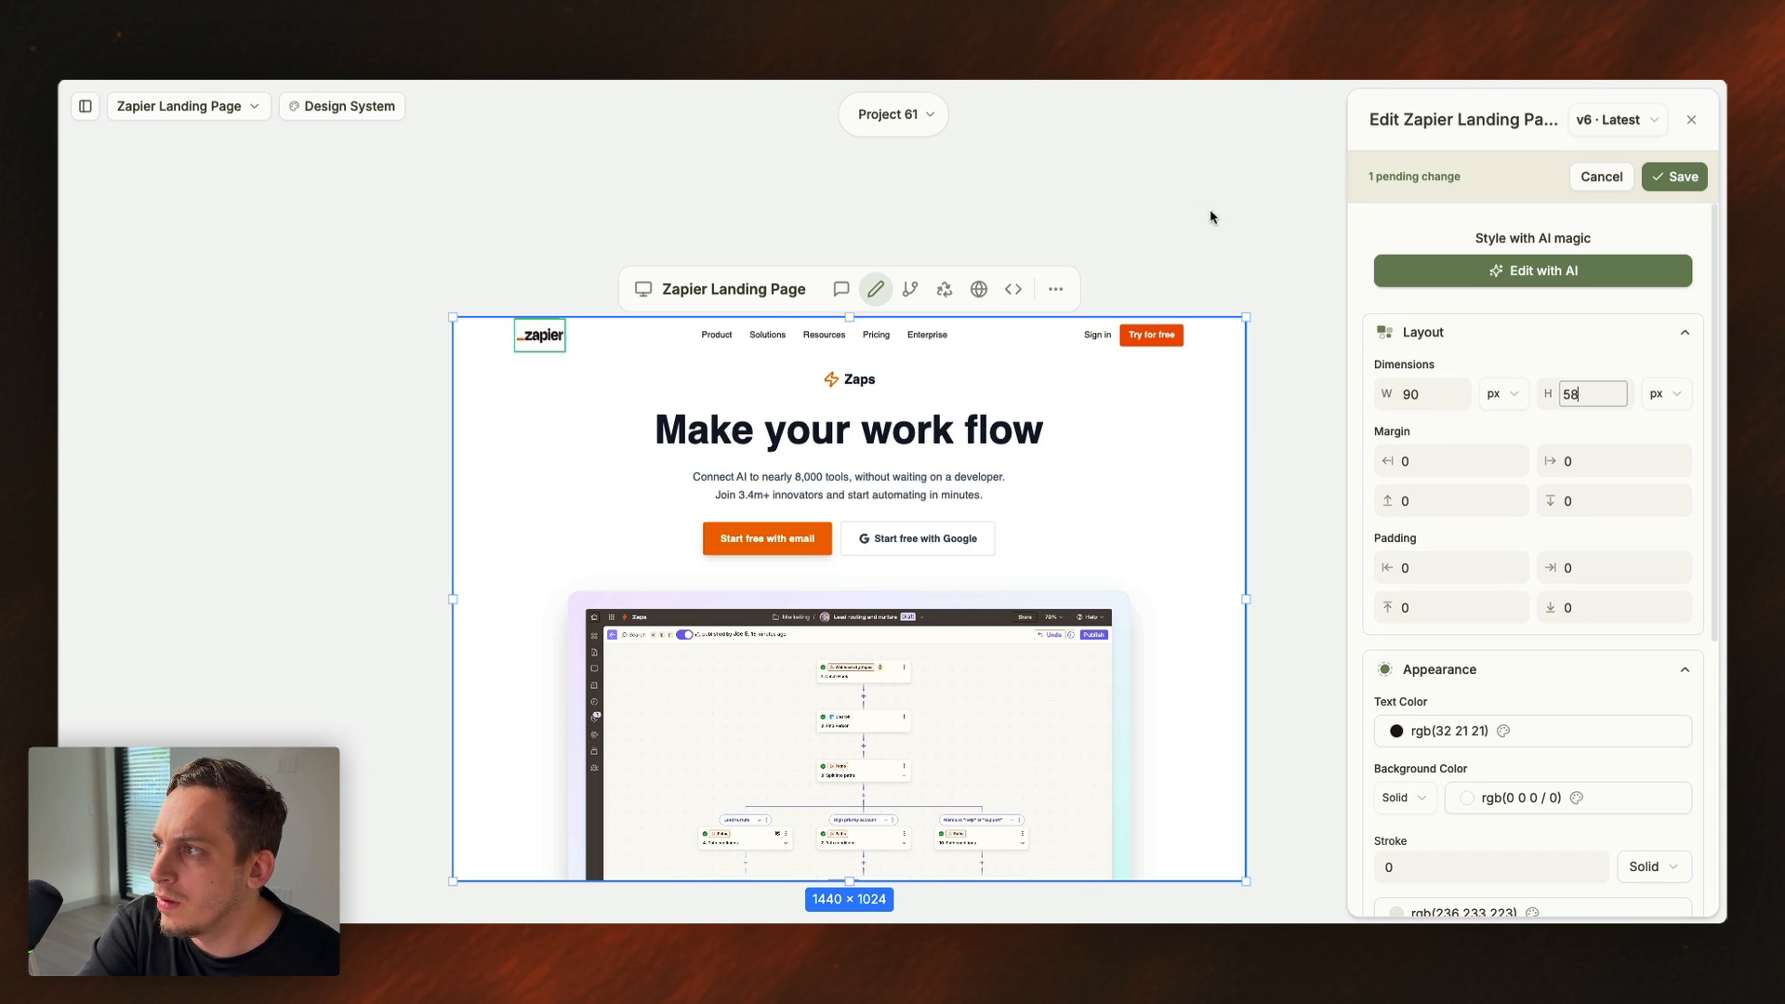
{"action": "left_click", "coordinate": [1674, 176]}
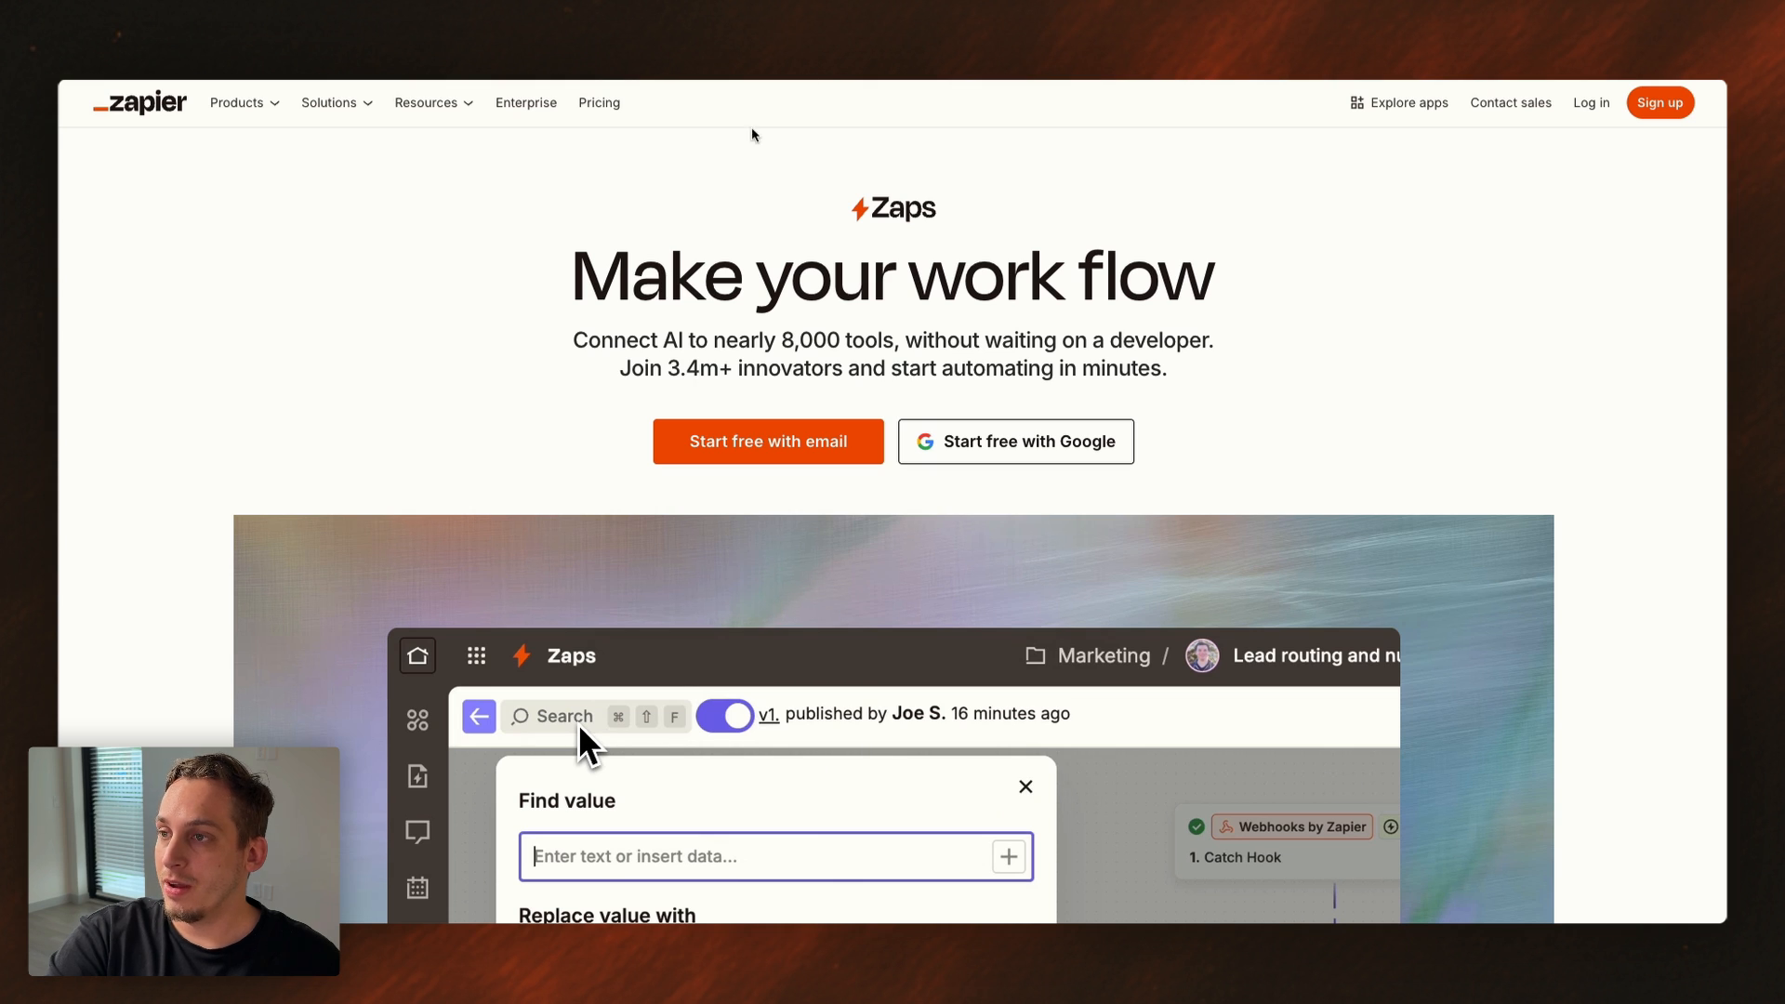
- Type 'customer' and bring zapier.com's Real AI workflows section into view for reference
{"action": "type", "text": "customer"}
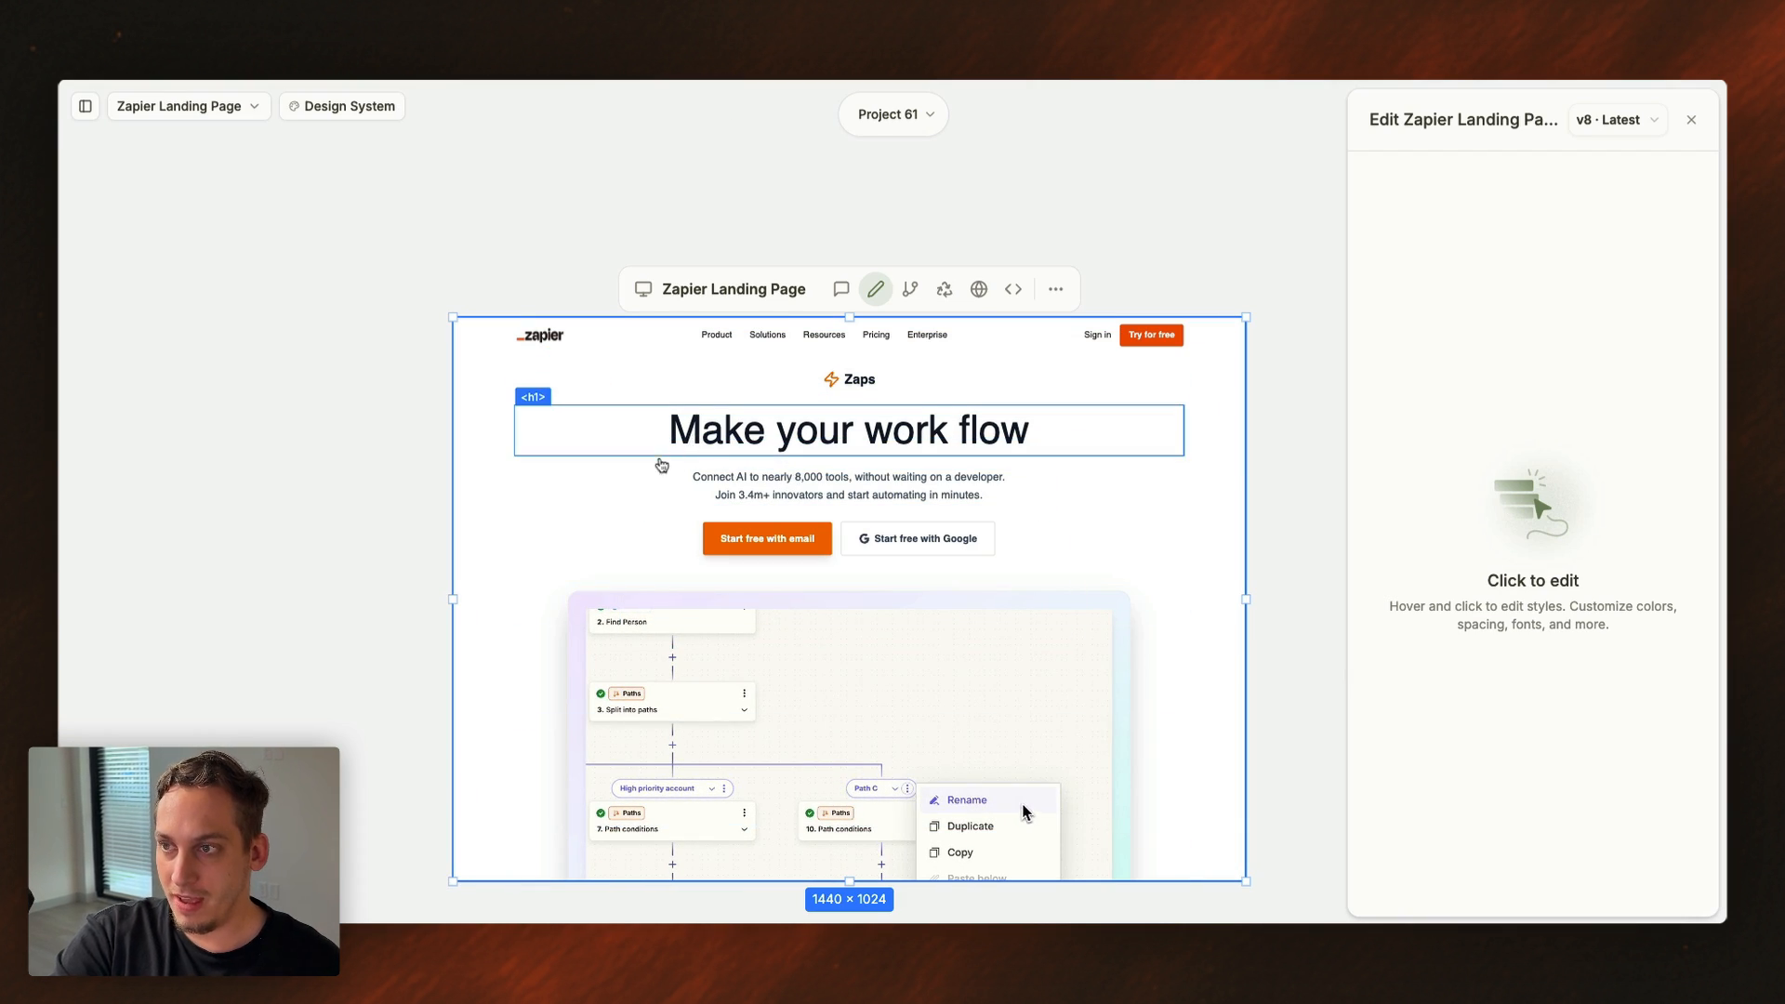
{"action": "left_click", "coordinate": [967, 800]}
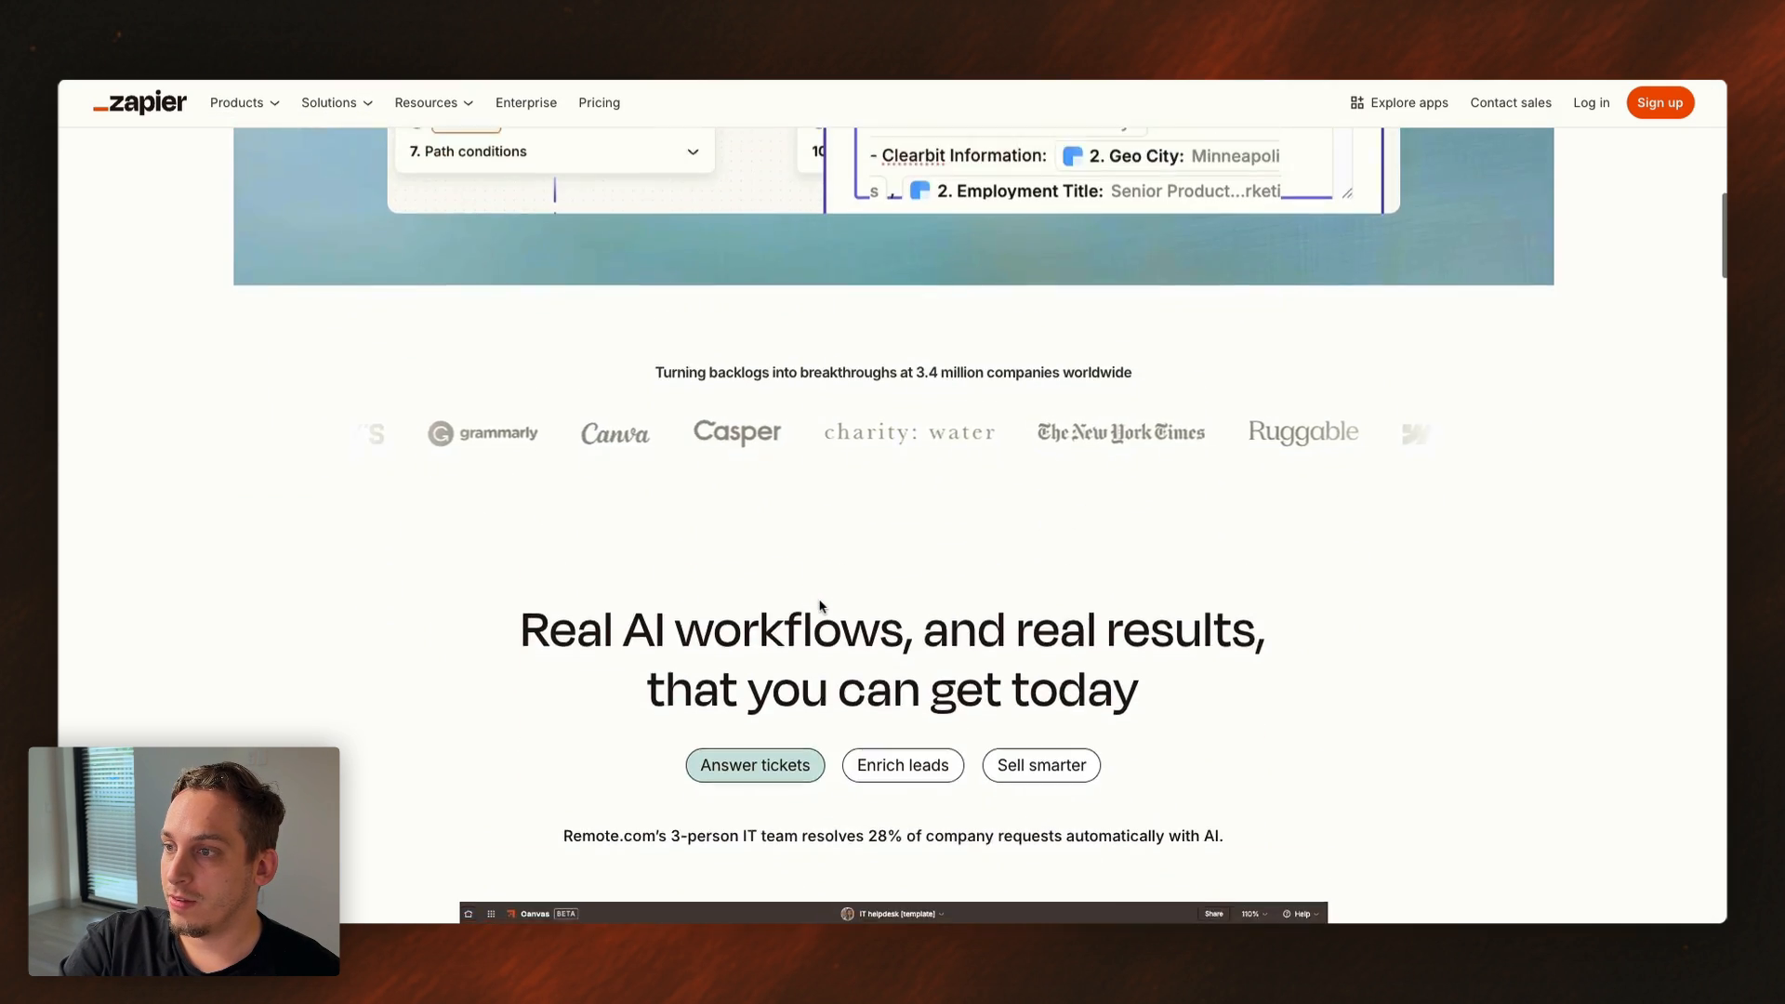
{"action": "scroll", "scroll_direction": "up", "scroll_amount": 3}
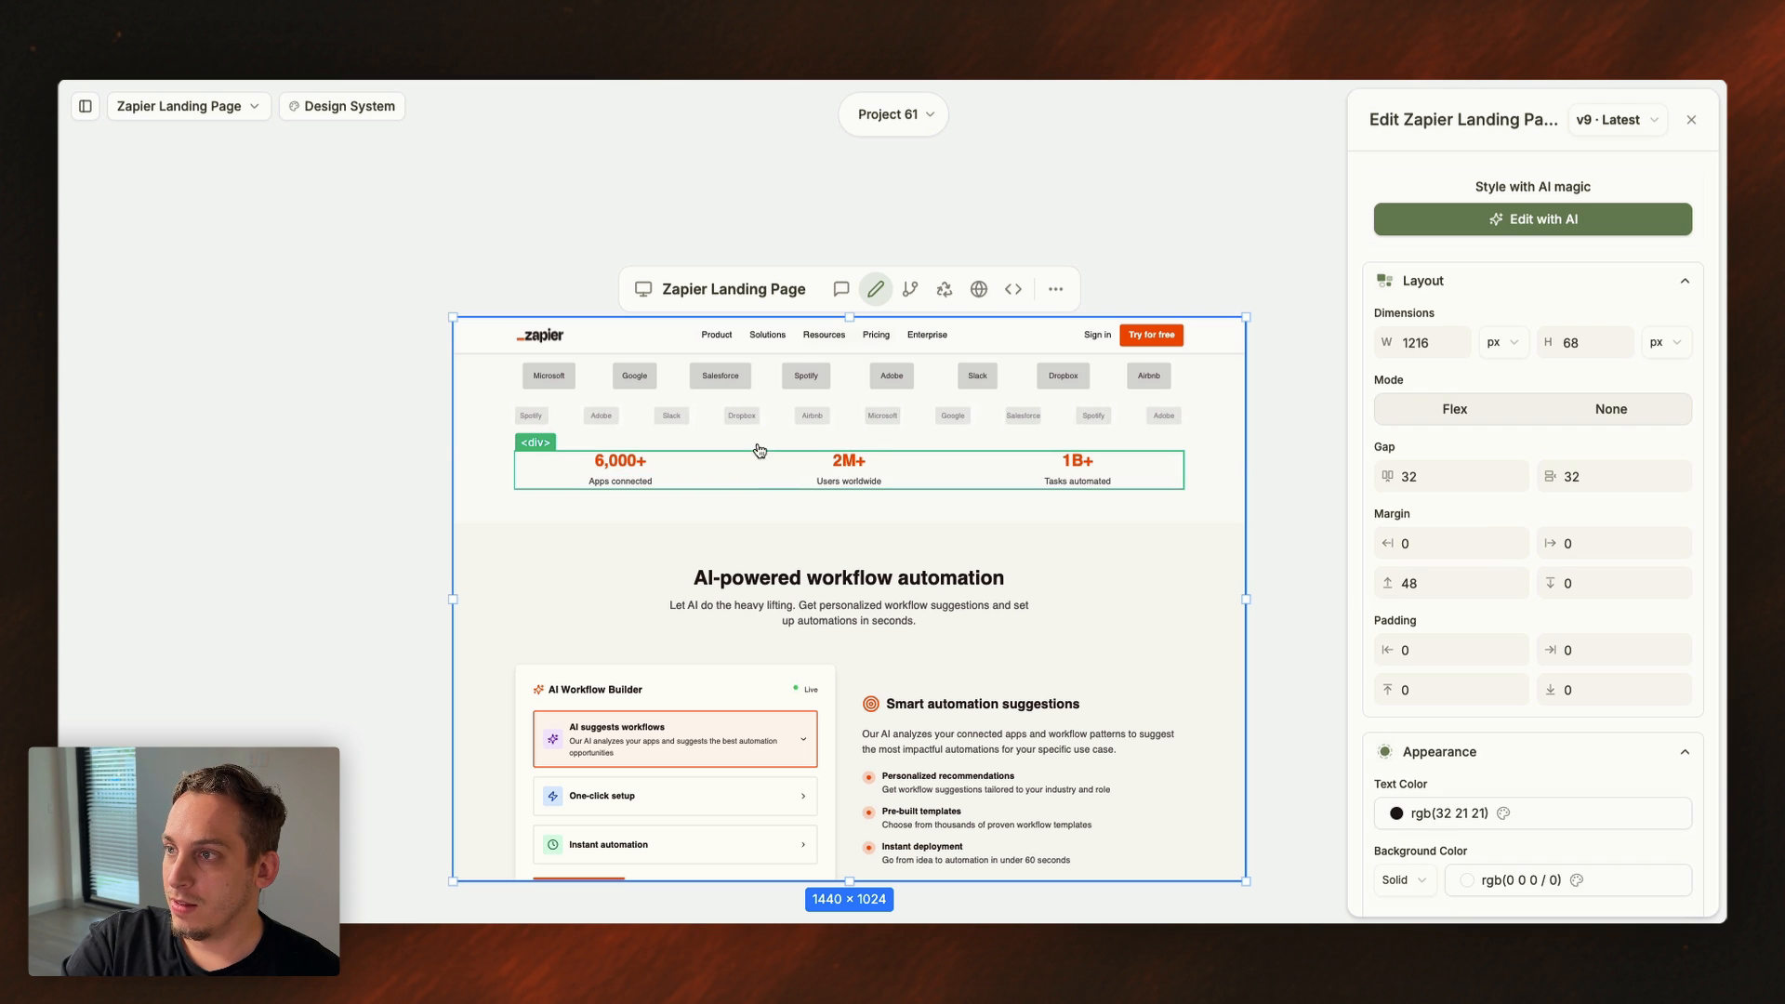
- Scroll down to review the rebuilt 'Real AI workflows, and real results' section in v11
{"action": "scroll", "scroll_direction": "down", "scroll_amount": 3}
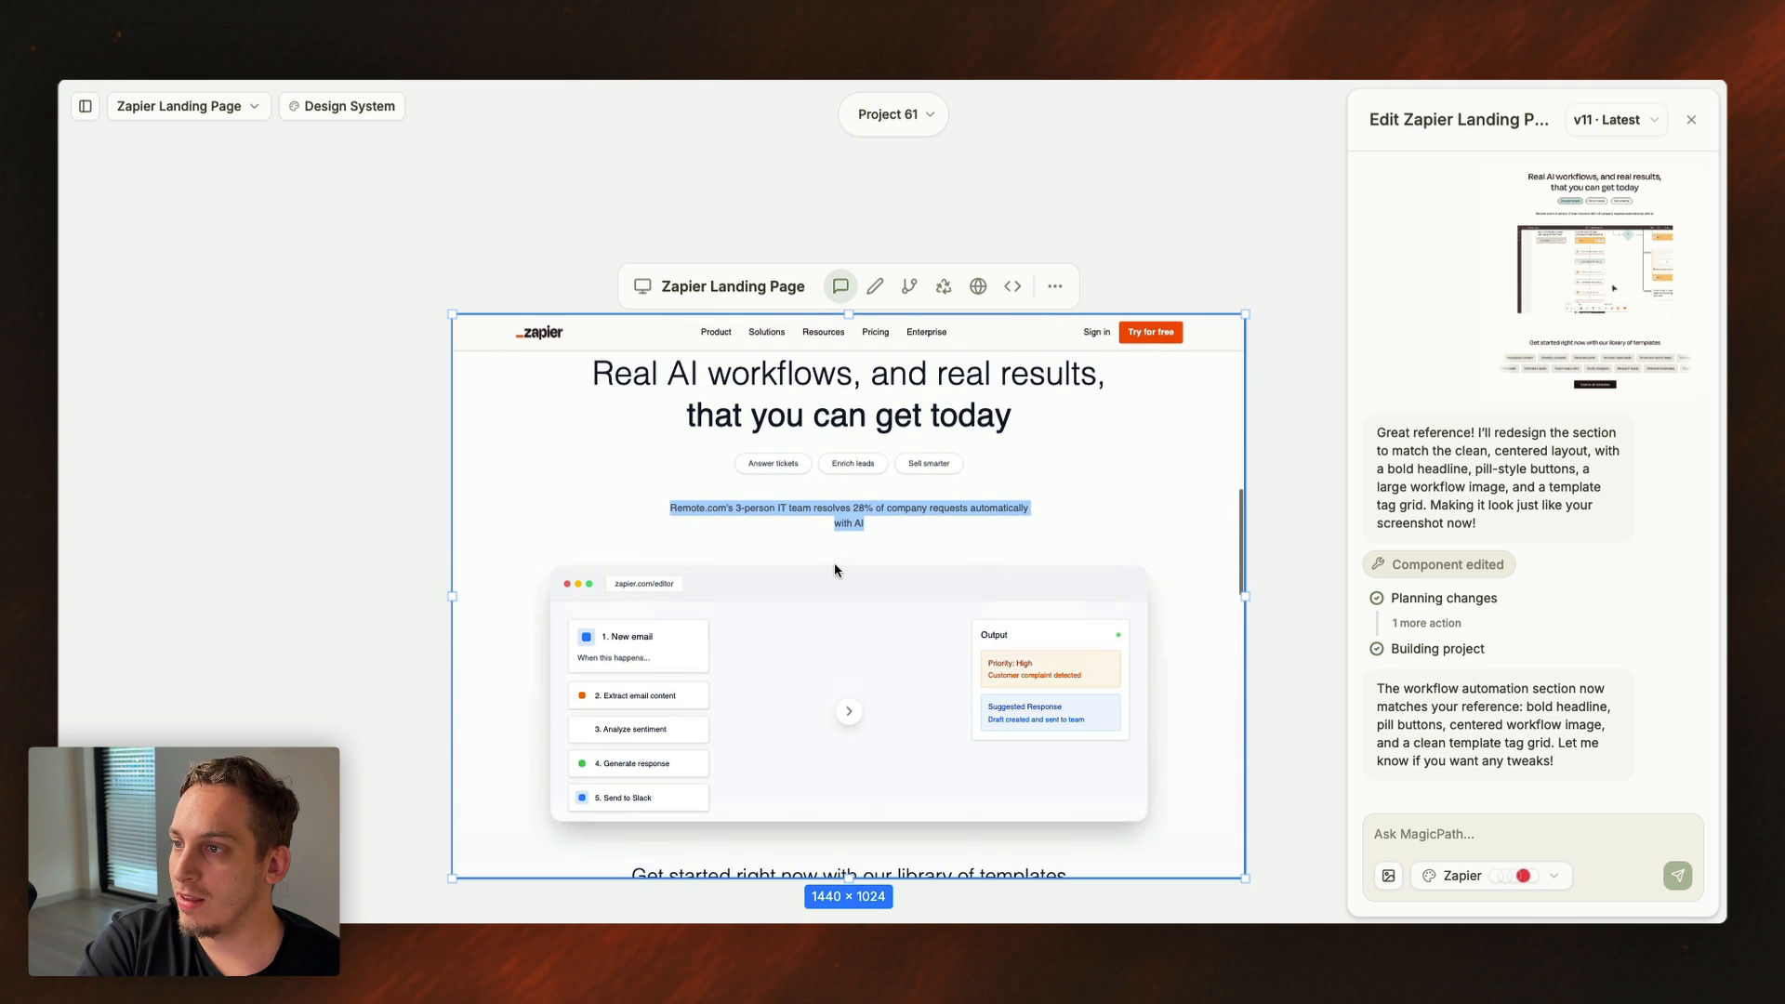
- Swap the mock workflow diagram for the real zapier.com workflow video and scroll to check it
{"action": "left_click", "coordinate": [874, 286]}
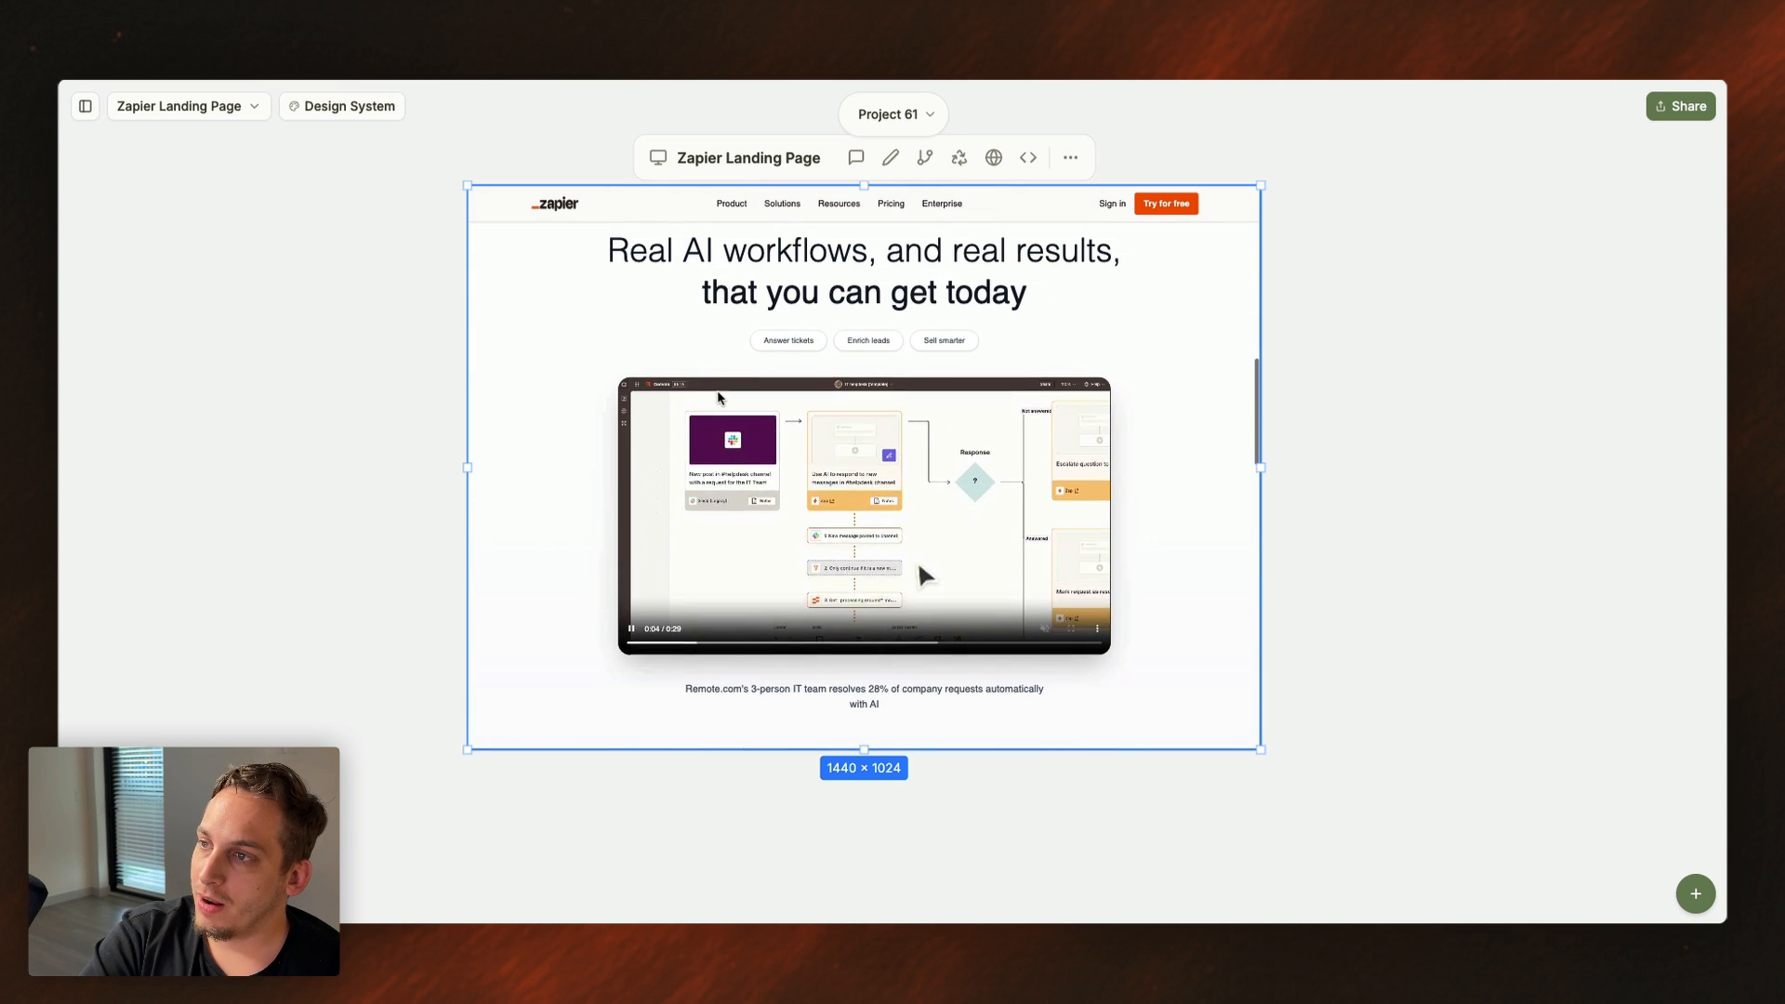
{"action": "scroll", "scroll_direction": "down", "scroll_amount": 3}
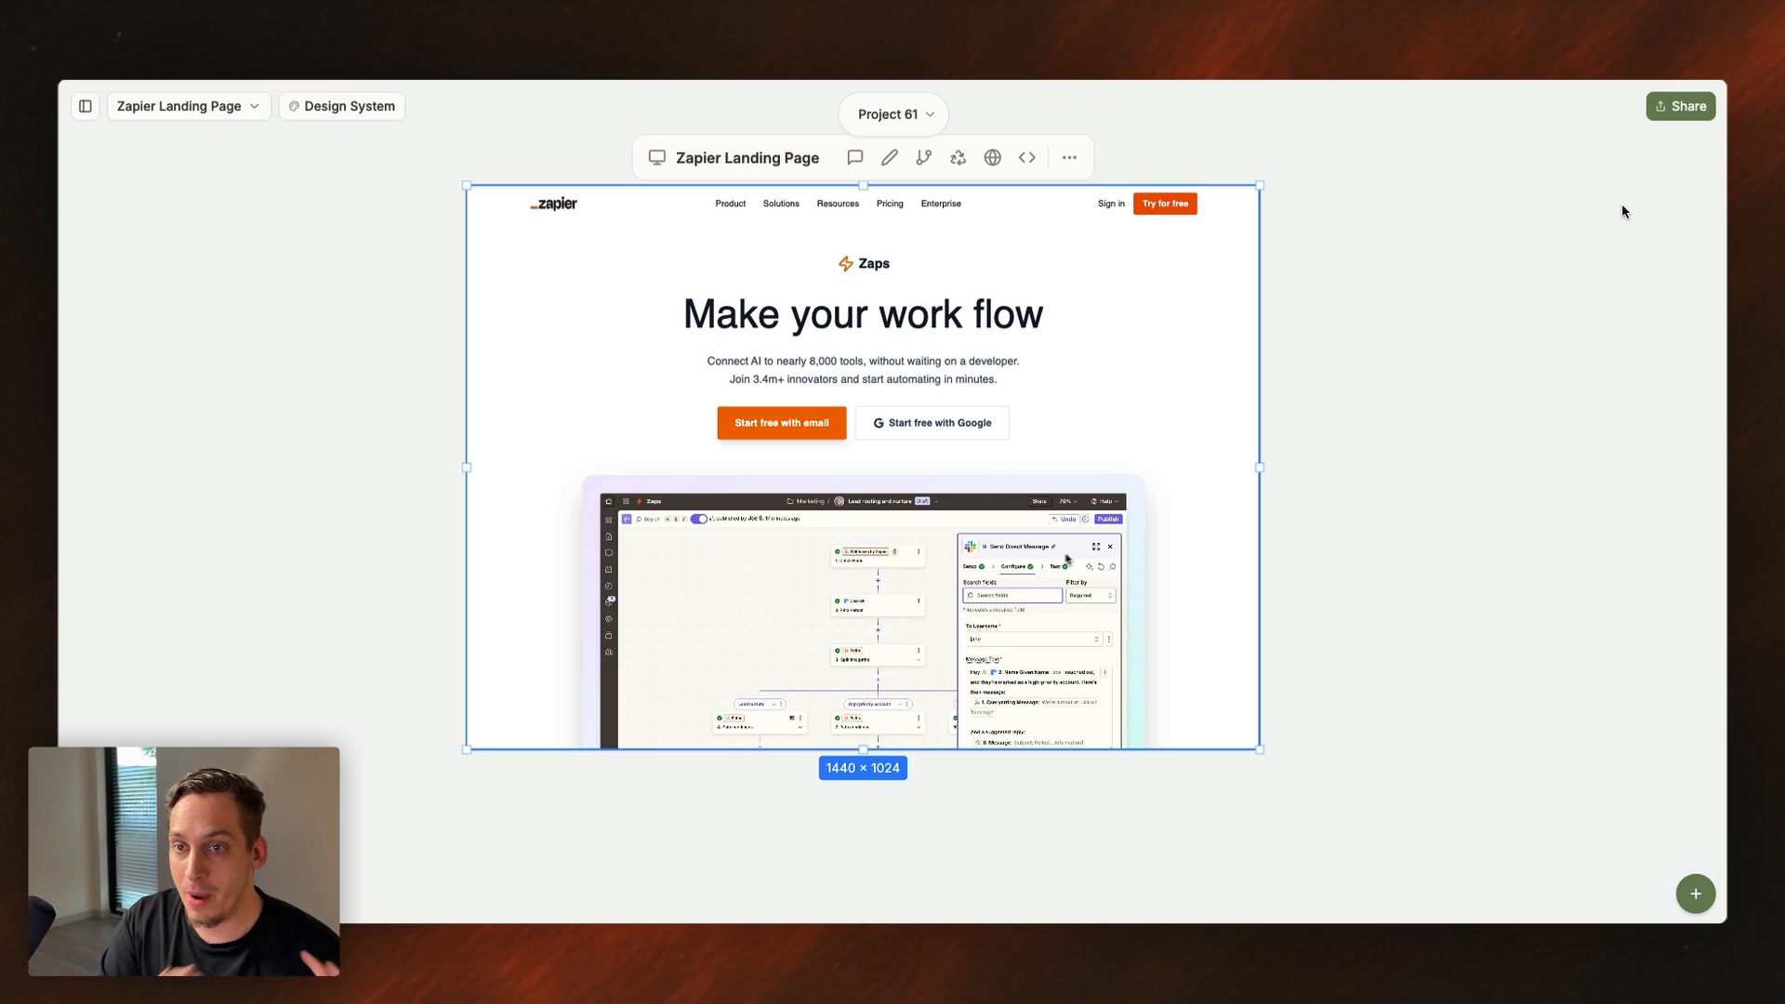
{"action": "left_click", "coordinate": [1109, 547]}
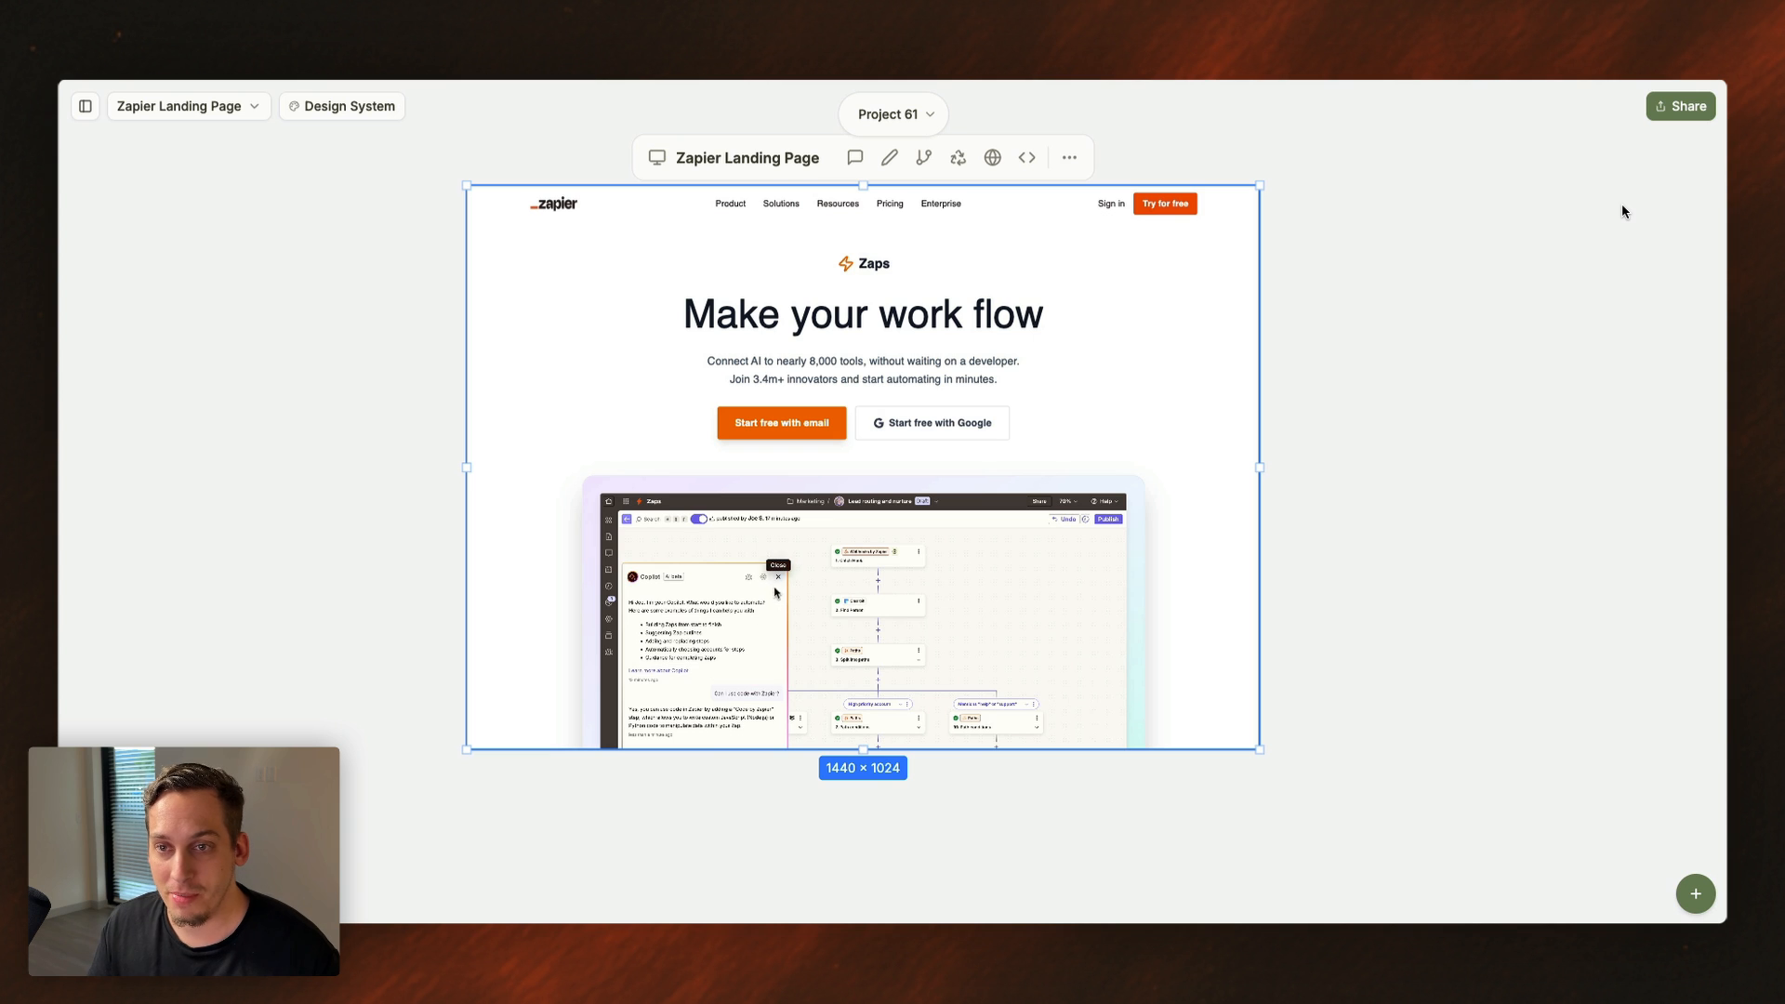
{"action": "left_click", "coordinate": [777, 577]}
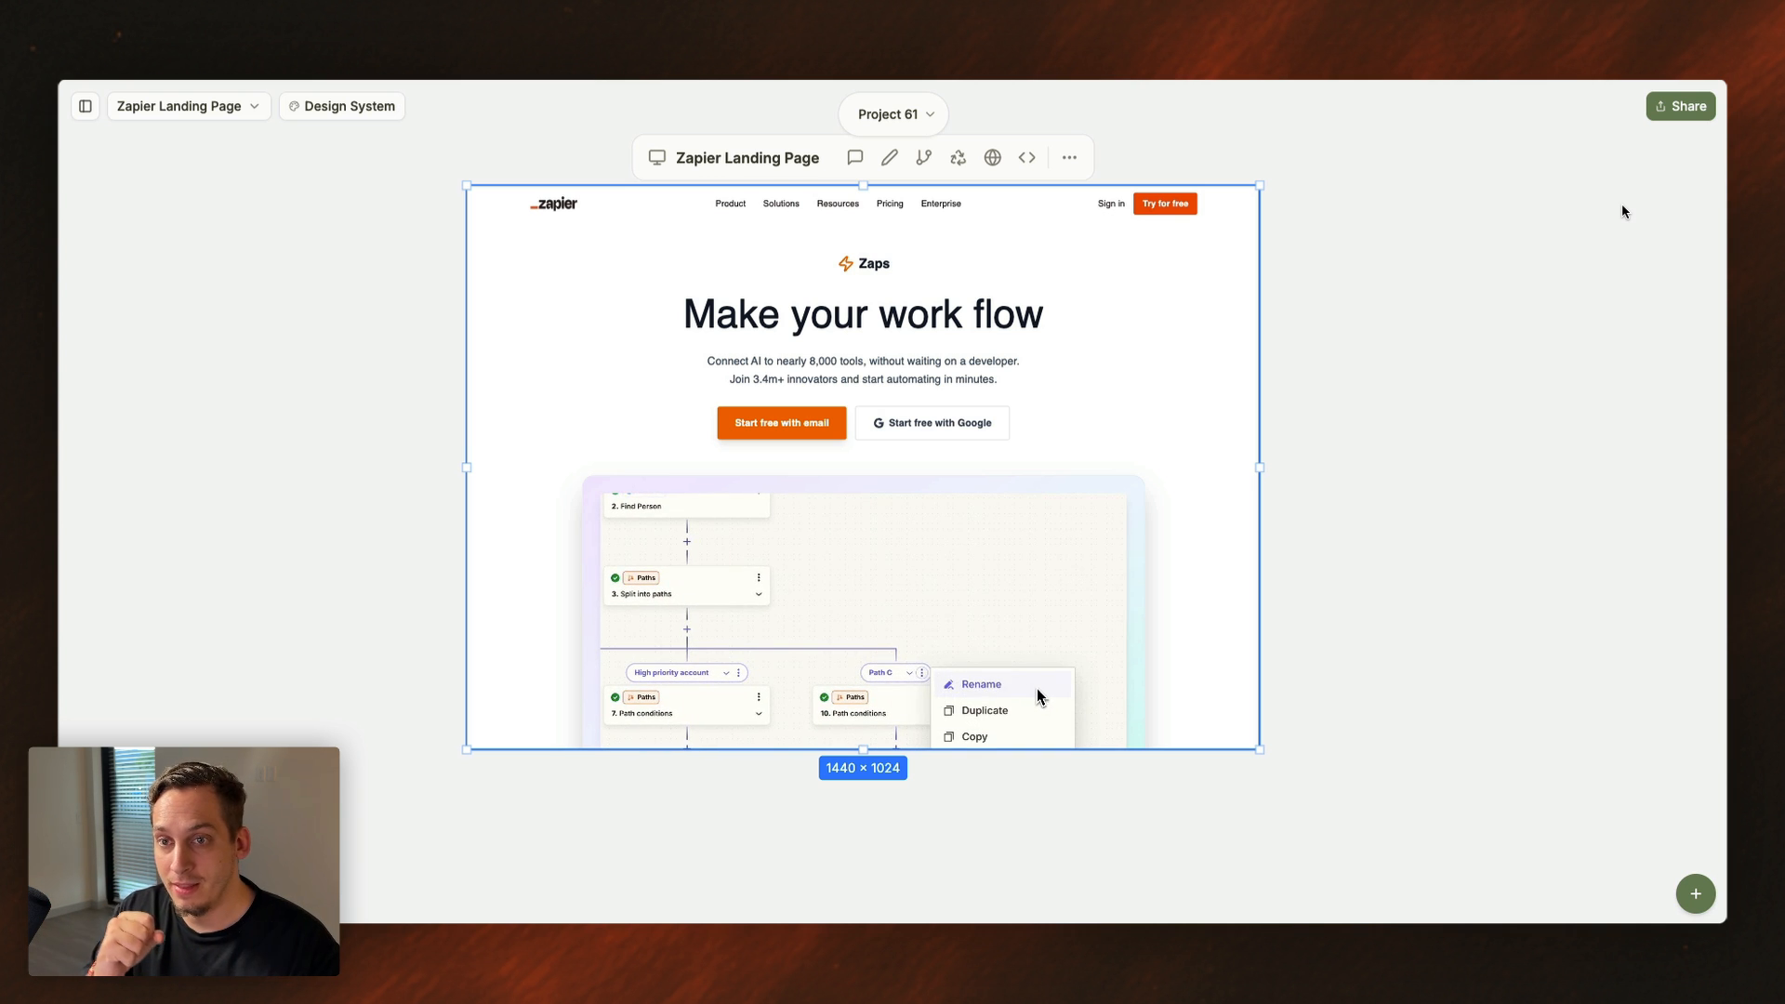
{"action": "left_click", "coordinate": [980, 684]}
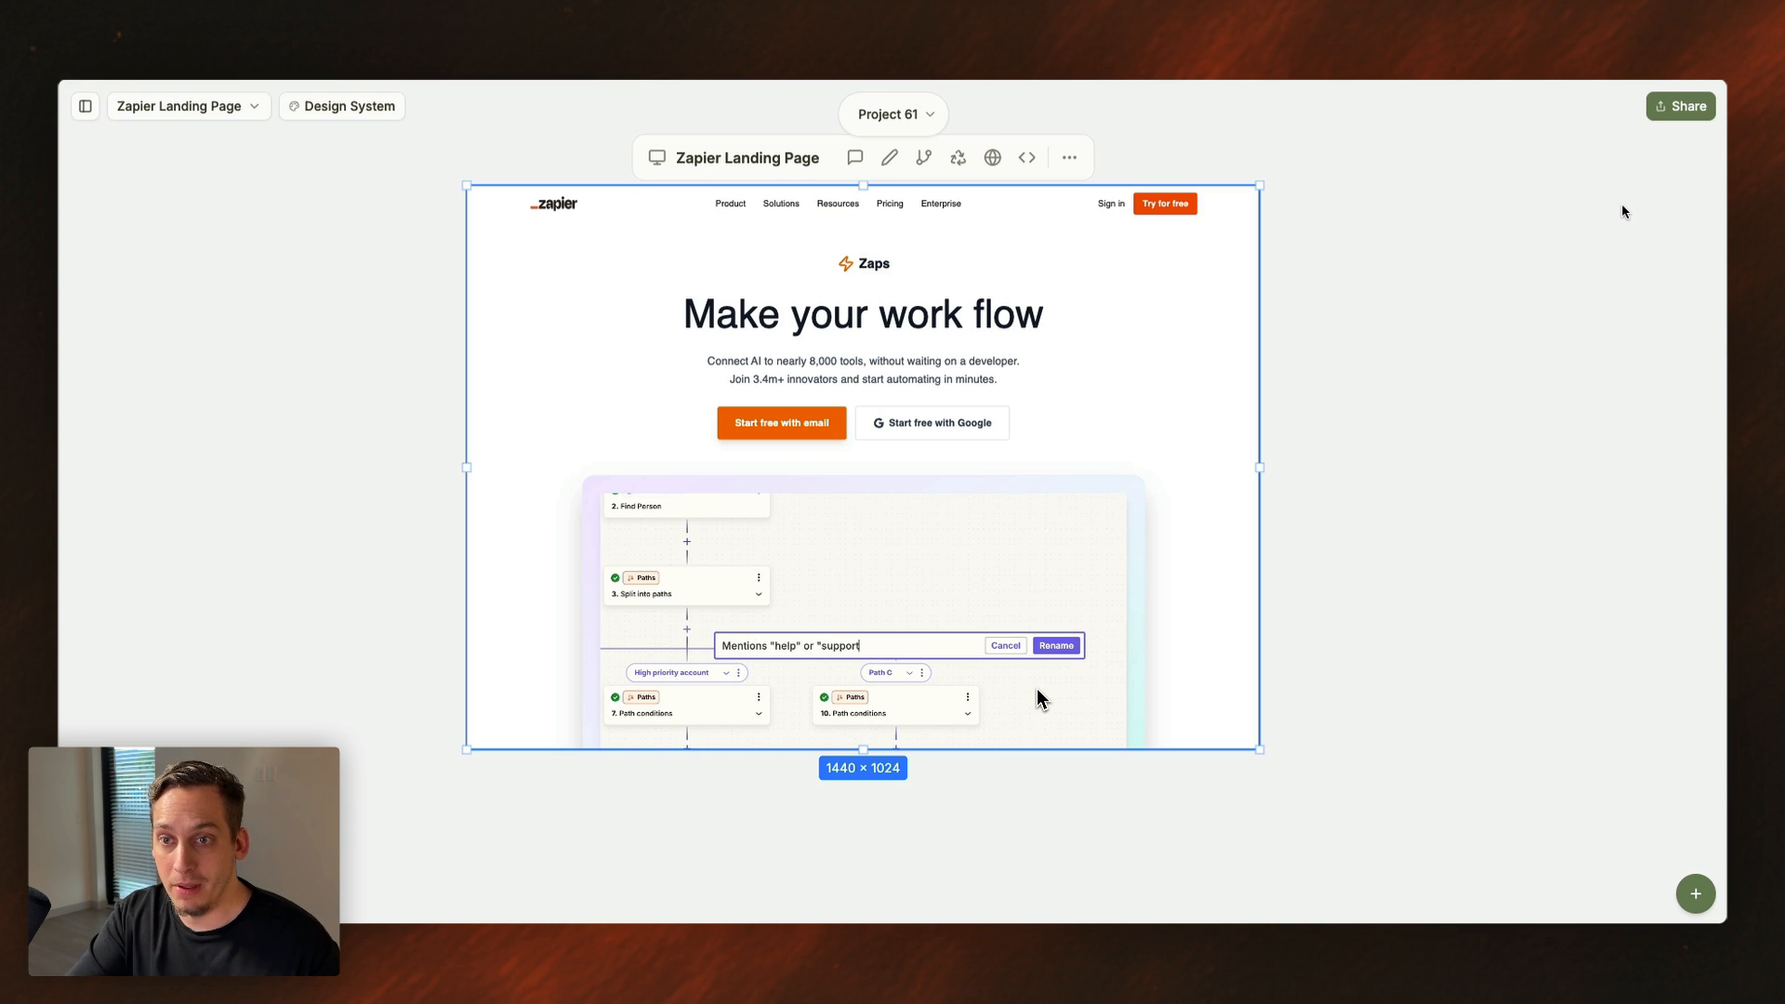